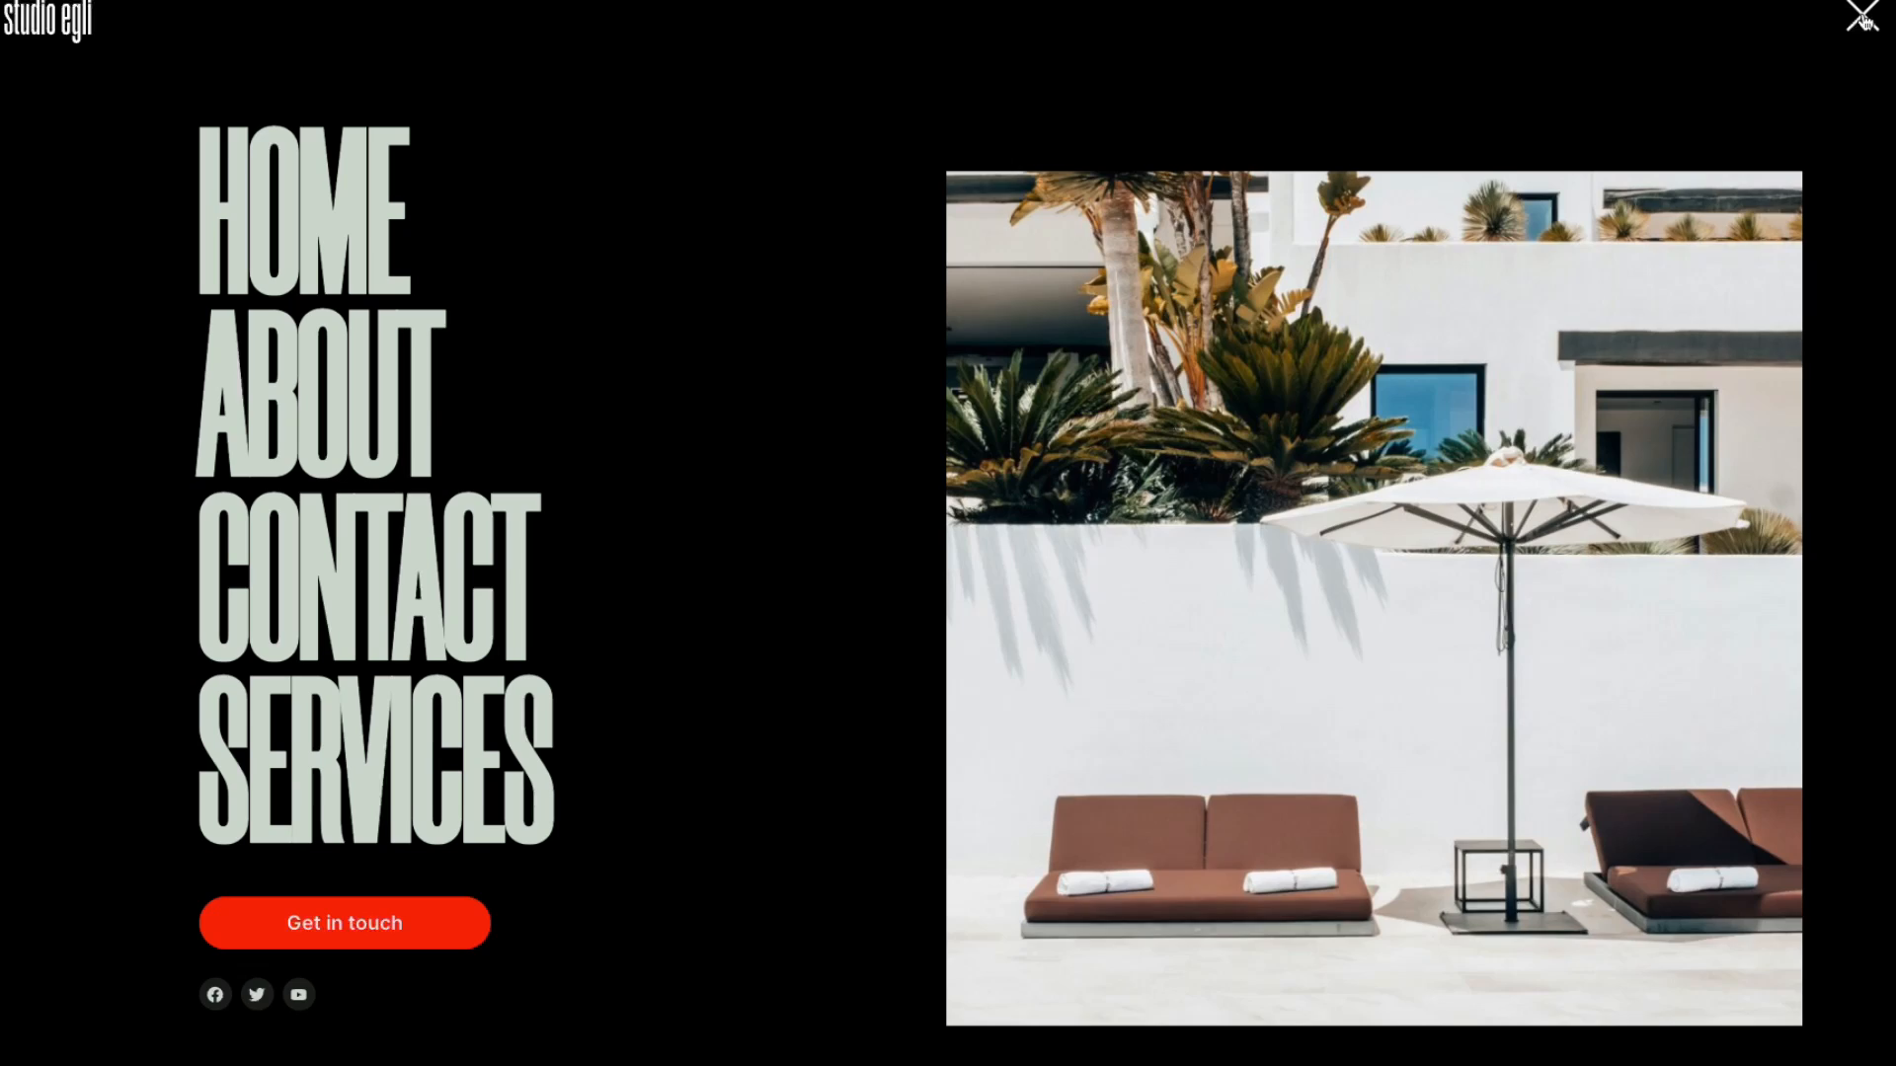
- Show the orange header demo and toggle its overlay menu open and closed with the burger
{"action": "left_click", "coordinate": [1859, 17]}
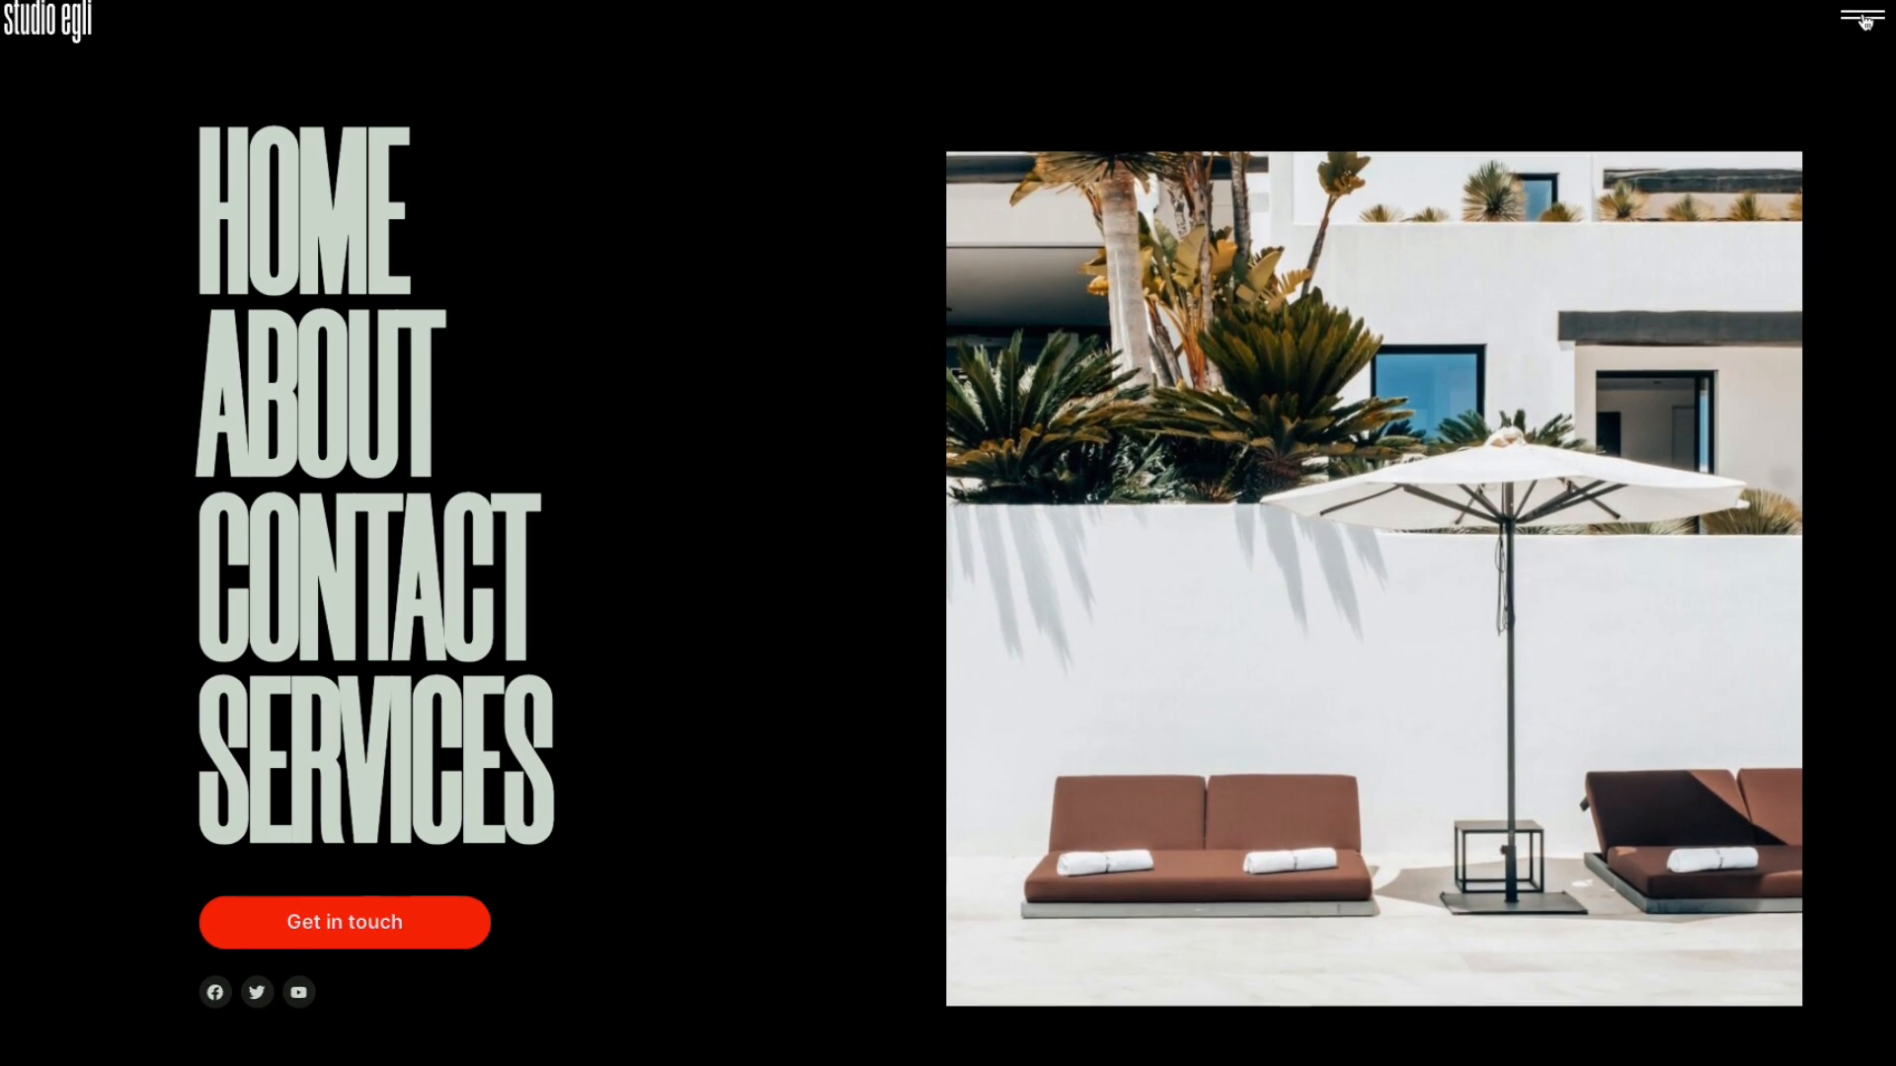
{"action": "left_click", "coordinate": [1859, 18]}
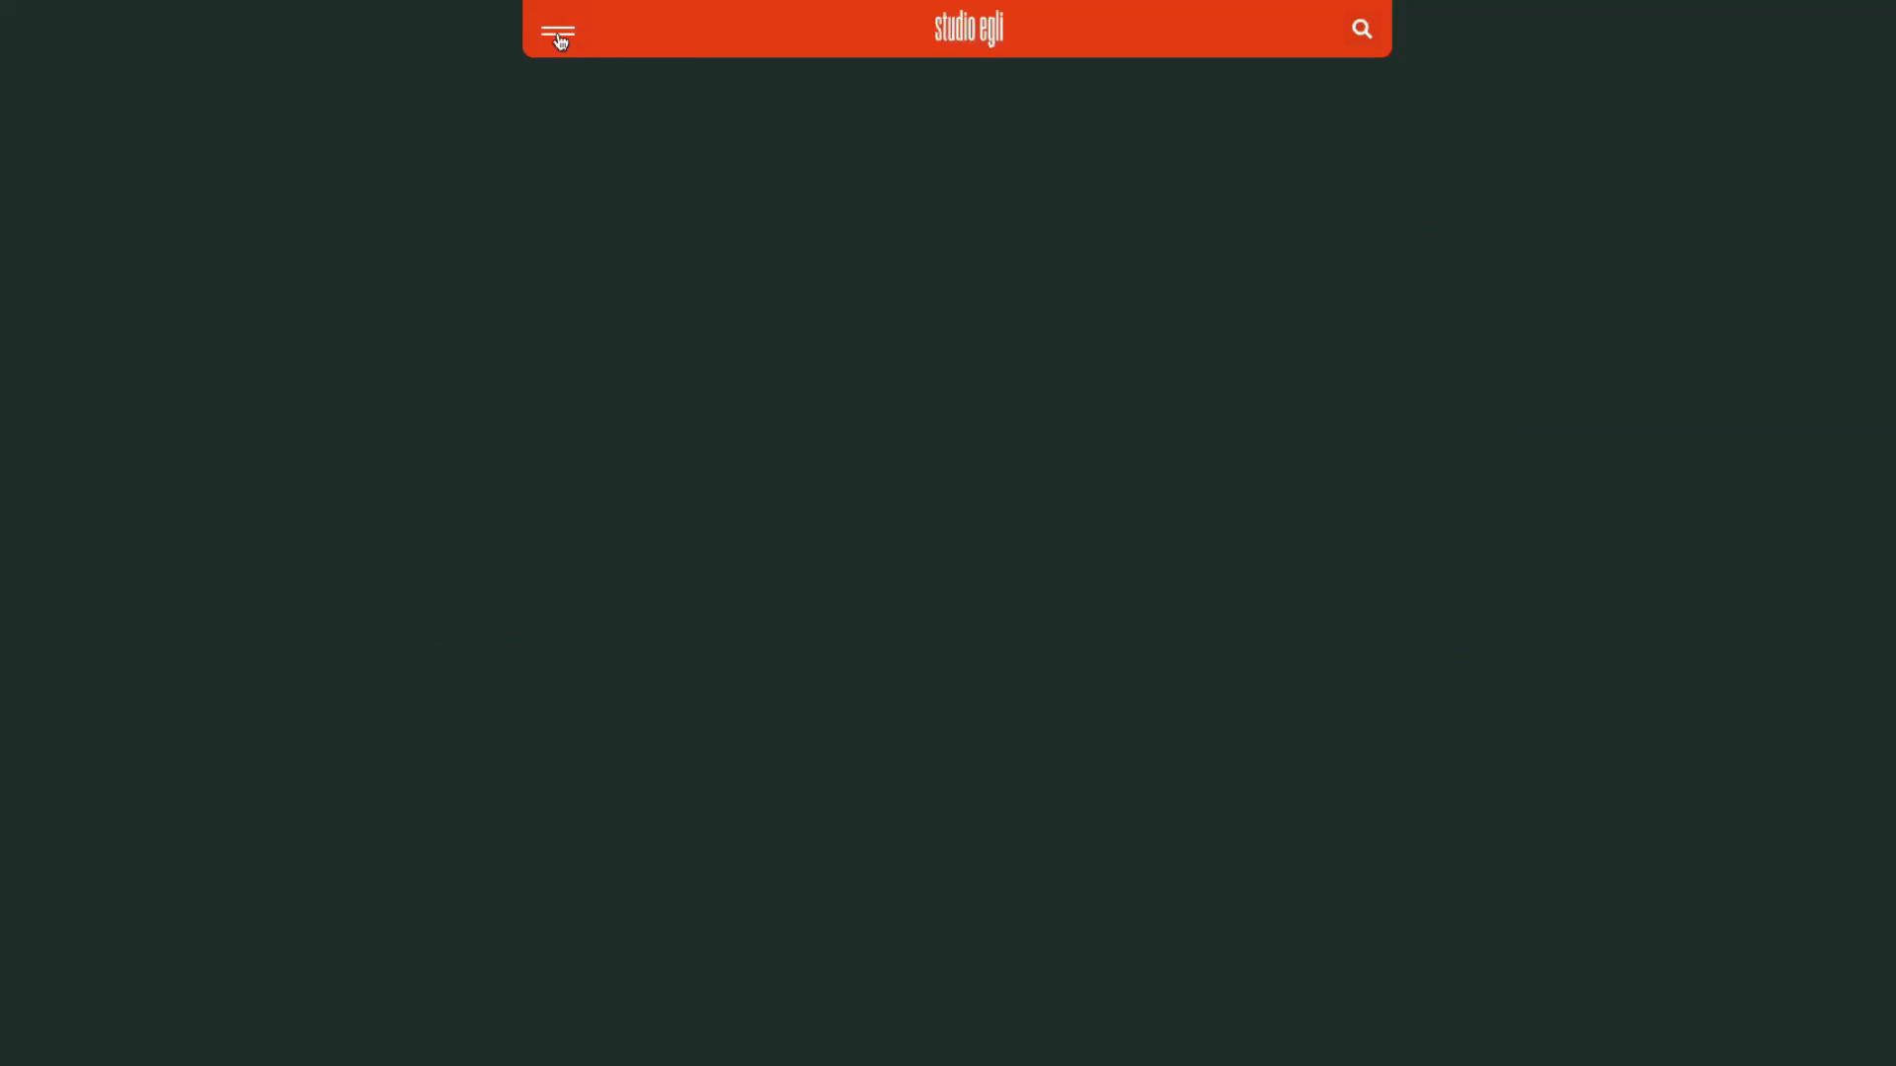
{"action": "left_click", "coordinate": [557, 29]}
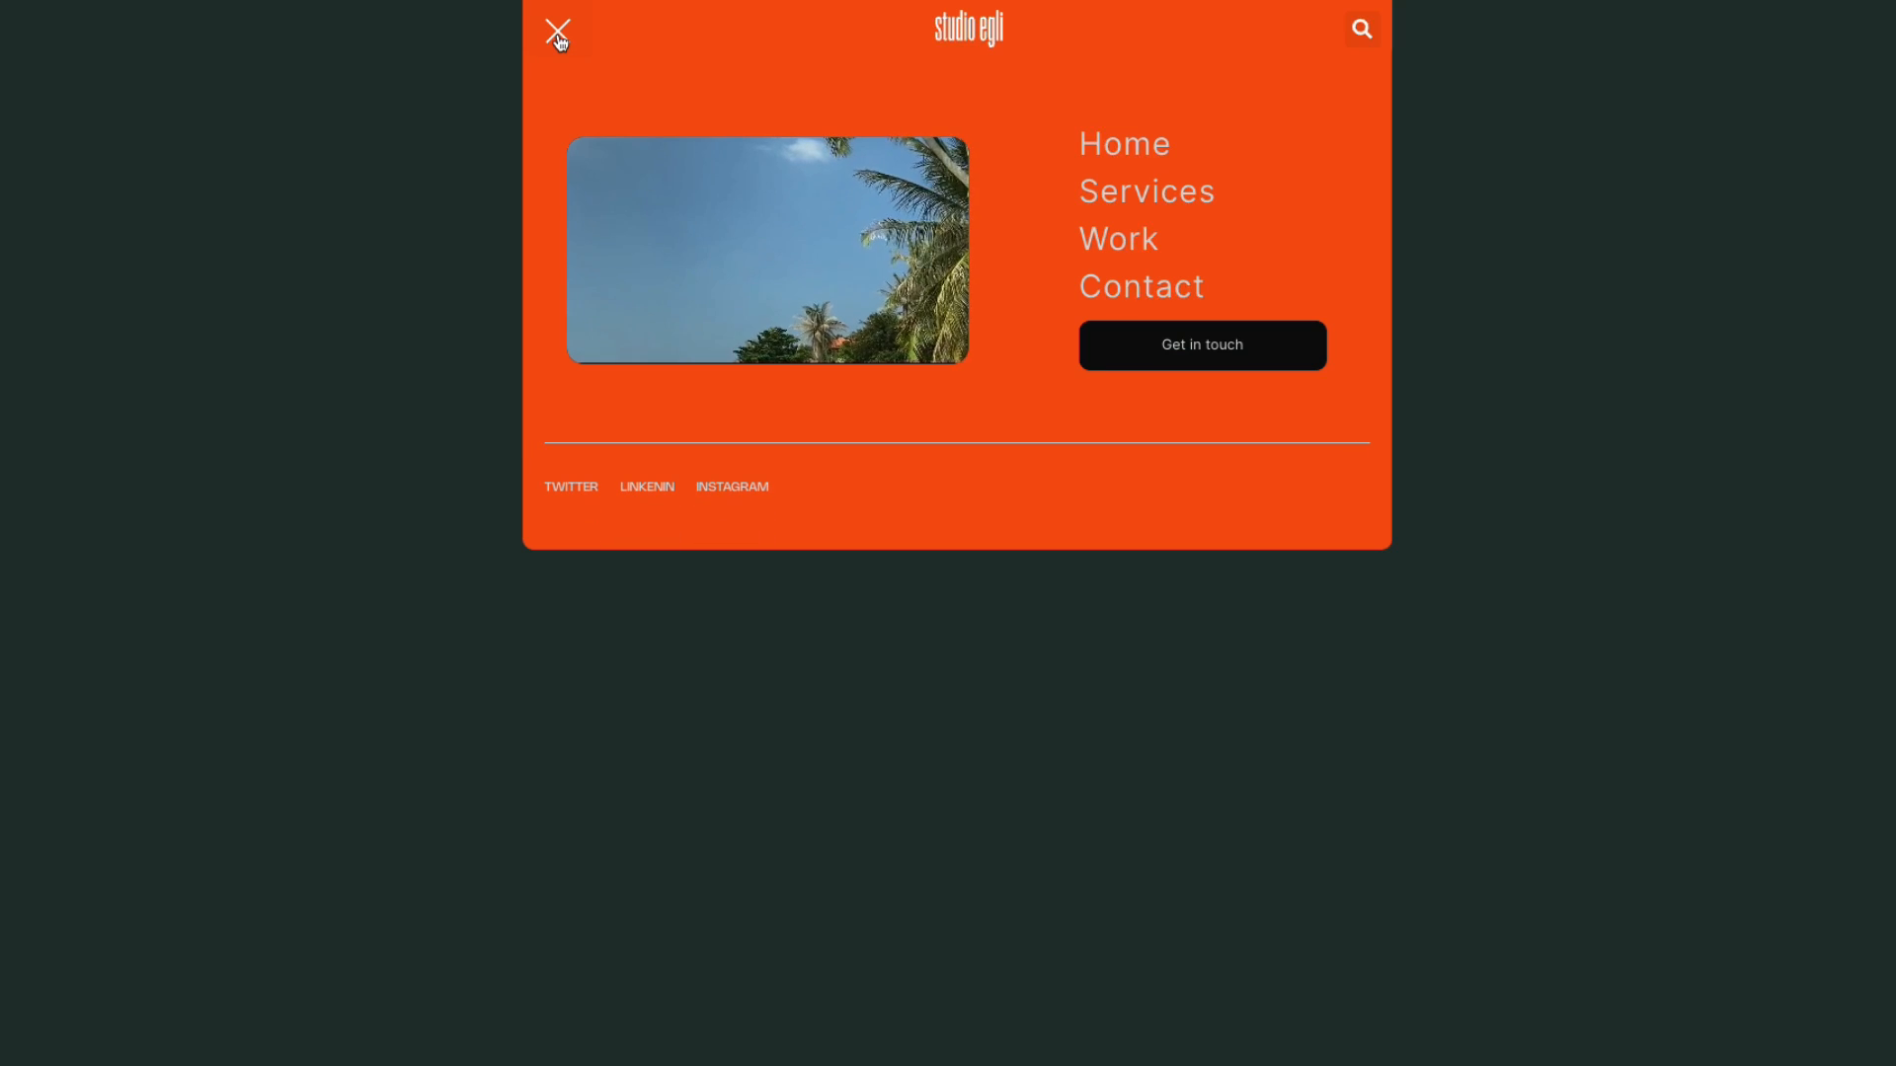
{"action": "left_click", "coordinate": [556, 29]}
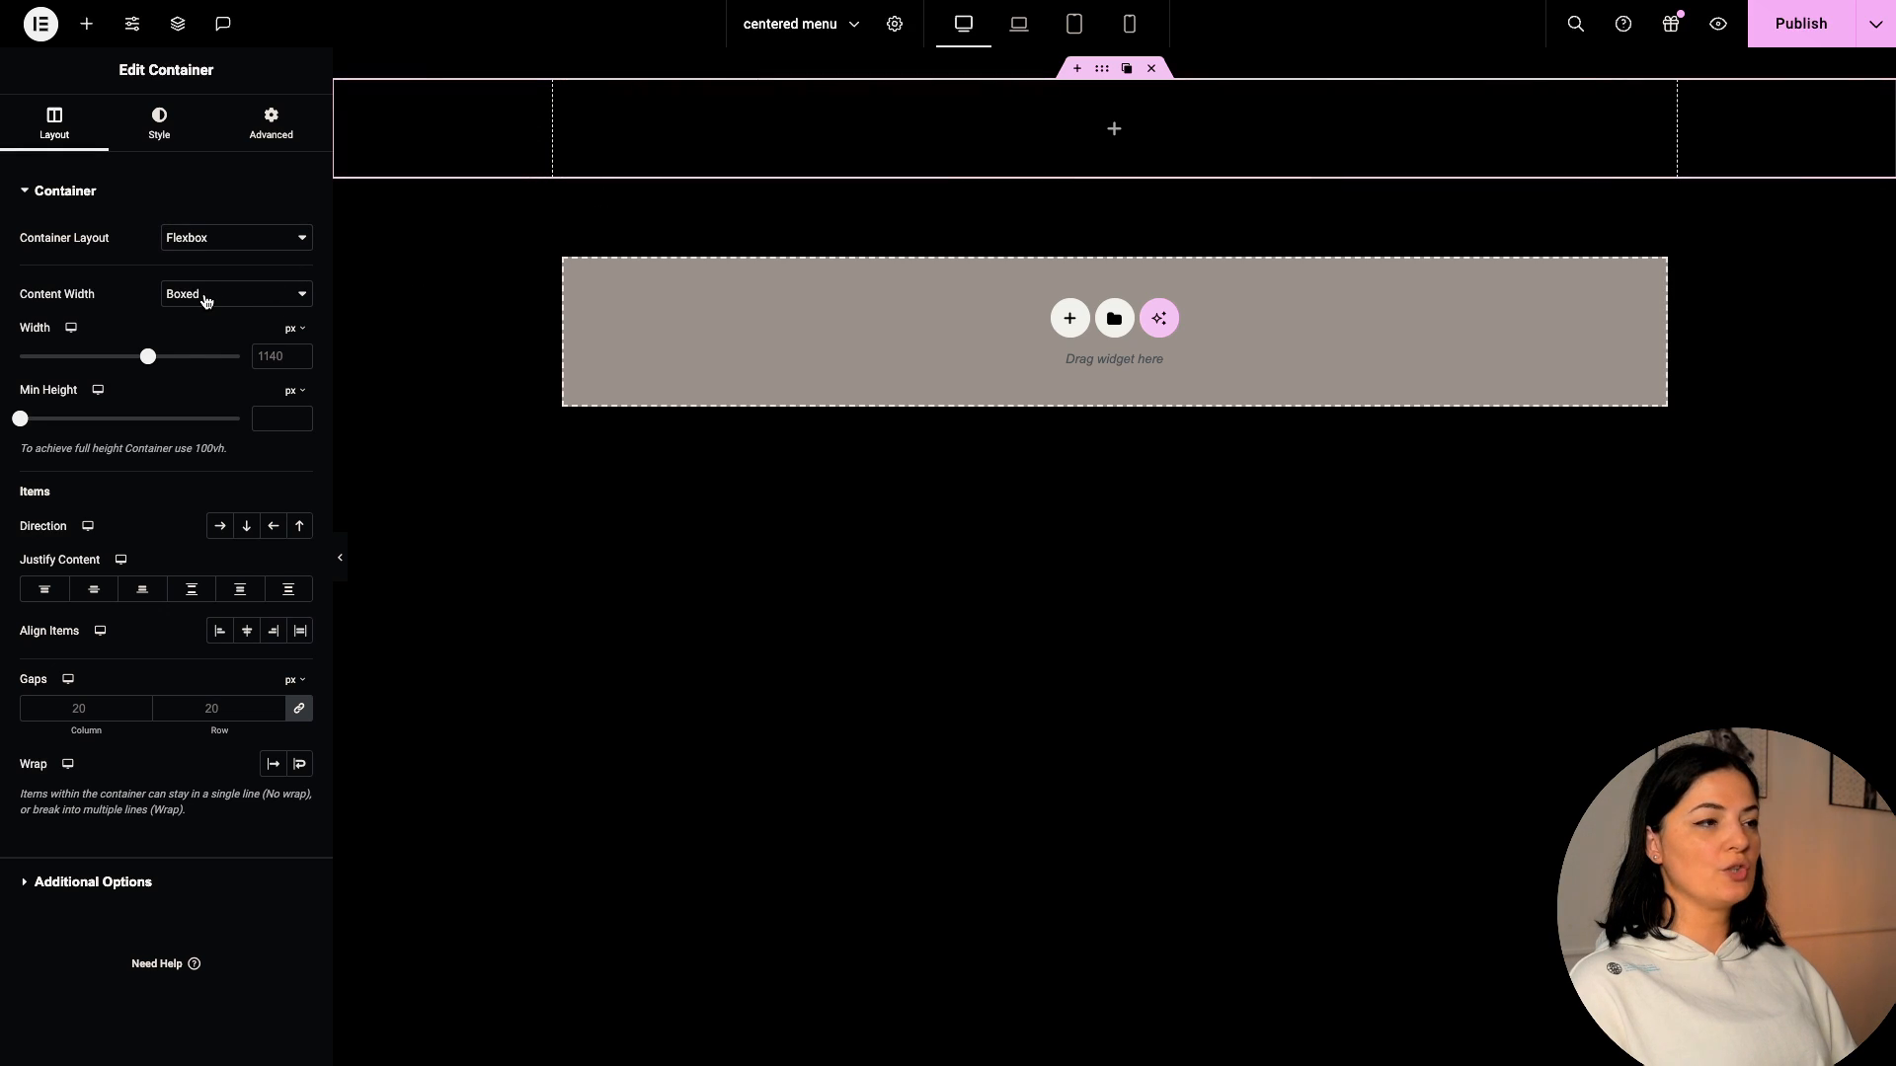
- Make the header container full width at 45%, items in a row with space-between
{"action": "left_click", "coordinate": [232, 294]}
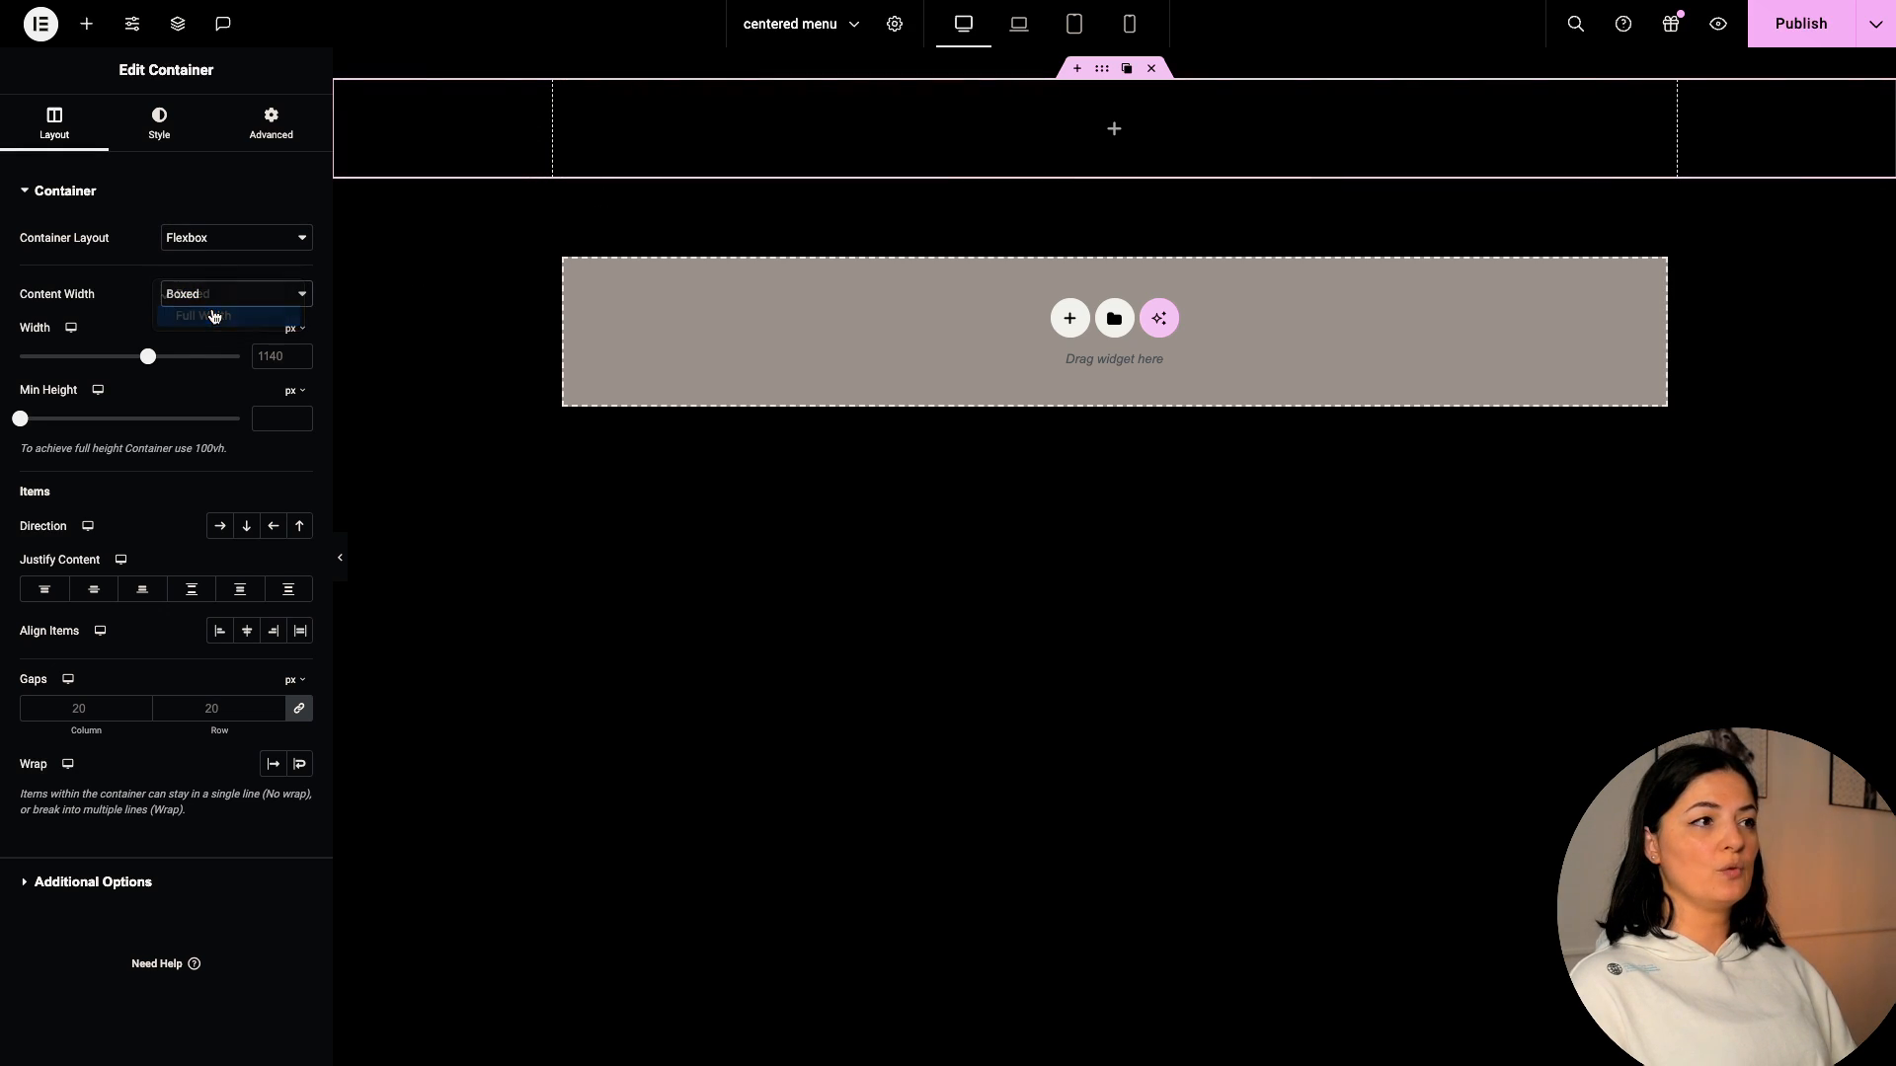
{"action": "left_click", "coordinate": [206, 316]}
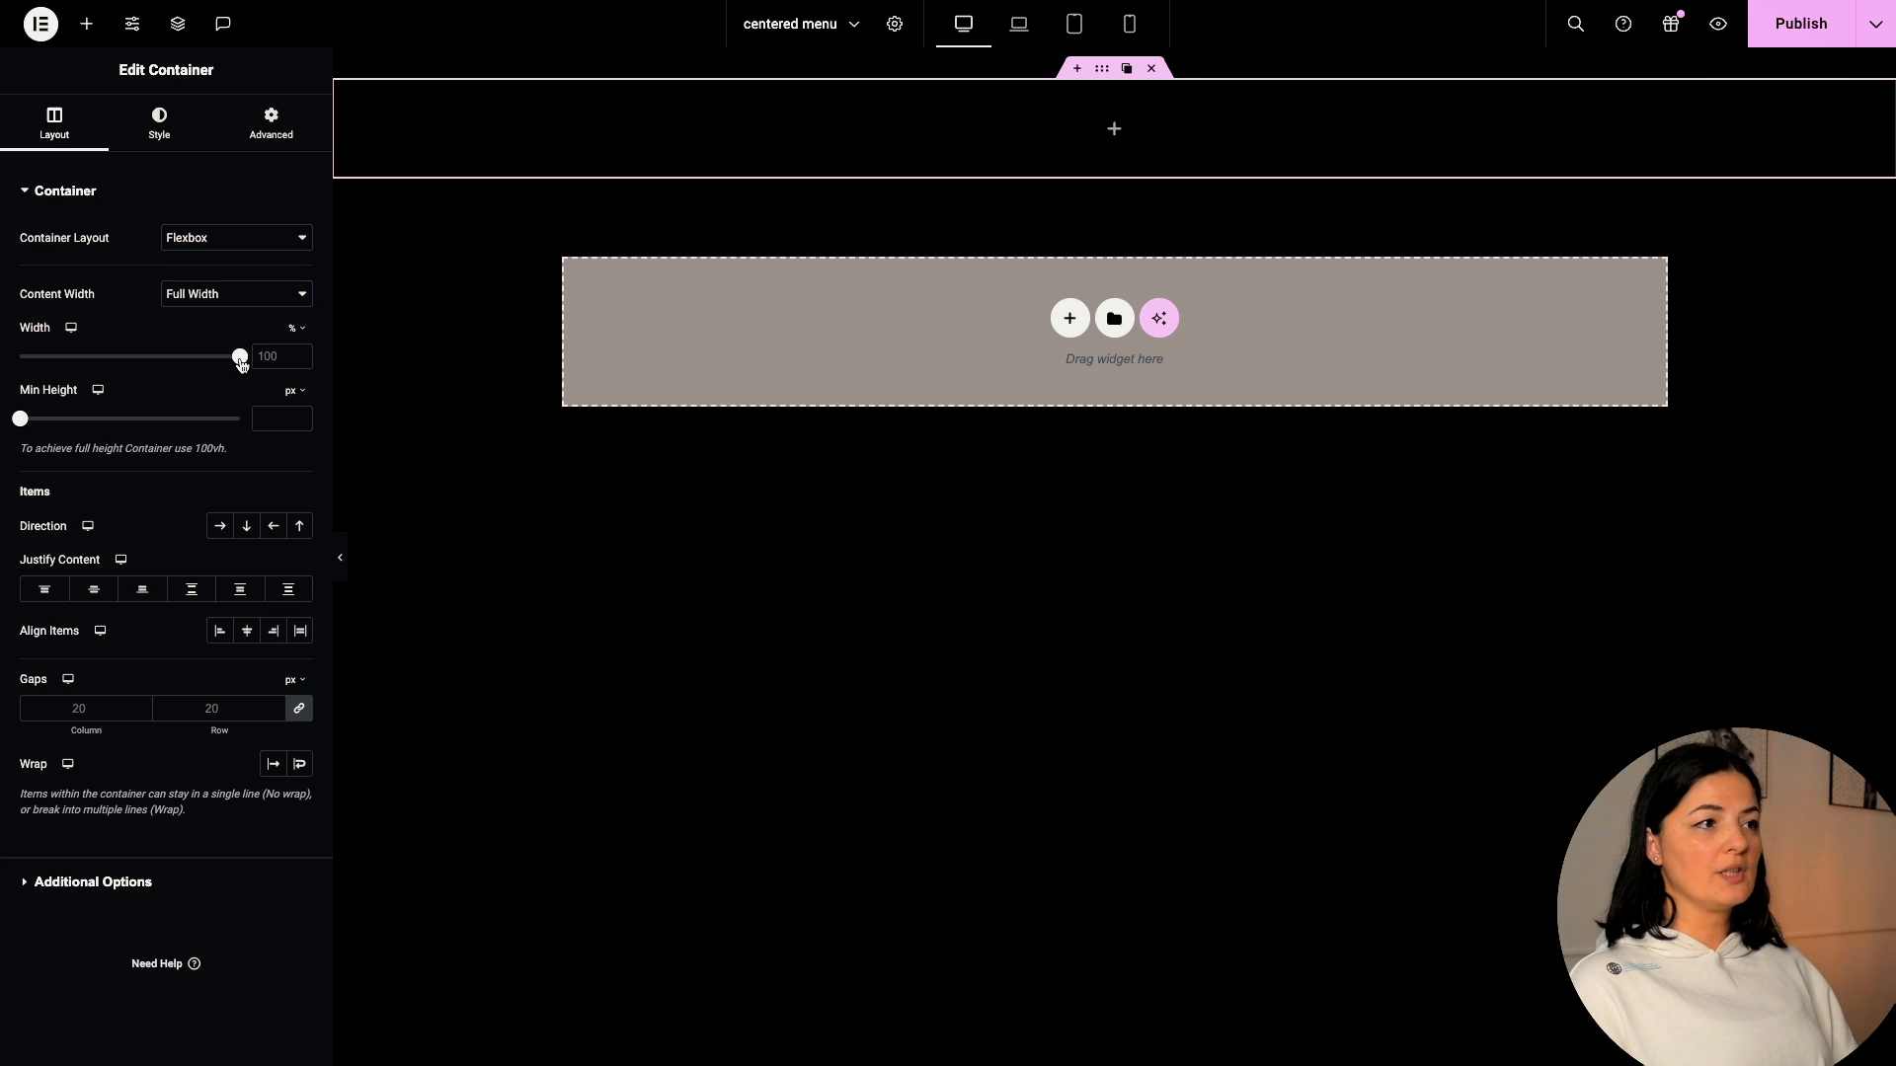
{"action": "left_click_drag", "start_coordinate": [238, 355], "coordinate": [128, 356]}
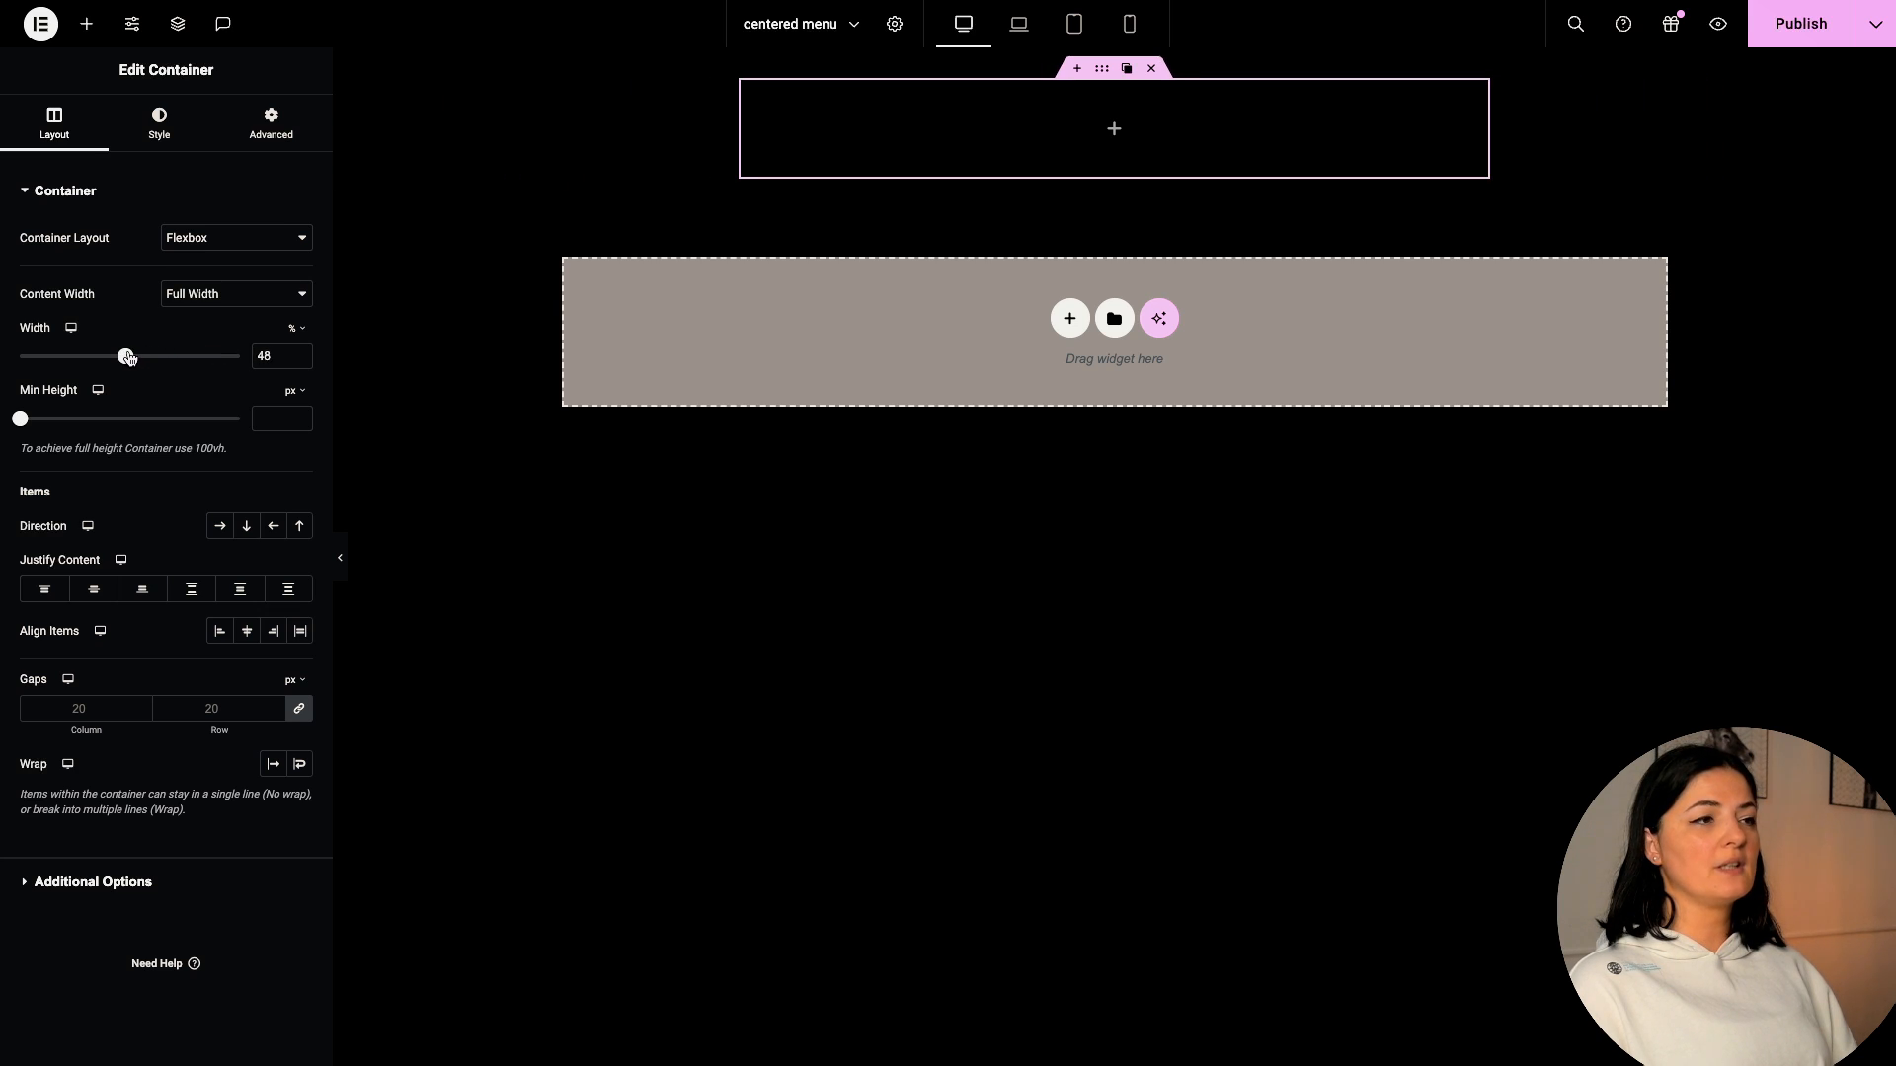
{"action": "left_click_drag", "start_coordinate": [128, 356], "coordinate": [119, 356]}
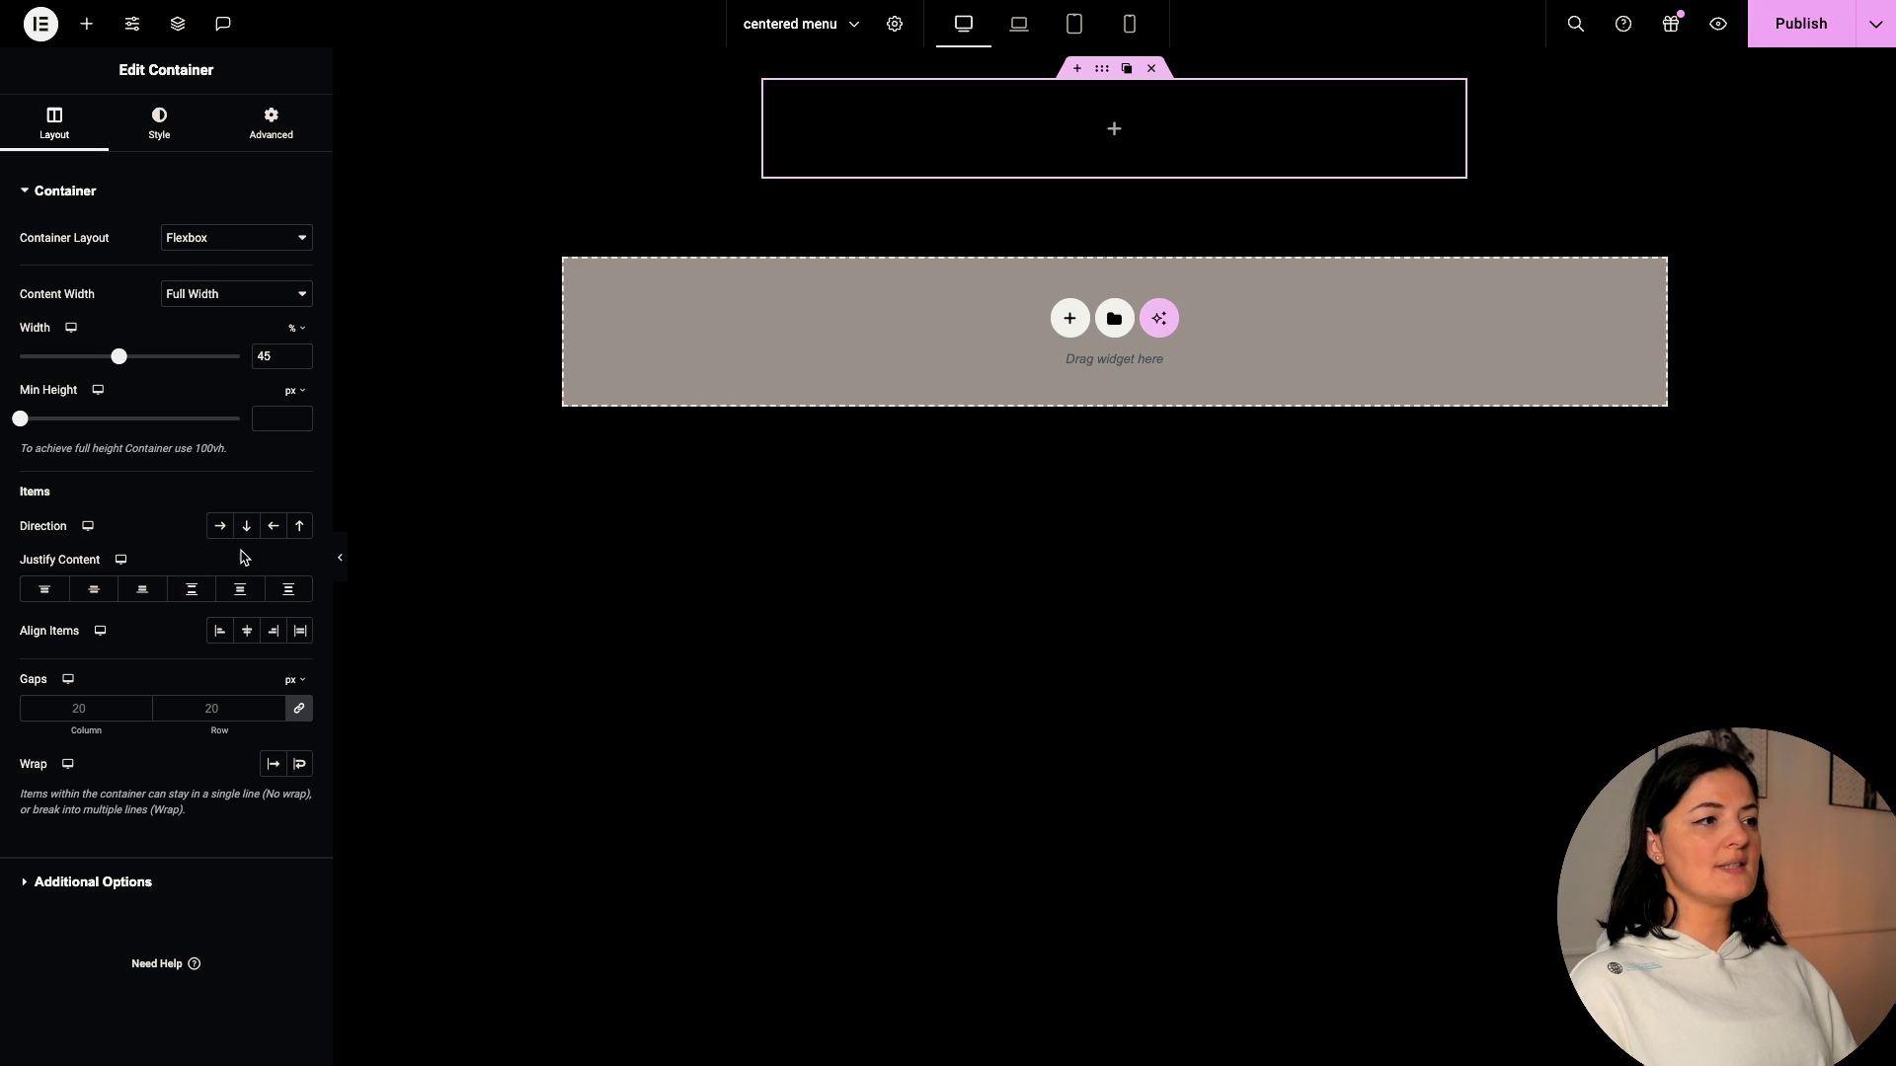
{"action": "mouse_move", "coordinate": [220, 524]}
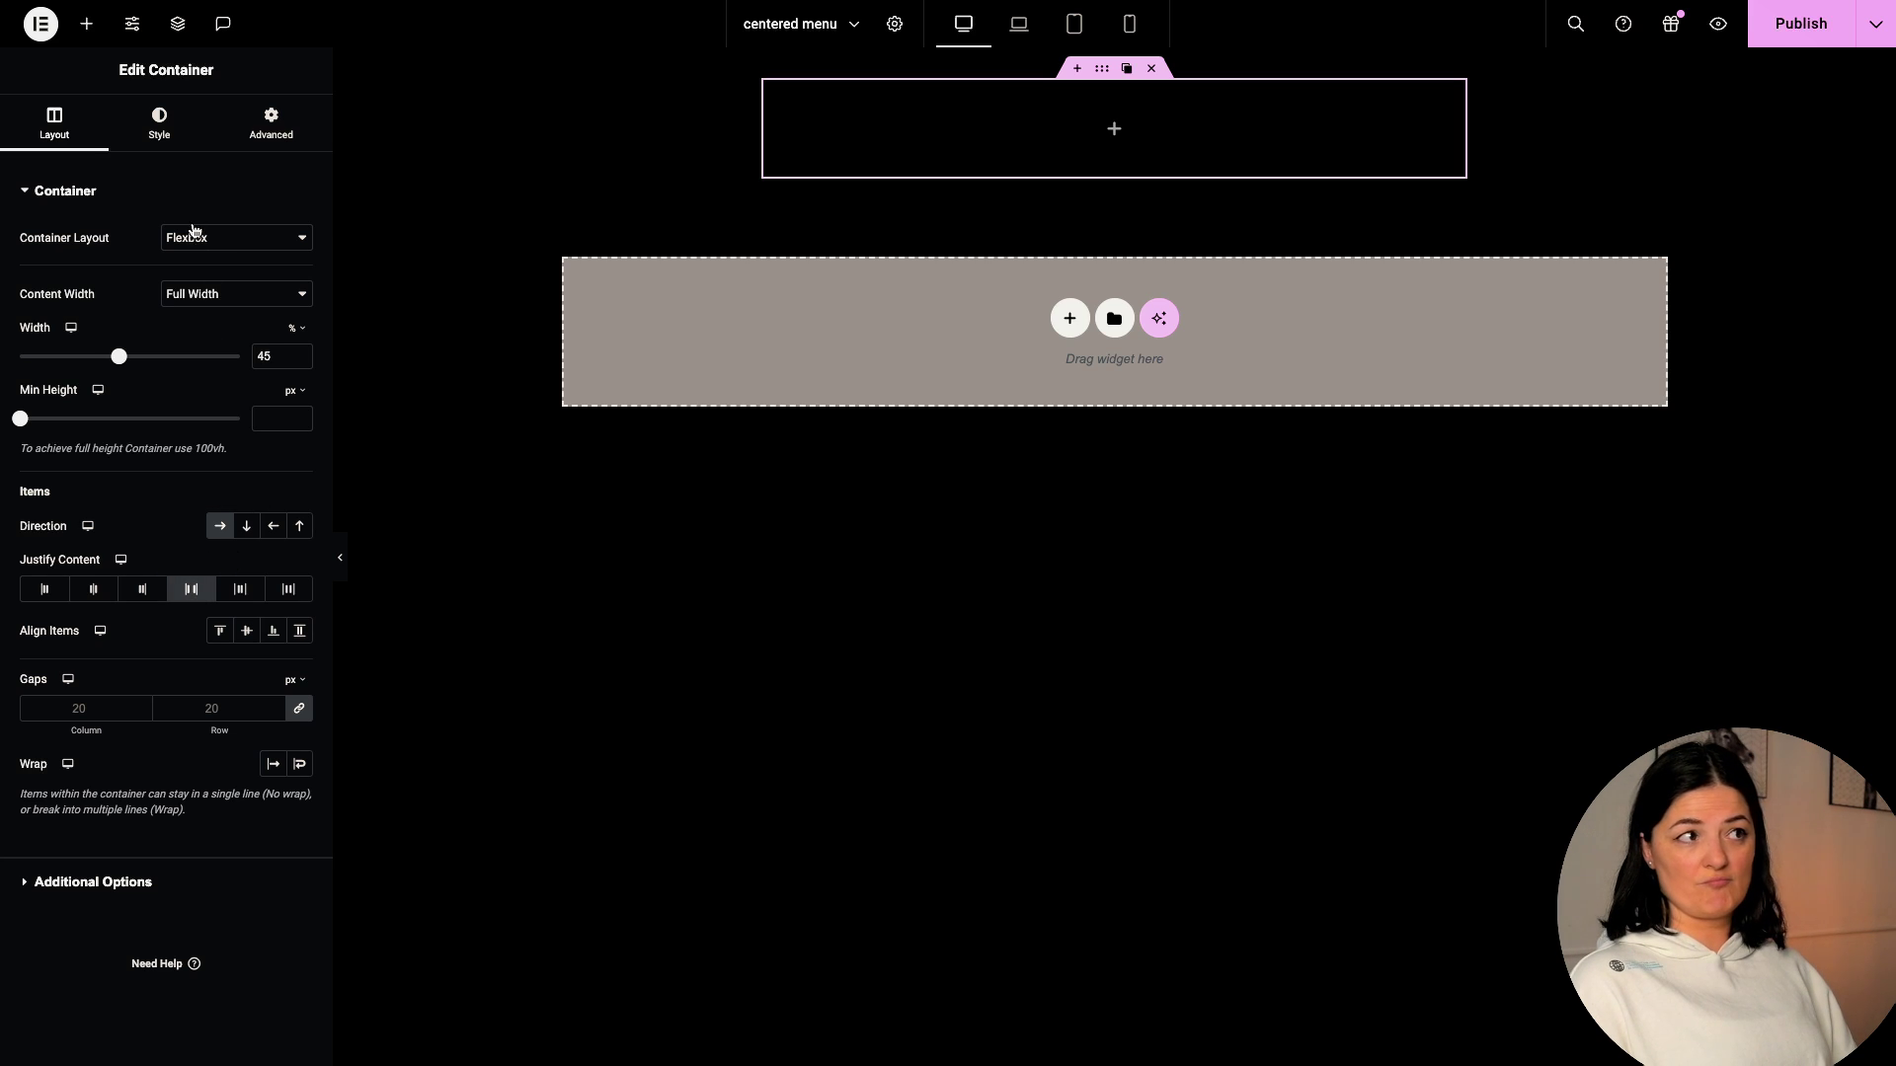
{"action": "left_click", "coordinate": [158, 122]}
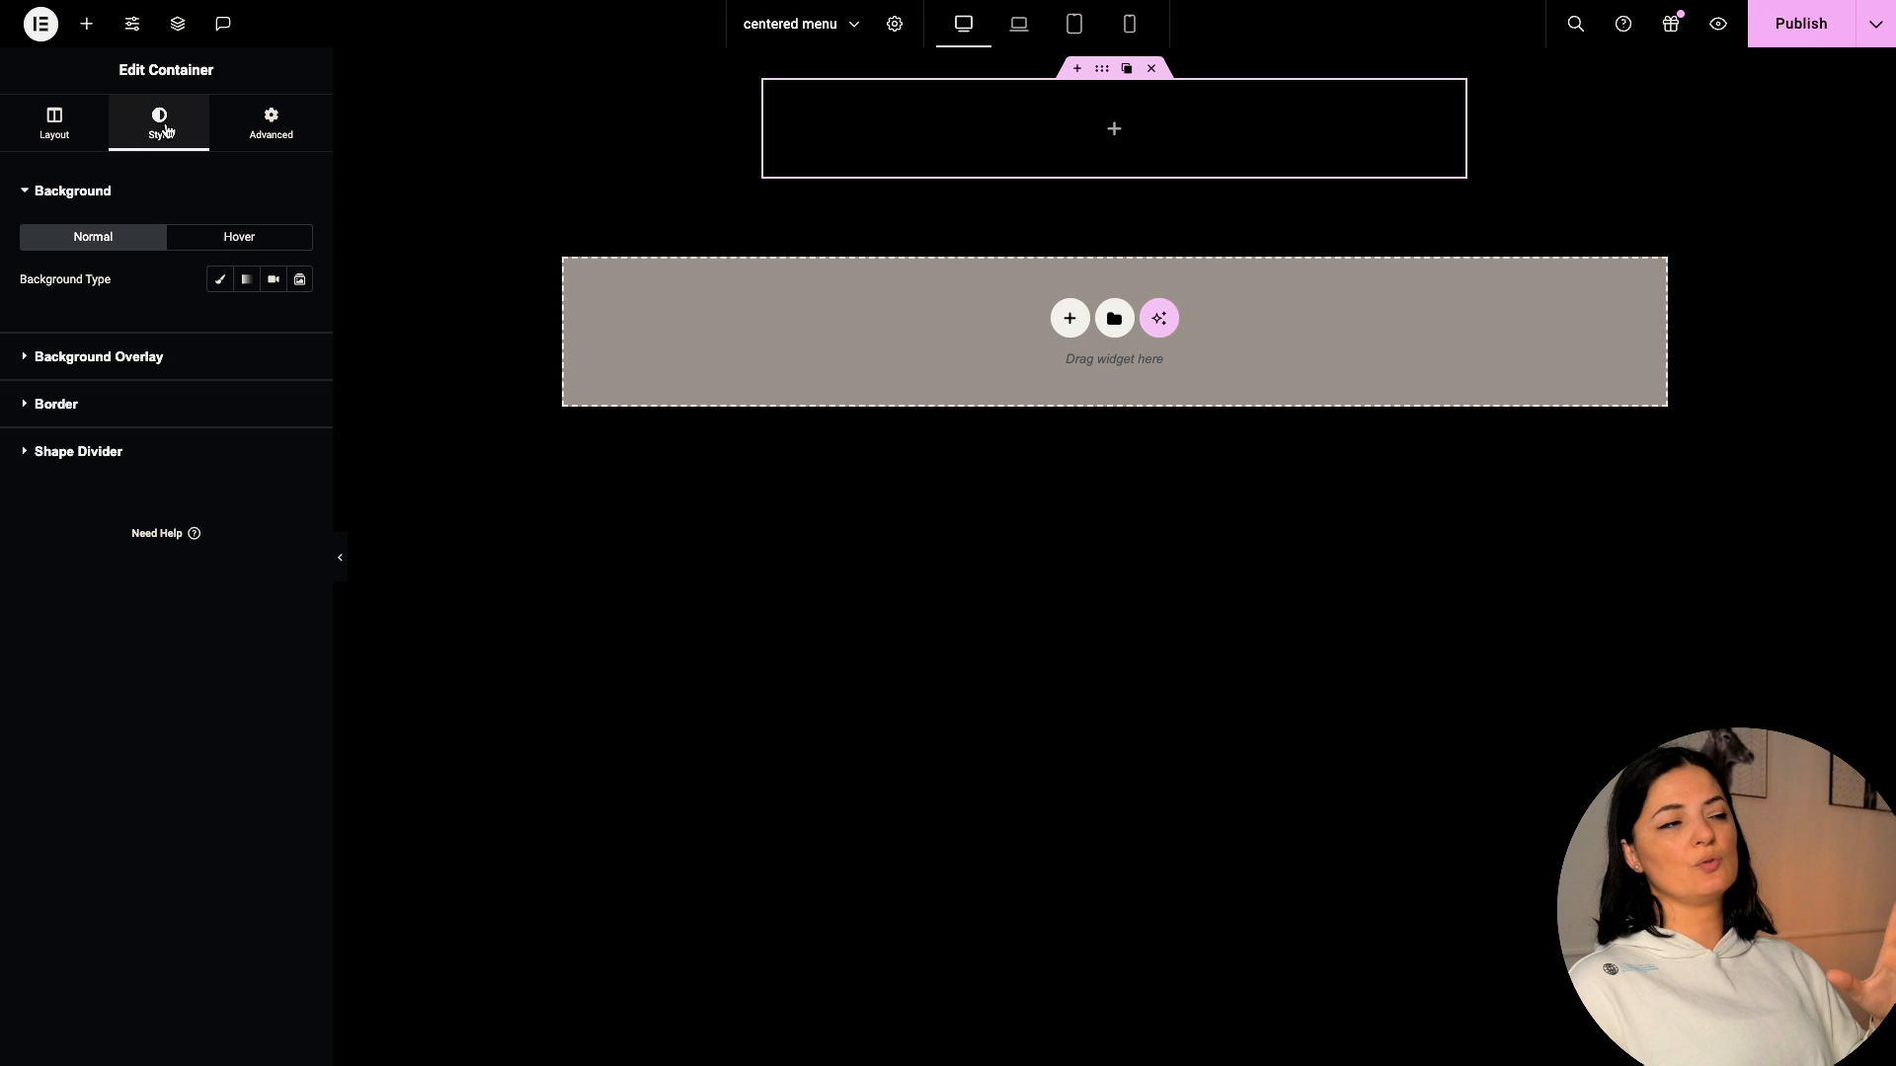
- Fill the header with a classic background in the global Studio orange colour
{"action": "left_click", "coordinate": [219, 279]}
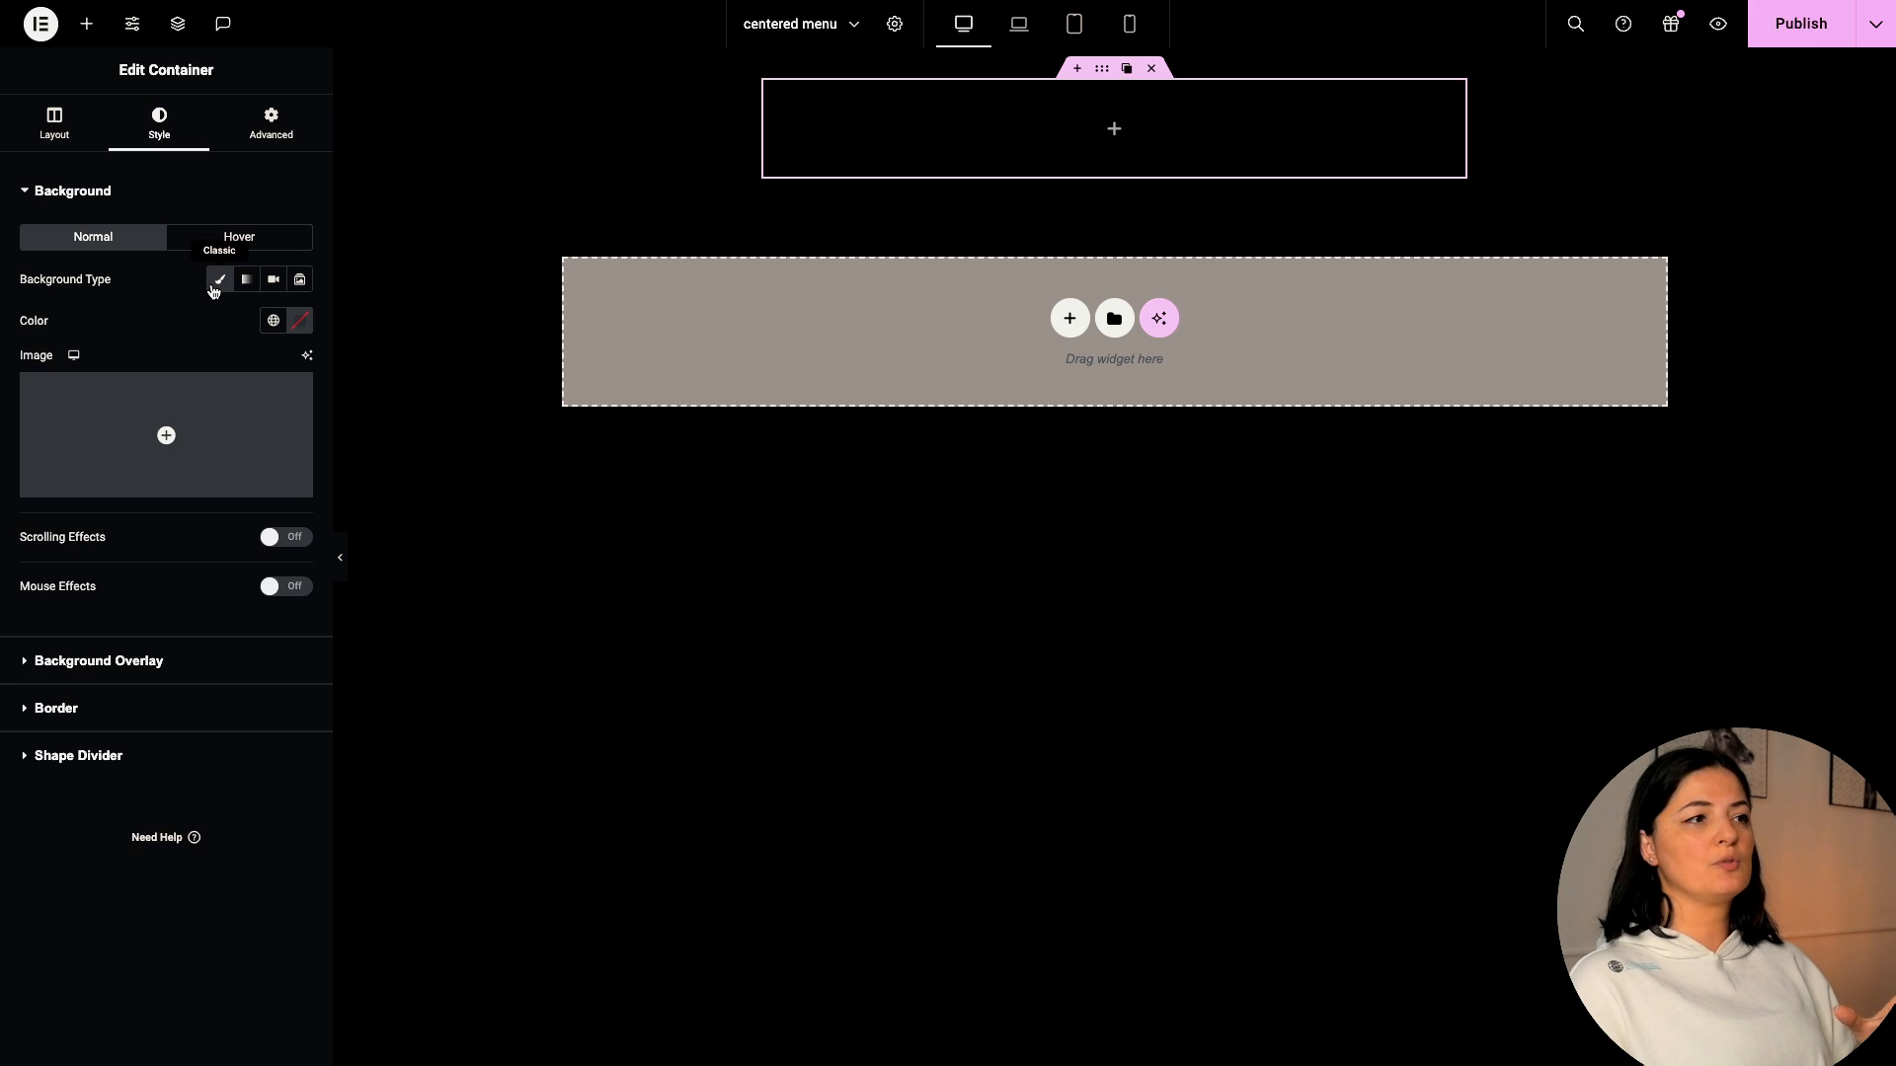
{"action": "left_click", "coordinate": [273, 319]}
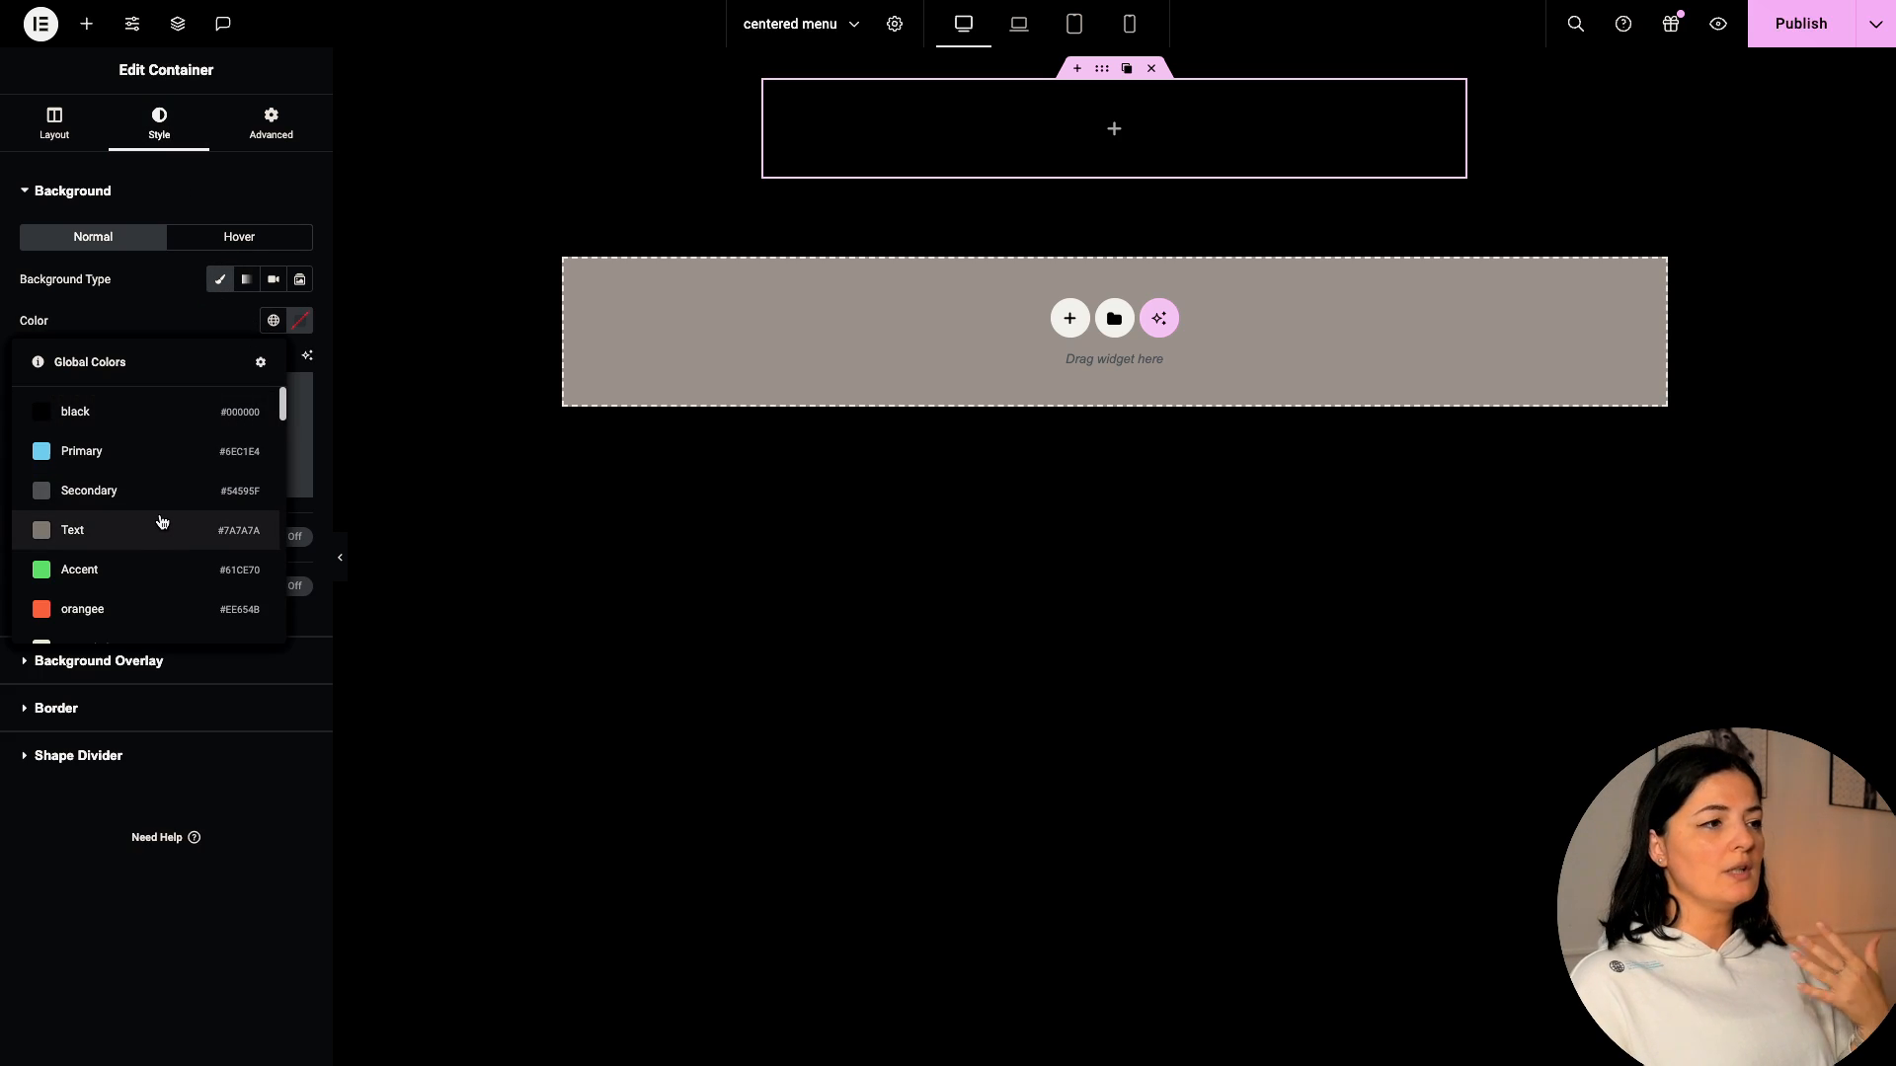
{"action": "scroll", "scroll_direction": "down", "scroll_amount": 3}
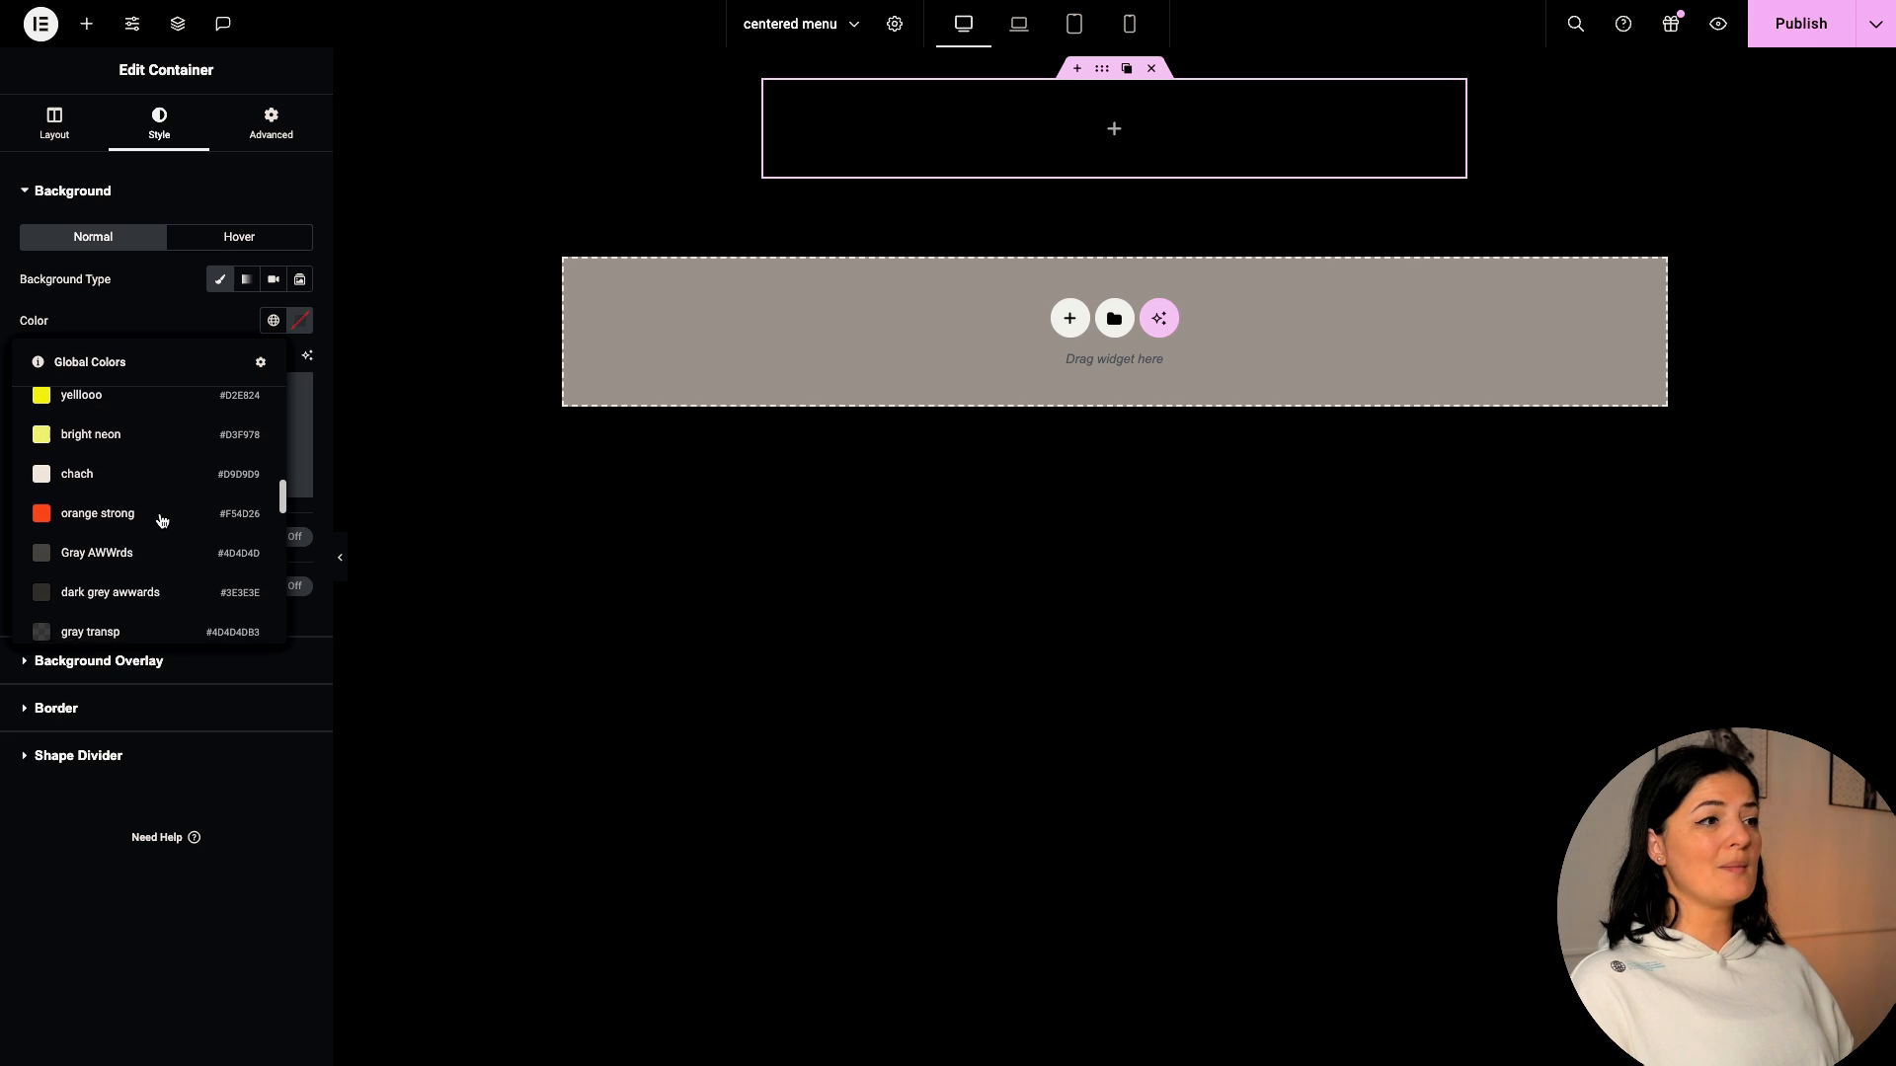
{"action": "scroll", "scroll_direction": "down", "scroll_amount": 3}
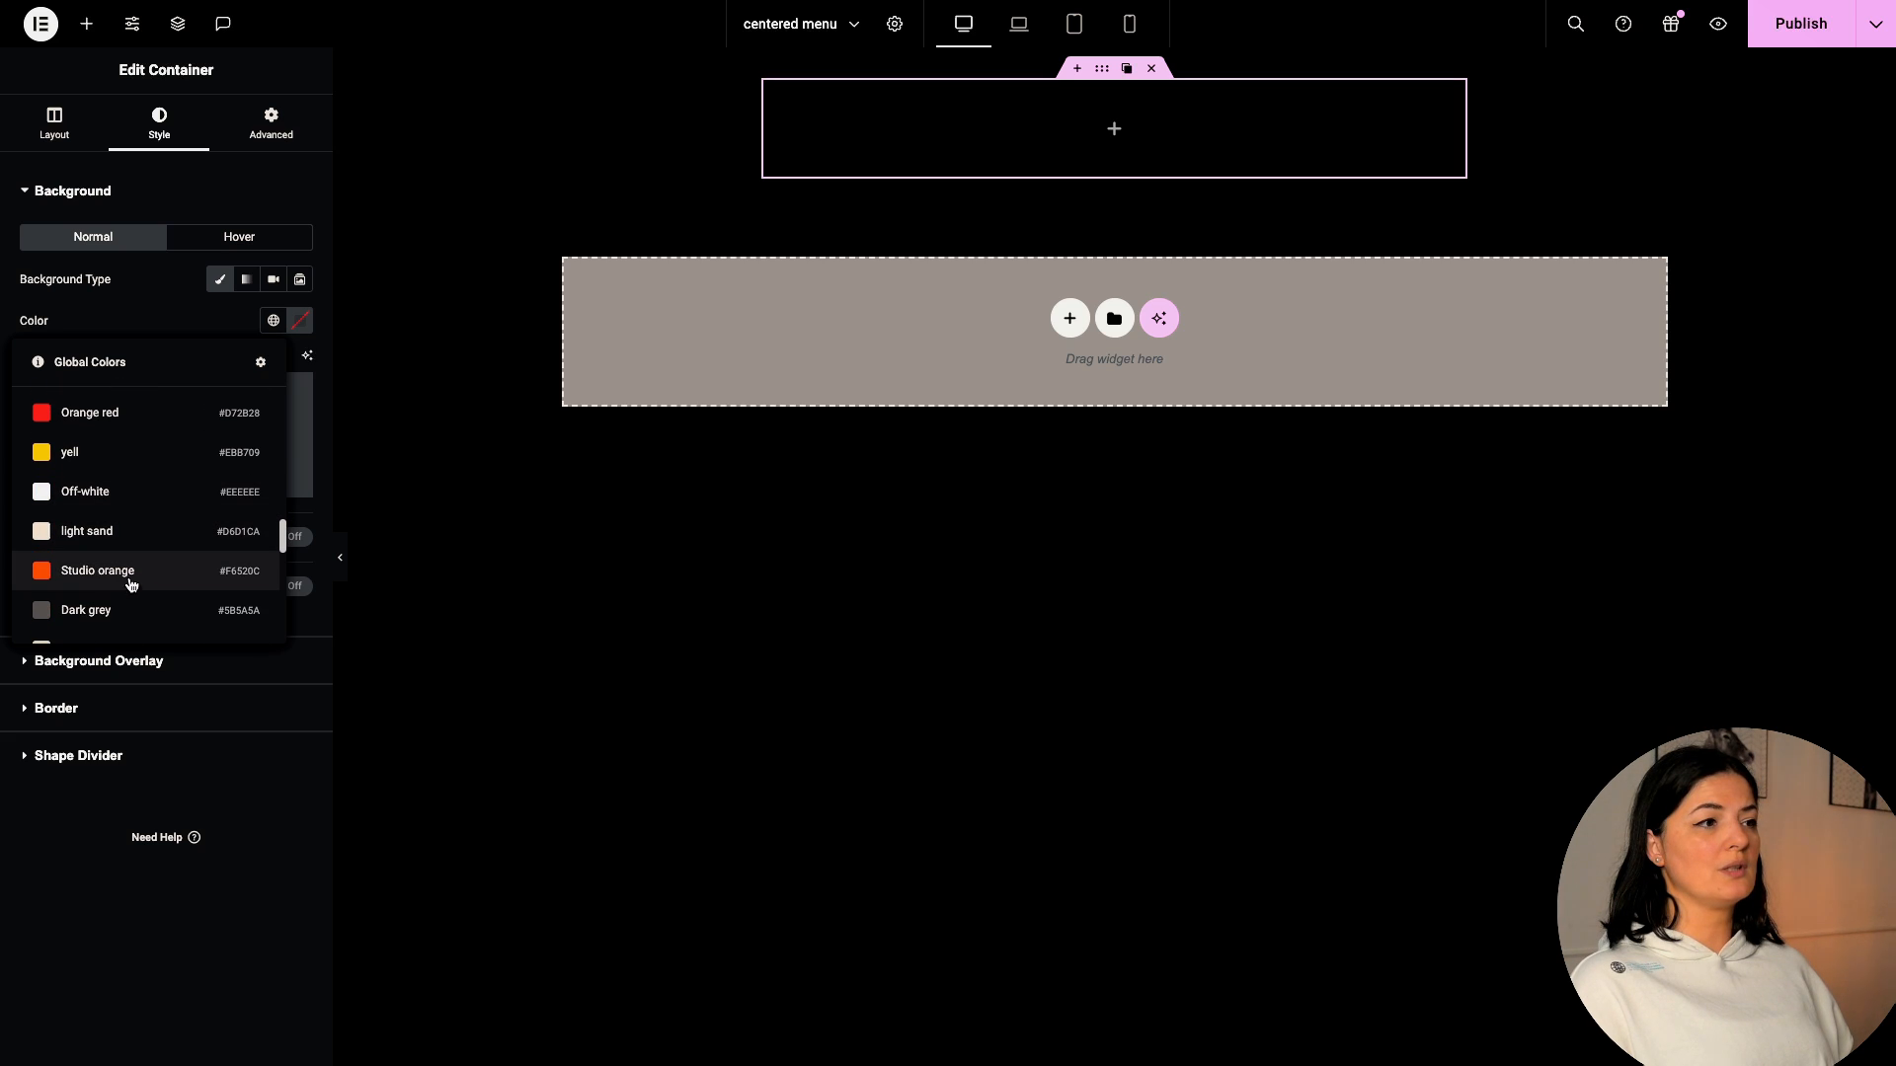
{"action": "left_click", "coordinate": [97, 571]}
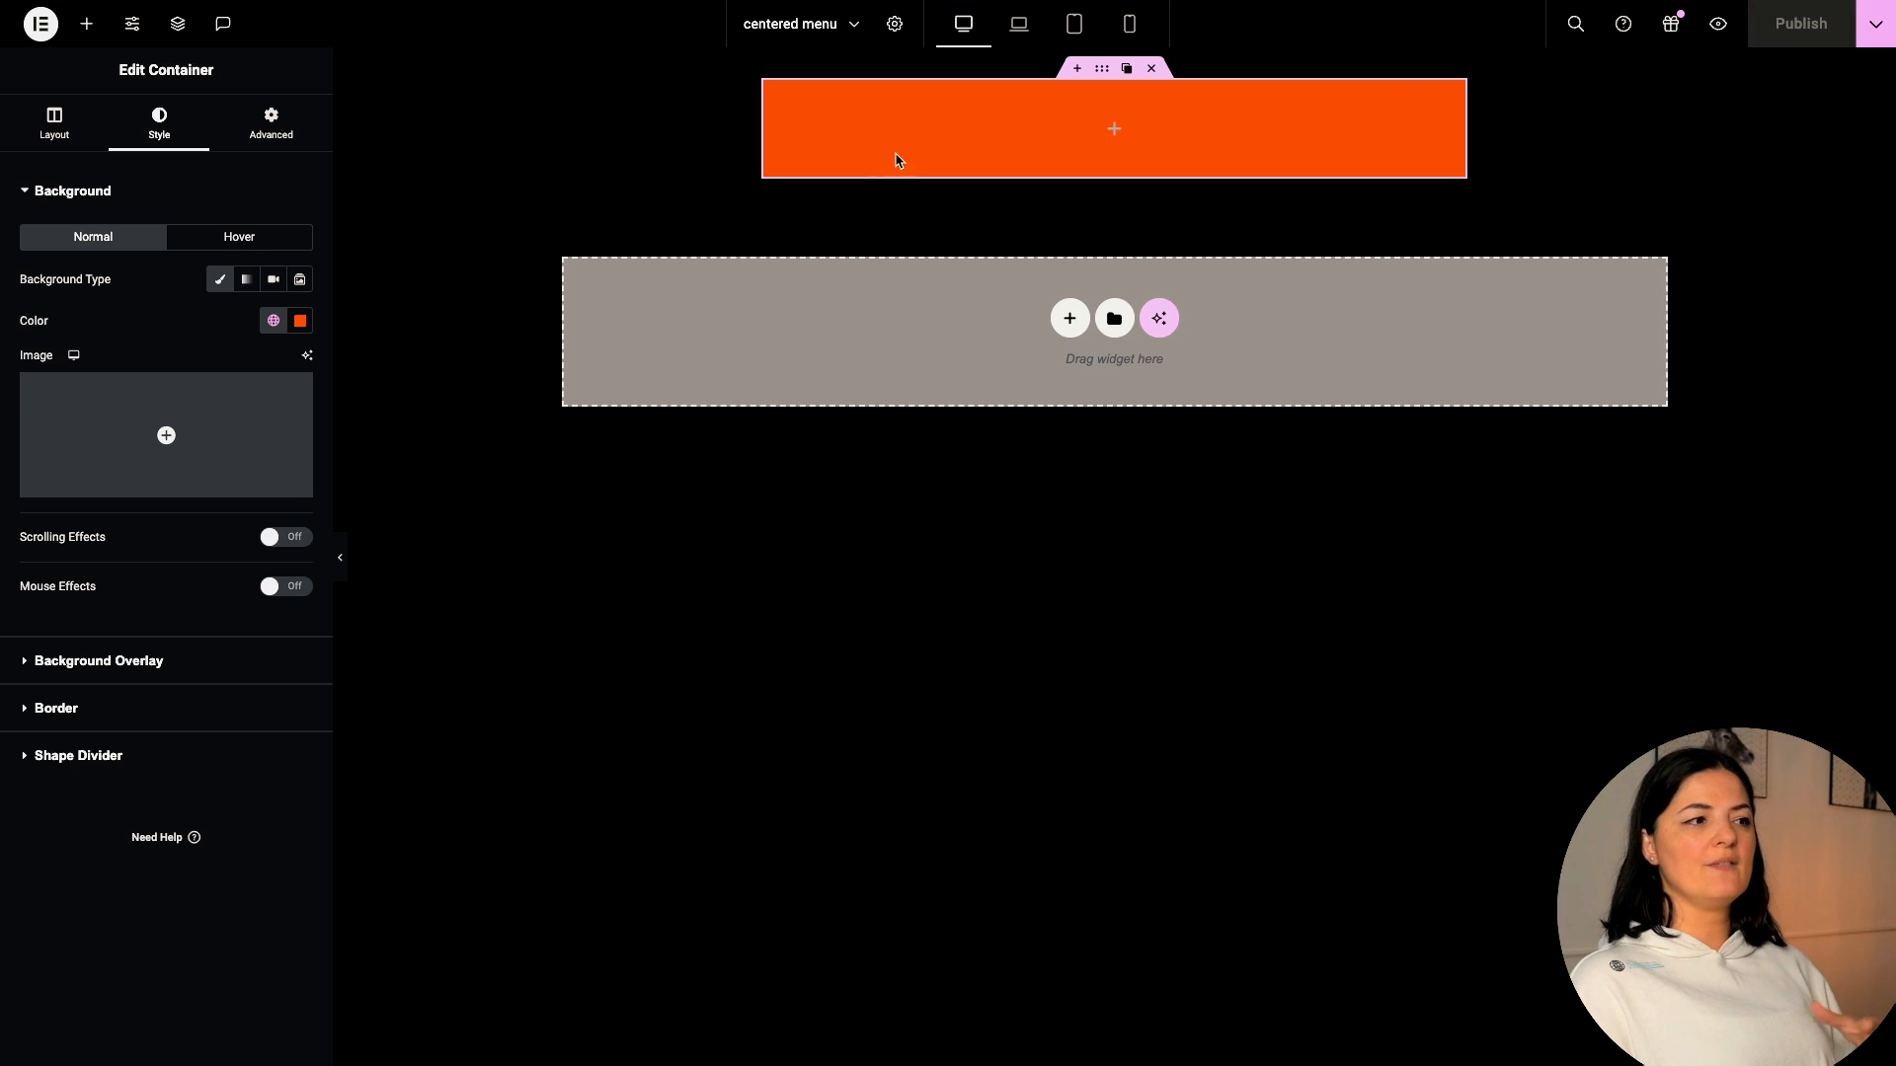
{"action": "mouse_move", "coordinate": [118, 728]}
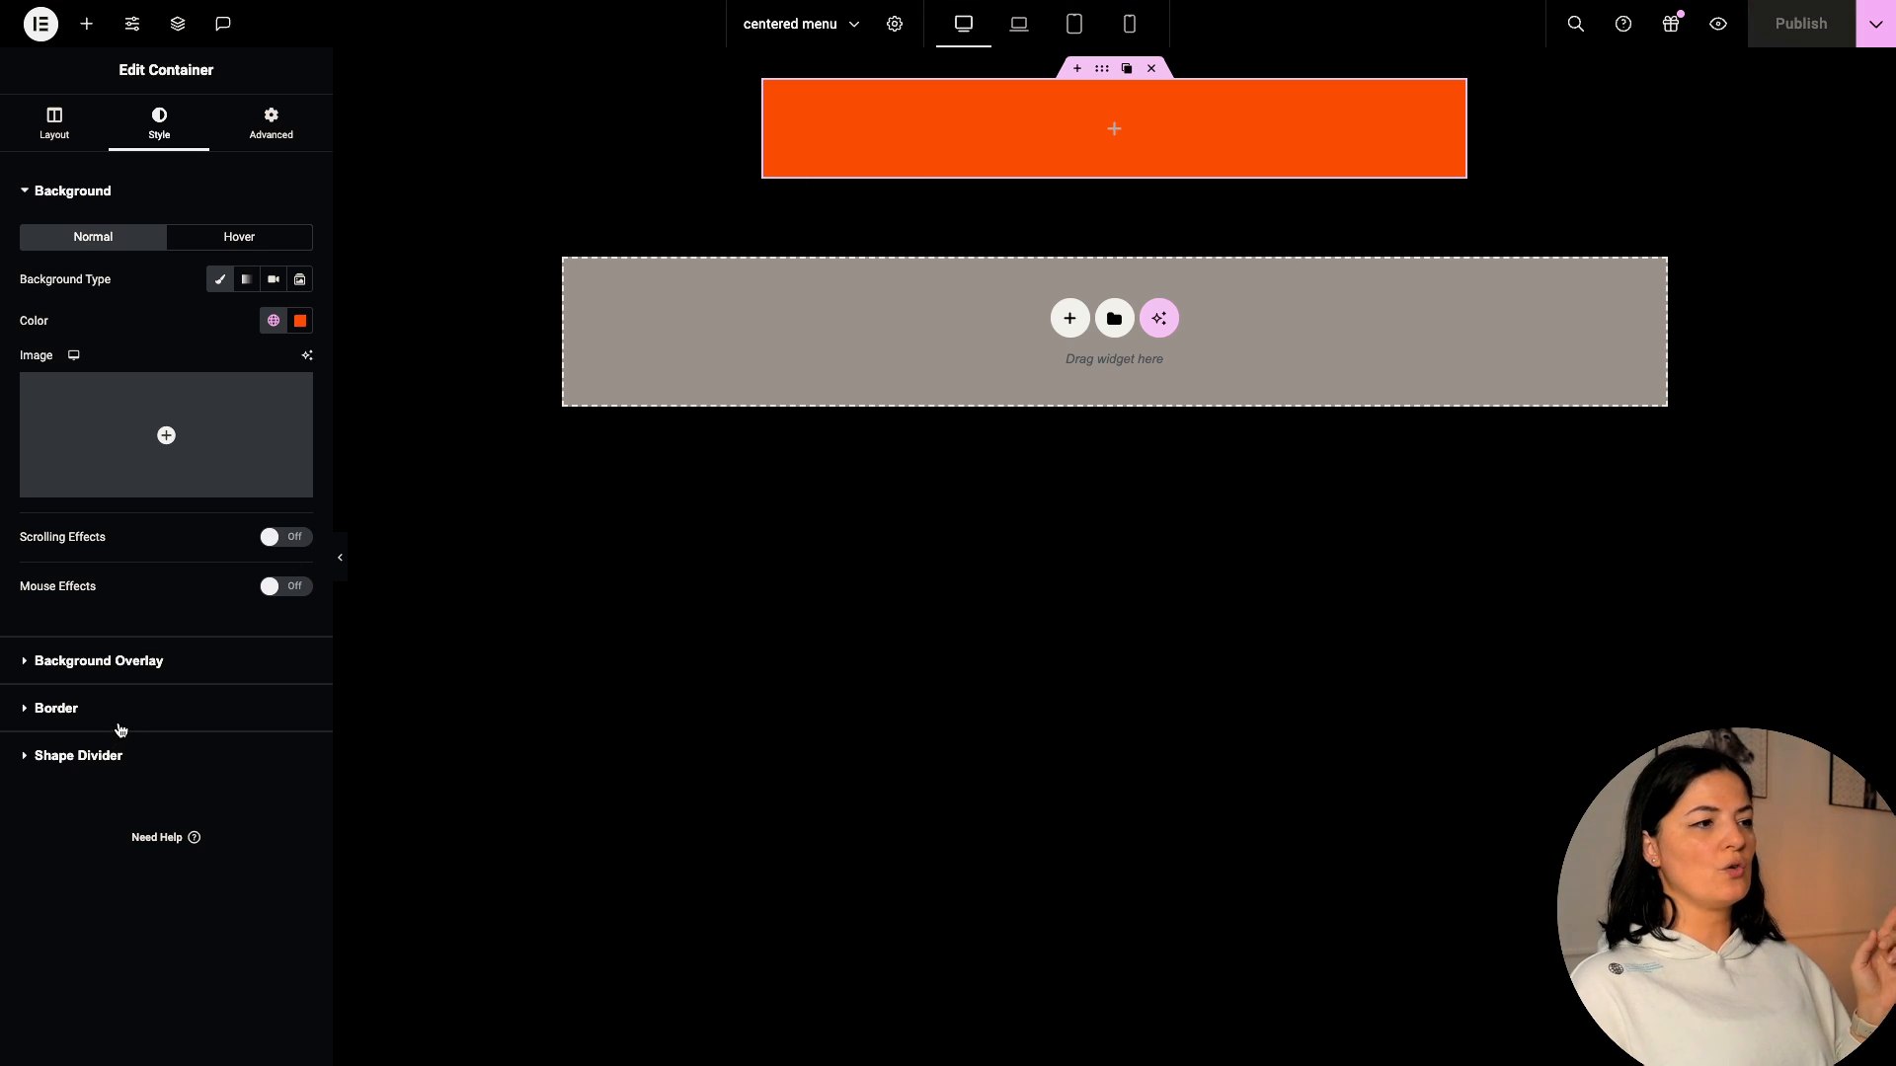
- Set a 10 px border radius on the header bar's bottom corners
{"action": "left_click", "coordinate": [55, 707]}
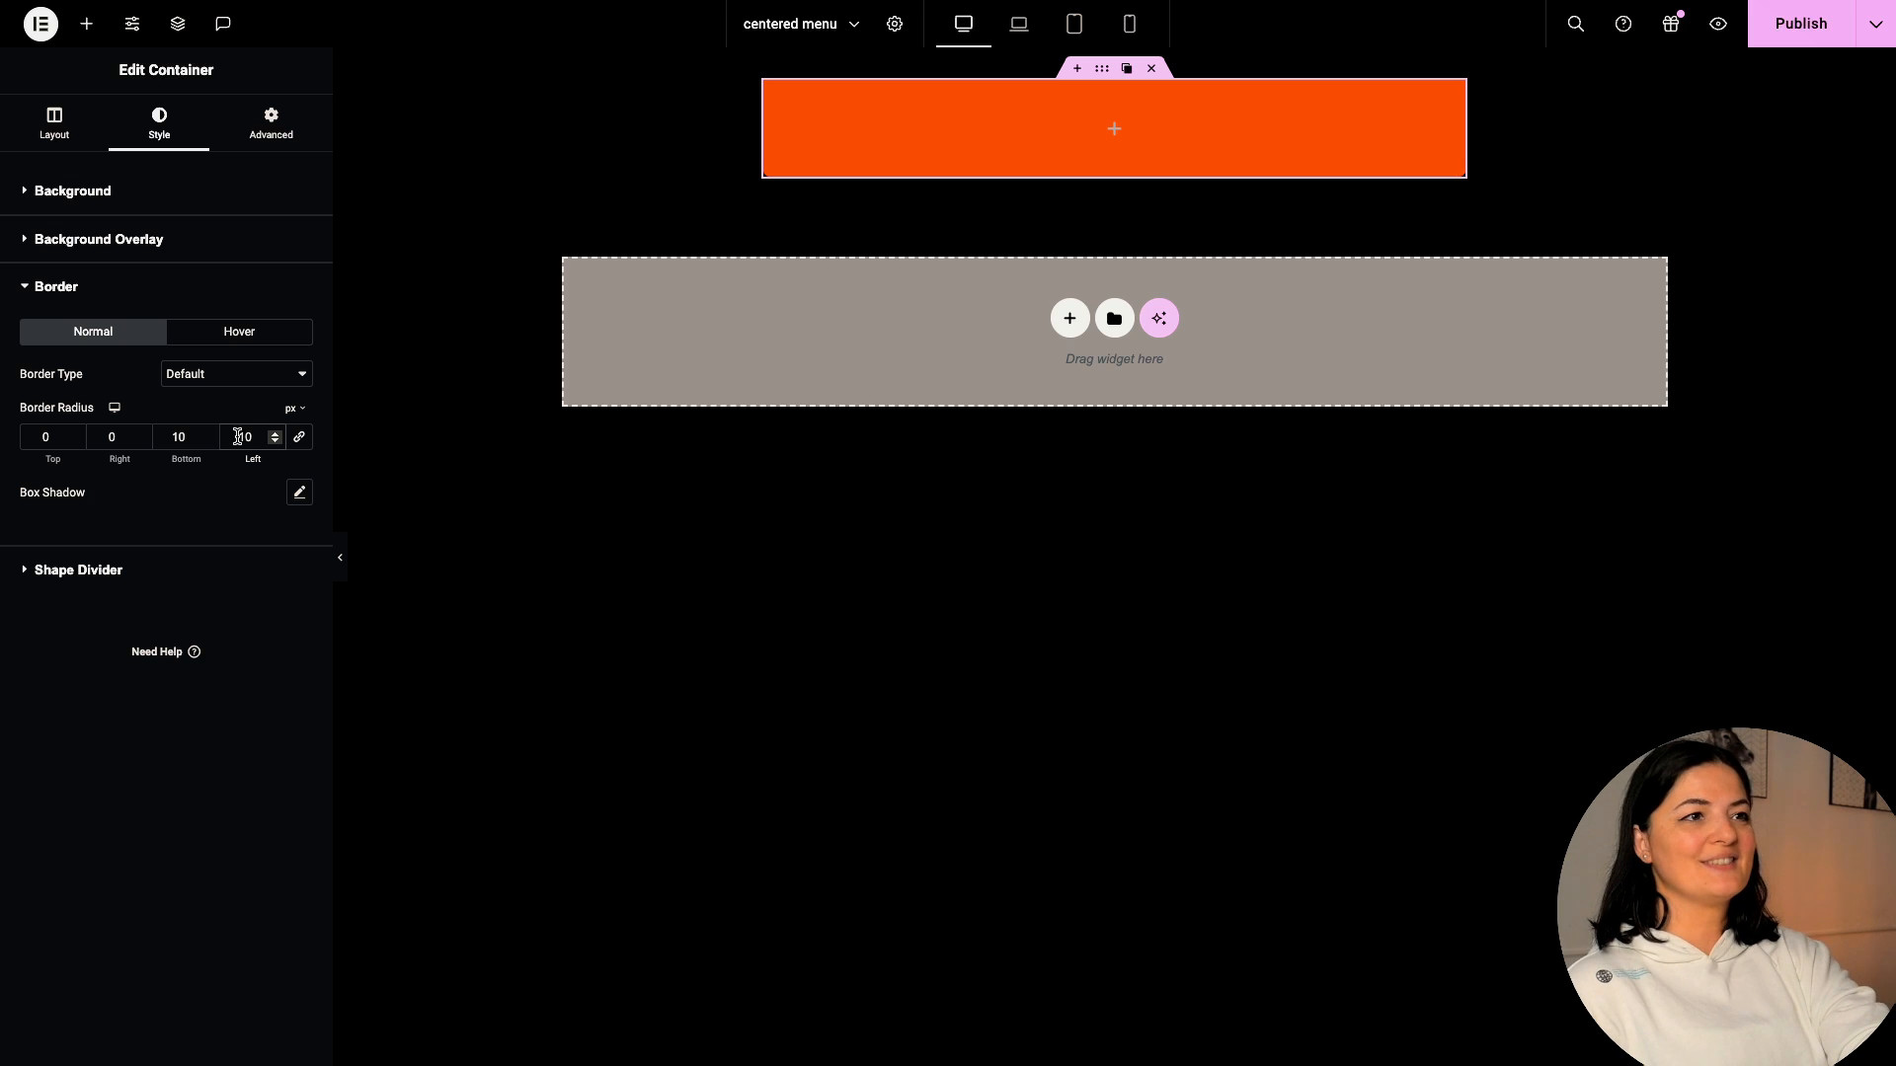
{"action": "type", "text": "10"}
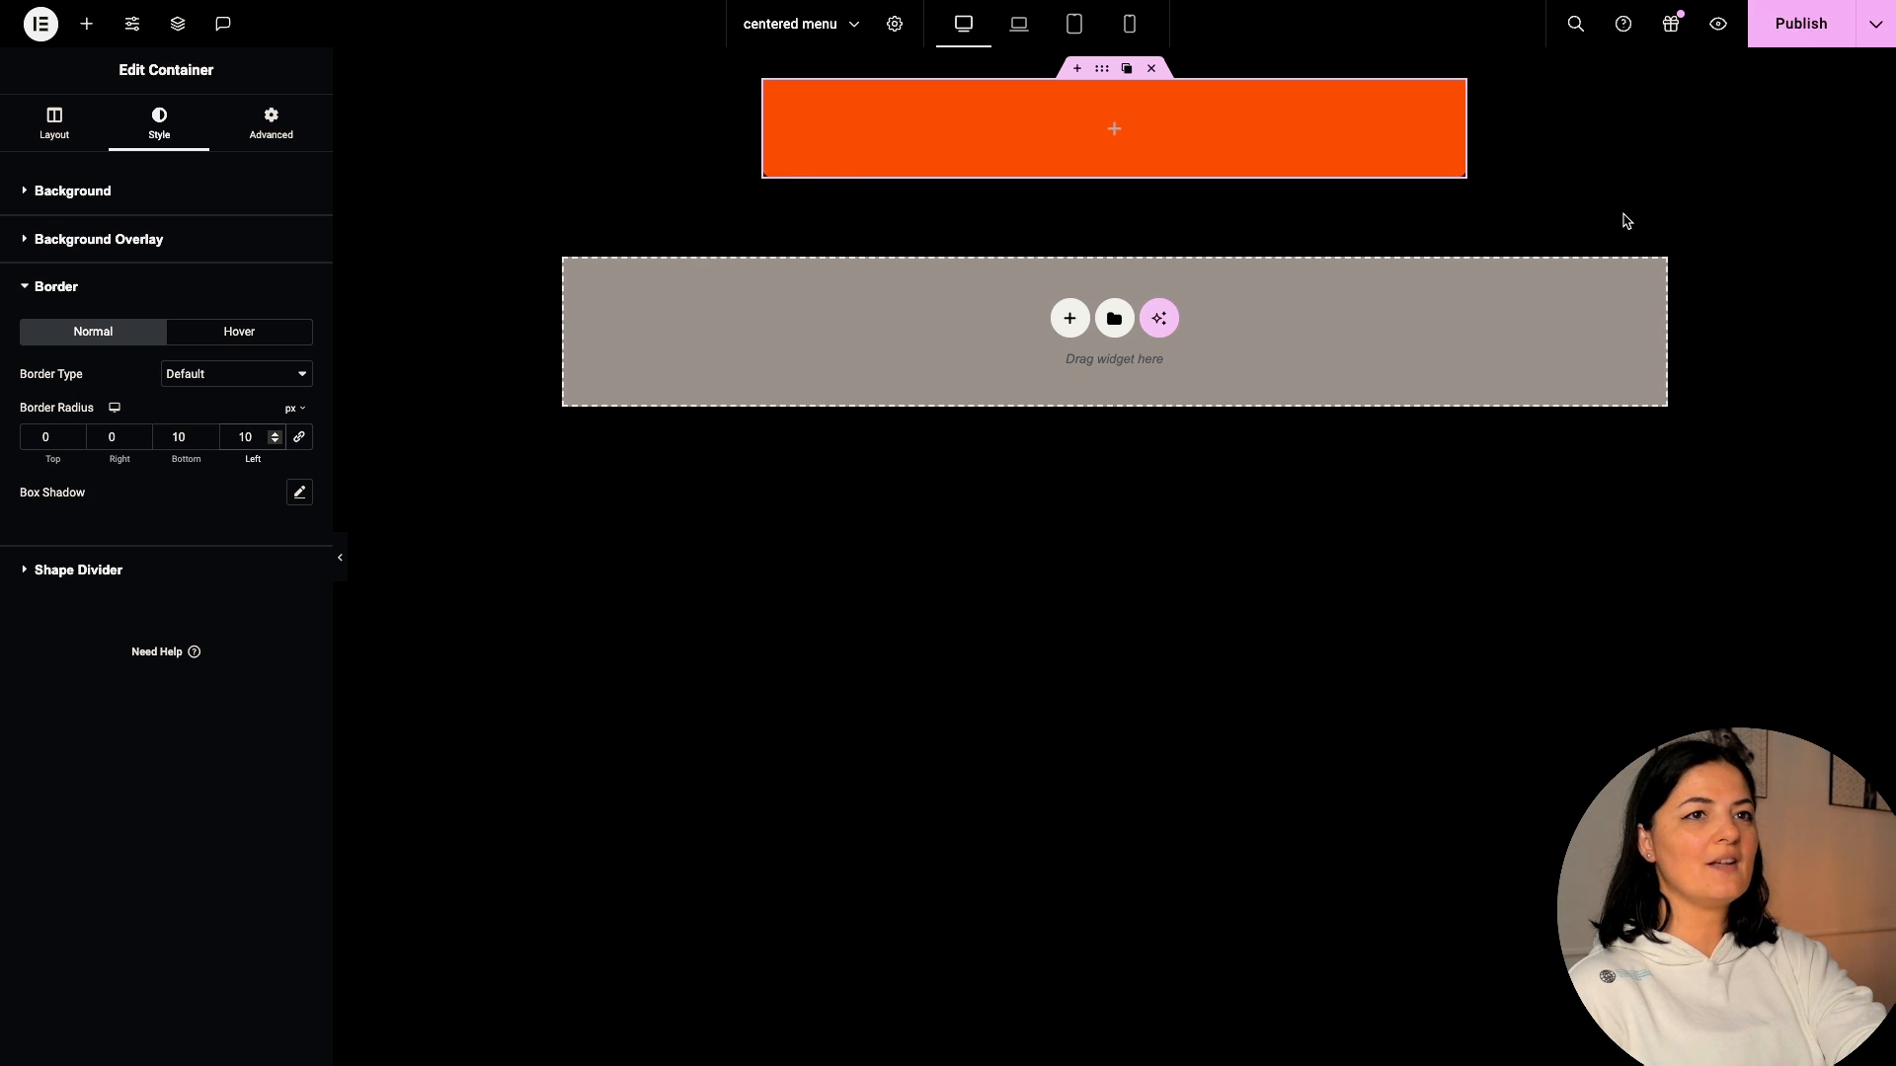
{"action": "mouse_move", "coordinate": [1459, 187]}
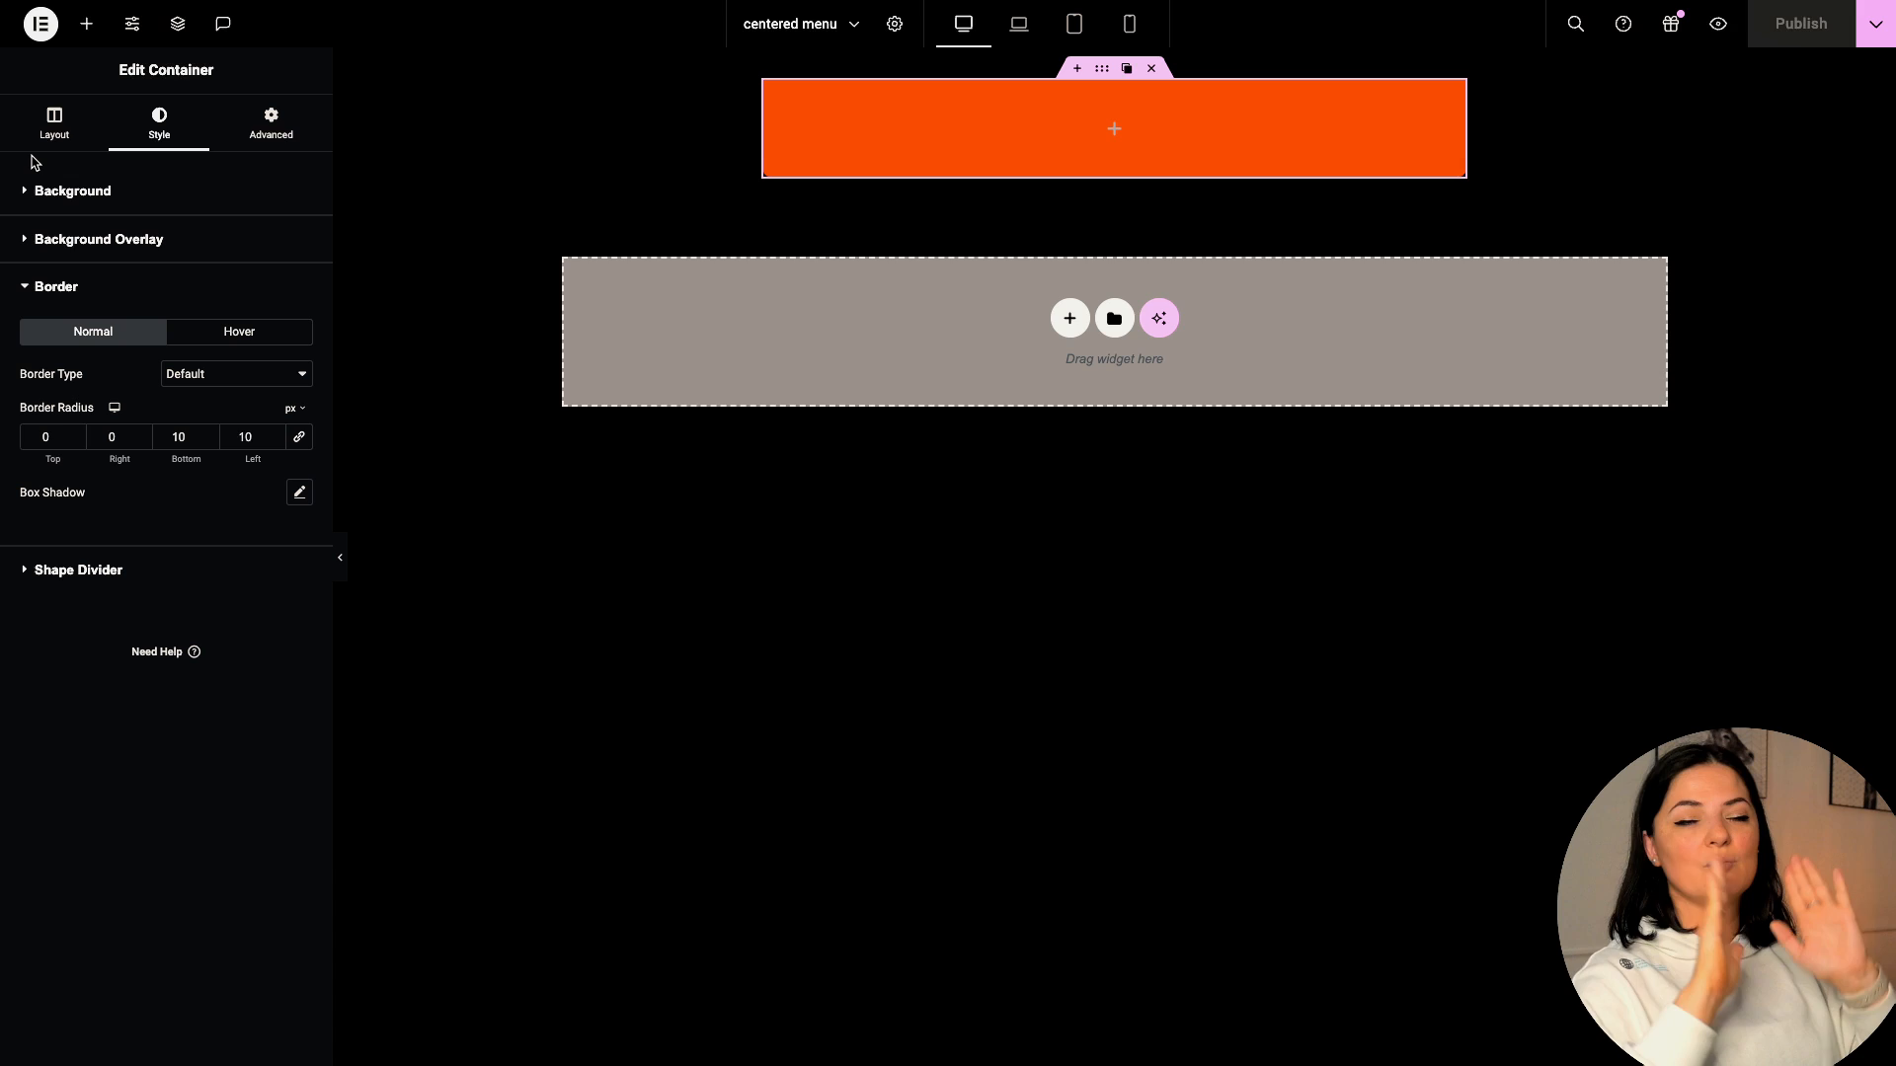
- Insert an HTML widget with the toggle-btn burger button that toggles an active class
{"action": "right_click", "coordinate": [879, 124]}
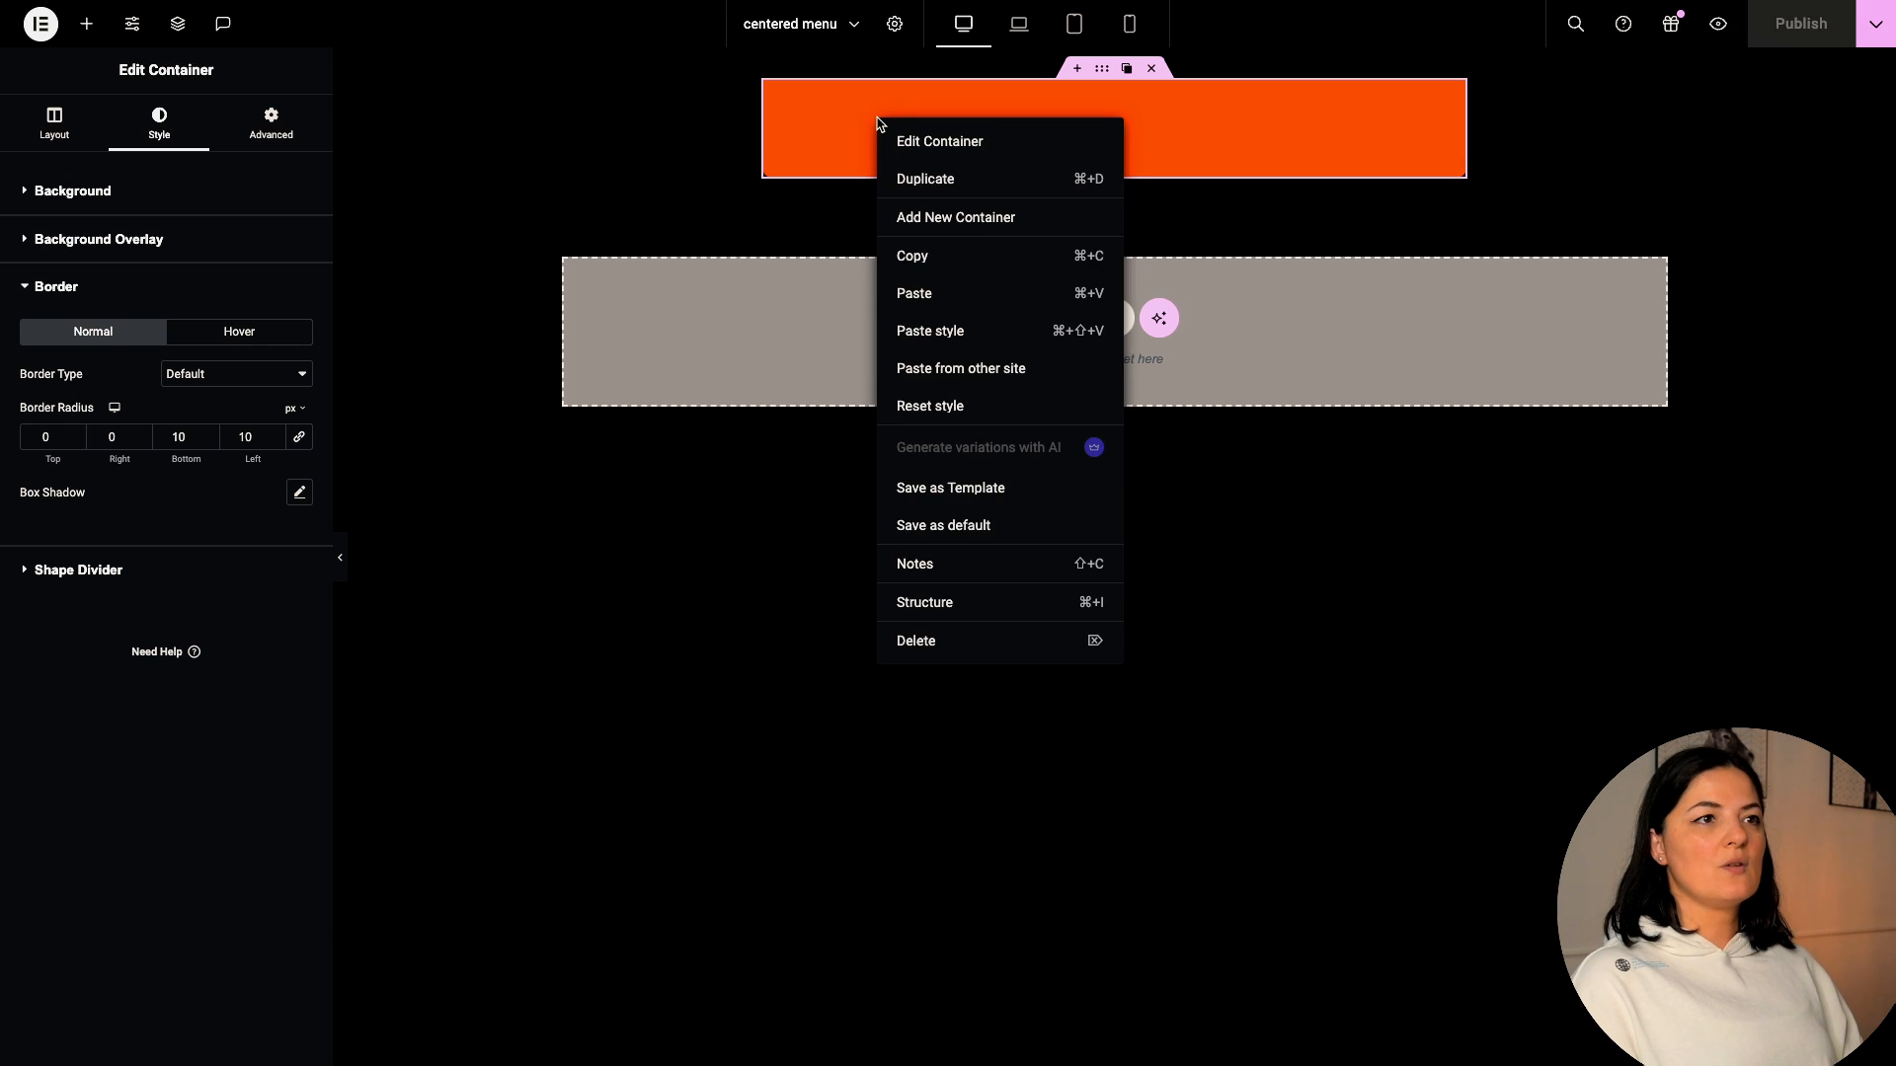
{"action": "mouse_move", "coordinate": [931, 301]}
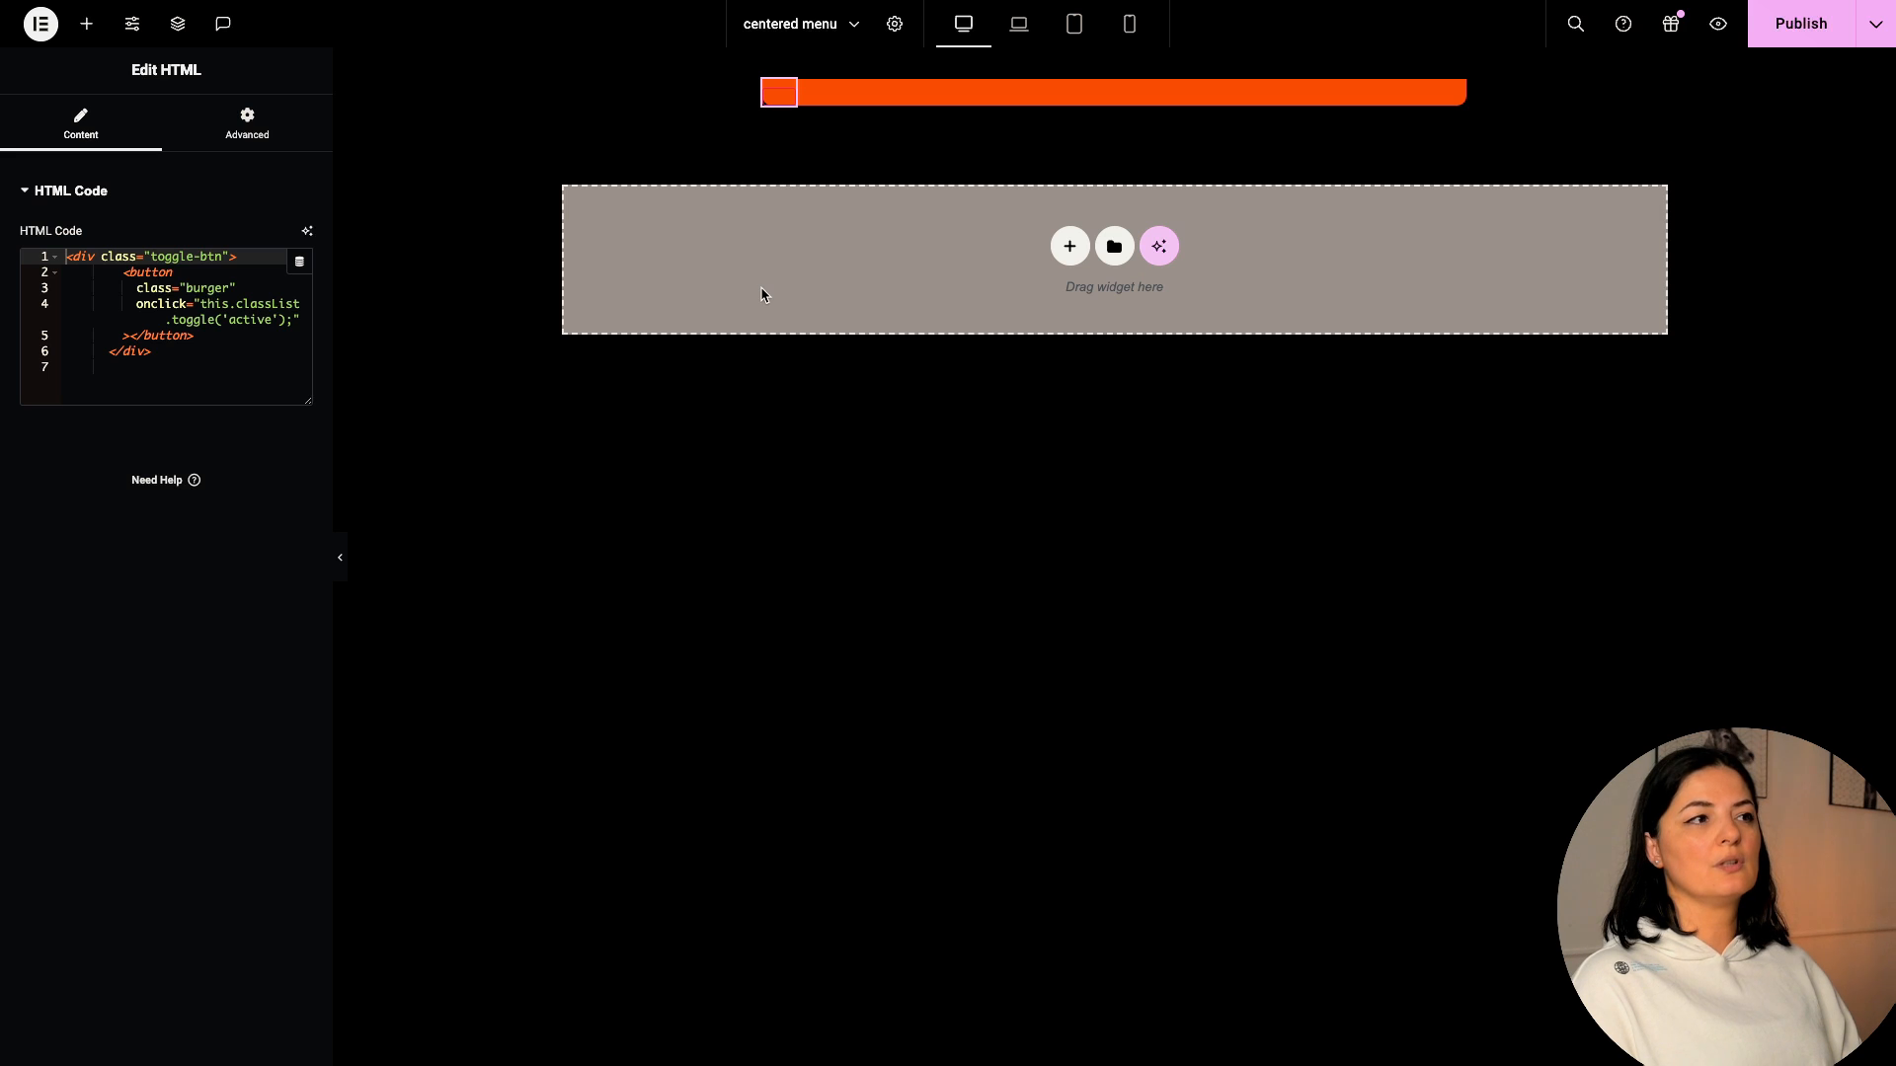
{"action": "mouse_move", "coordinate": [831, 214]}
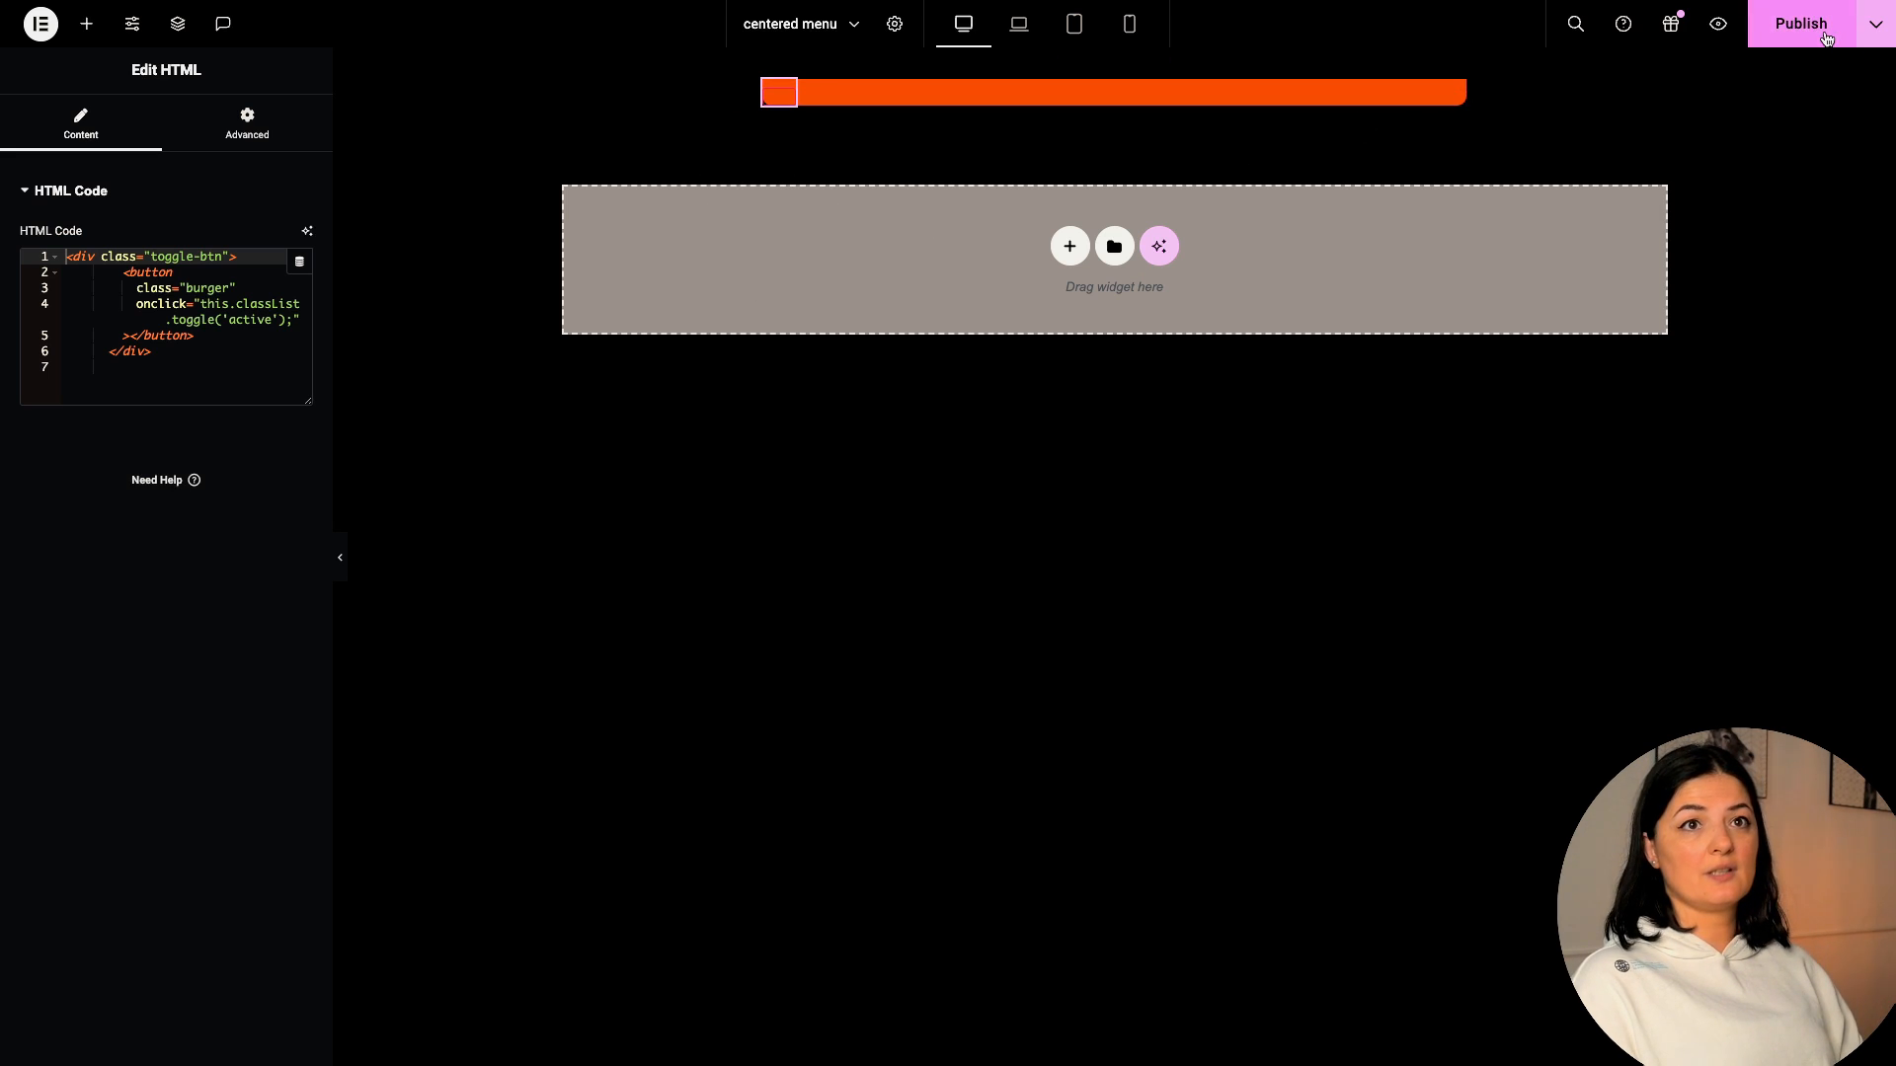
{"action": "left_click", "coordinate": [1799, 22]}
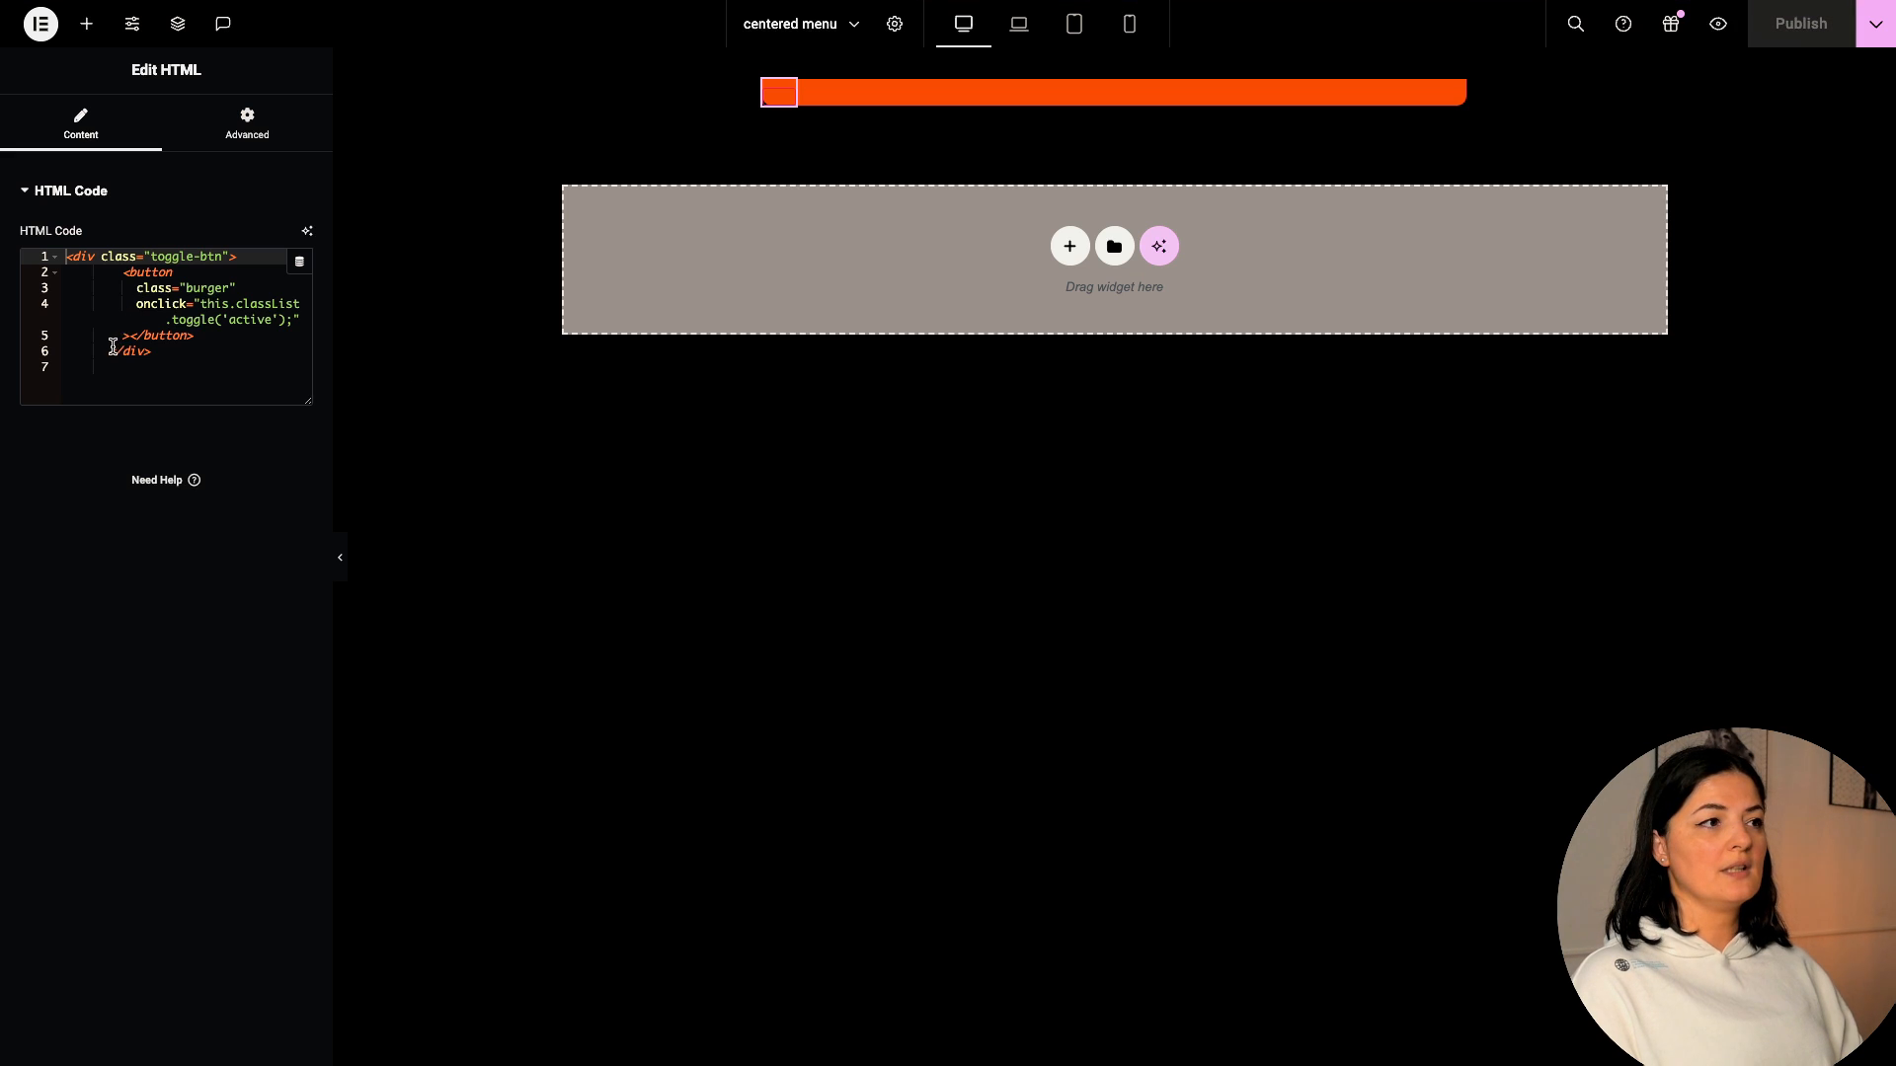
{"action": "key", "text": "Backspace"}
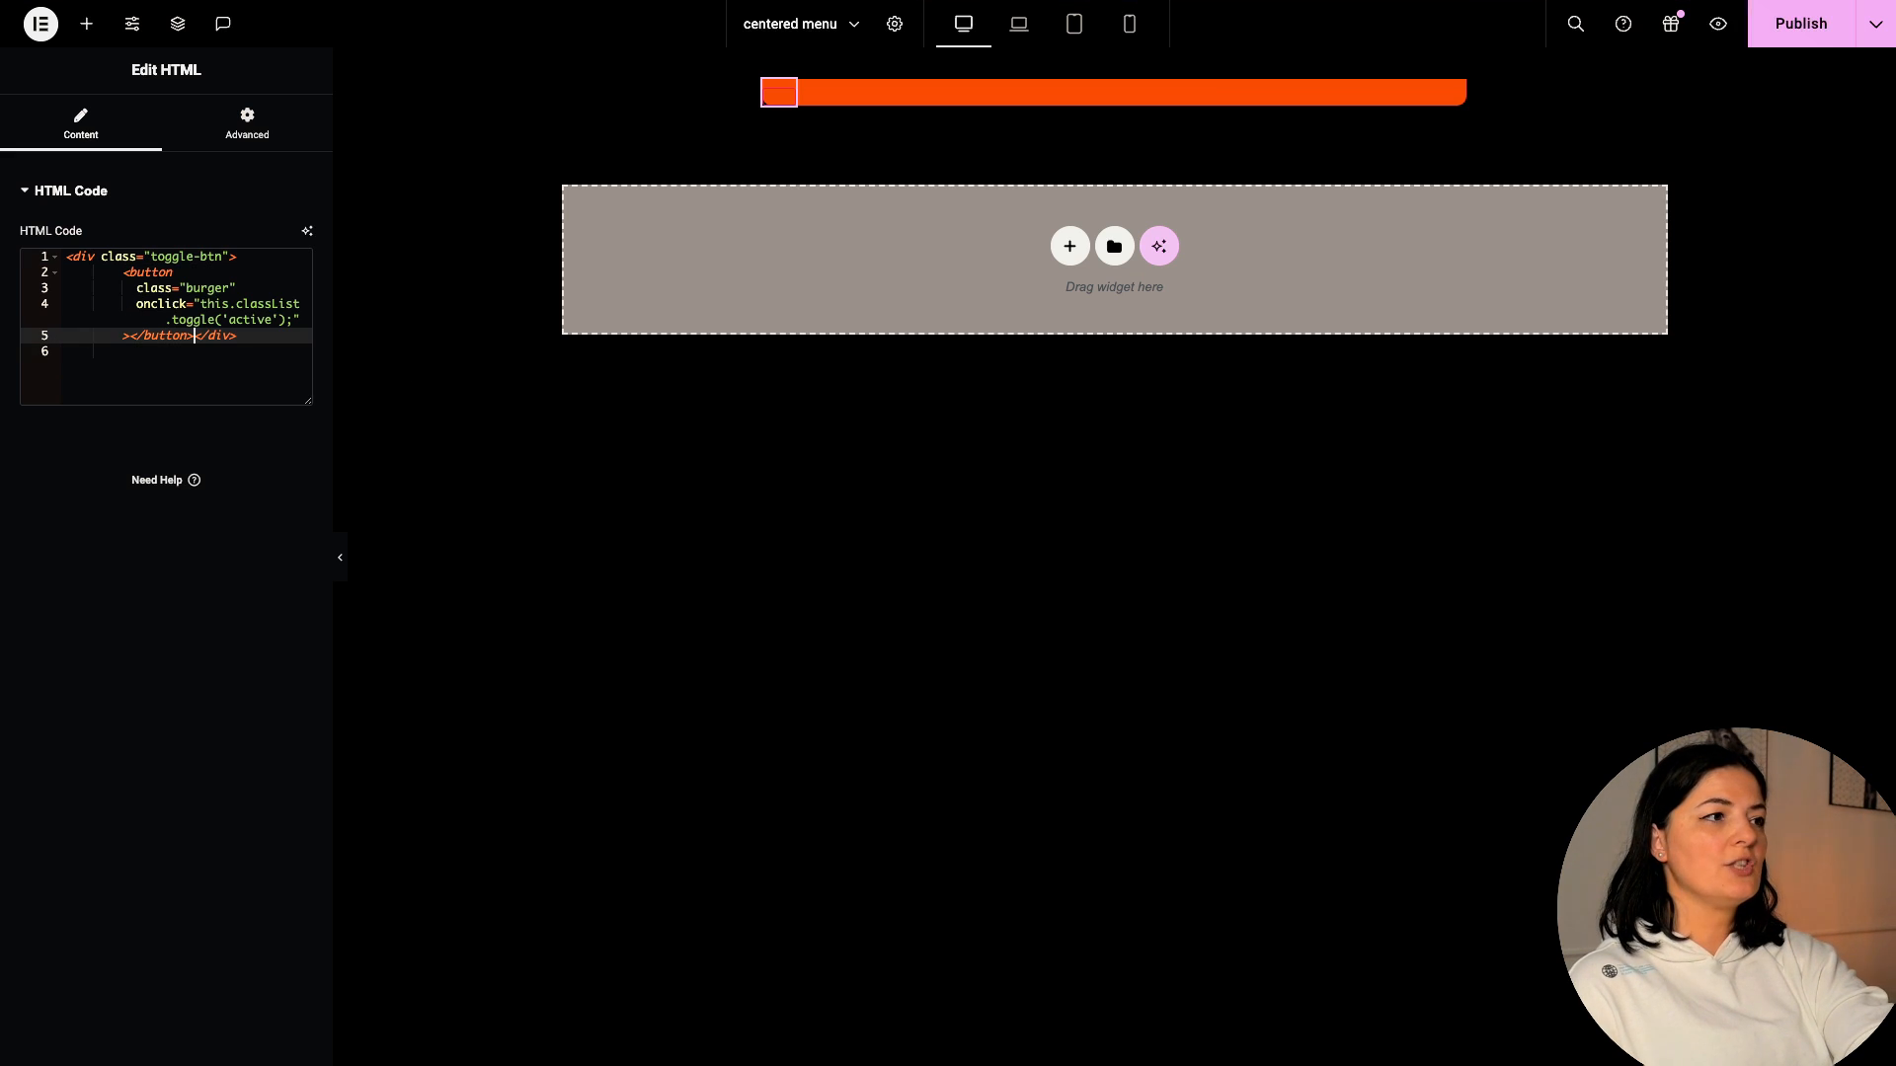
{"action": "key", "text": "Enter"}
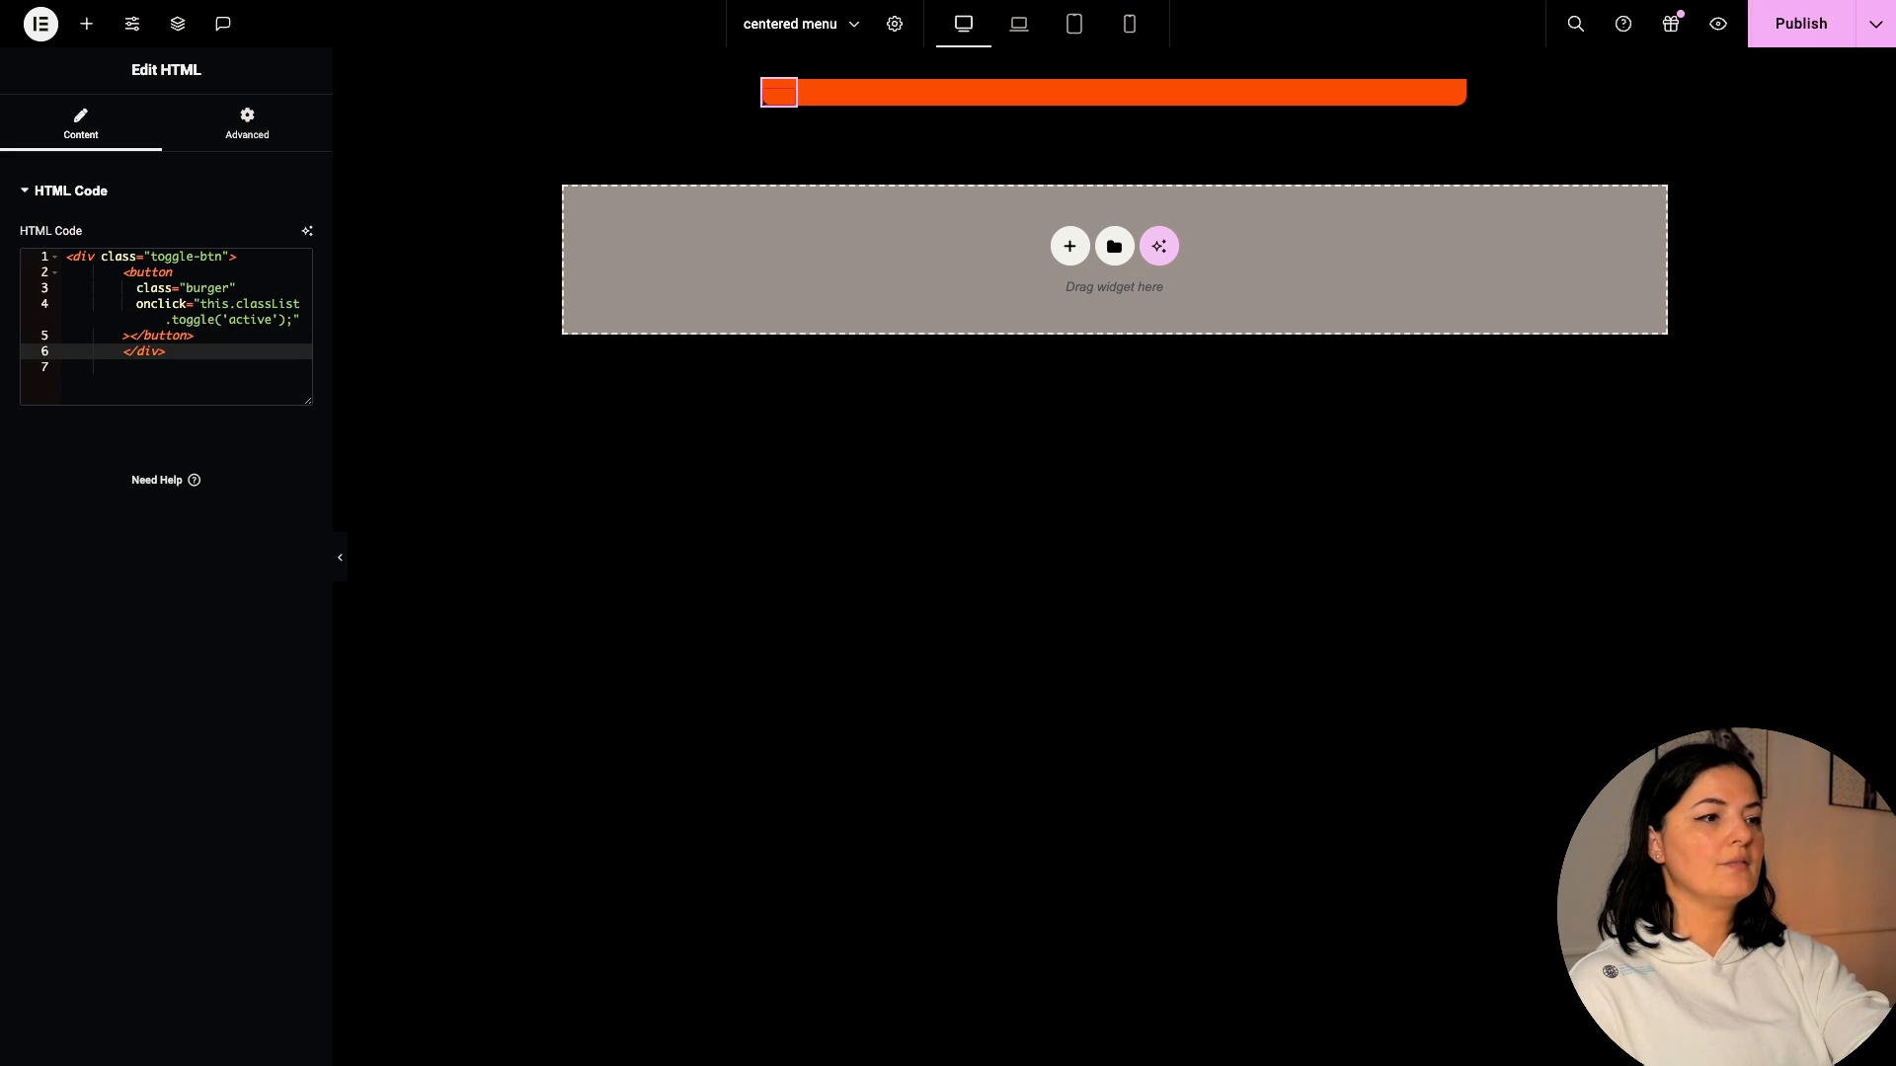
{"action": "key", "text": "Backspace"}
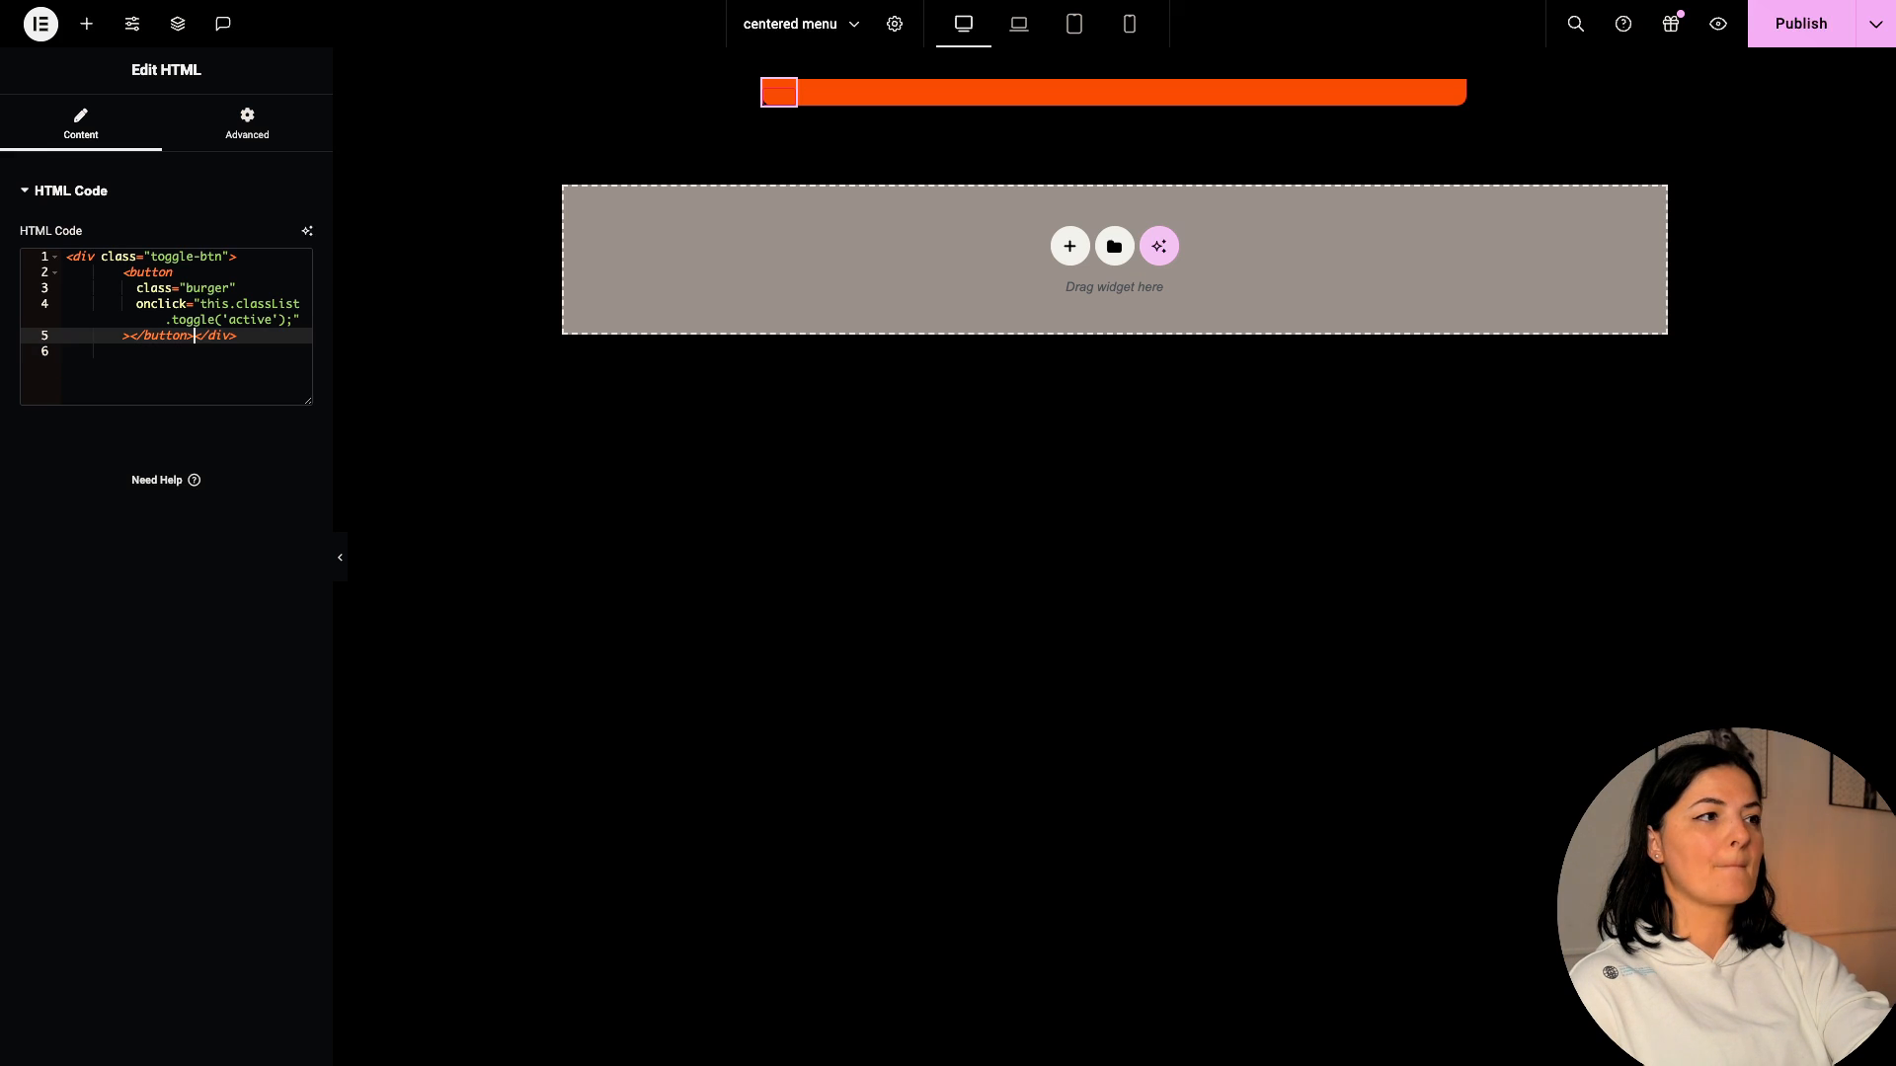
{"action": "key", "text": "Enter"}
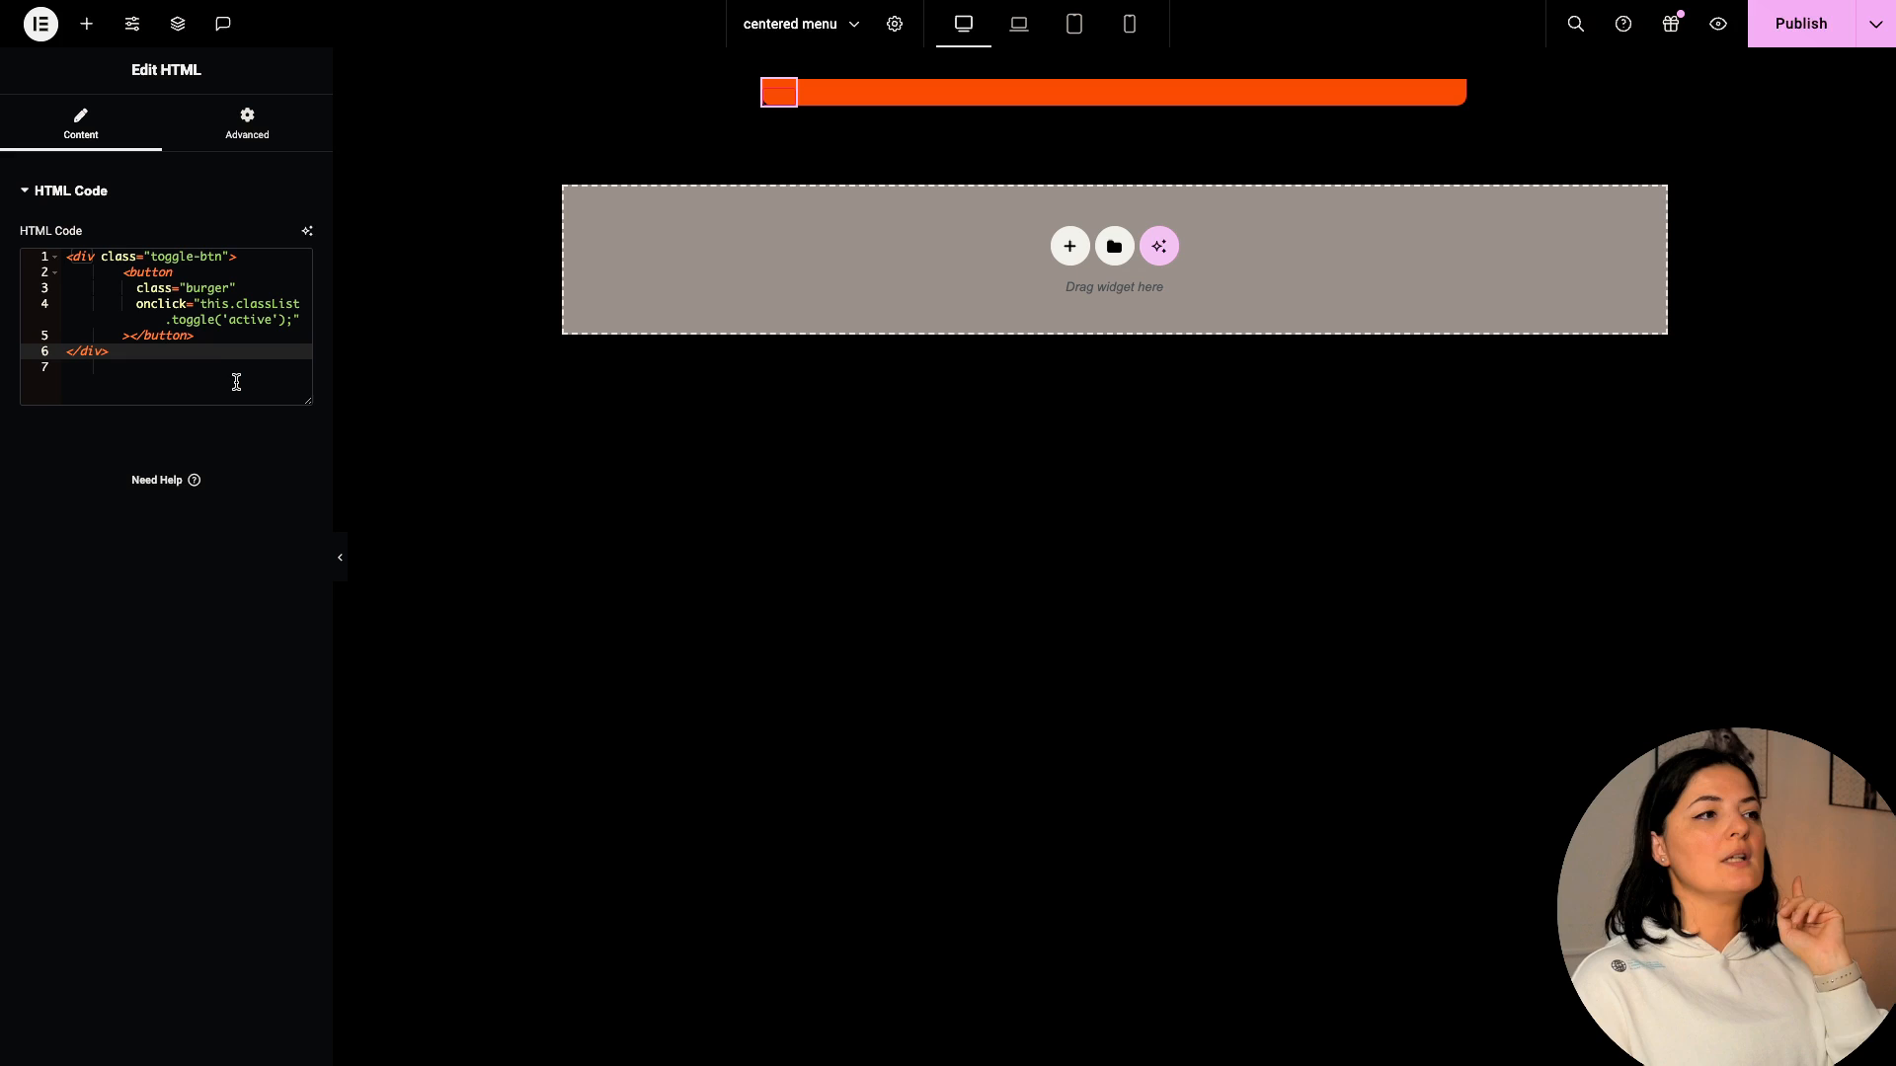
{"action": "mouse_move", "coordinate": [163, 812]}
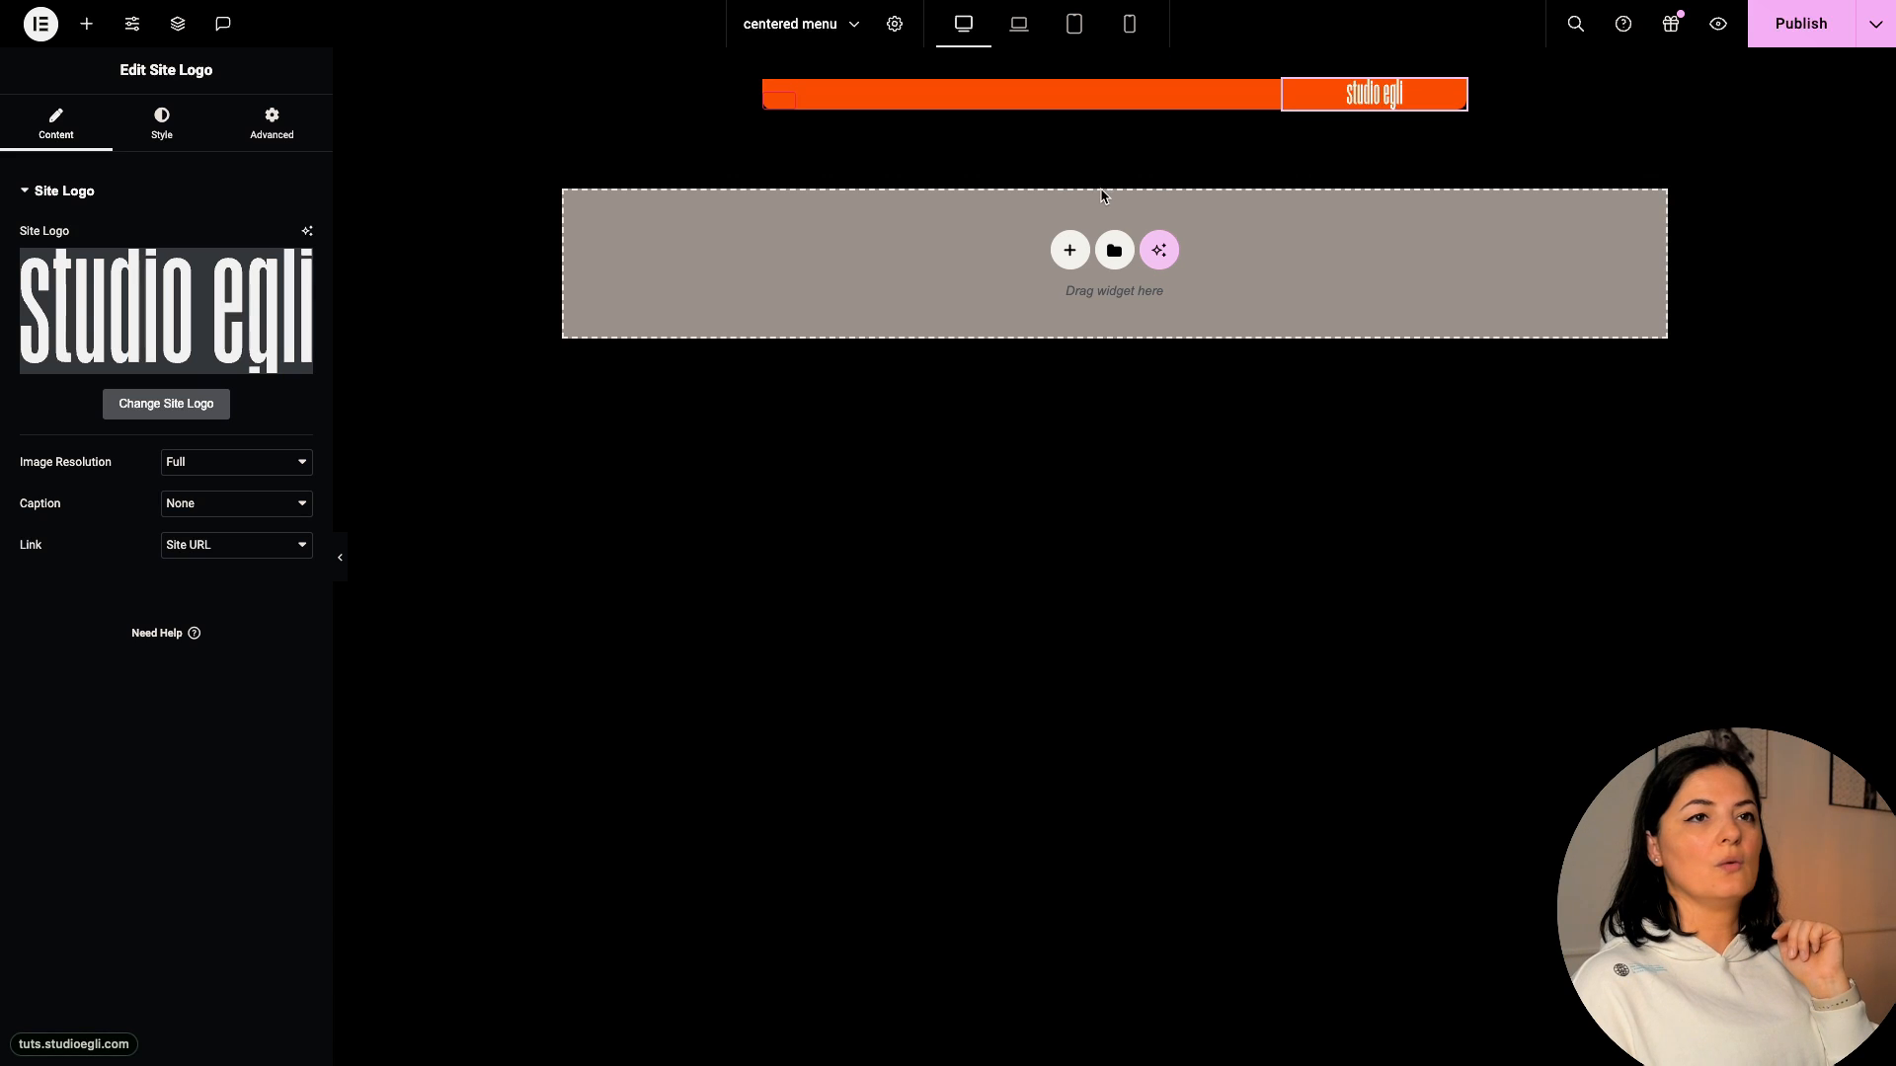
{"action": "mouse_move", "coordinate": [220, 585]}
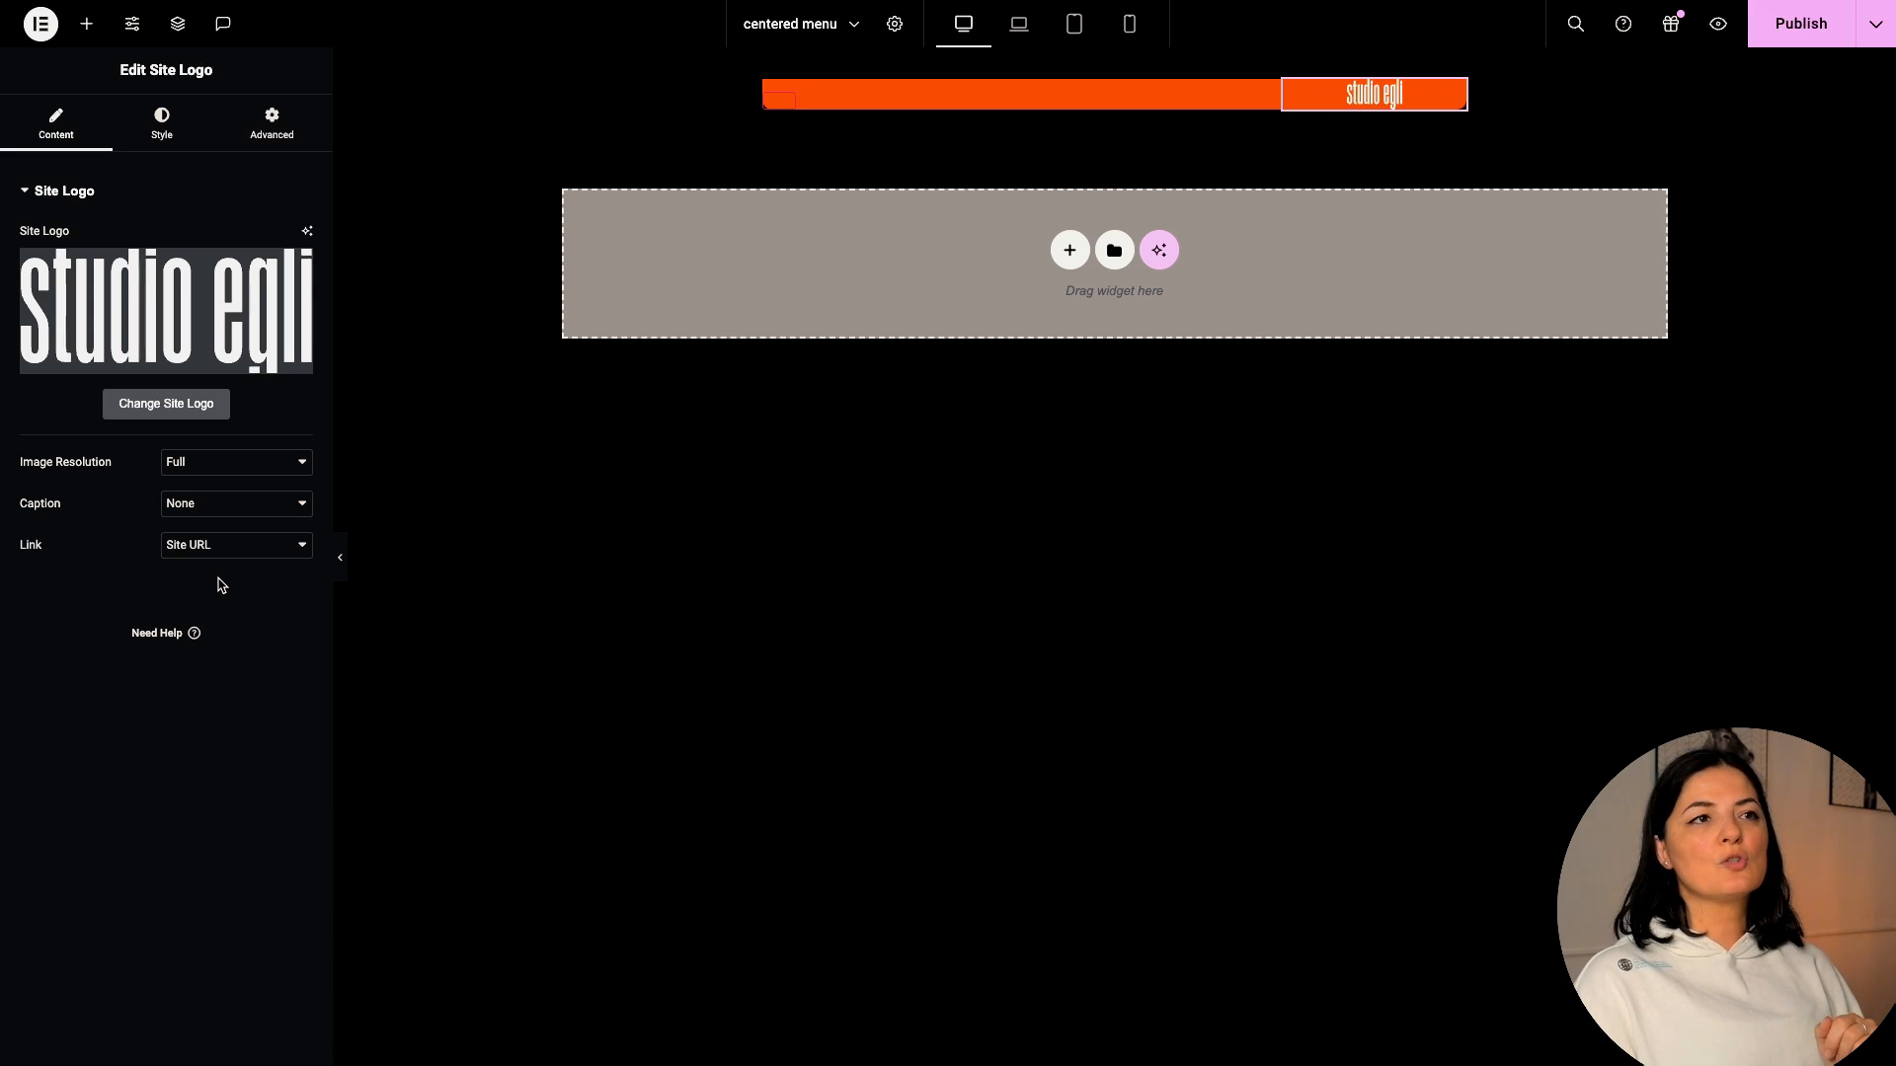
{"action": "mouse_move", "coordinate": [480, 419]}
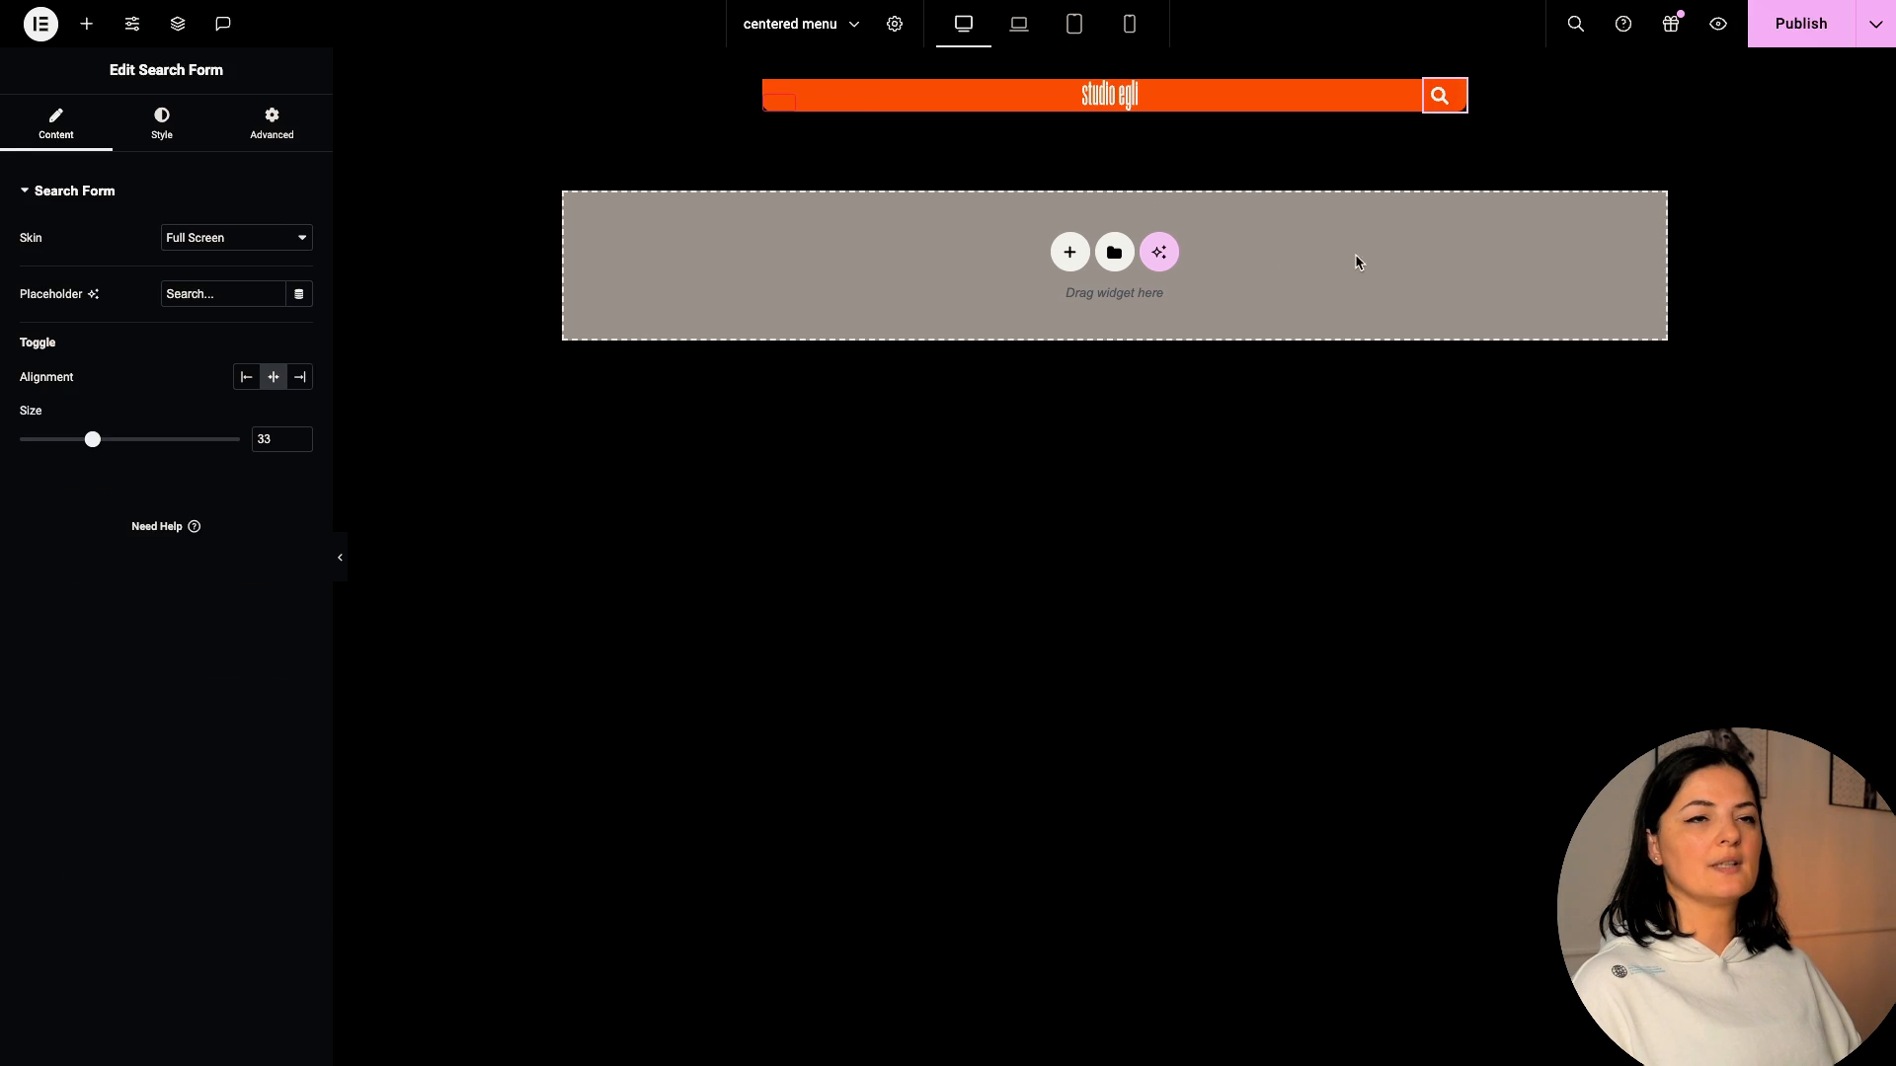
{"action": "mouse_move", "coordinate": [1405, 269]}
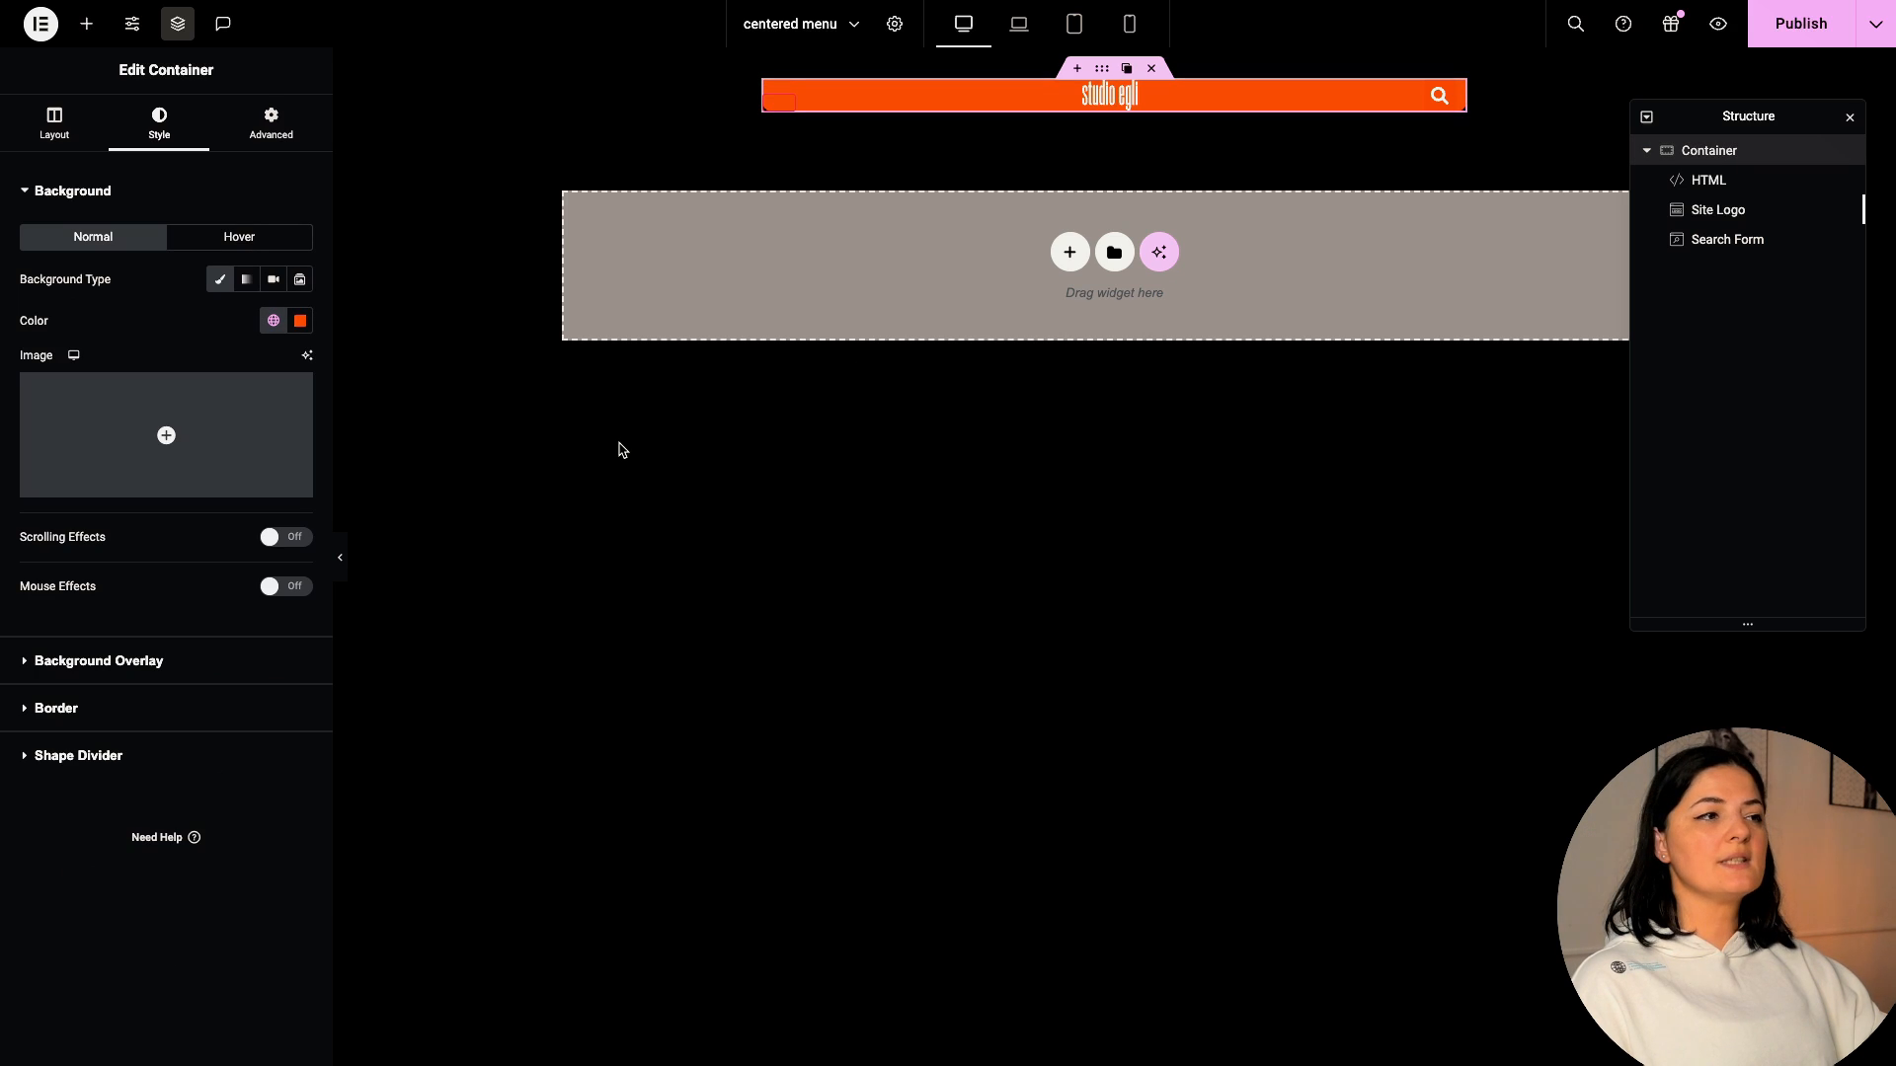
- Paste the burger and overlay custom CSS on the container, then preview live
{"action": "left_click", "coordinate": [270, 123]}
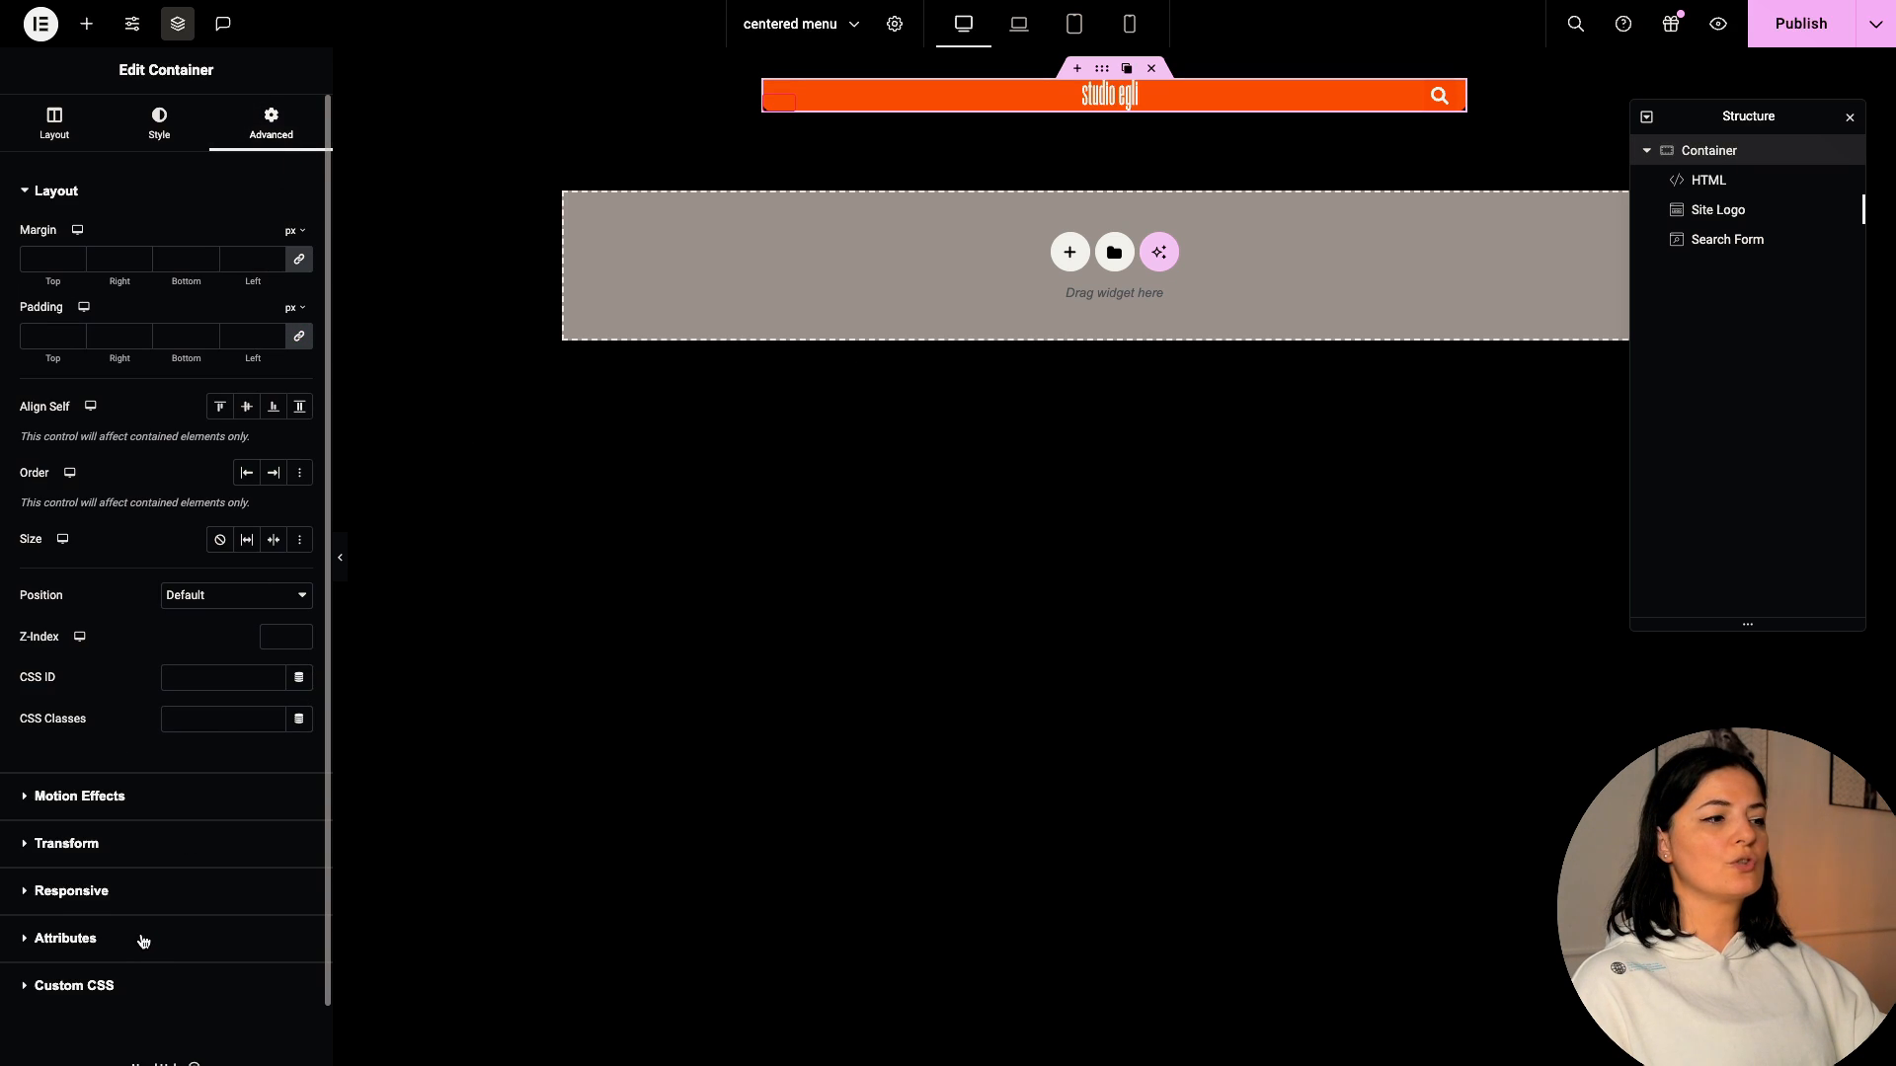
{"action": "left_click", "coordinate": [72, 985]}
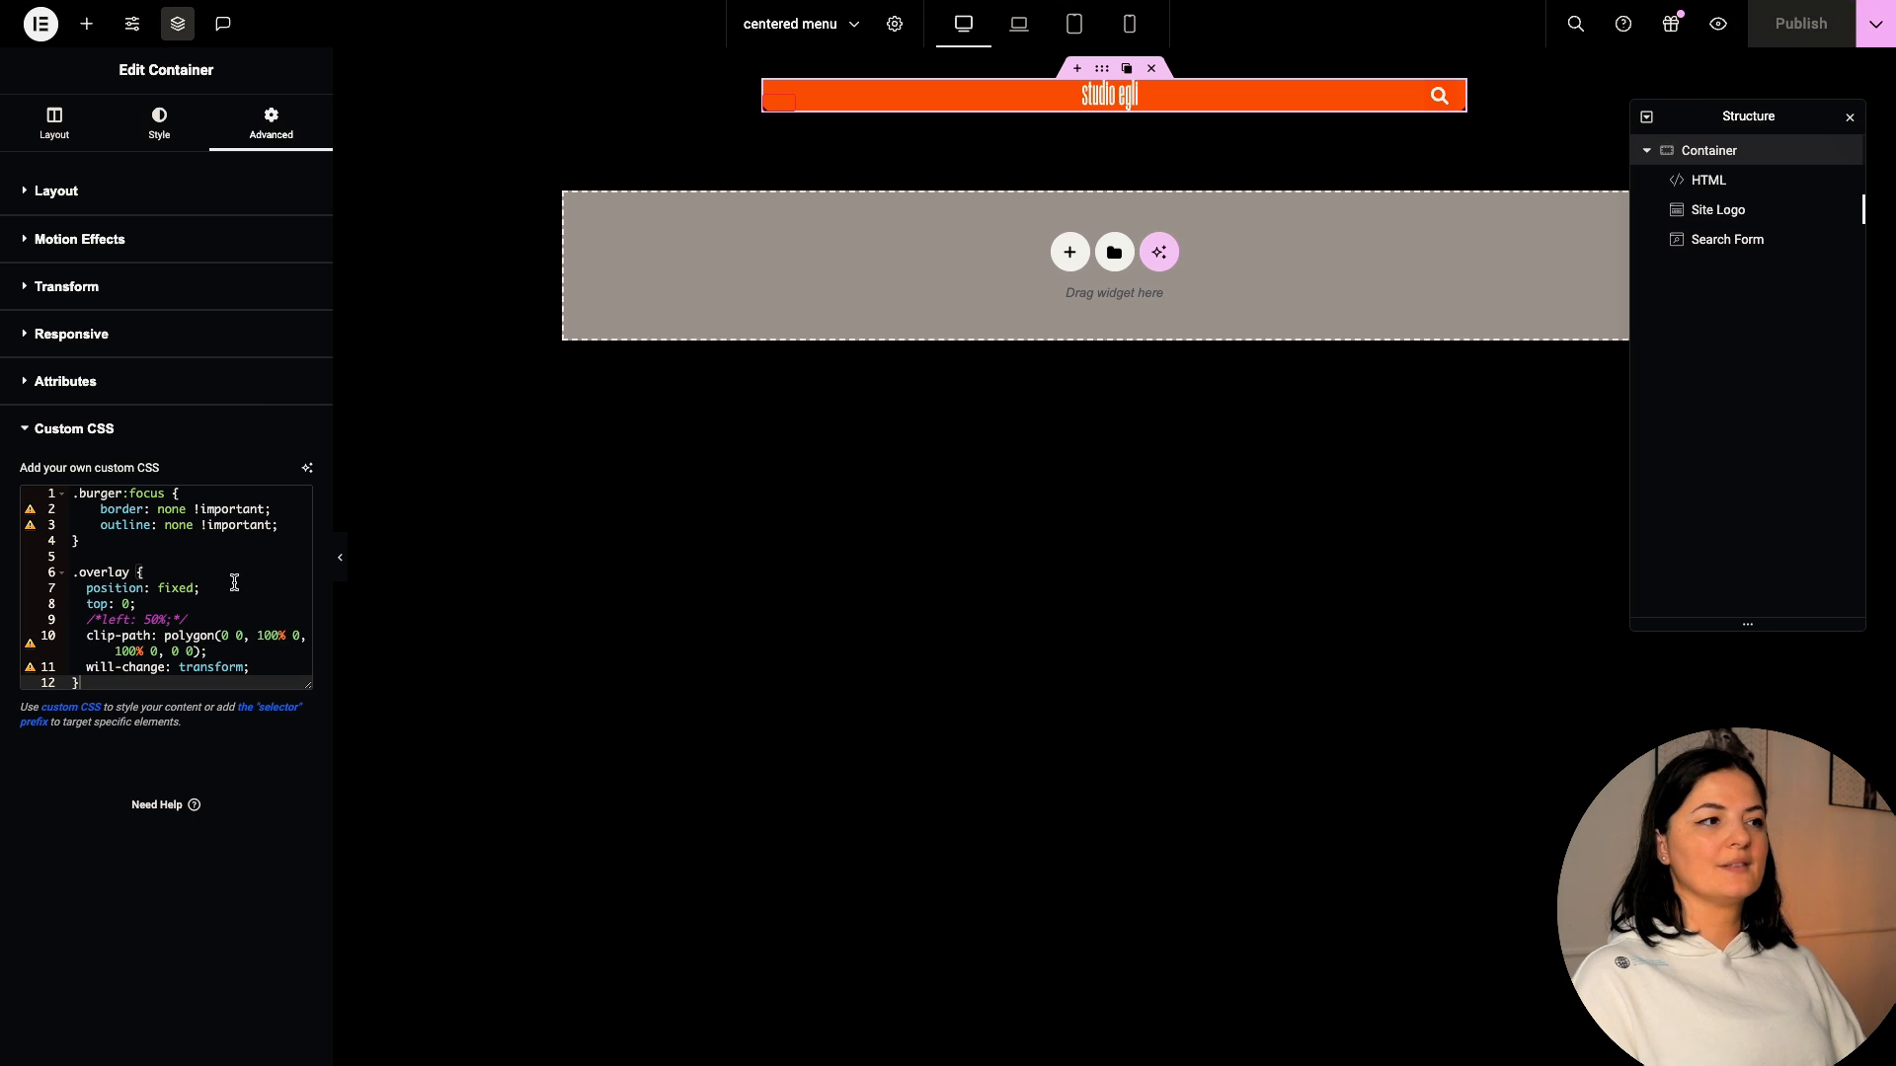
{"action": "key", "text": "Return"}
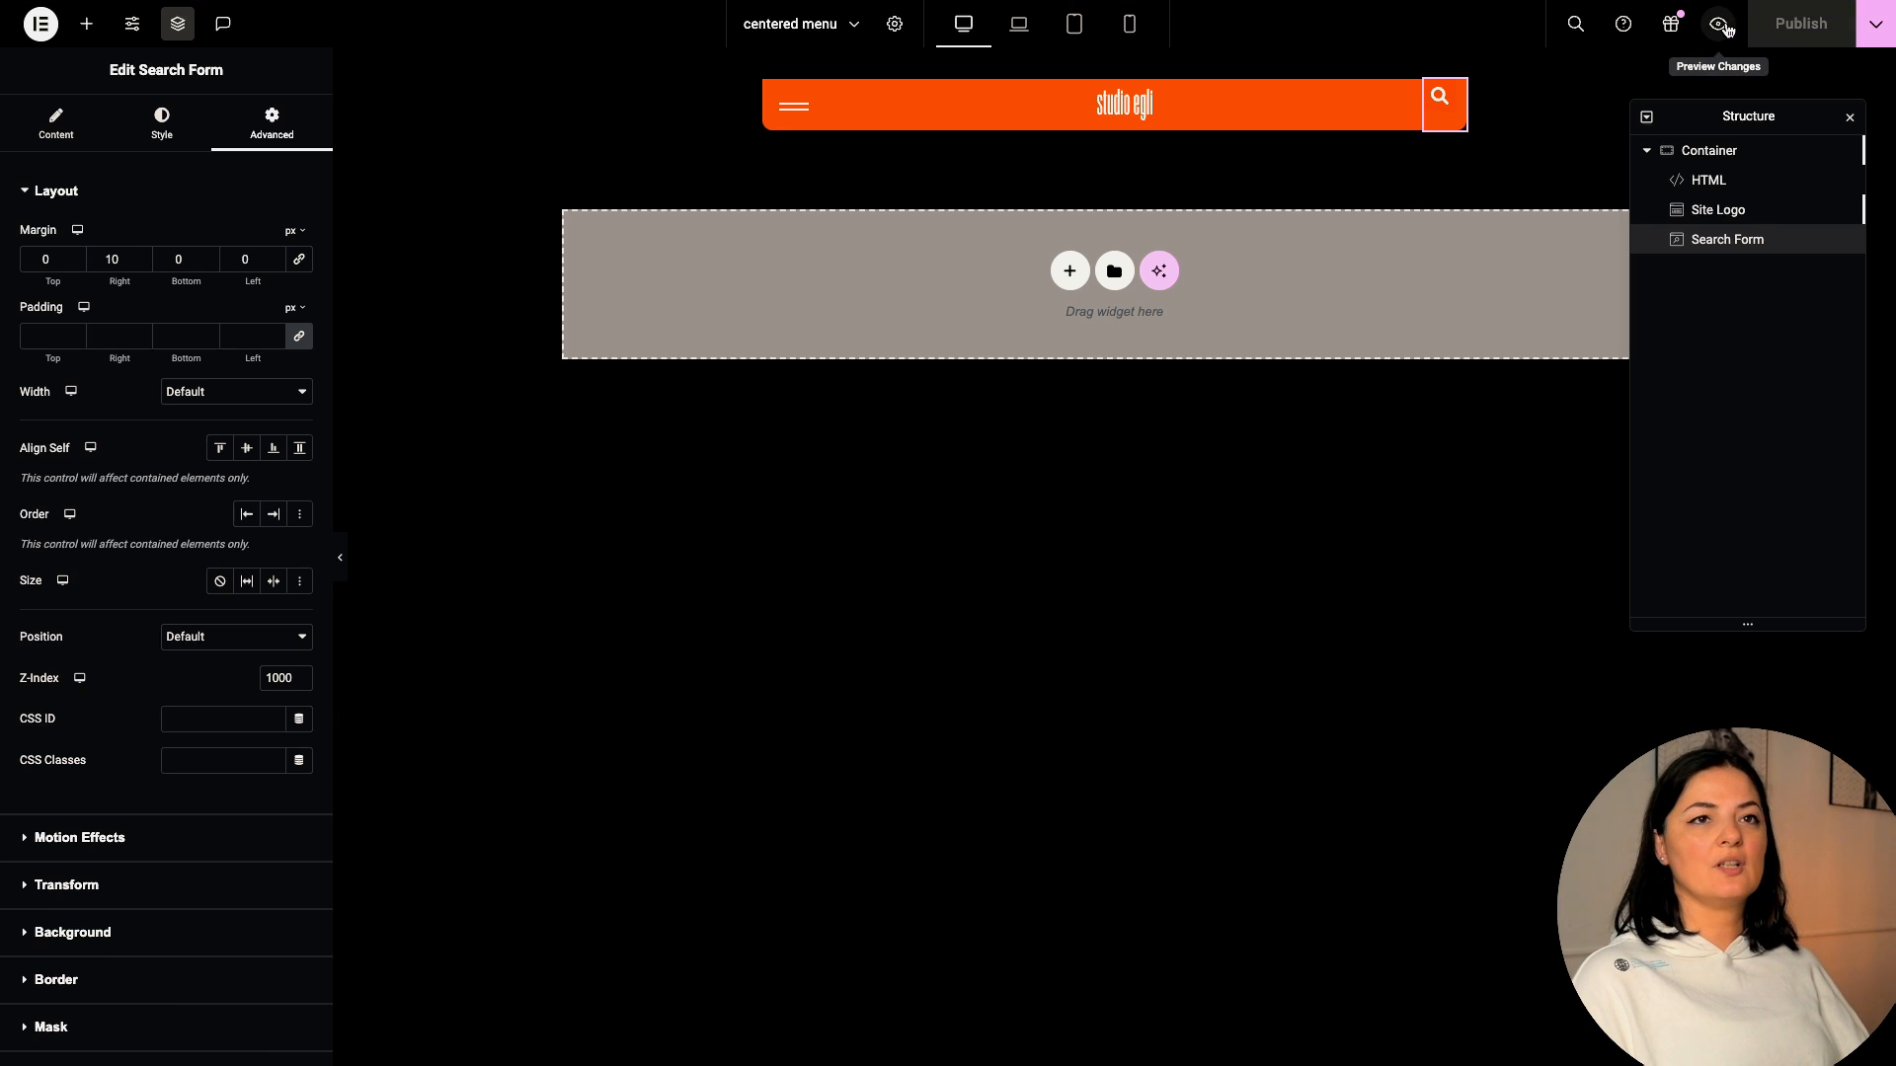
{"action": "left_click", "coordinate": [1717, 23]}
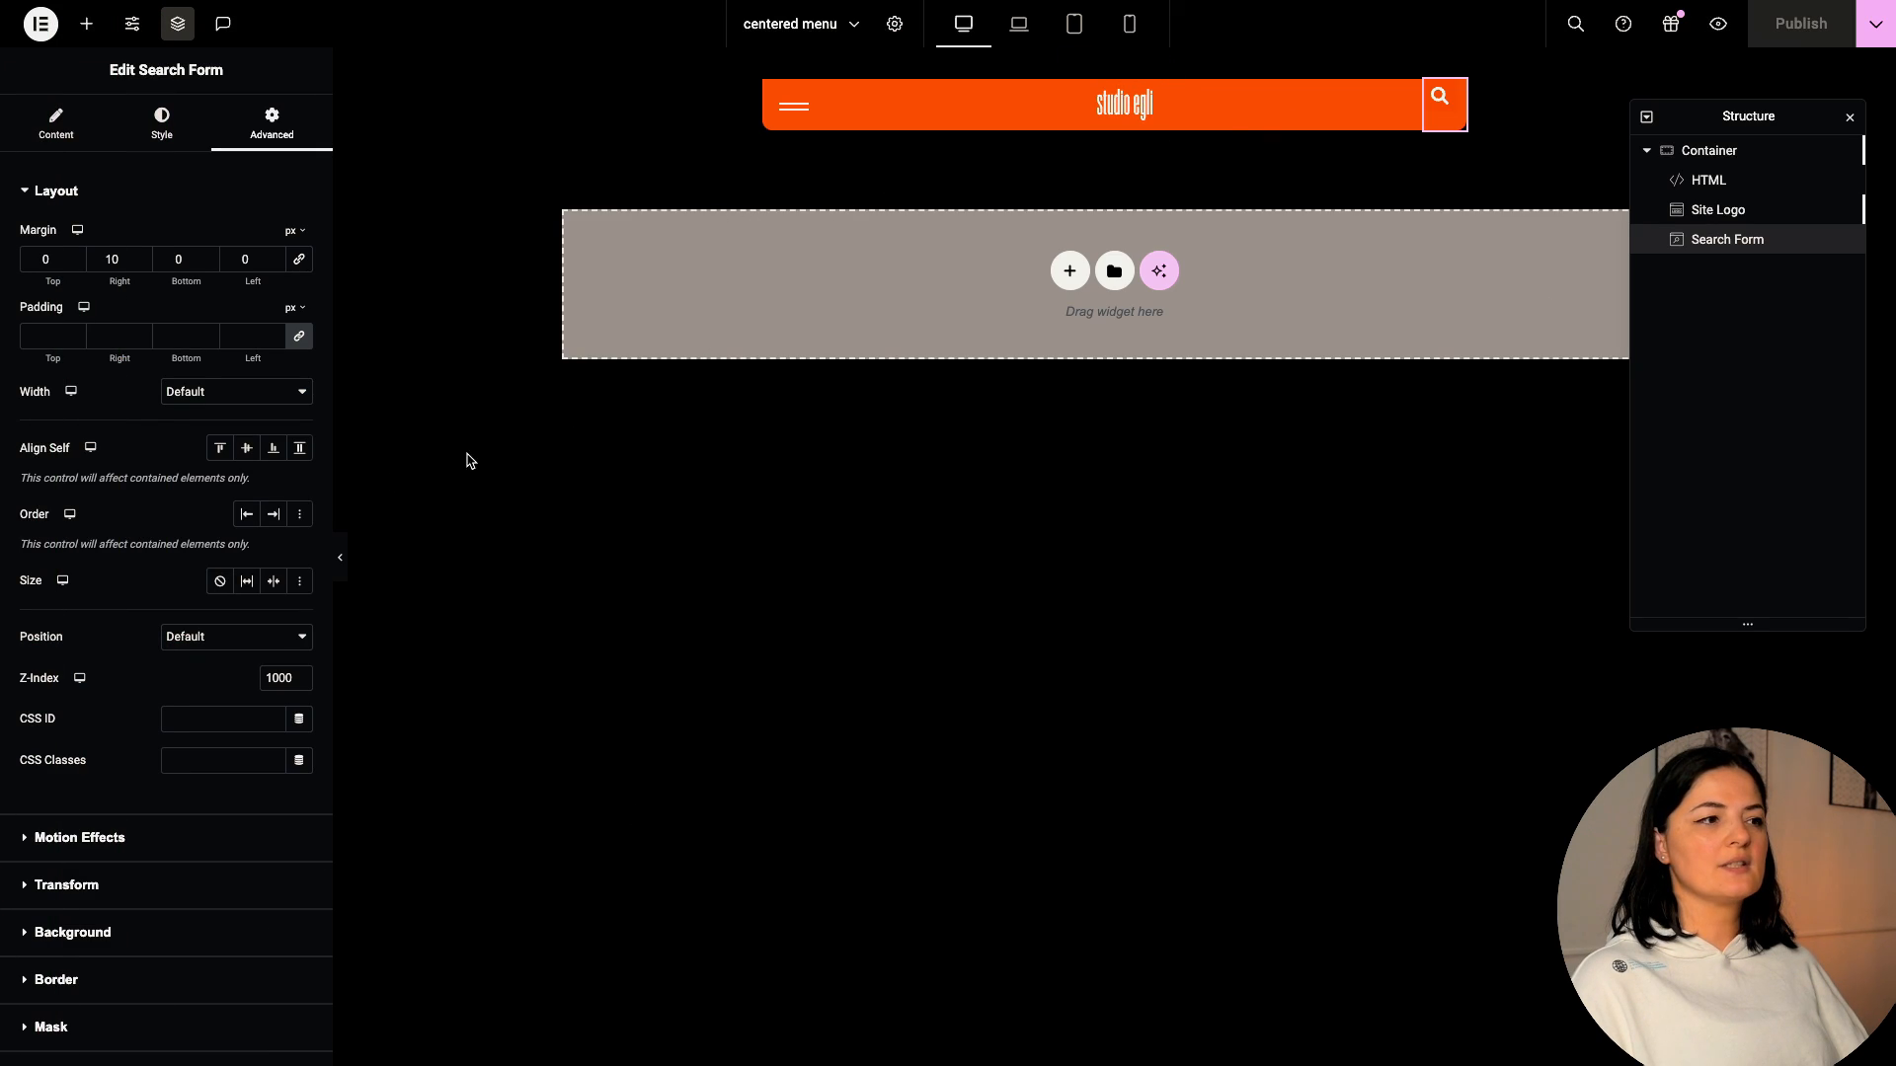
- Select the parent header container and show its layout settings
{"action": "left_click", "coordinate": [1709, 150]}
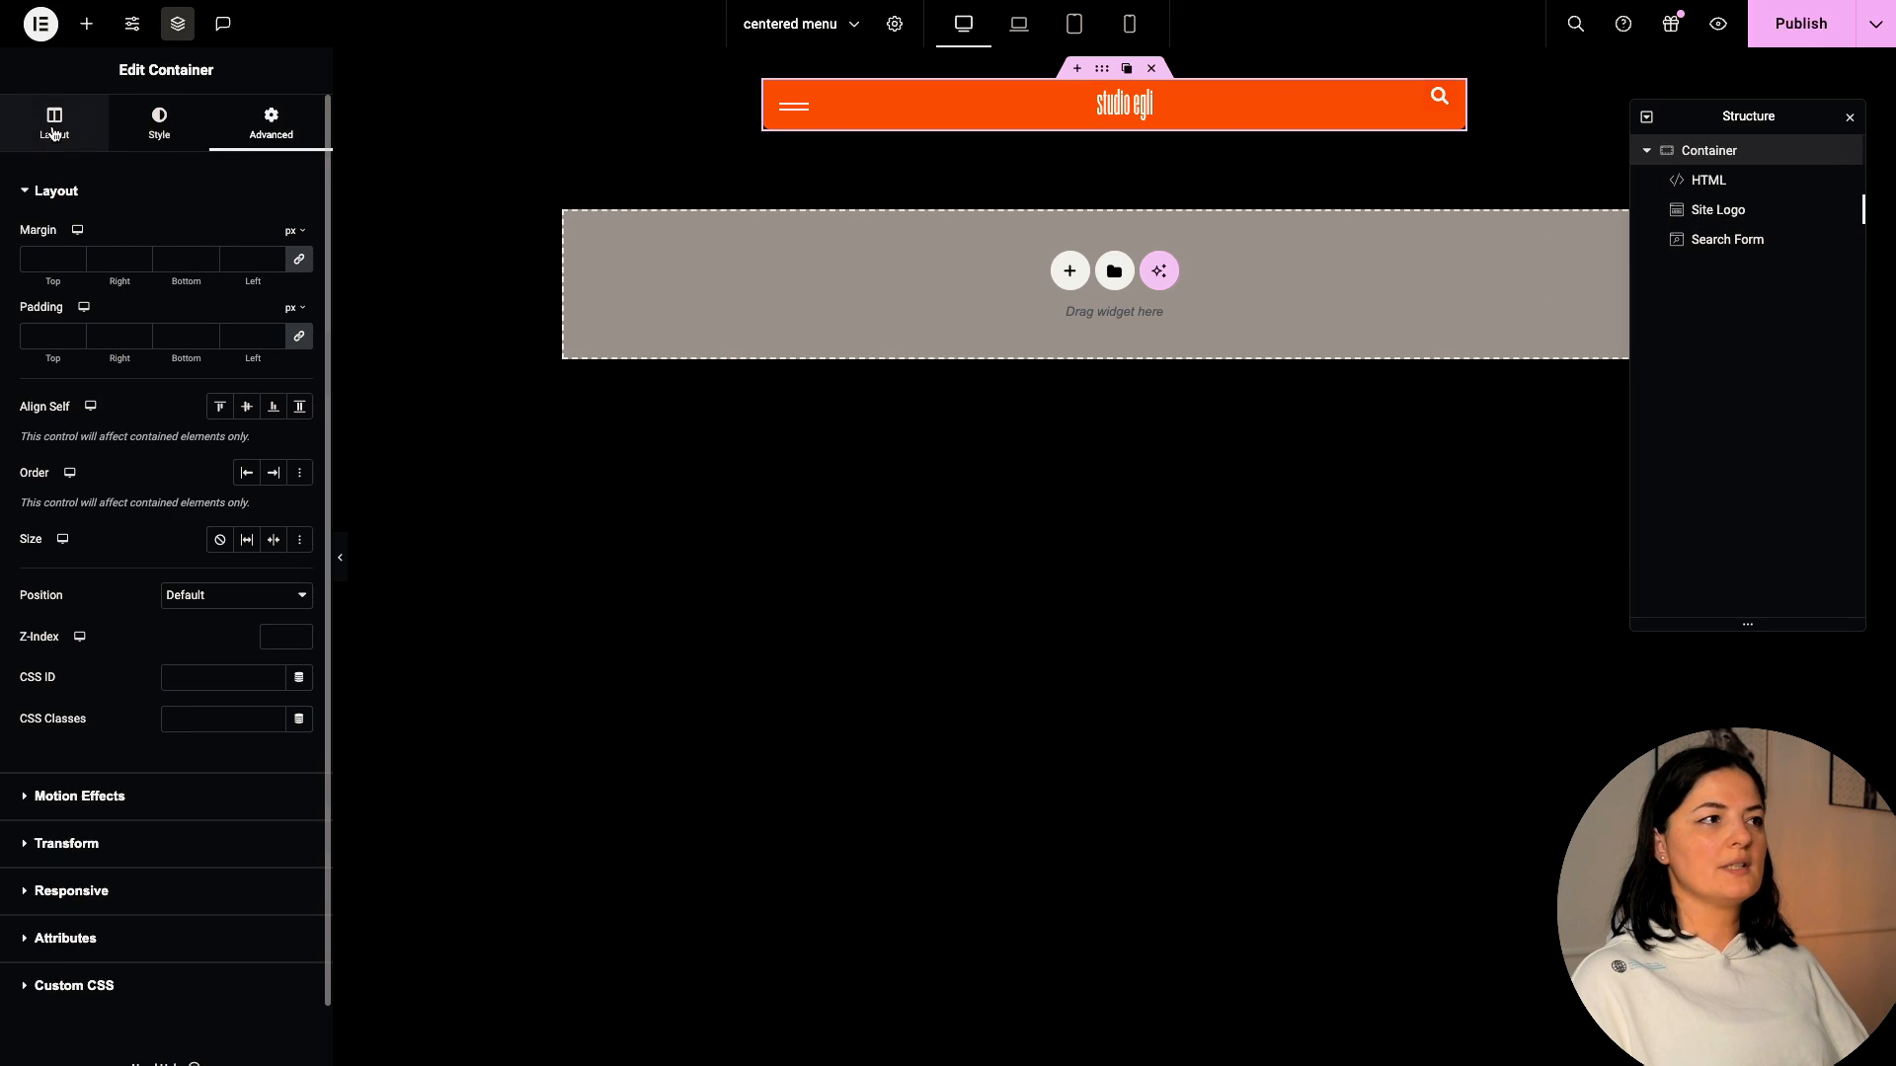
{"action": "left_click", "coordinate": [53, 122]}
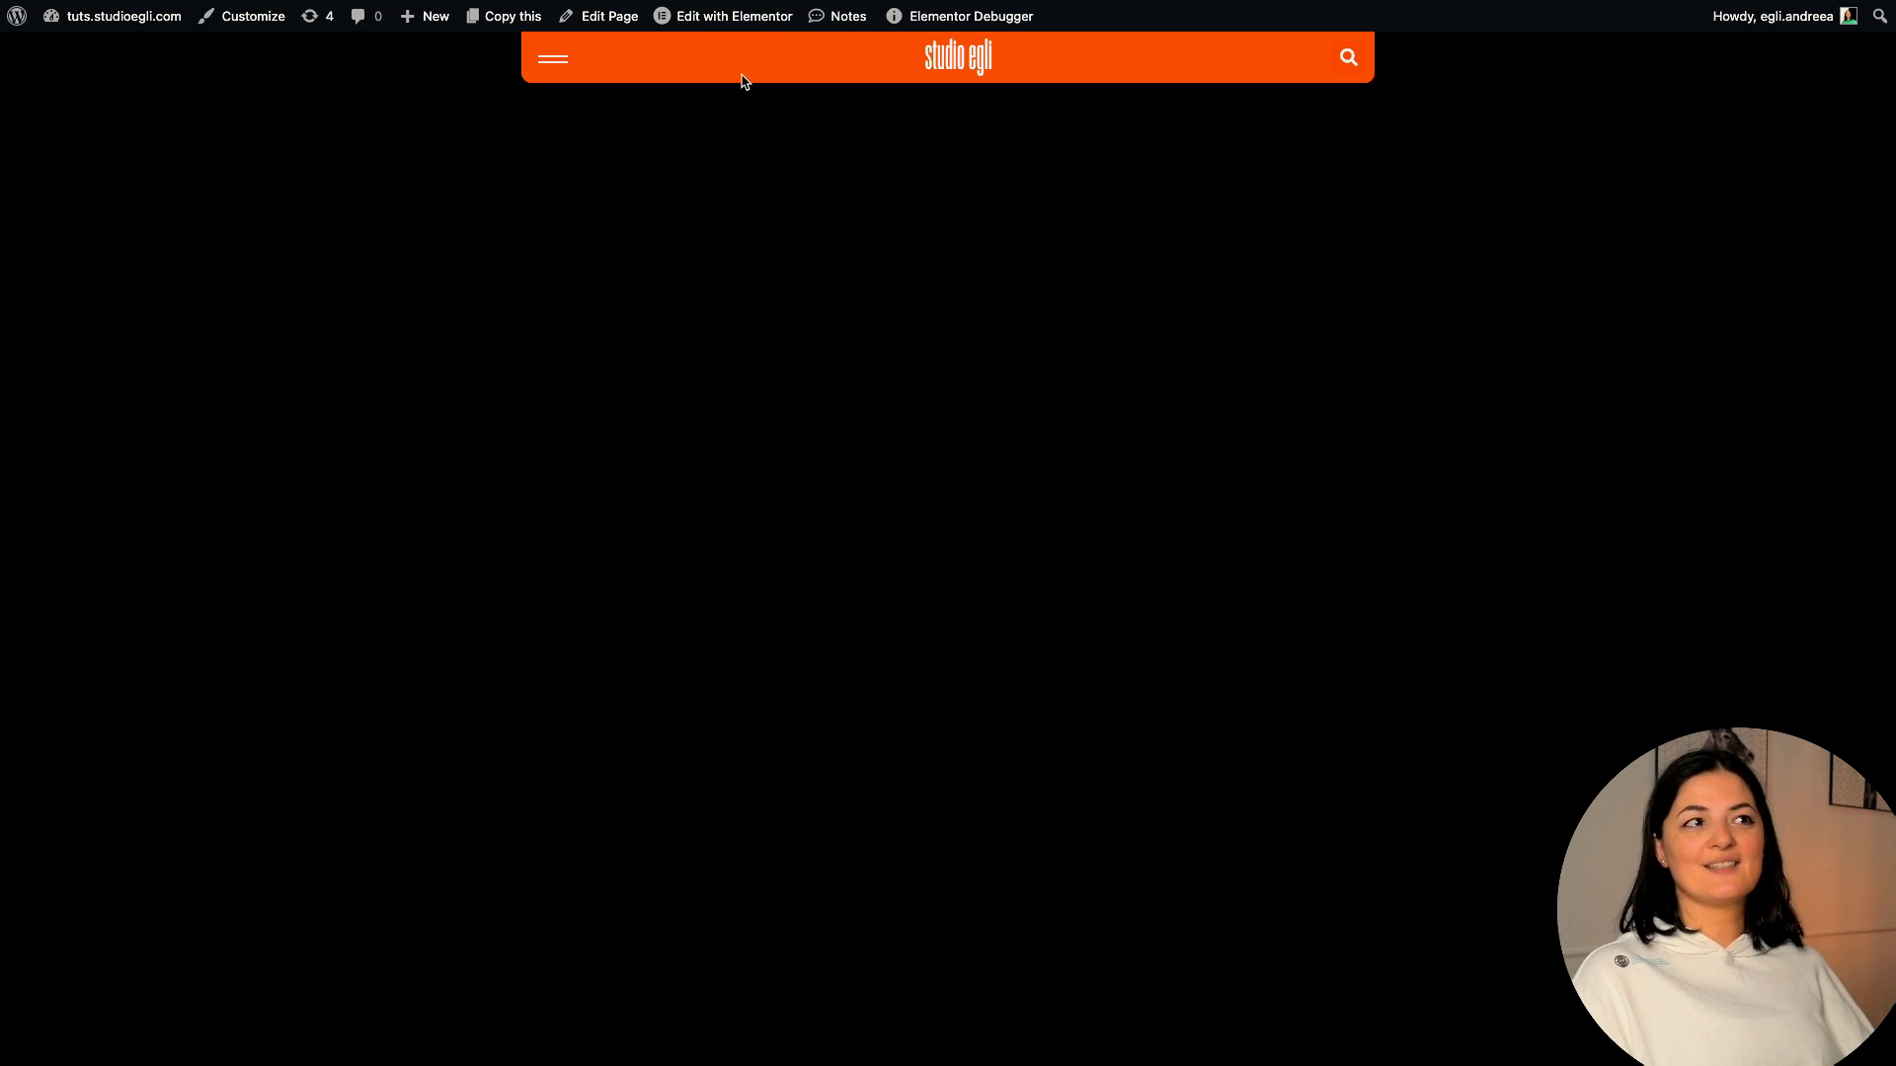
{"action": "left_click", "coordinate": [550, 58]}
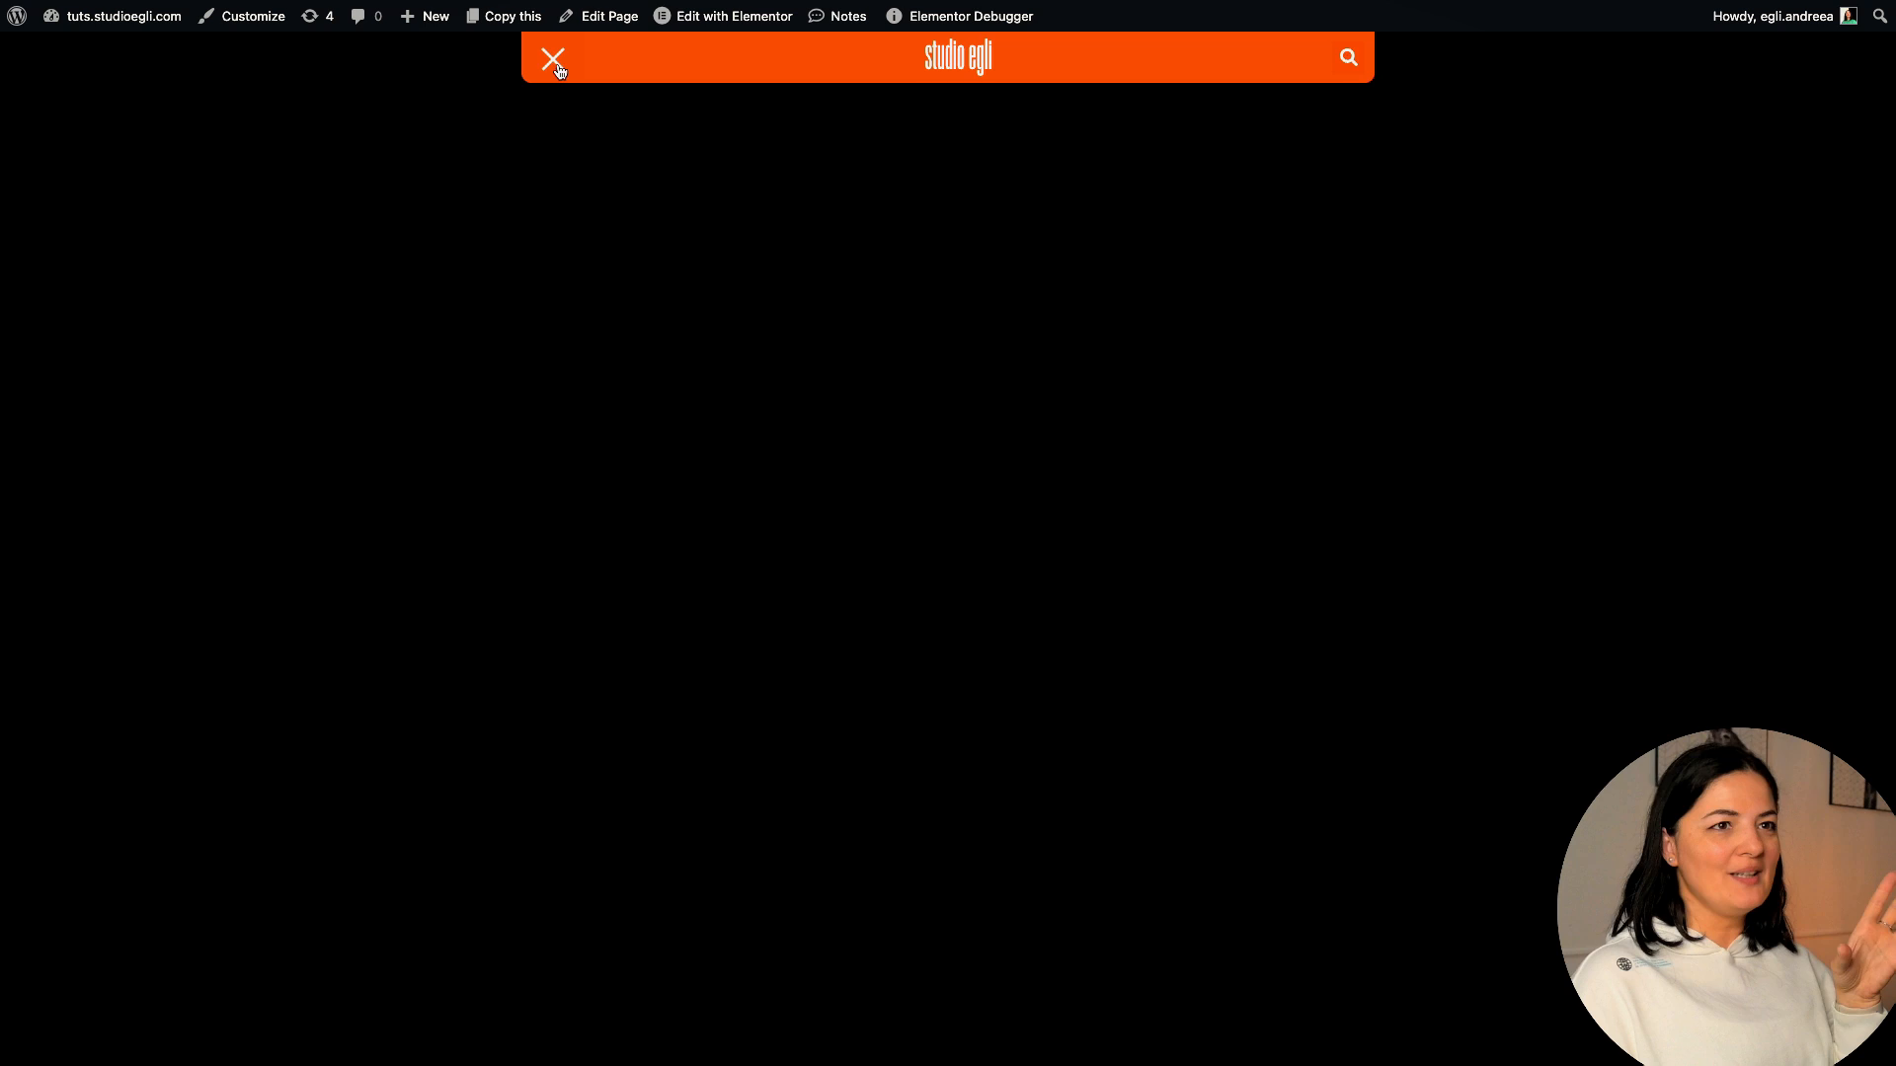
{"action": "left_click", "coordinate": [551, 58]}
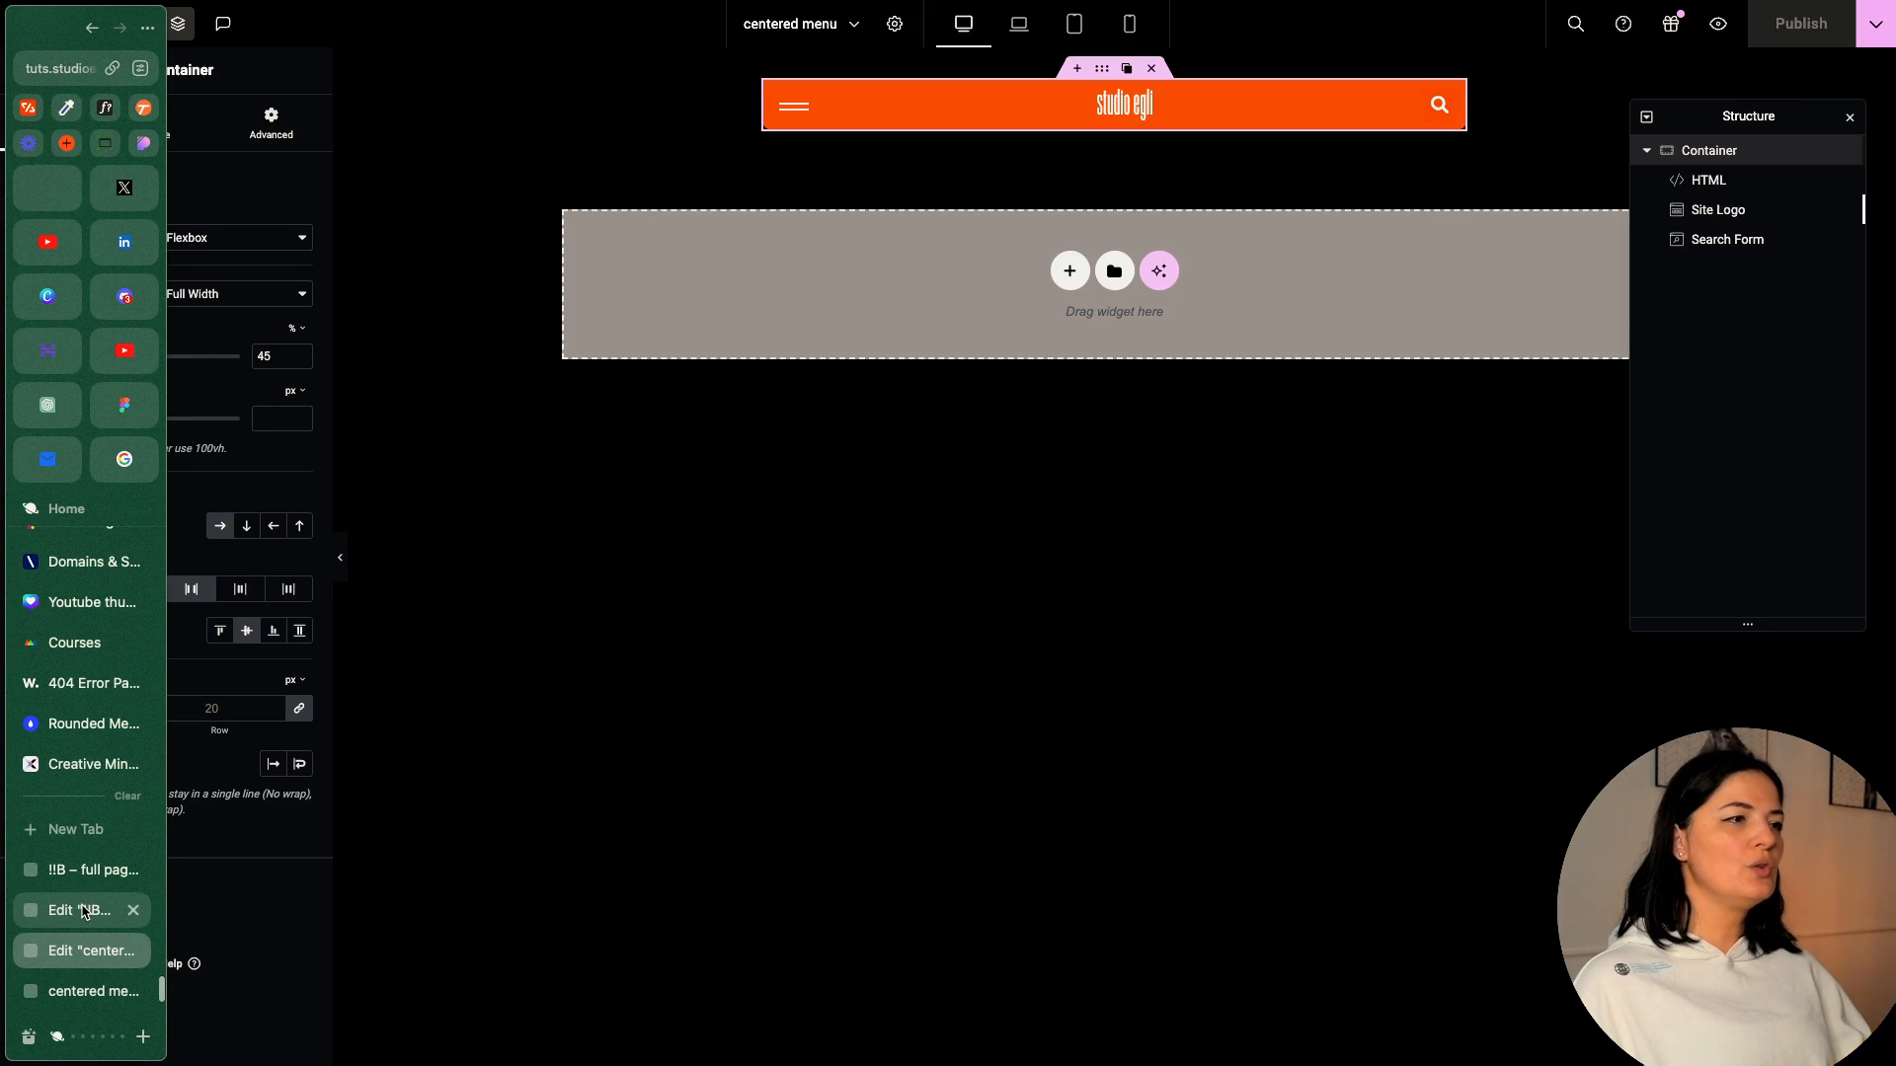
- Return from the live page to the 'centered menu' editor
{"action": "left_click", "coordinate": [924, 658]}
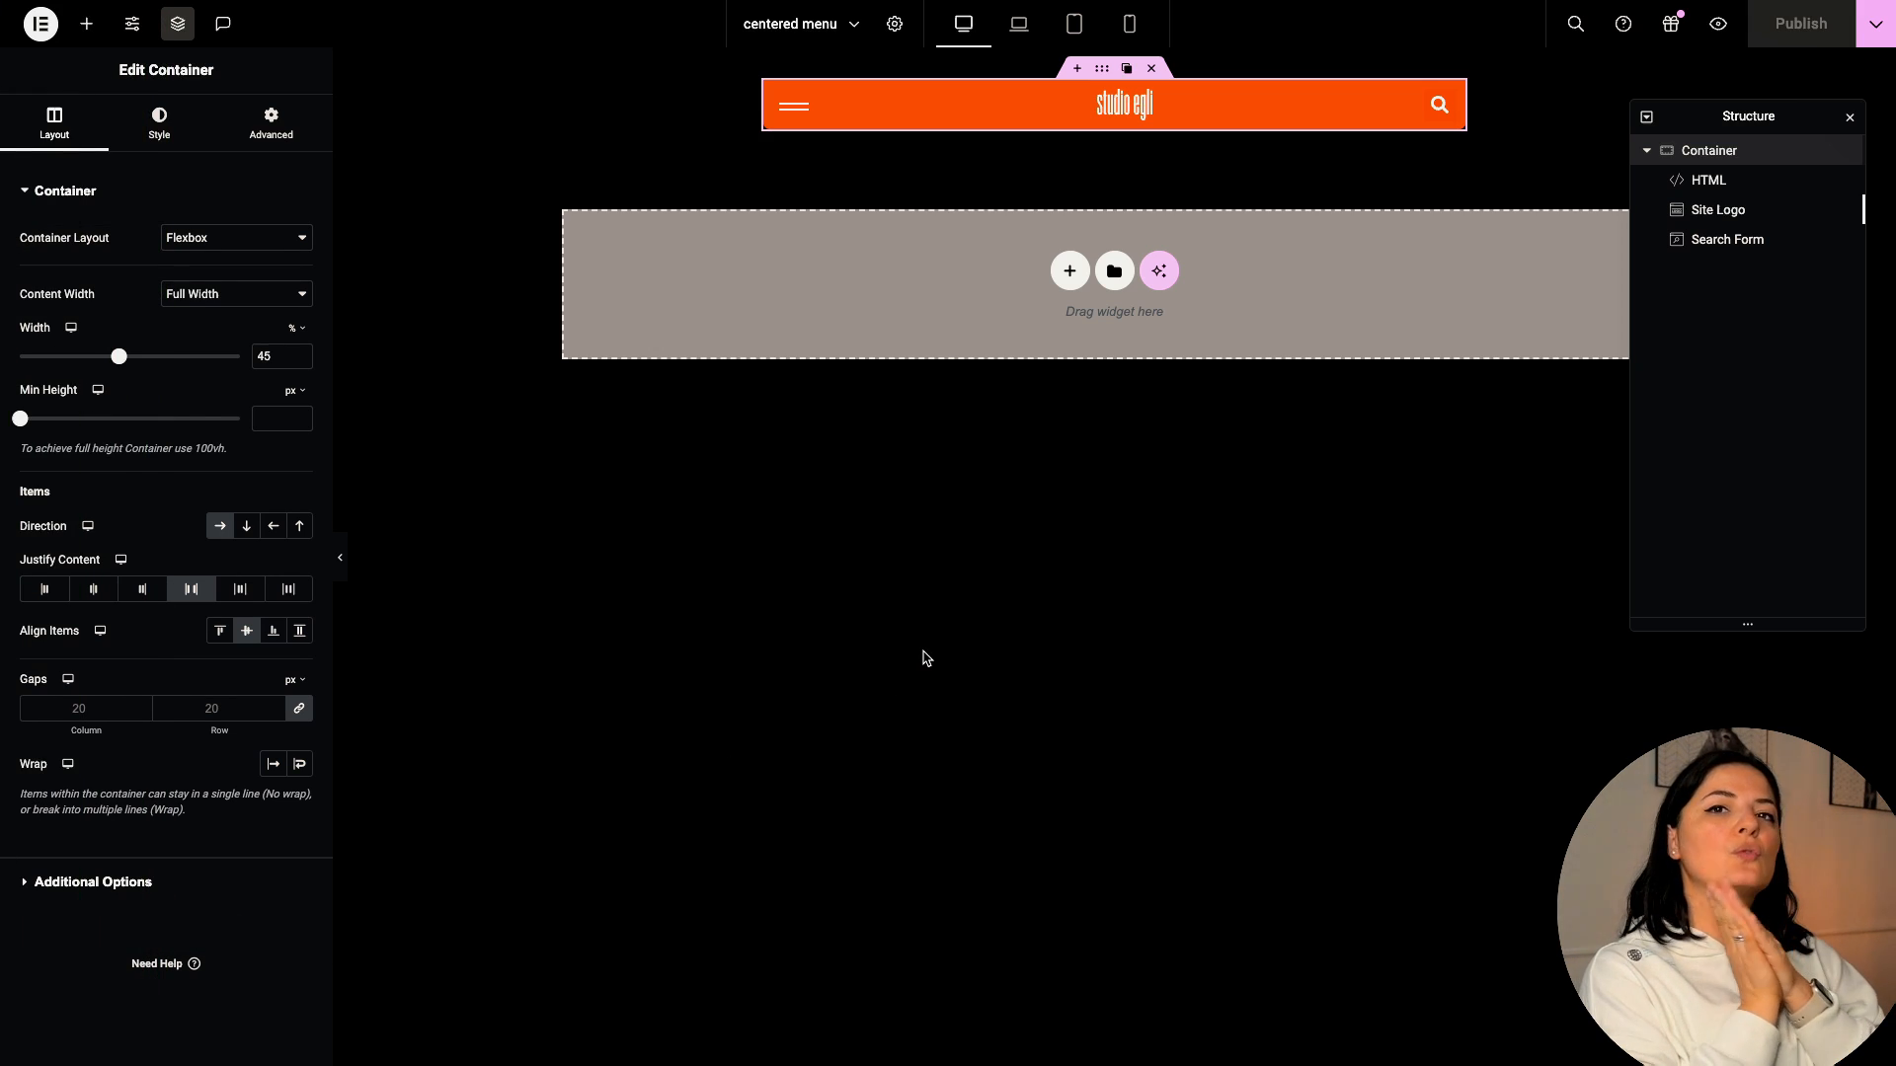
{"action": "mouse_move", "coordinate": [696, 713]}
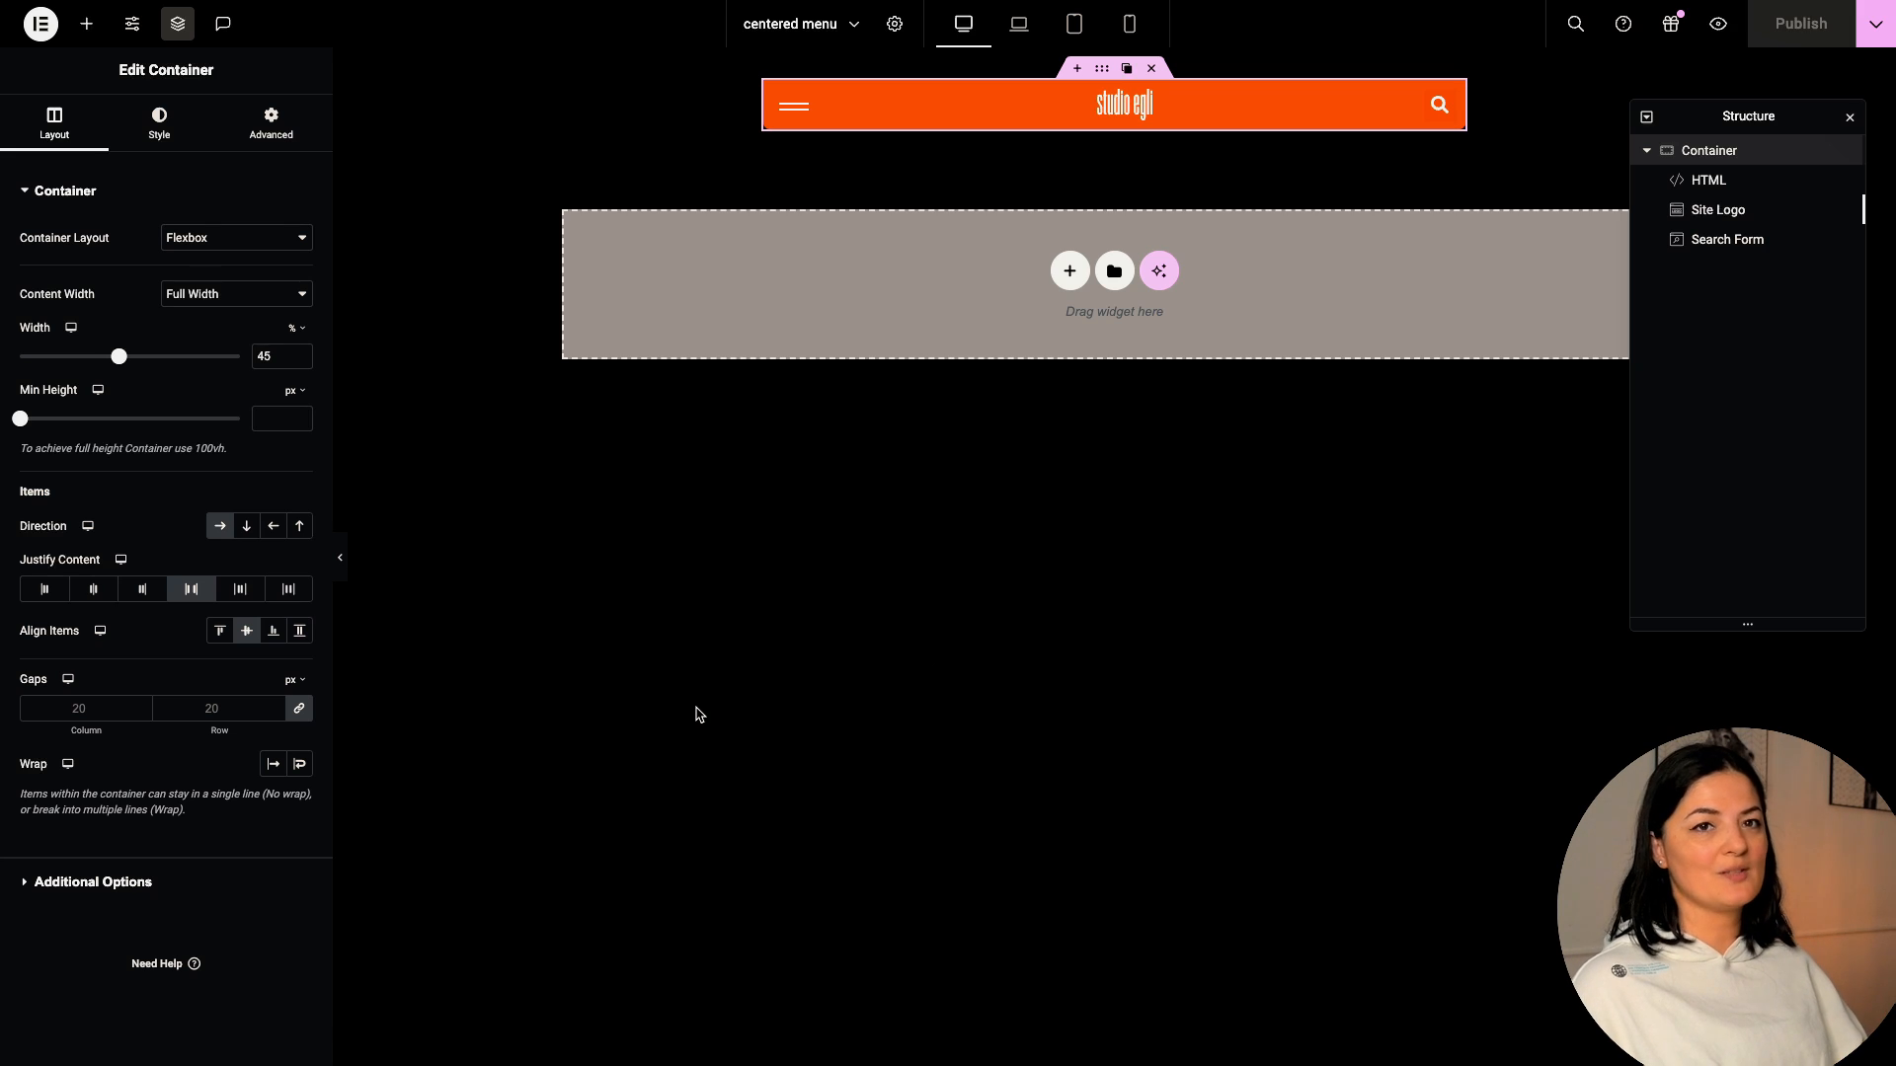
{"action": "mouse_move", "coordinate": [1709, 150]}
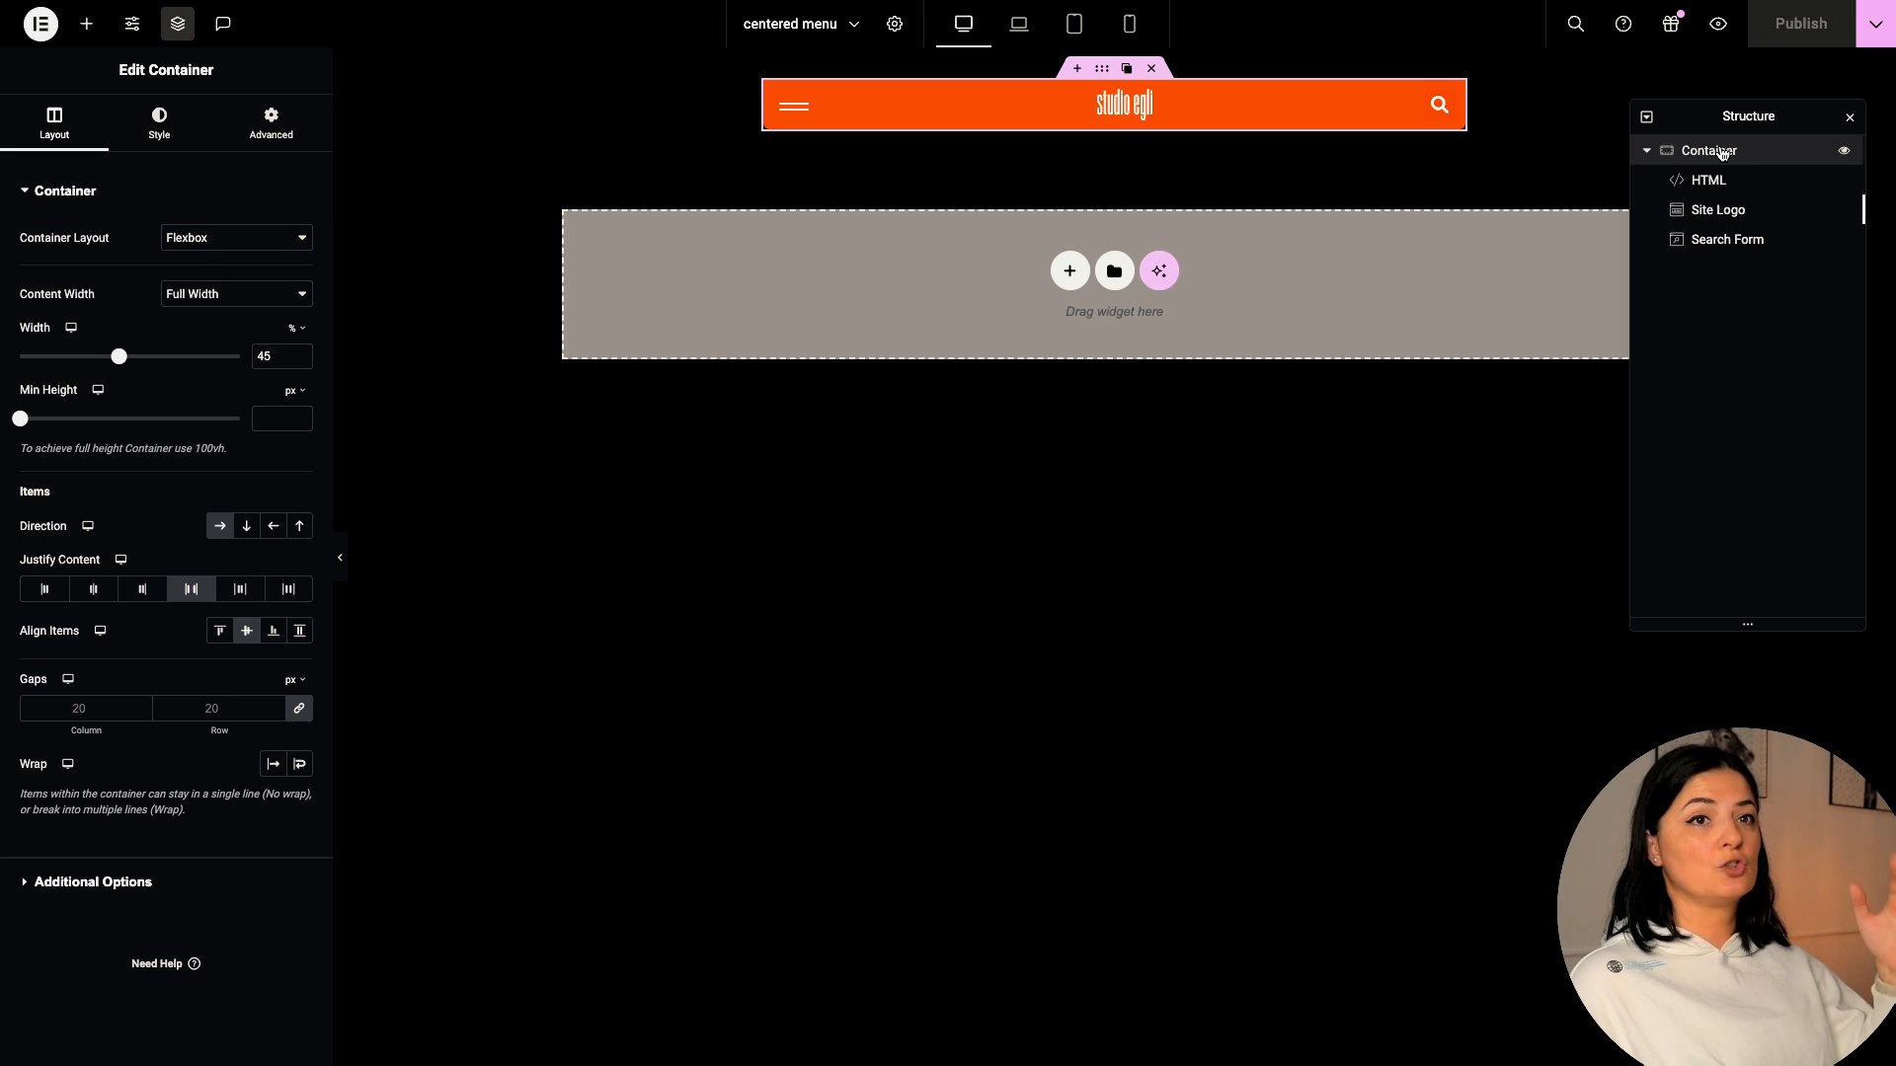
- Nest a column container with 40vh min height and 50 px row gap, preview, and return
{"action": "right_click", "coordinate": [1708, 150]}
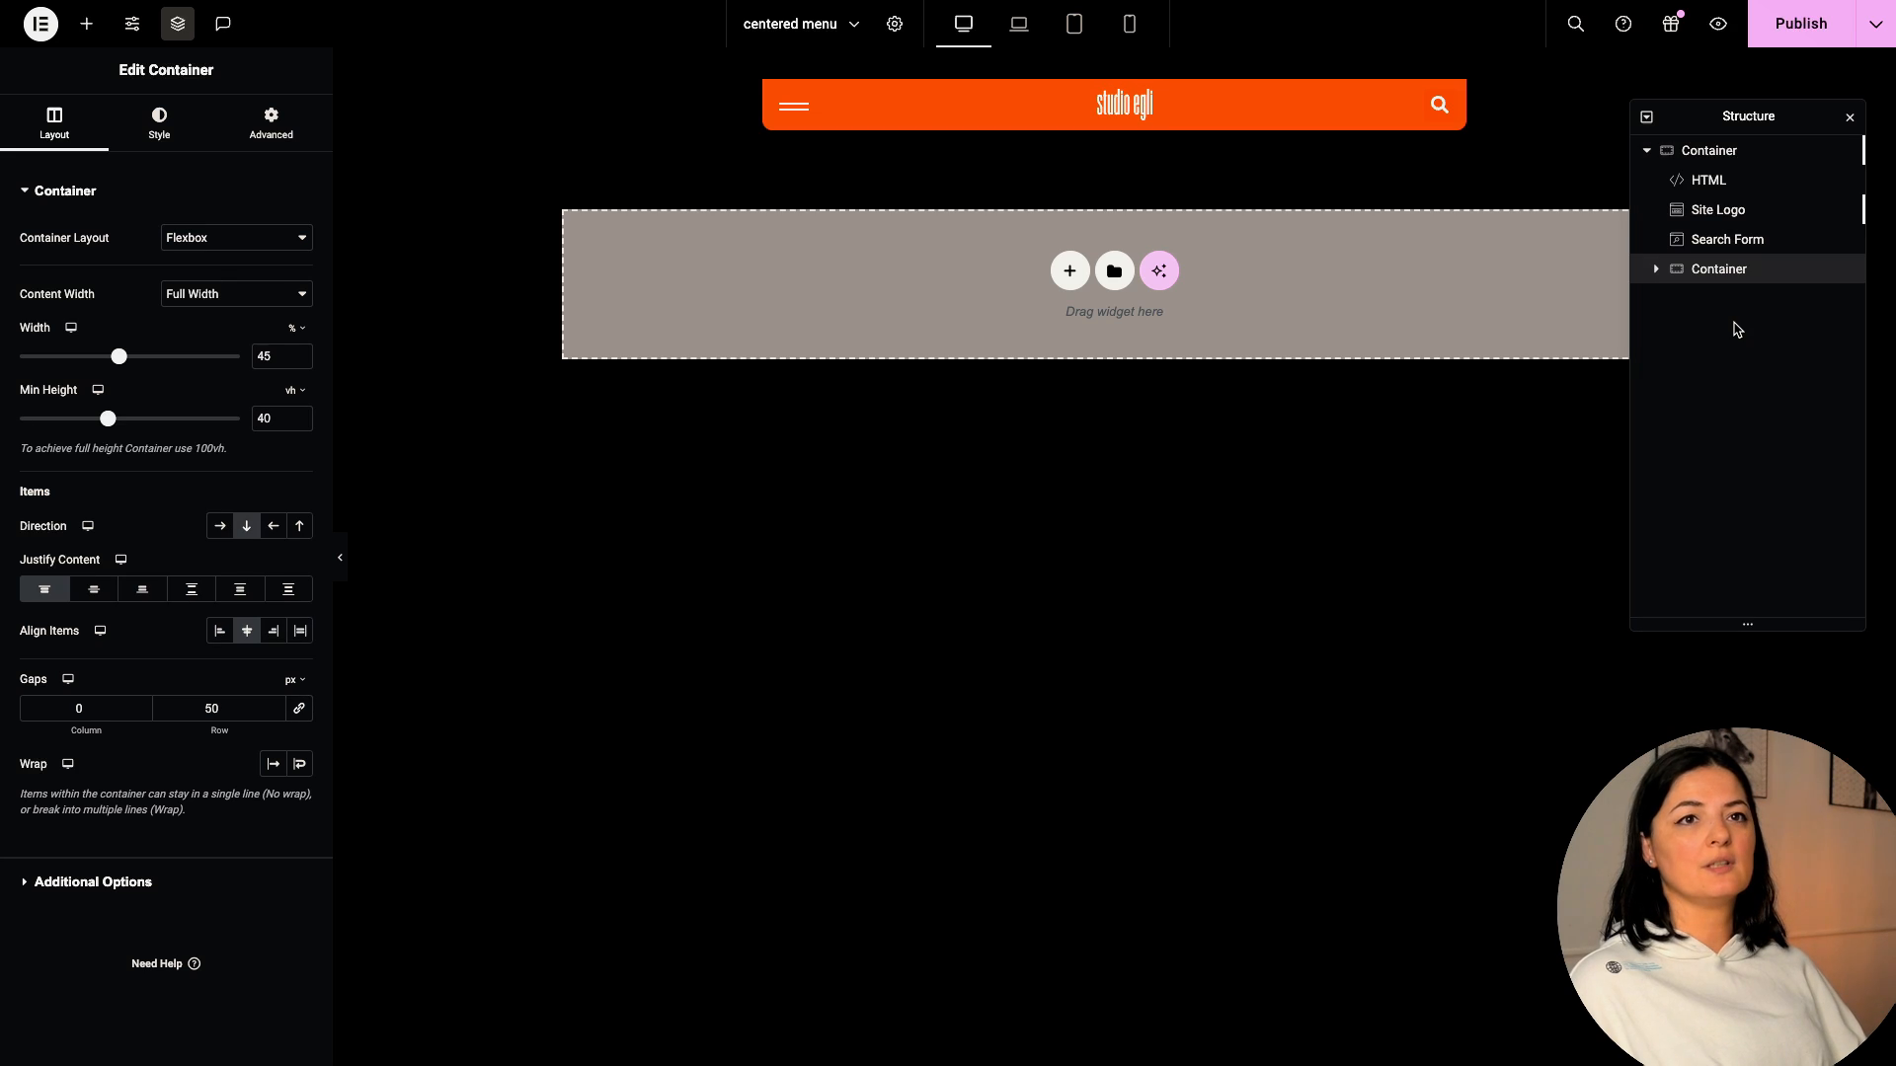
{"action": "mouse_move", "coordinate": [1761, 93]}
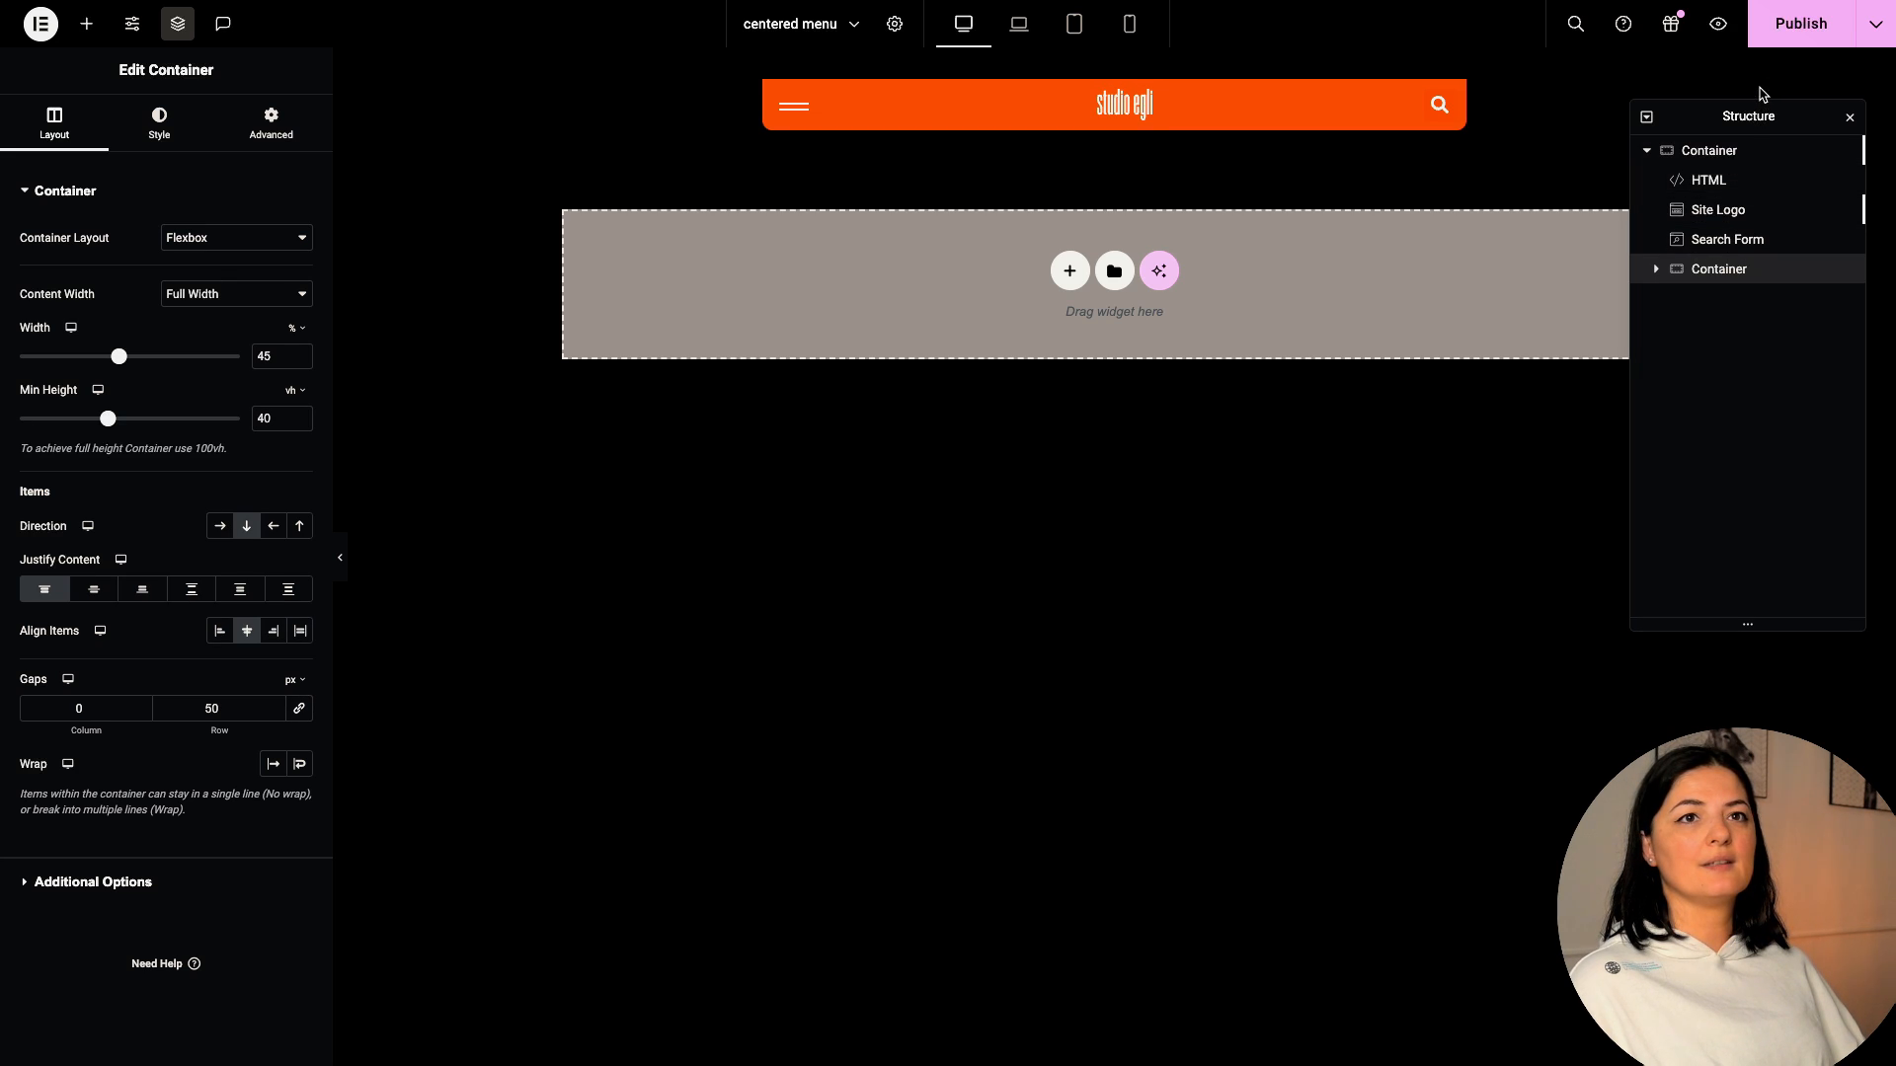
{"action": "mouse_move", "coordinate": [1717, 24]}
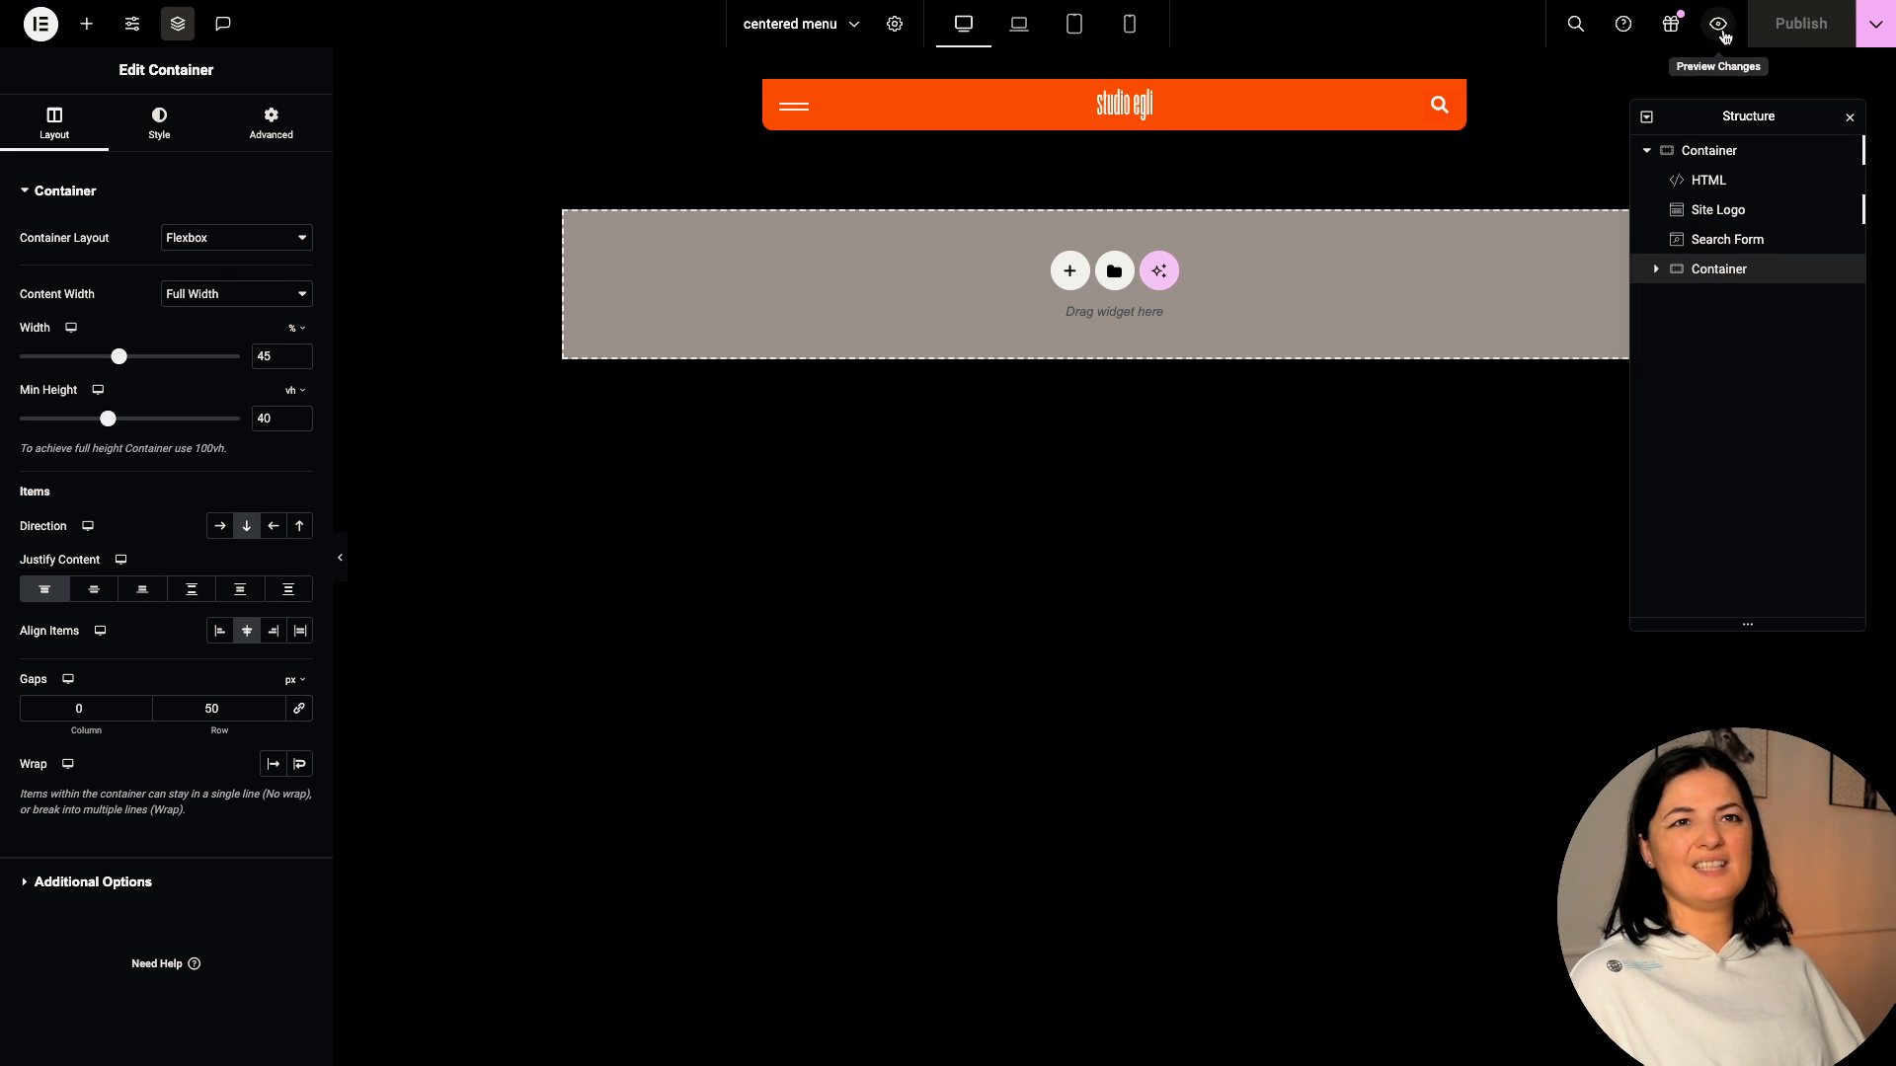
{"action": "left_click", "coordinate": [1718, 23]}
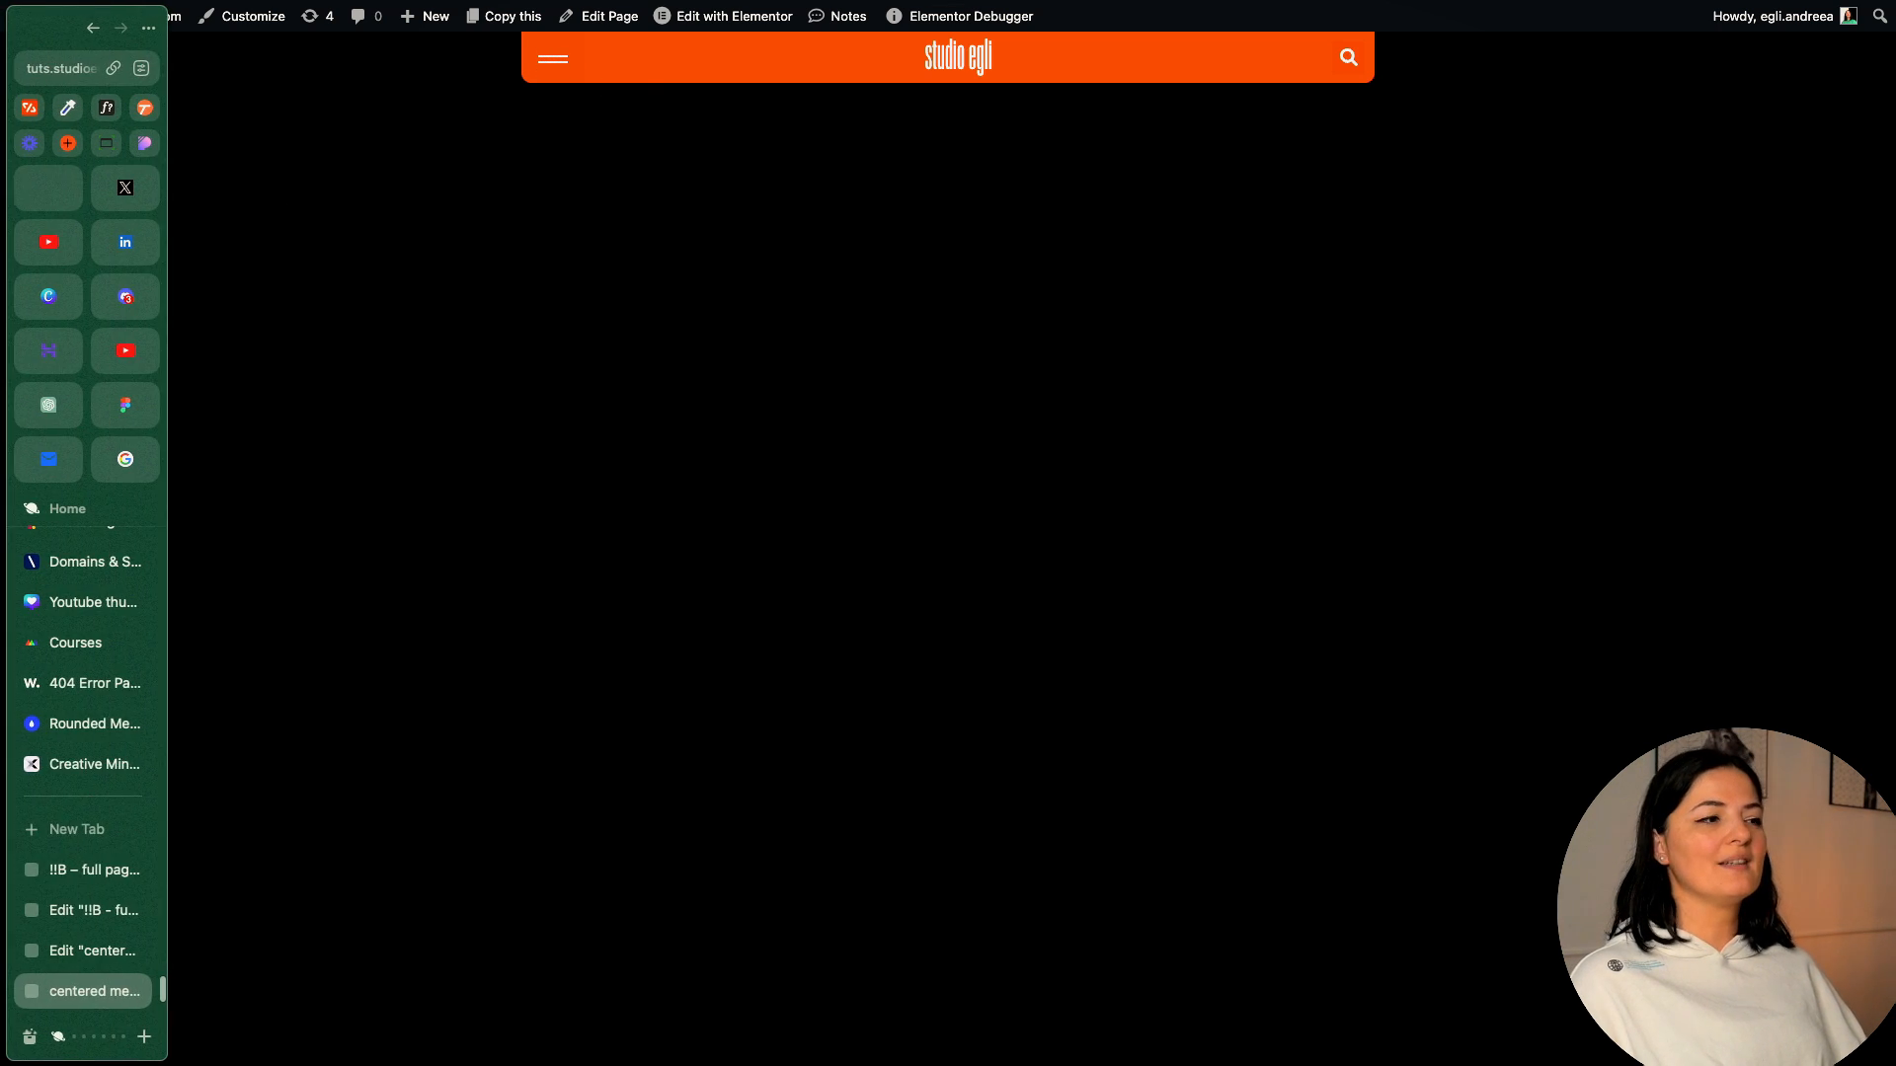
{"action": "left_click", "coordinate": [733, 15]}
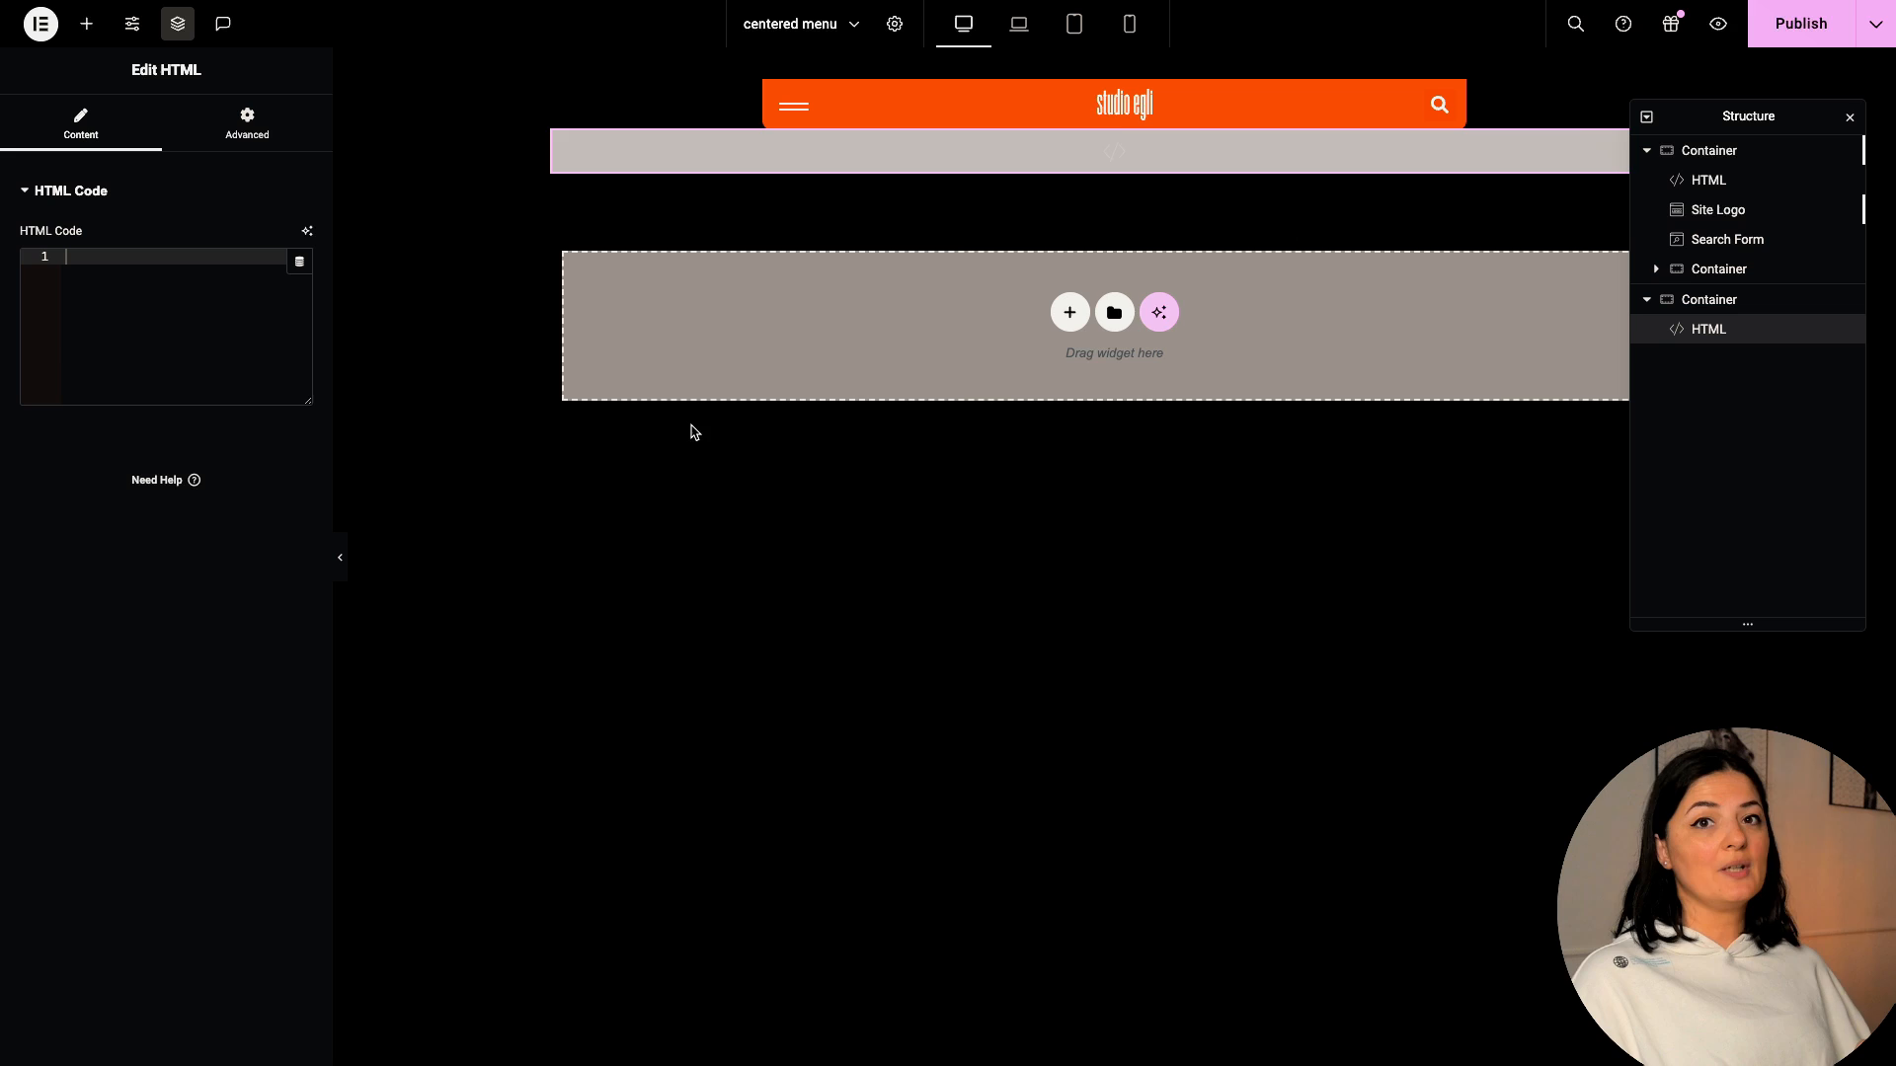
- Paste the GSAP timeline script toggling .overlay on .burger click, then preview live
{"action": "left_click", "coordinate": [166, 314]}
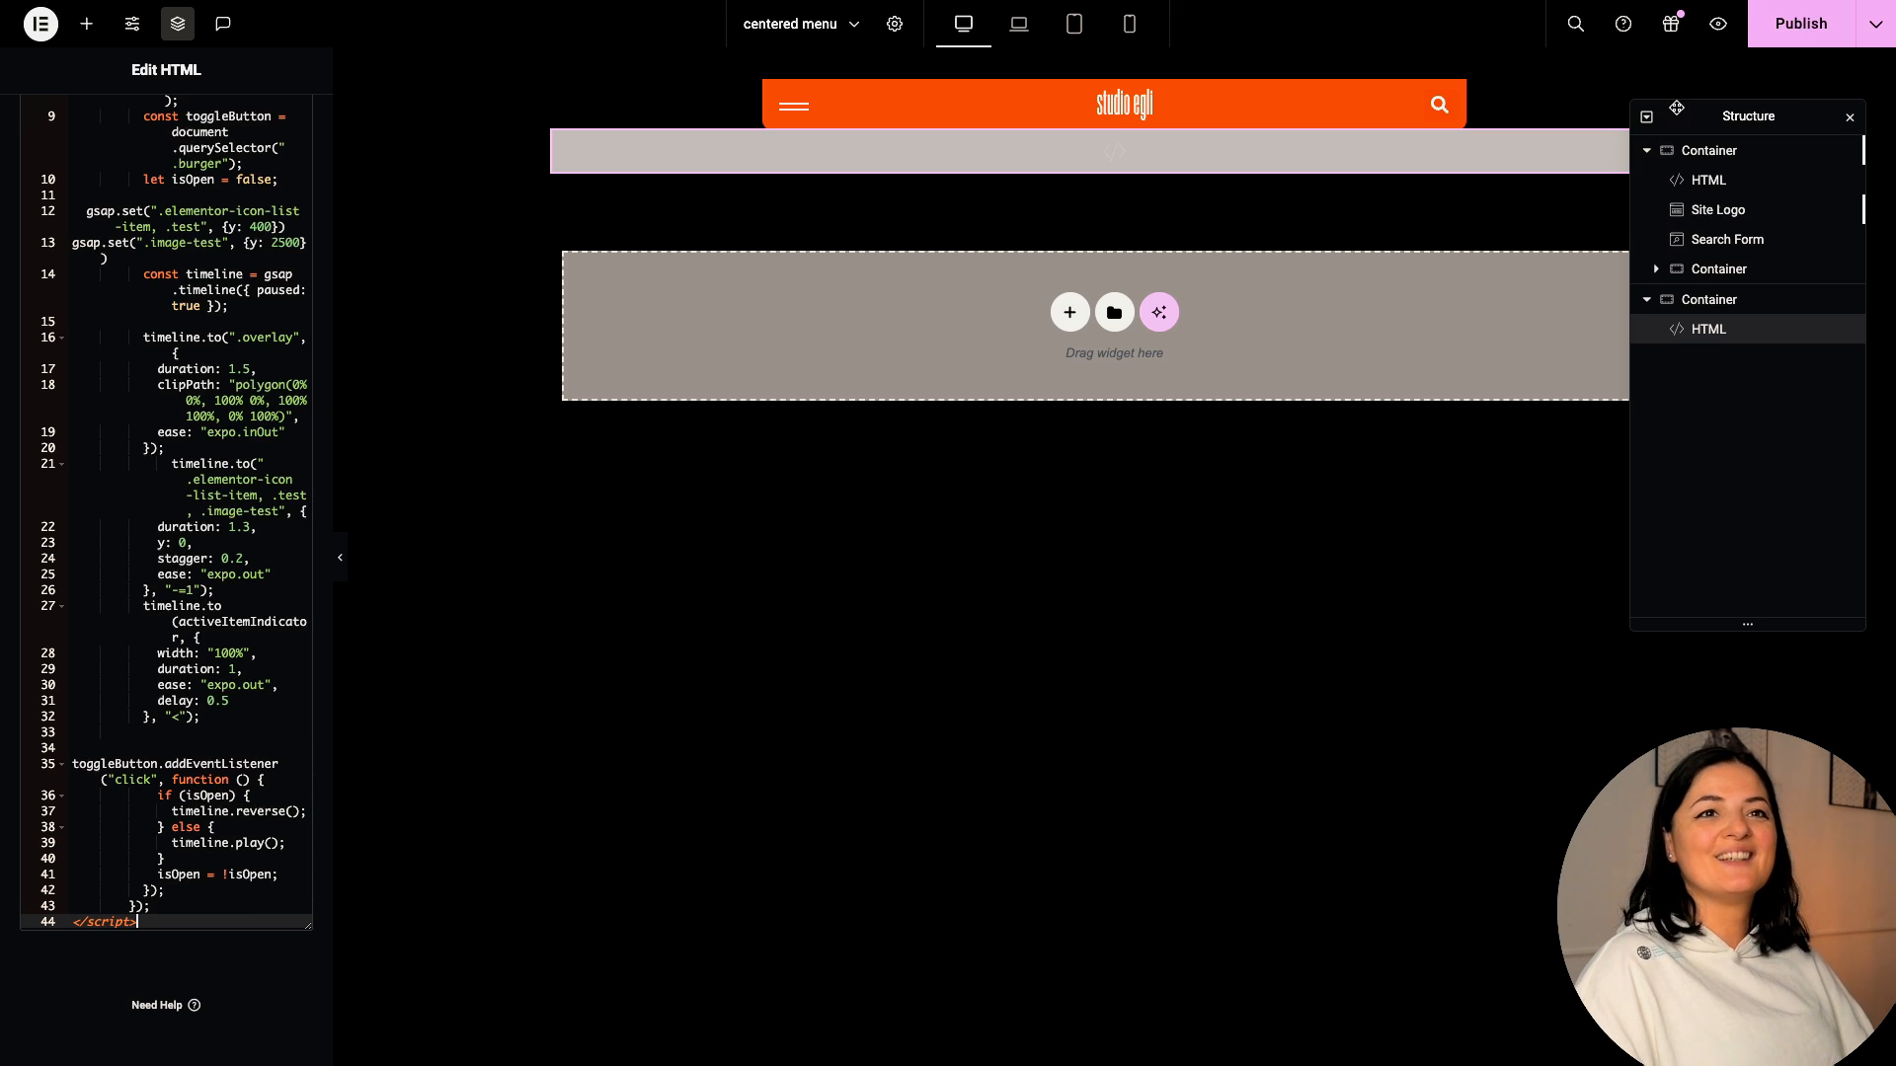
{"action": "mouse_move", "coordinate": [1718, 24]}
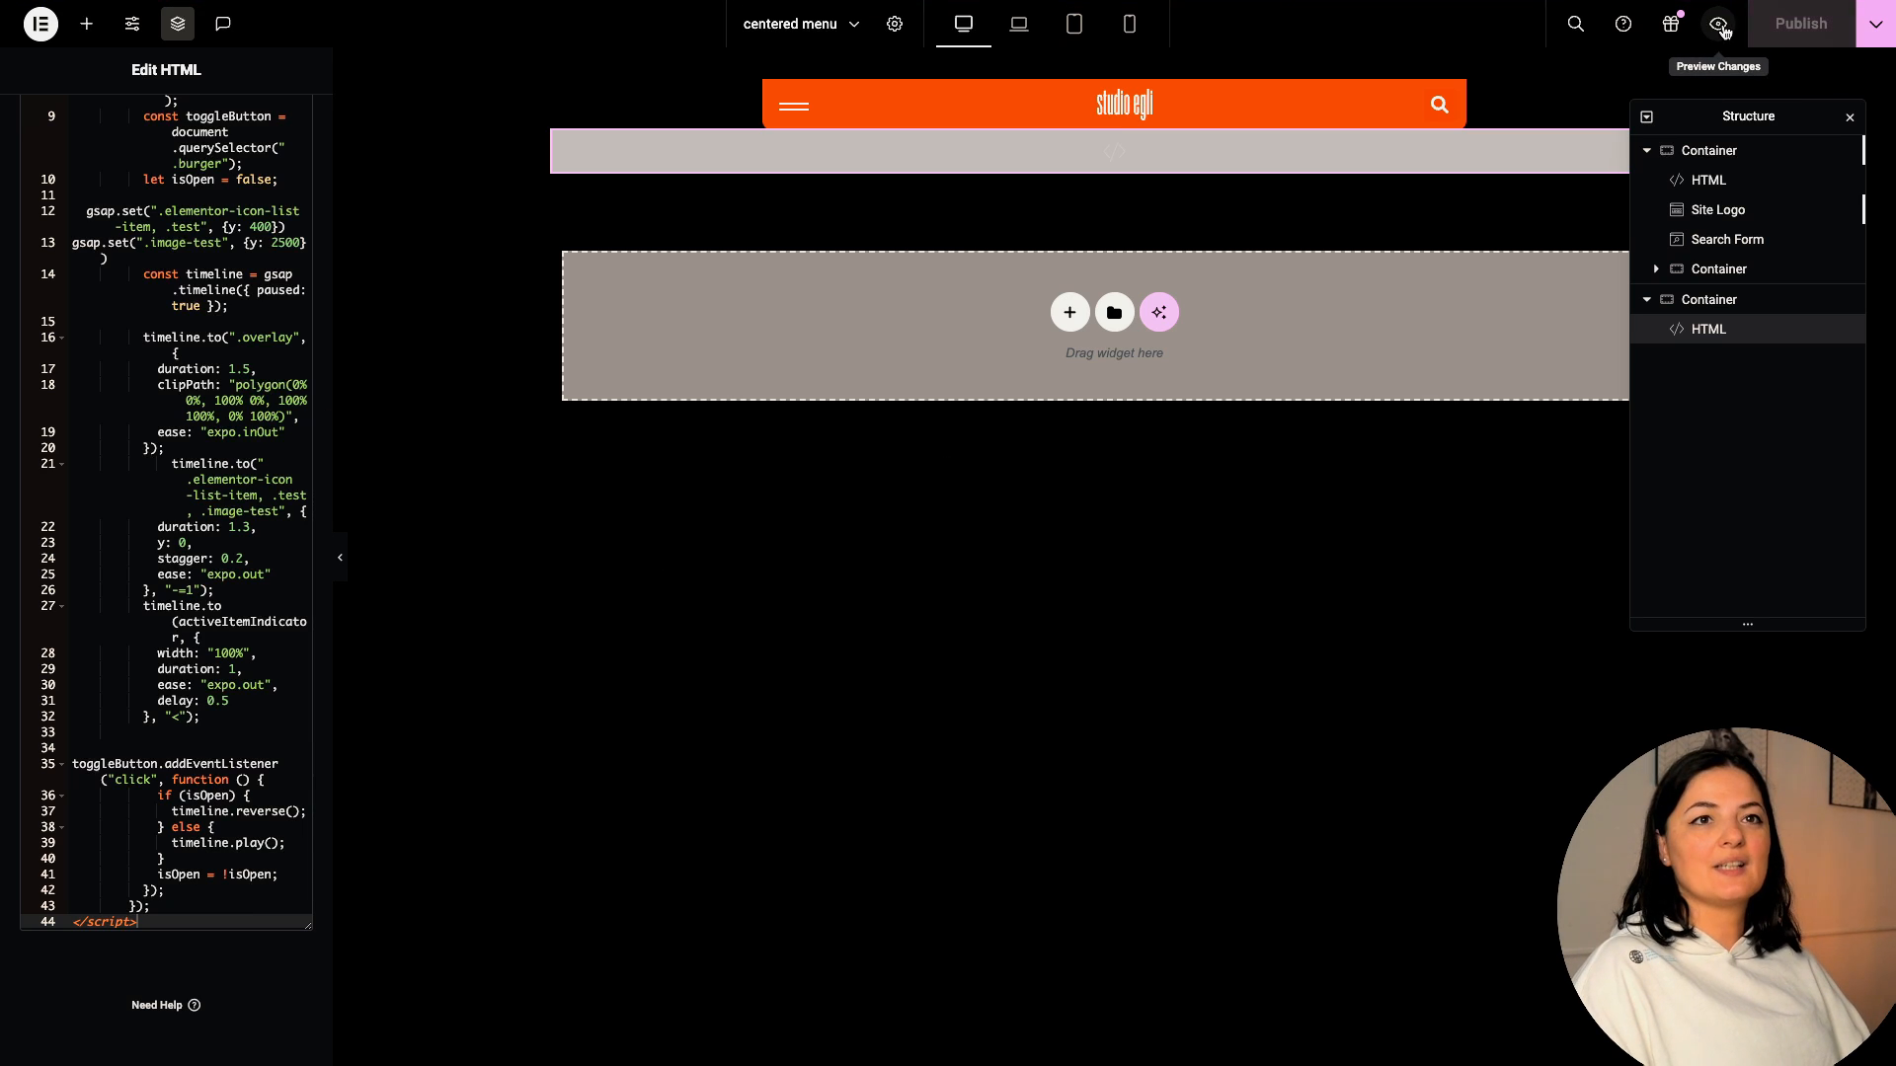
{"action": "left_click", "coordinate": [1718, 23]}
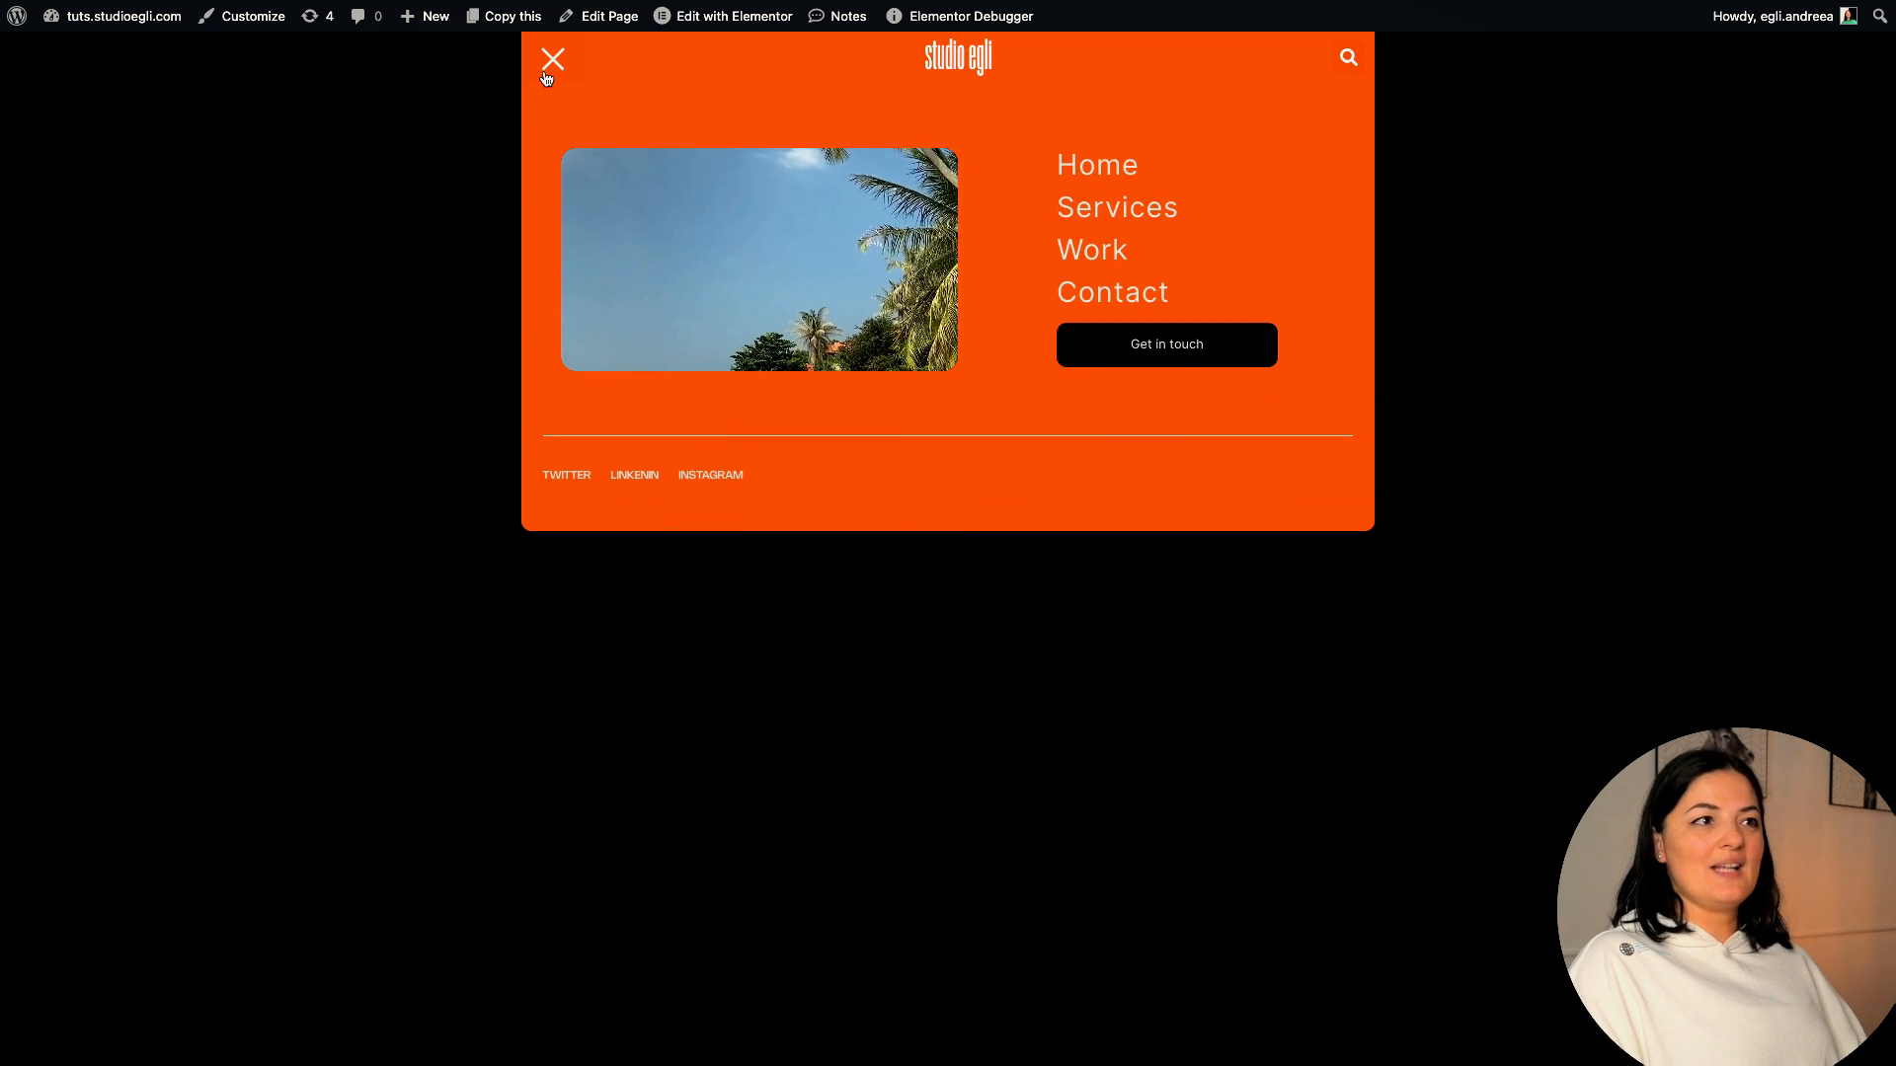
{"action": "left_click", "coordinate": [553, 58]}
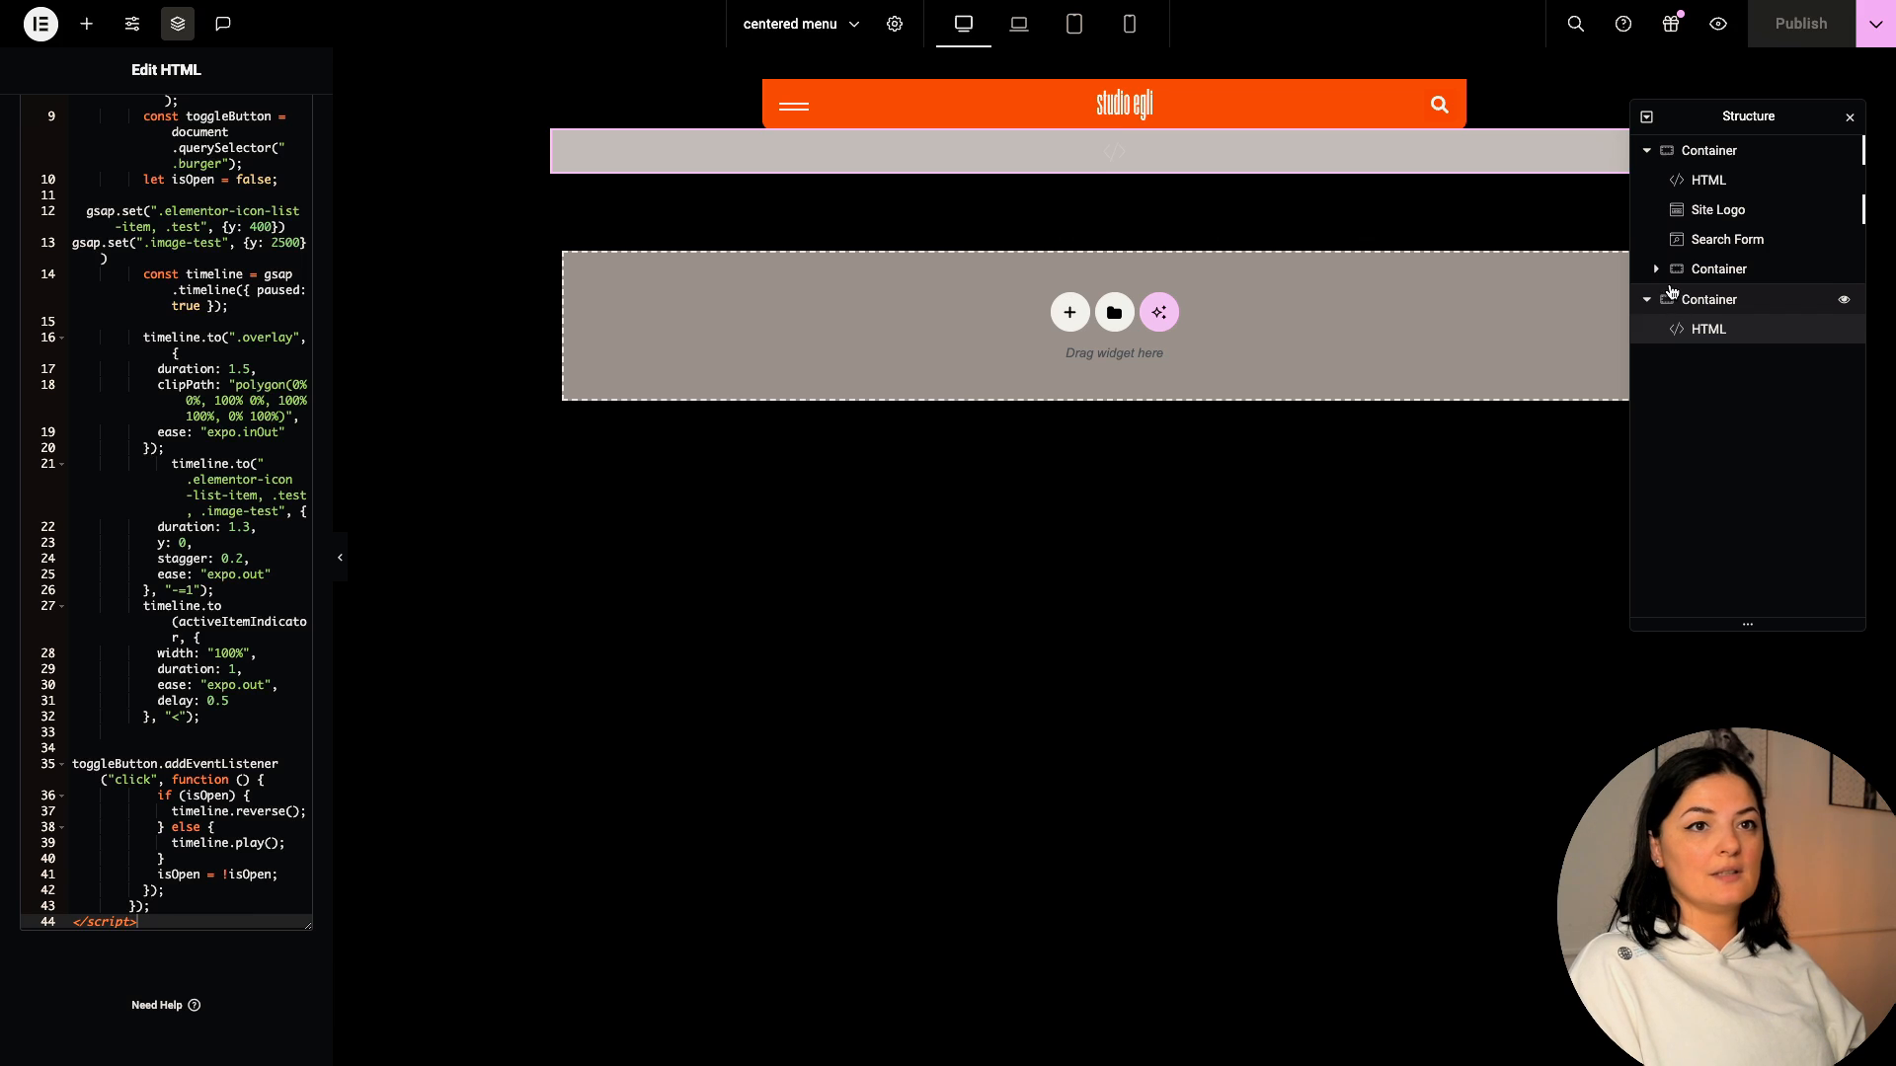
{"action": "left_click", "coordinate": [1711, 298]}
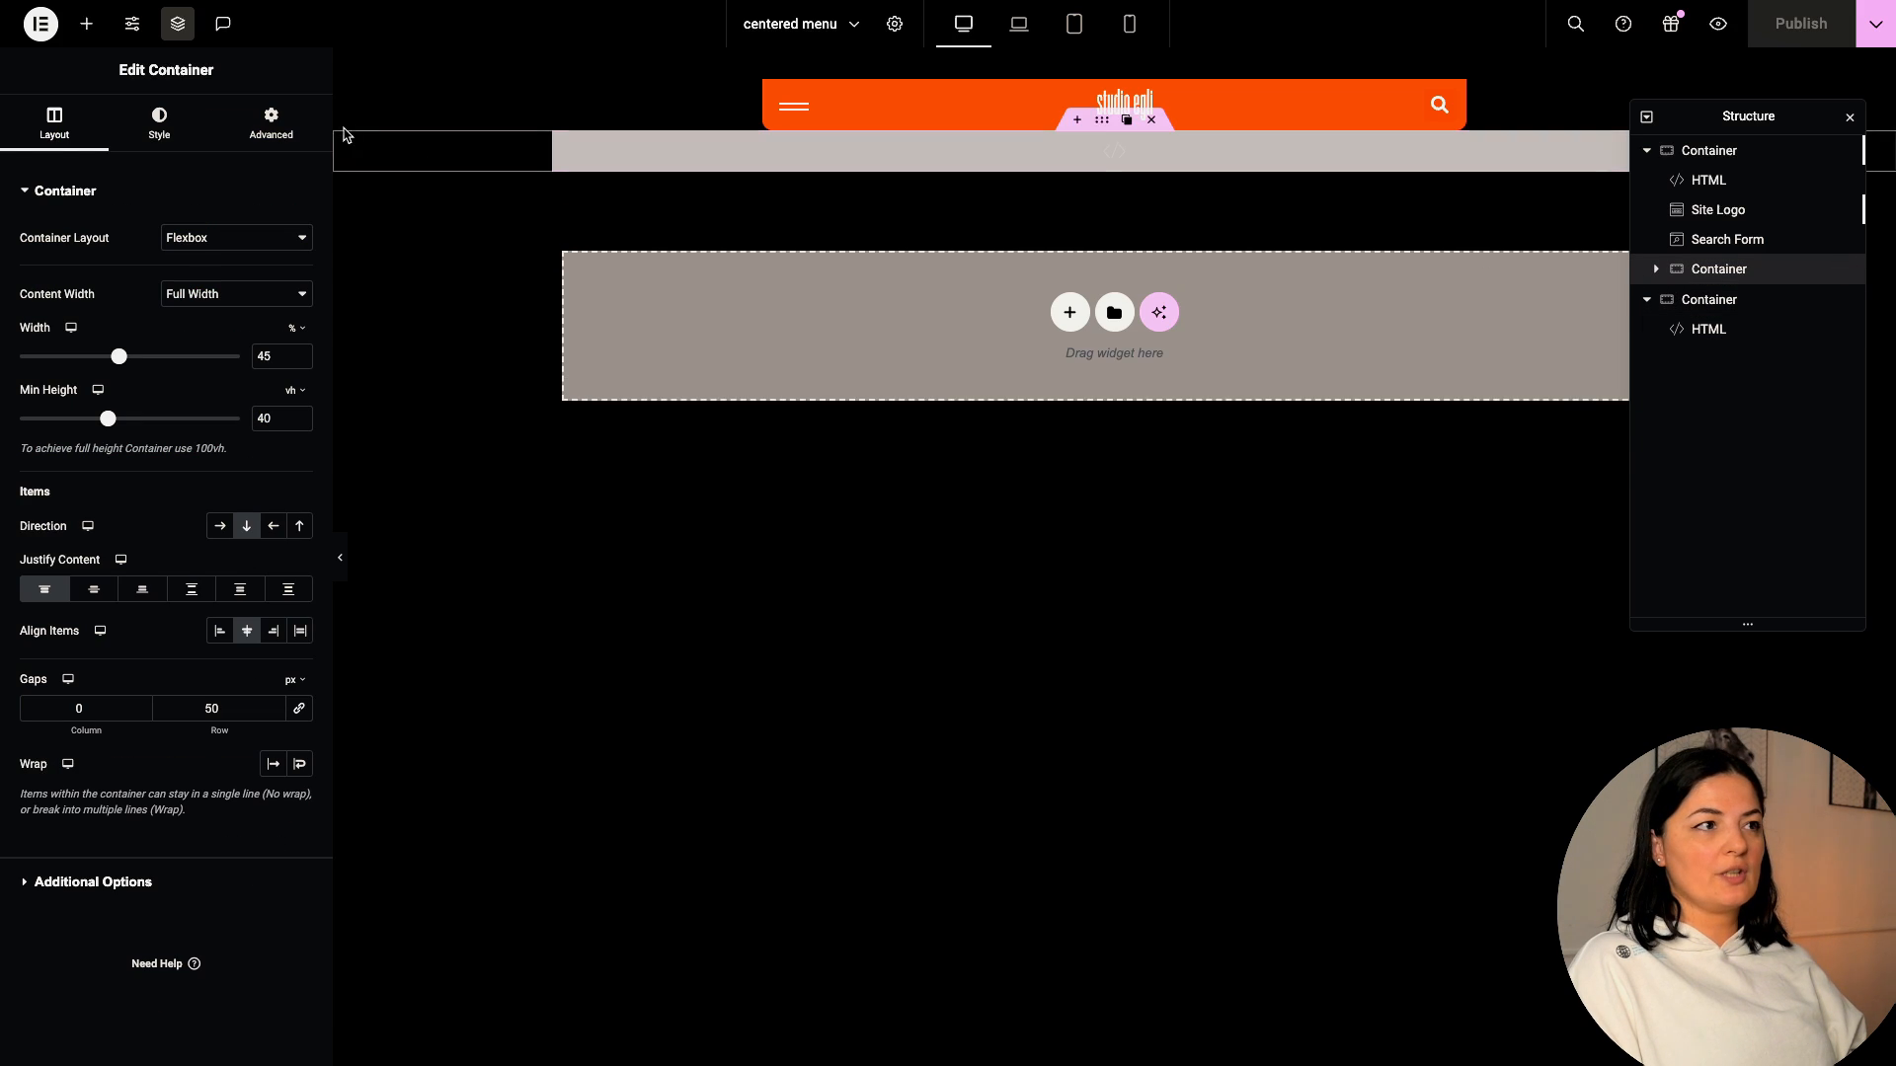
- Inspect the overlay container's advanced settings, class name 'overlay', and its inner sections
{"action": "left_click", "coordinate": [269, 124]}
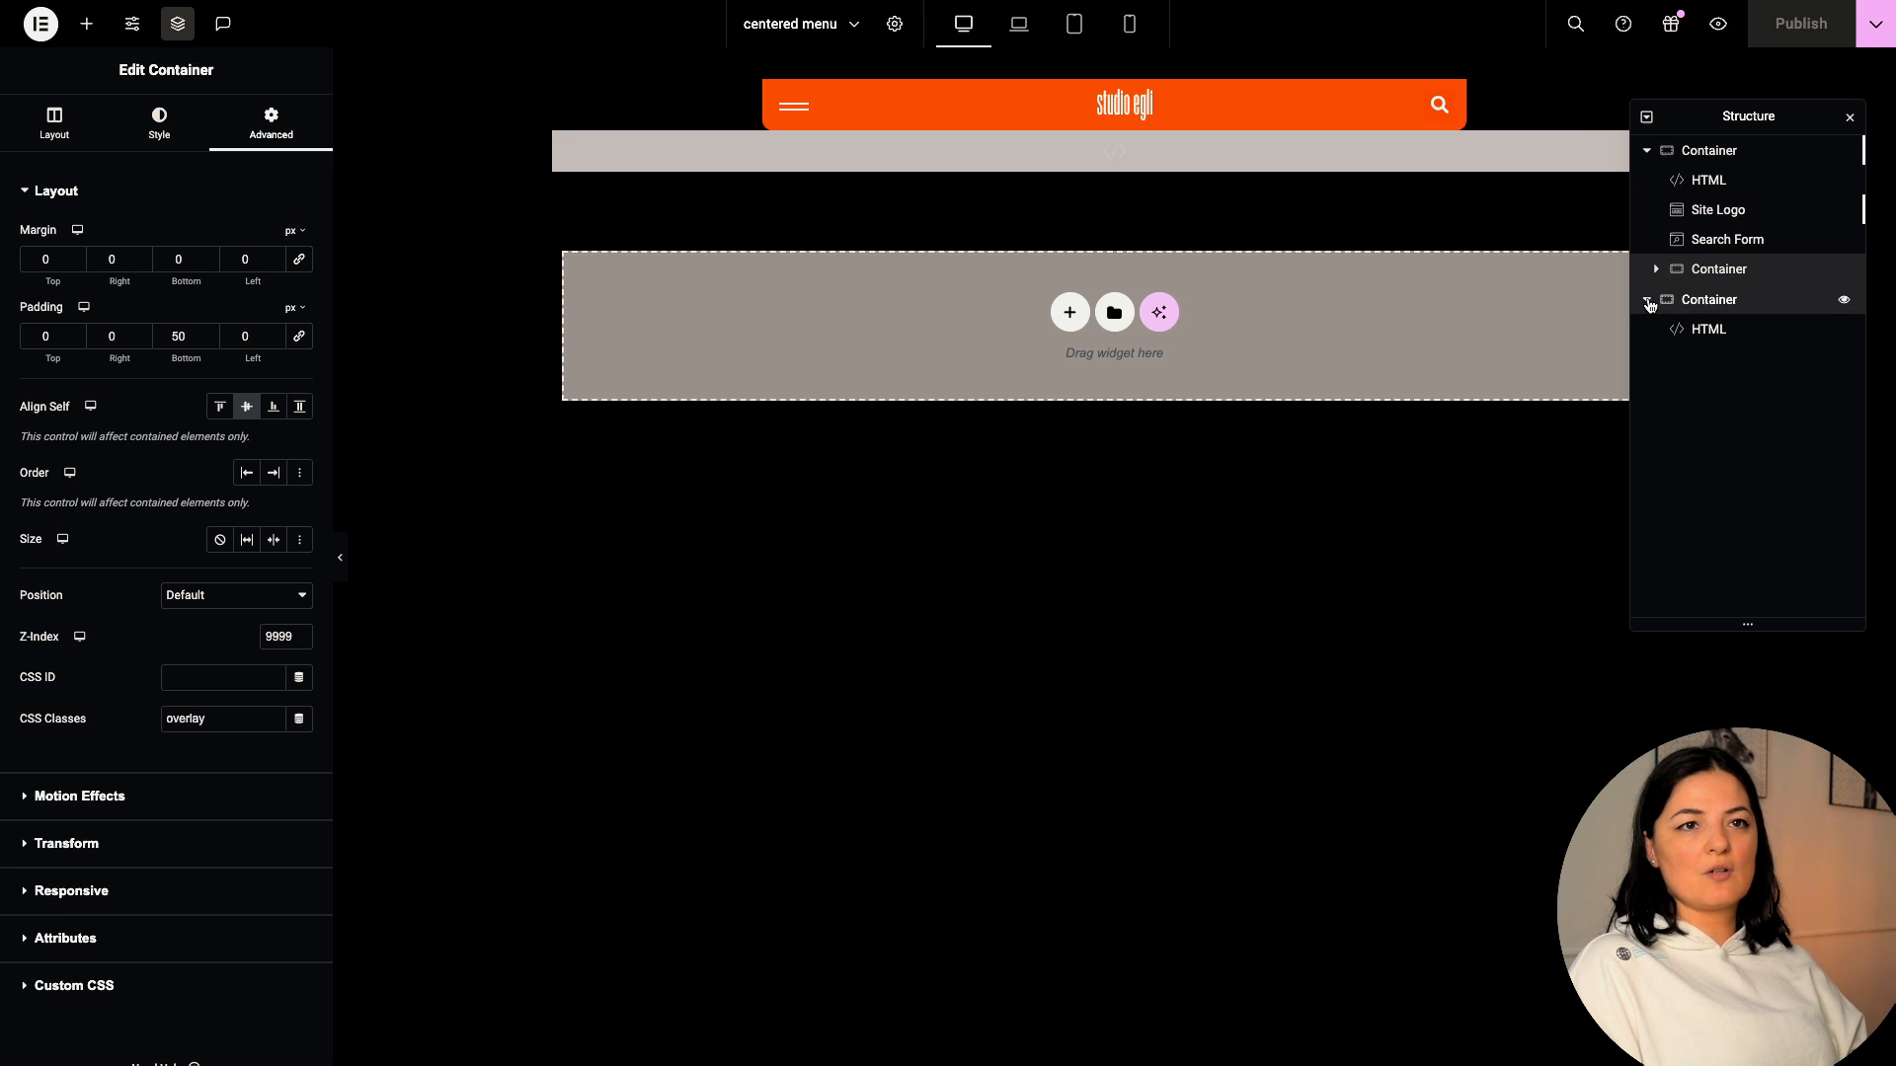
{"action": "left_click", "coordinate": [1647, 300]}
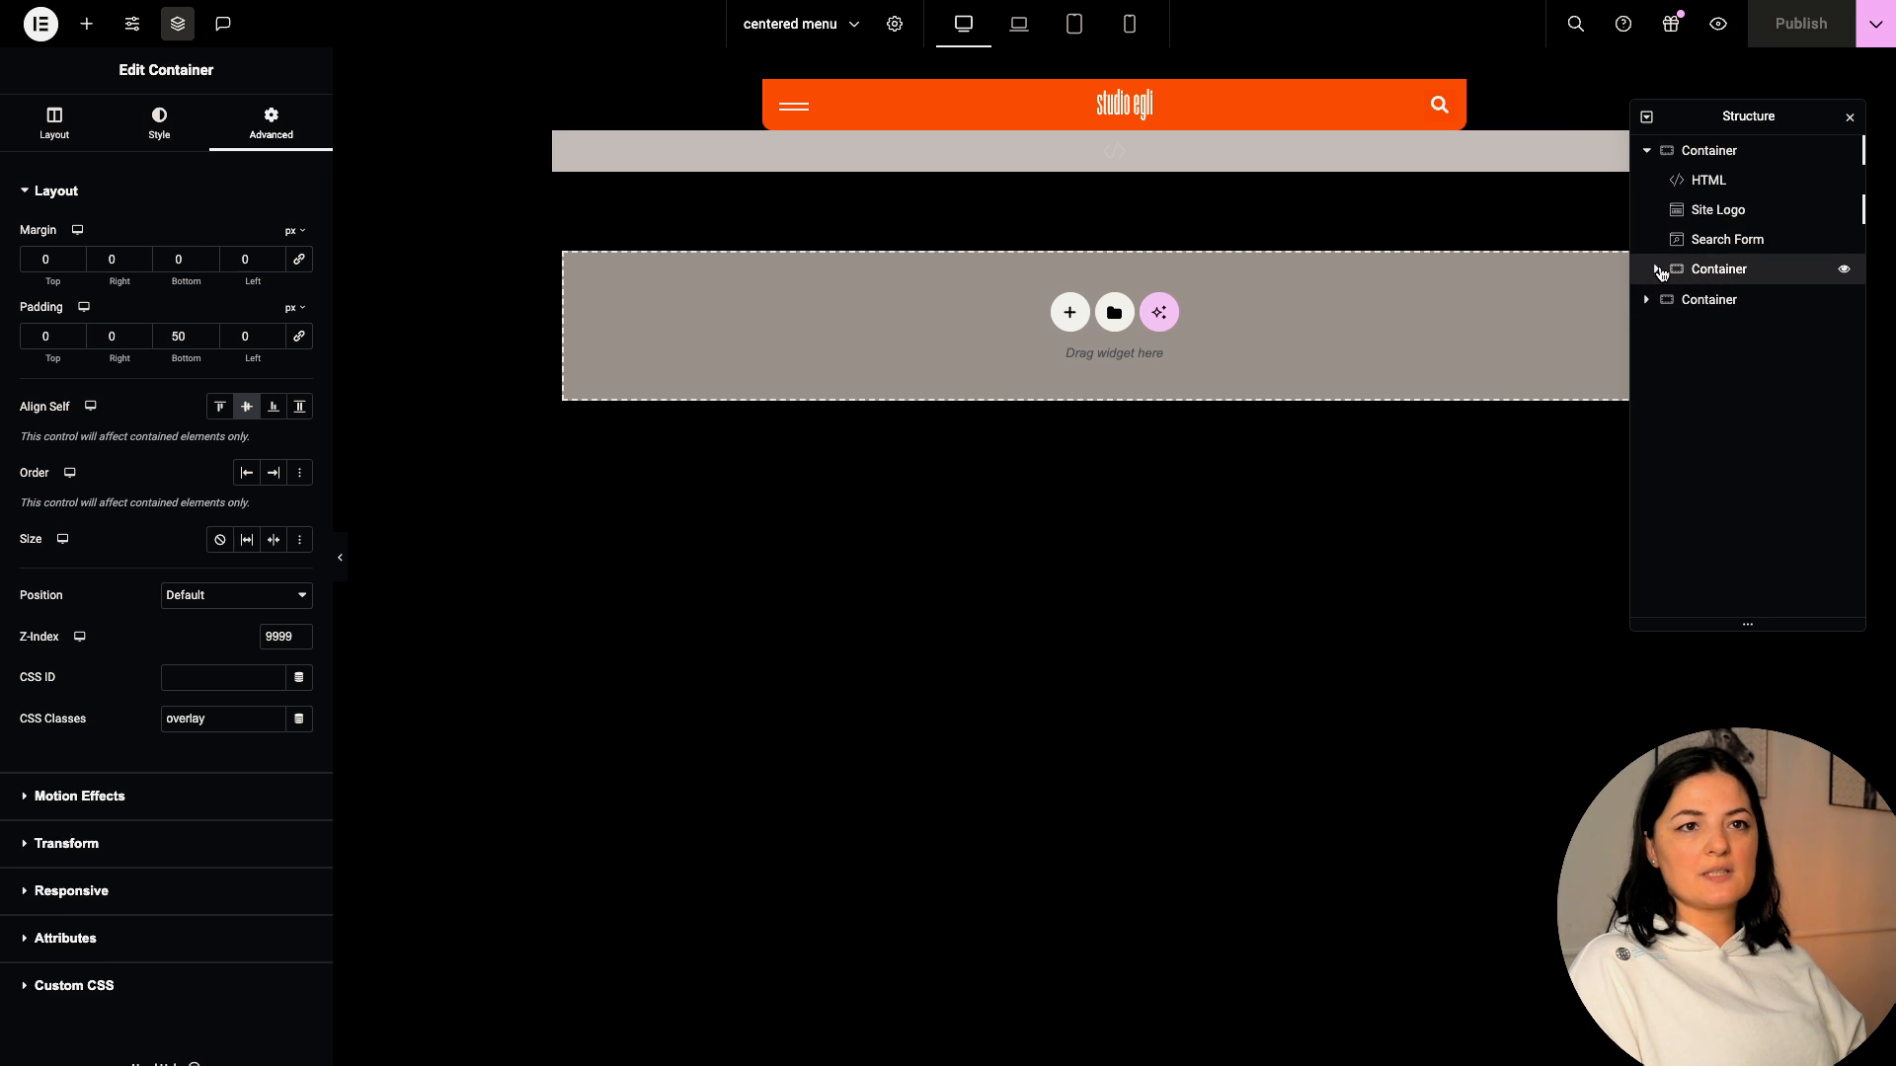
{"action": "left_click", "coordinate": [1647, 268]}
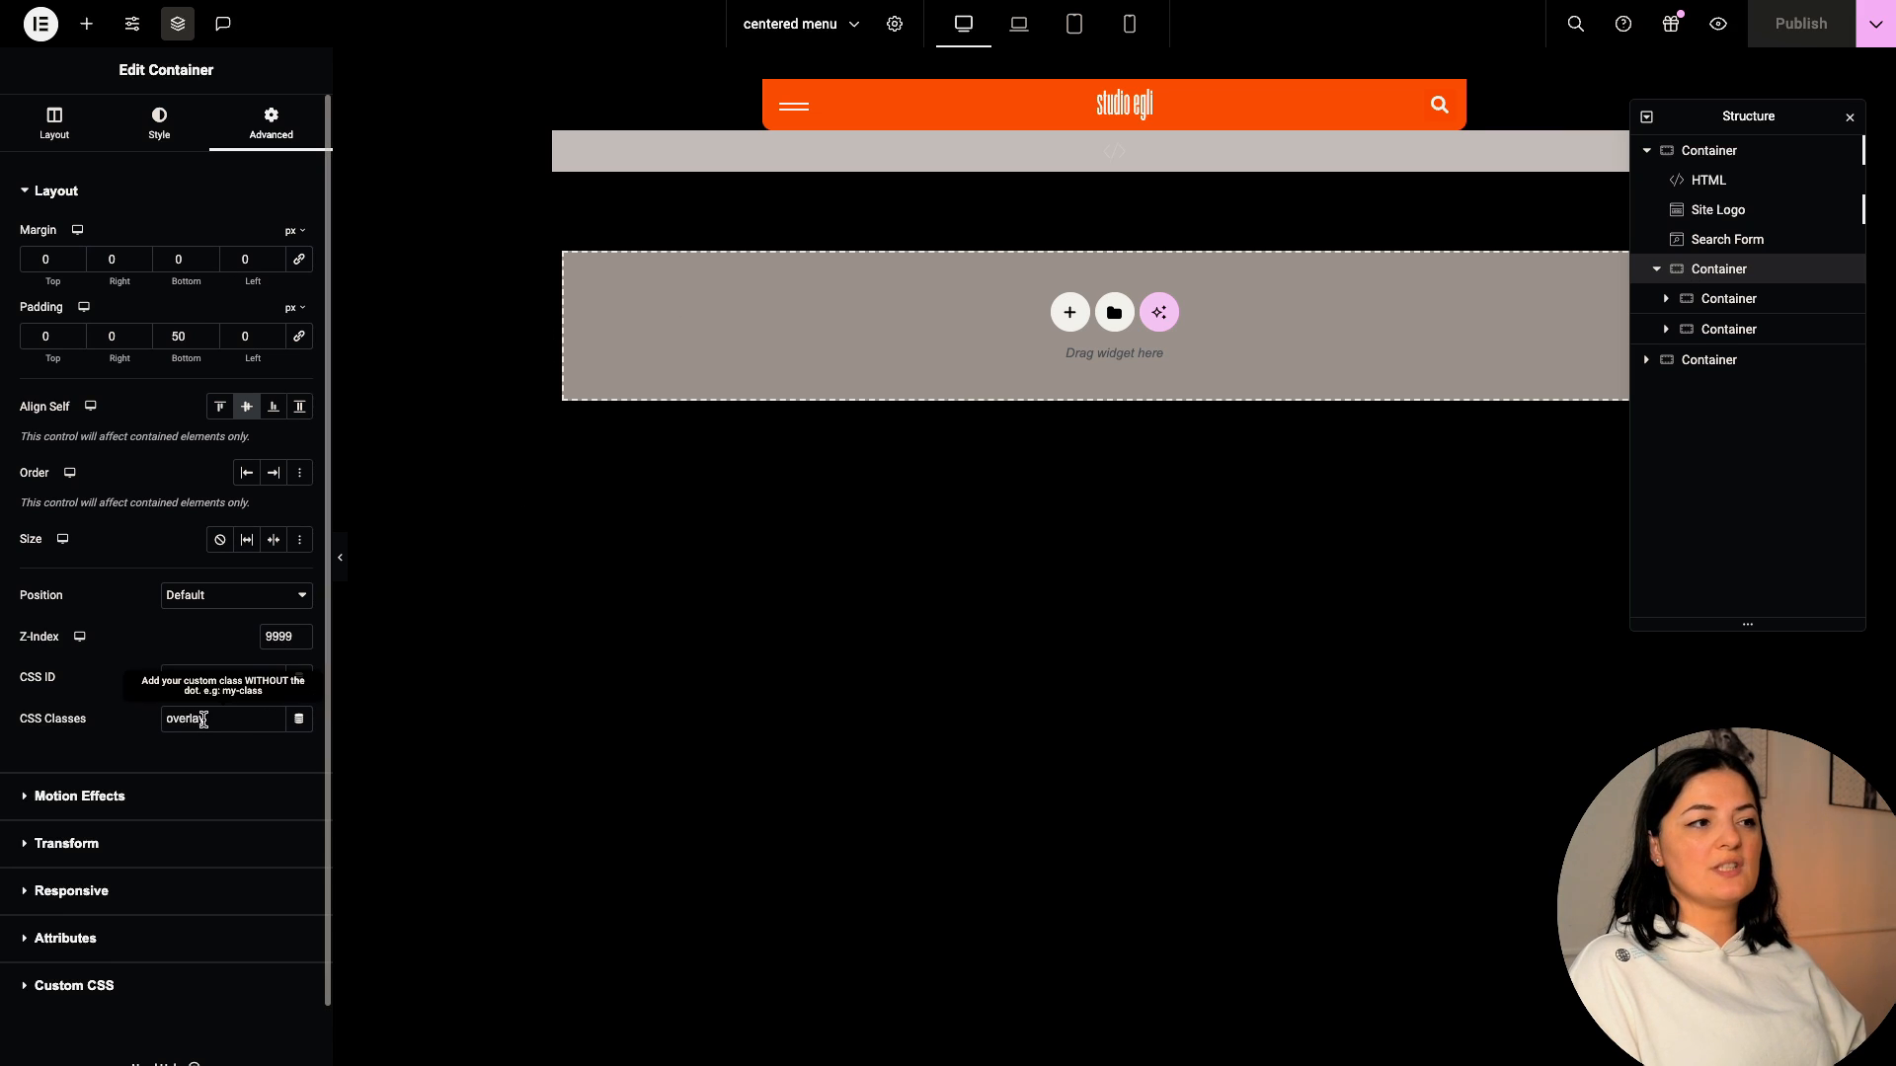
{"action": "left_click", "coordinate": [793, 105]}
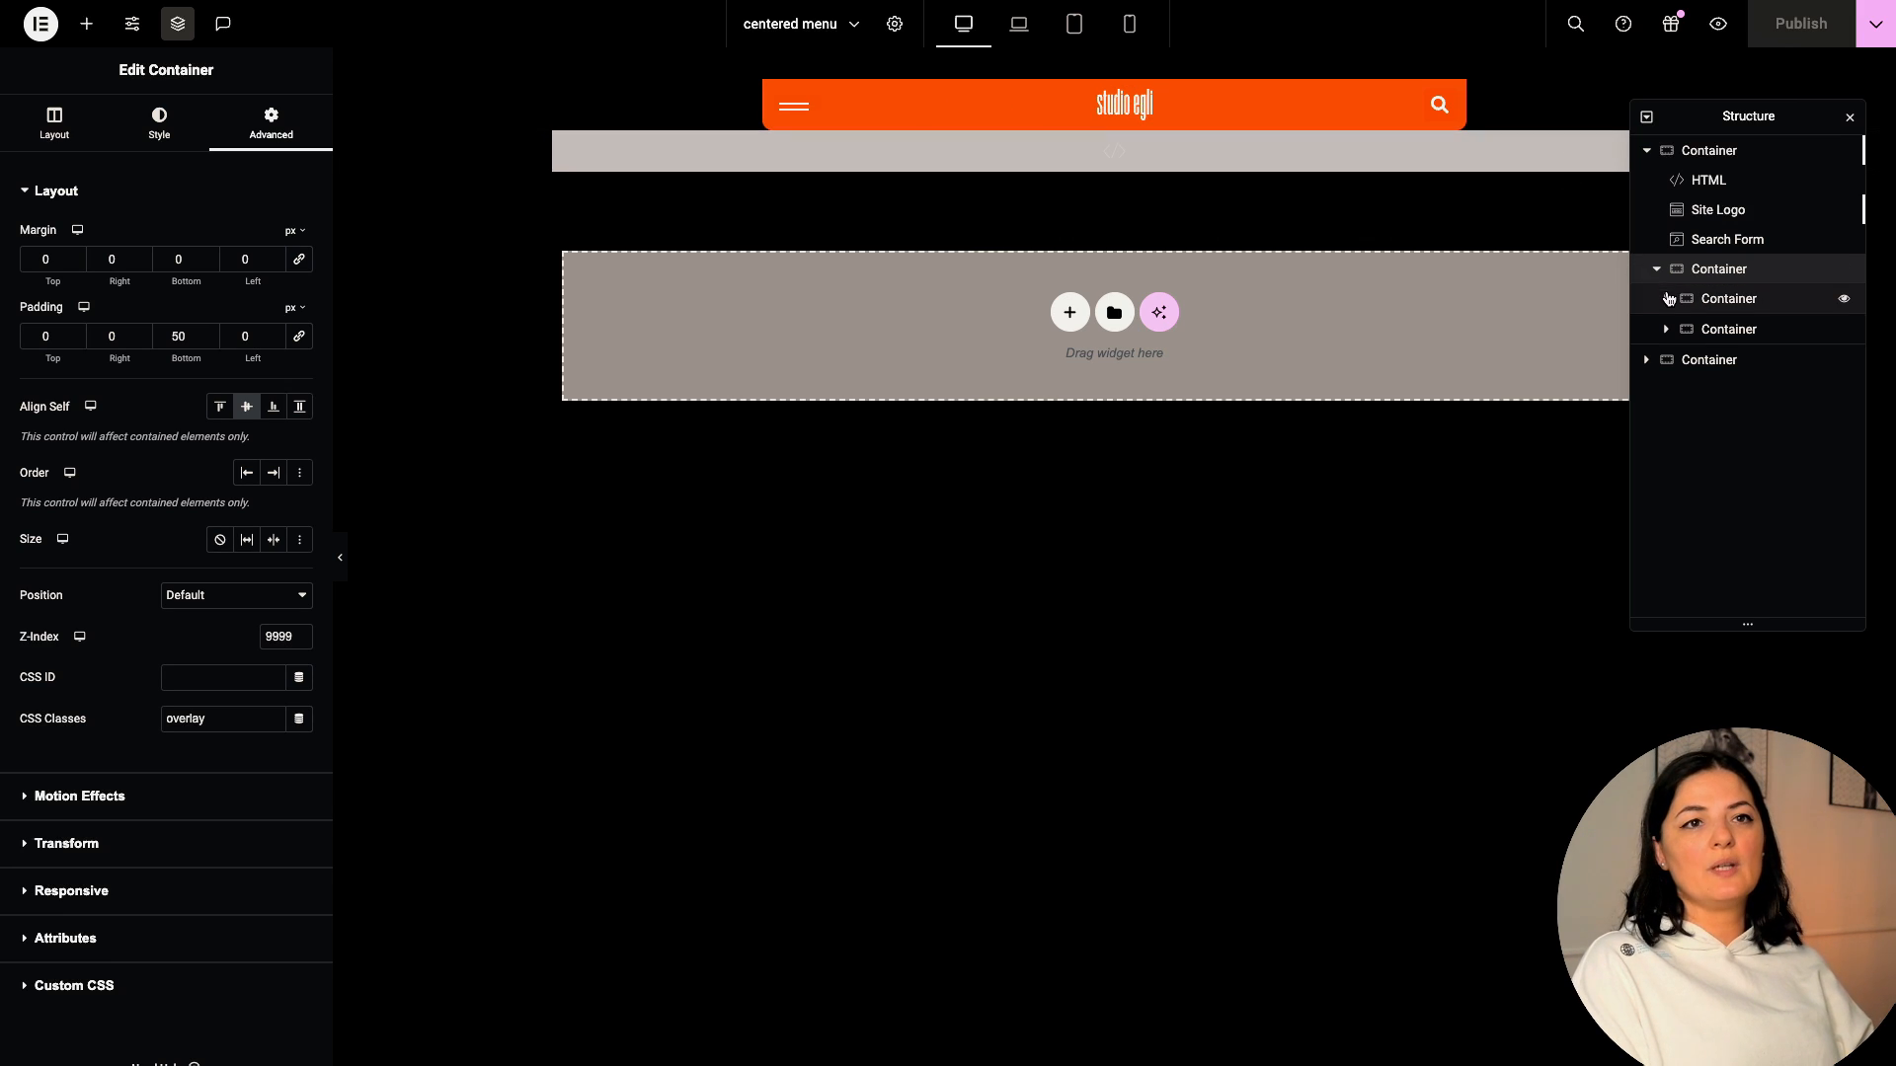
- Expand the first inner section and the social links section in the Structure panel
{"action": "left_click", "coordinate": [1668, 298]}
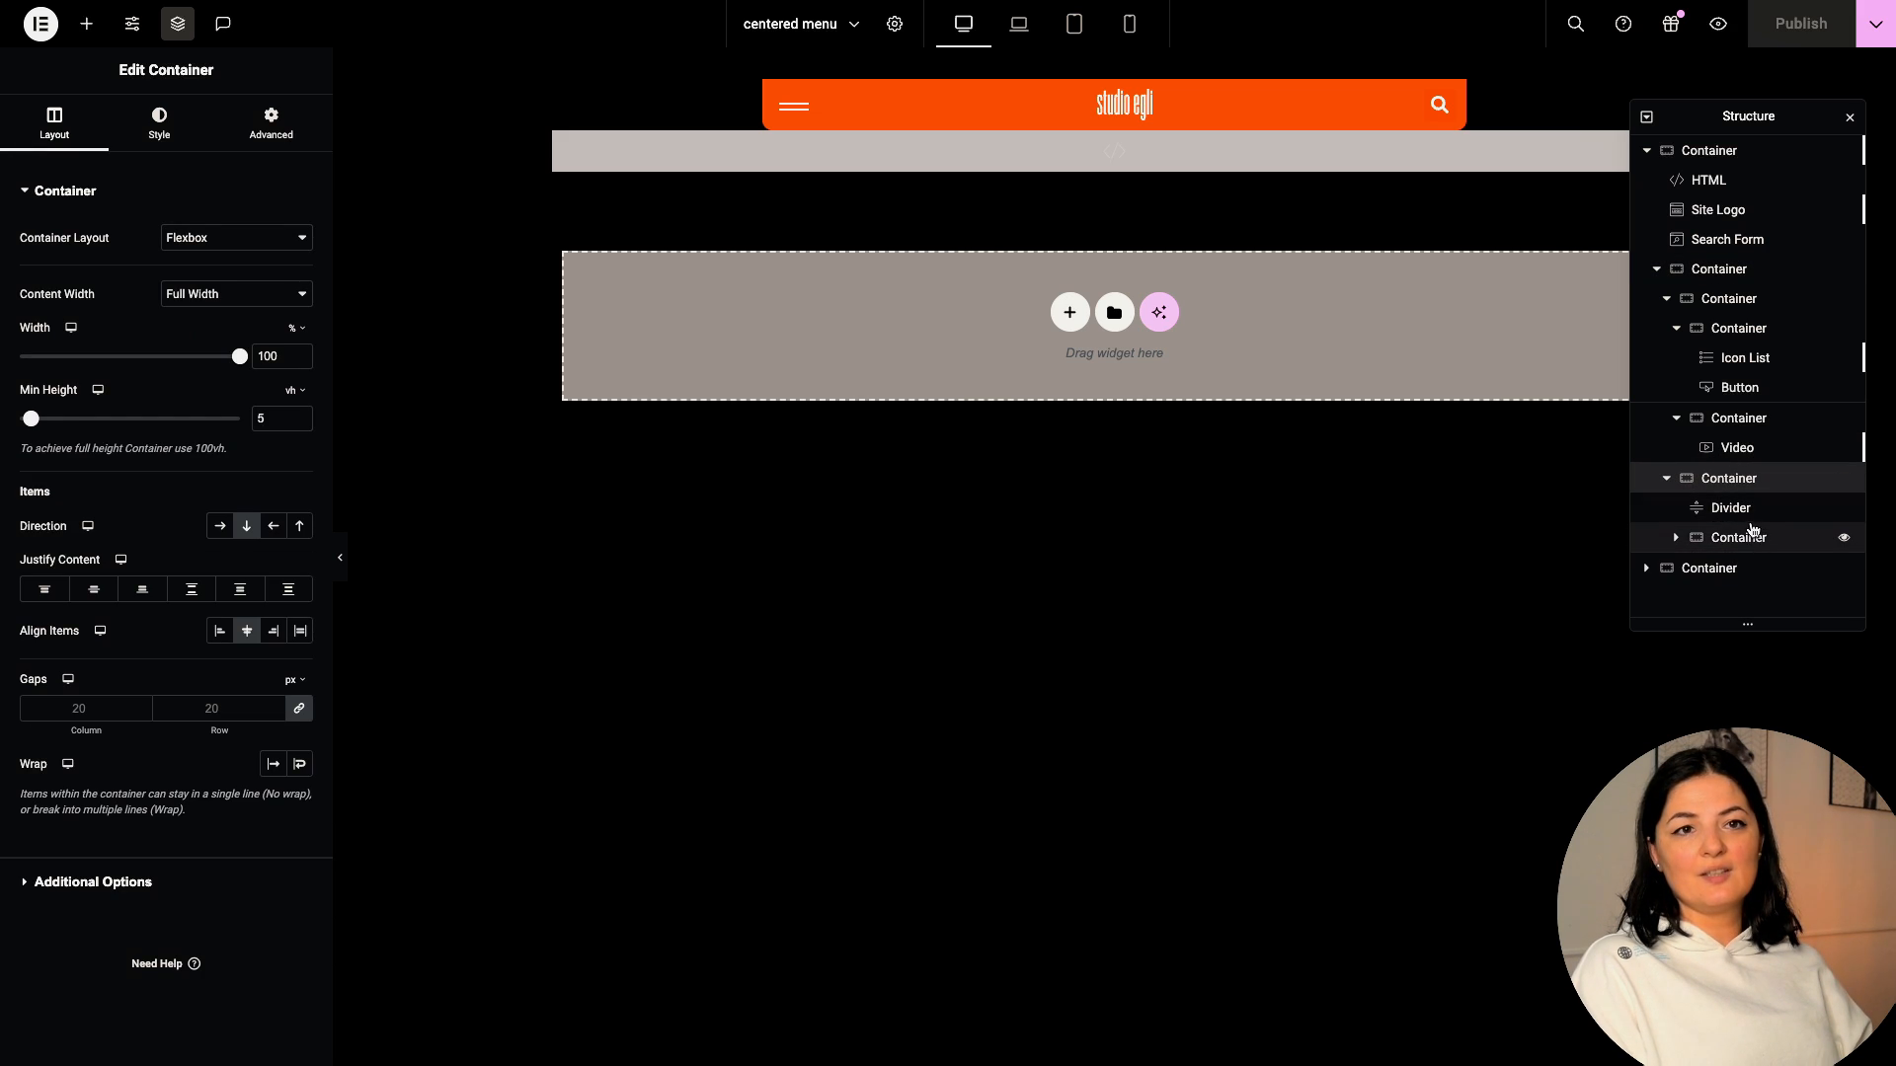
{"action": "left_click", "coordinate": [221, 524]}
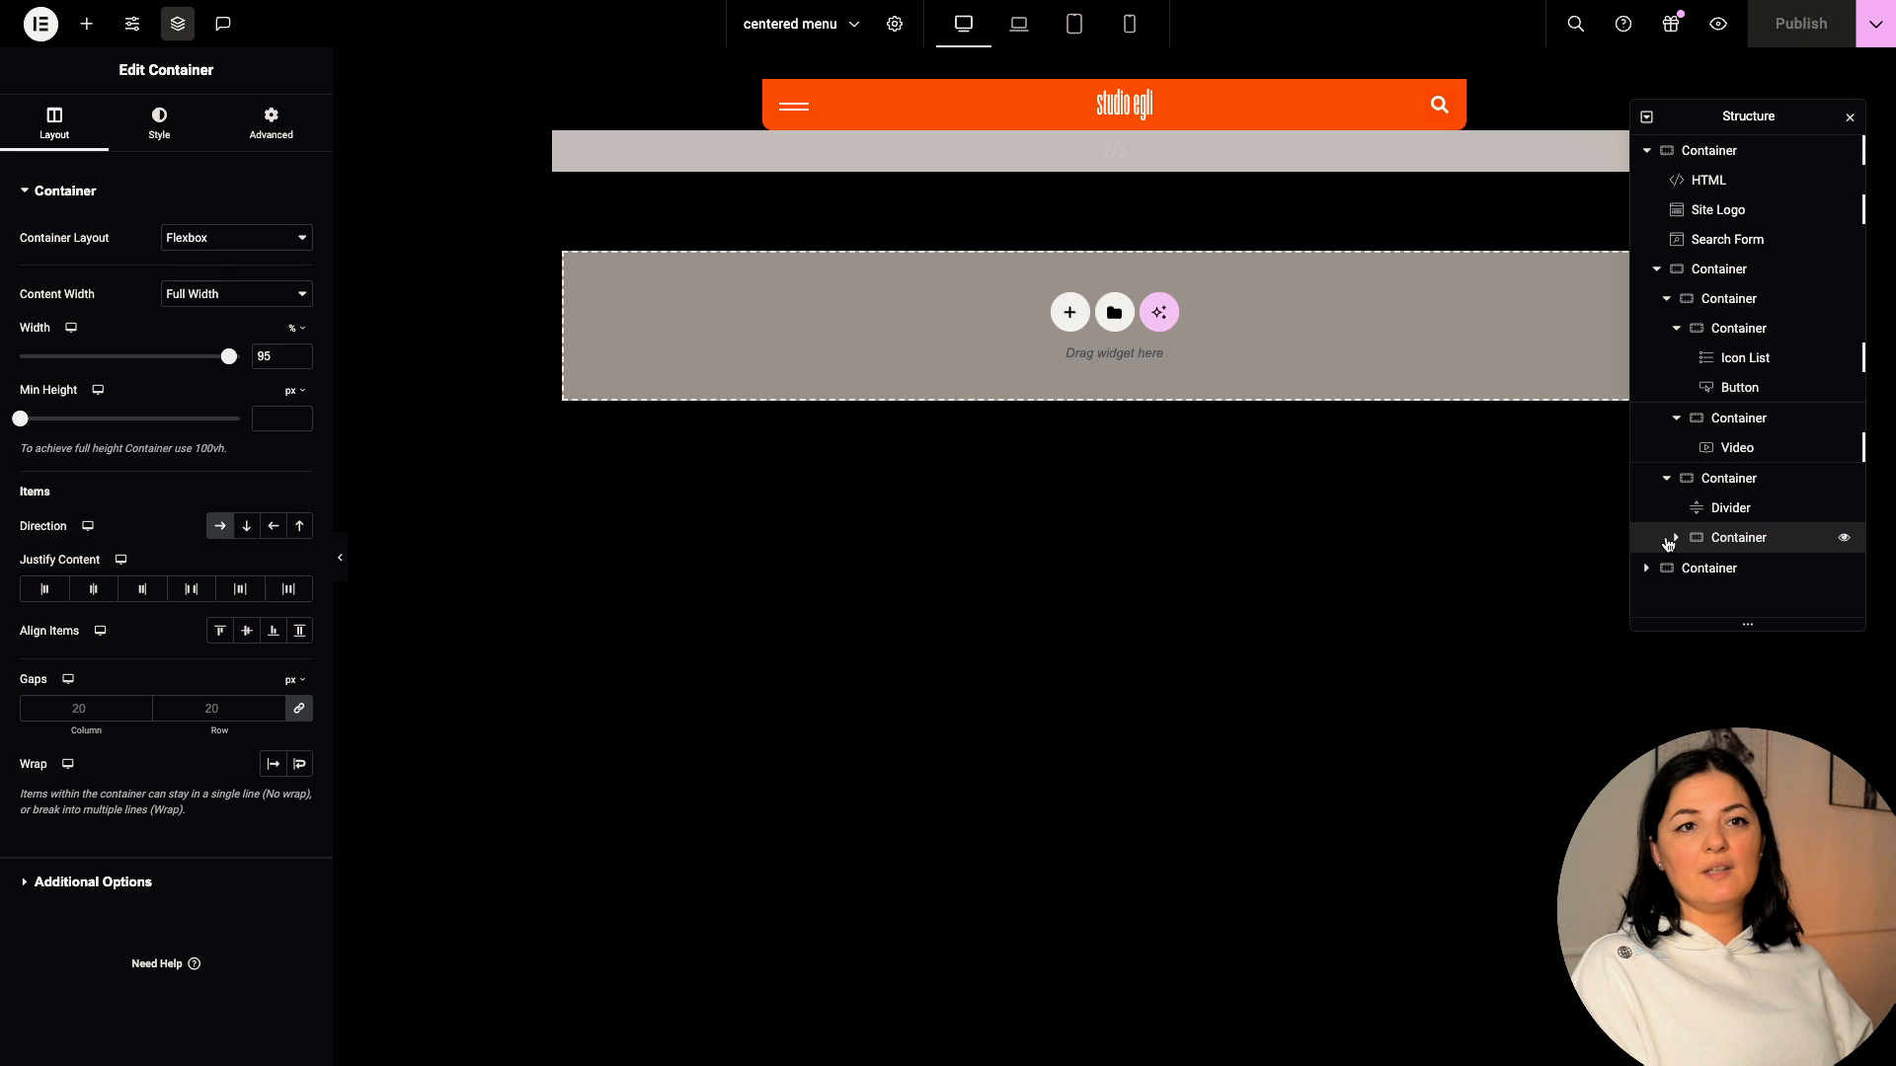
{"action": "left_click", "coordinate": [1666, 540]}
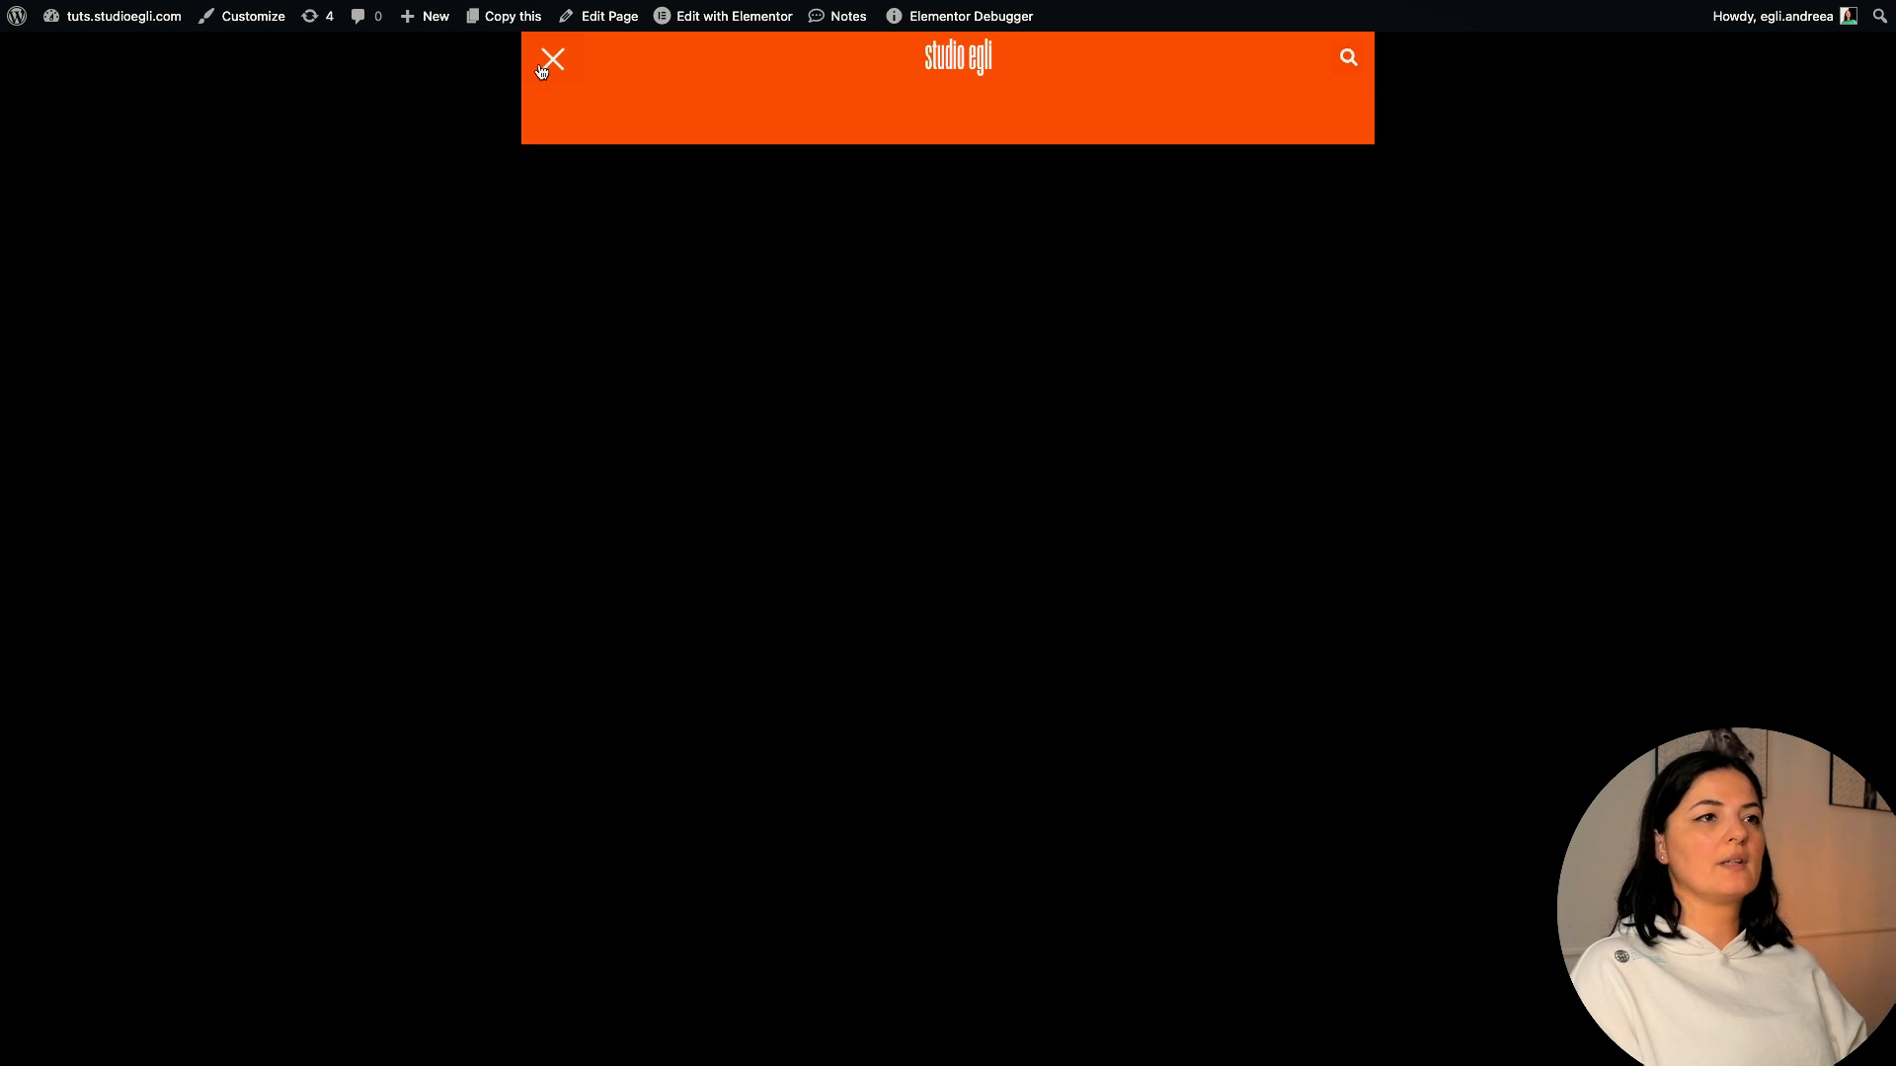
- Open and close the burger overlay on the live page to test the animation, then return to the editor
{"action": "left_click", "coordinate": [550, 58]}
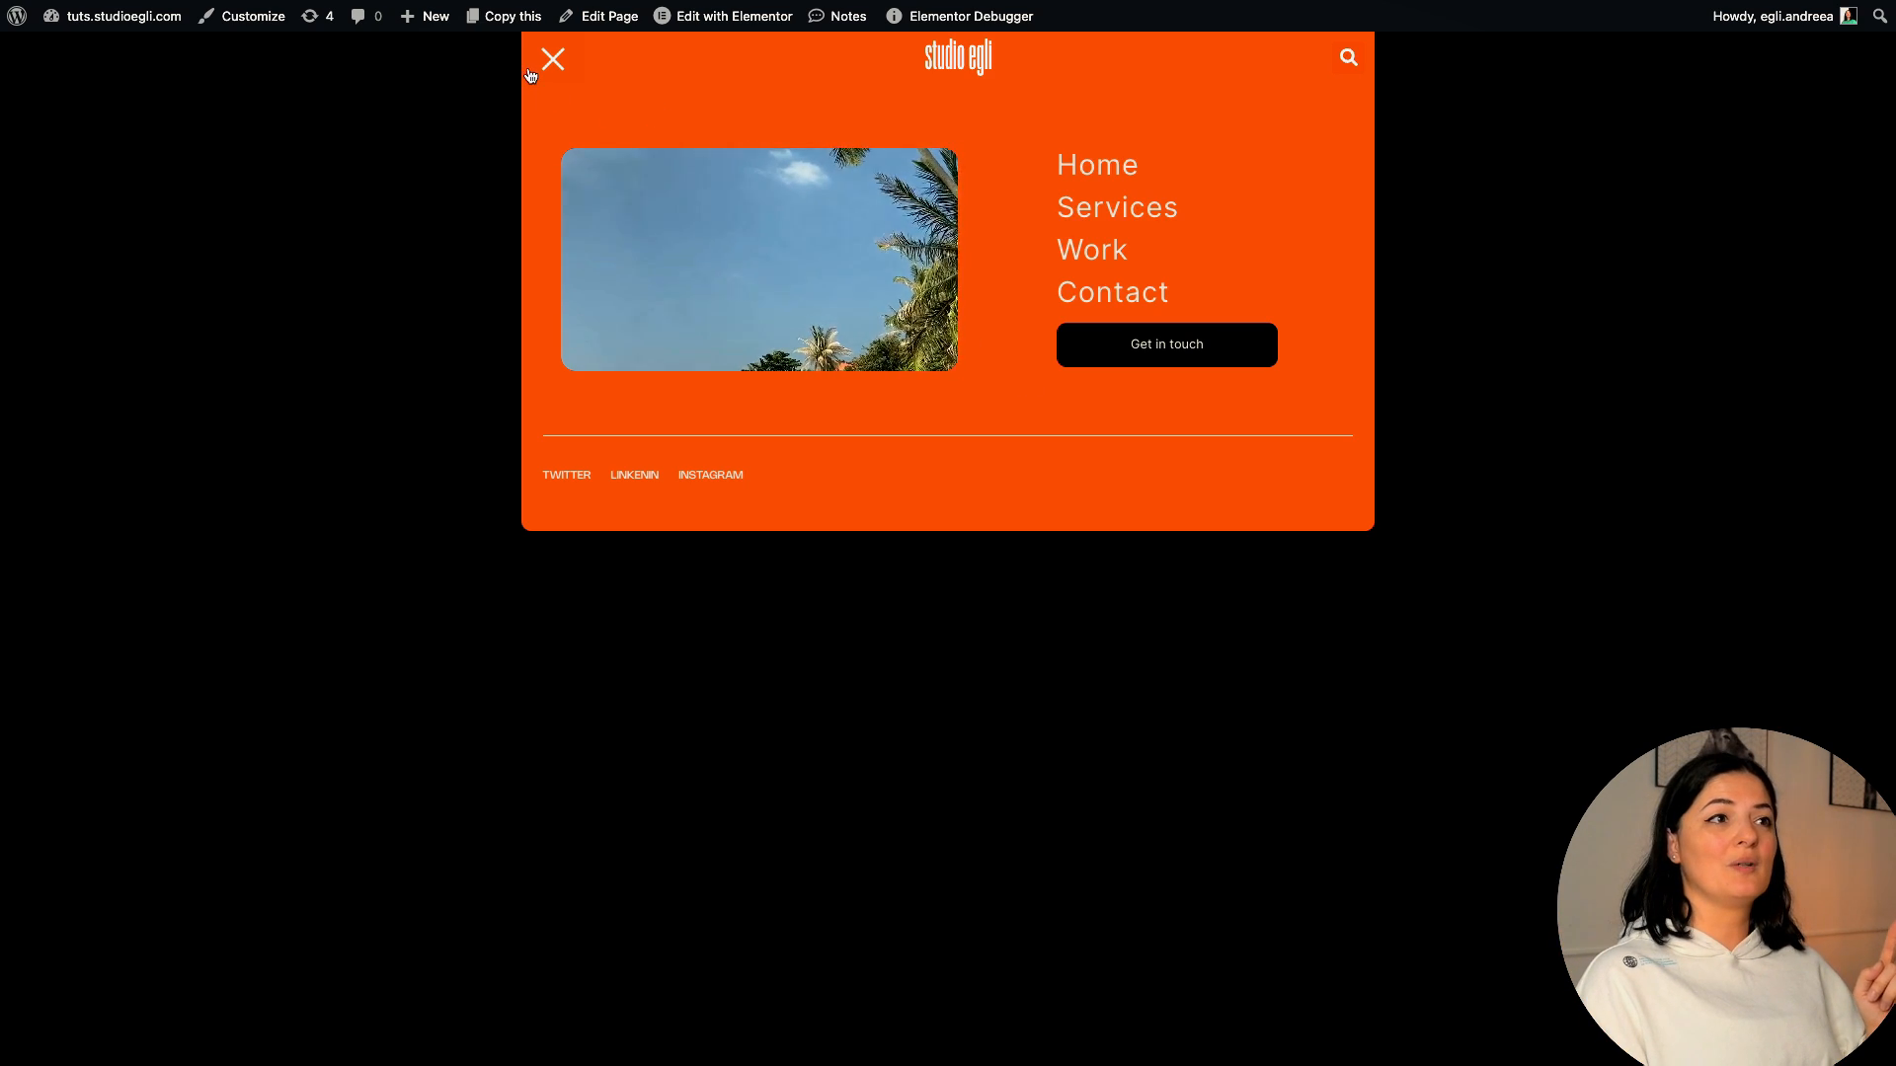
{"action": "left_click", "coordinate": [551, 58]}
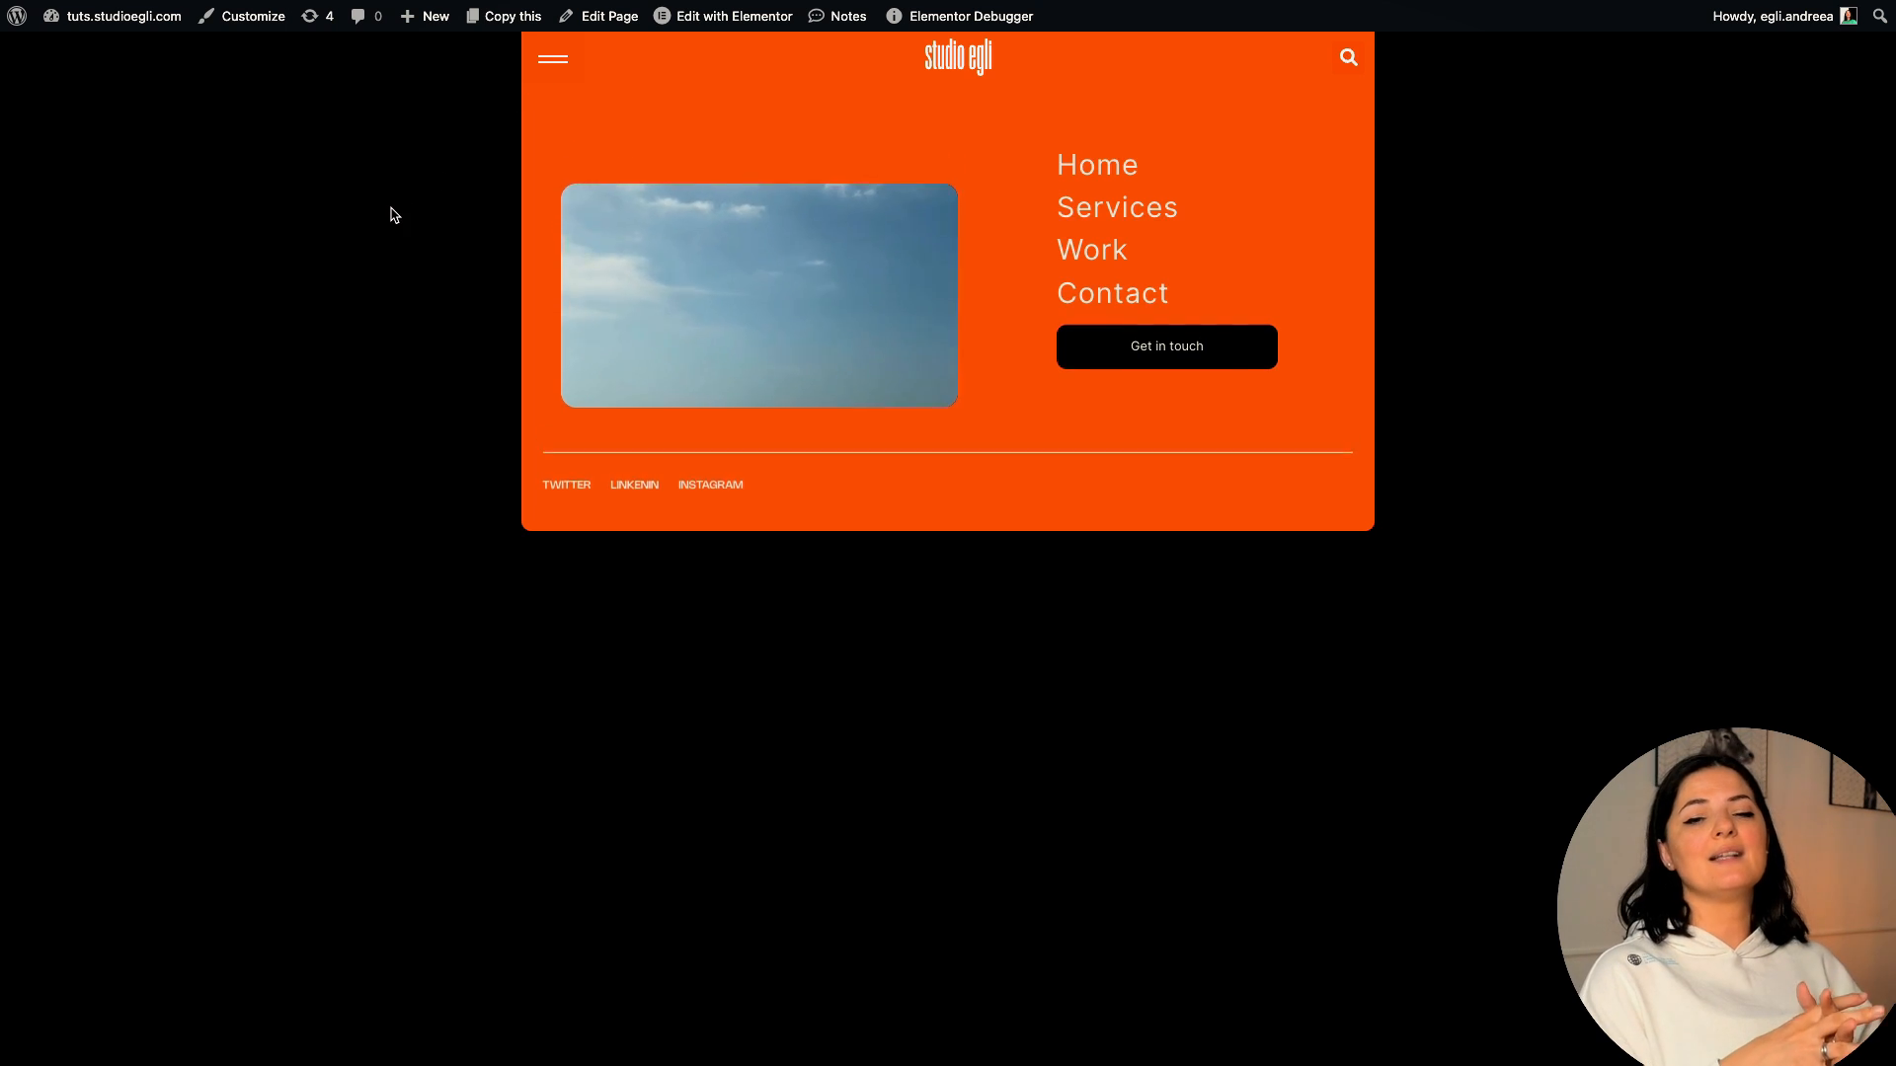
{"action": "left_click", "coordinate": [553, 58]}
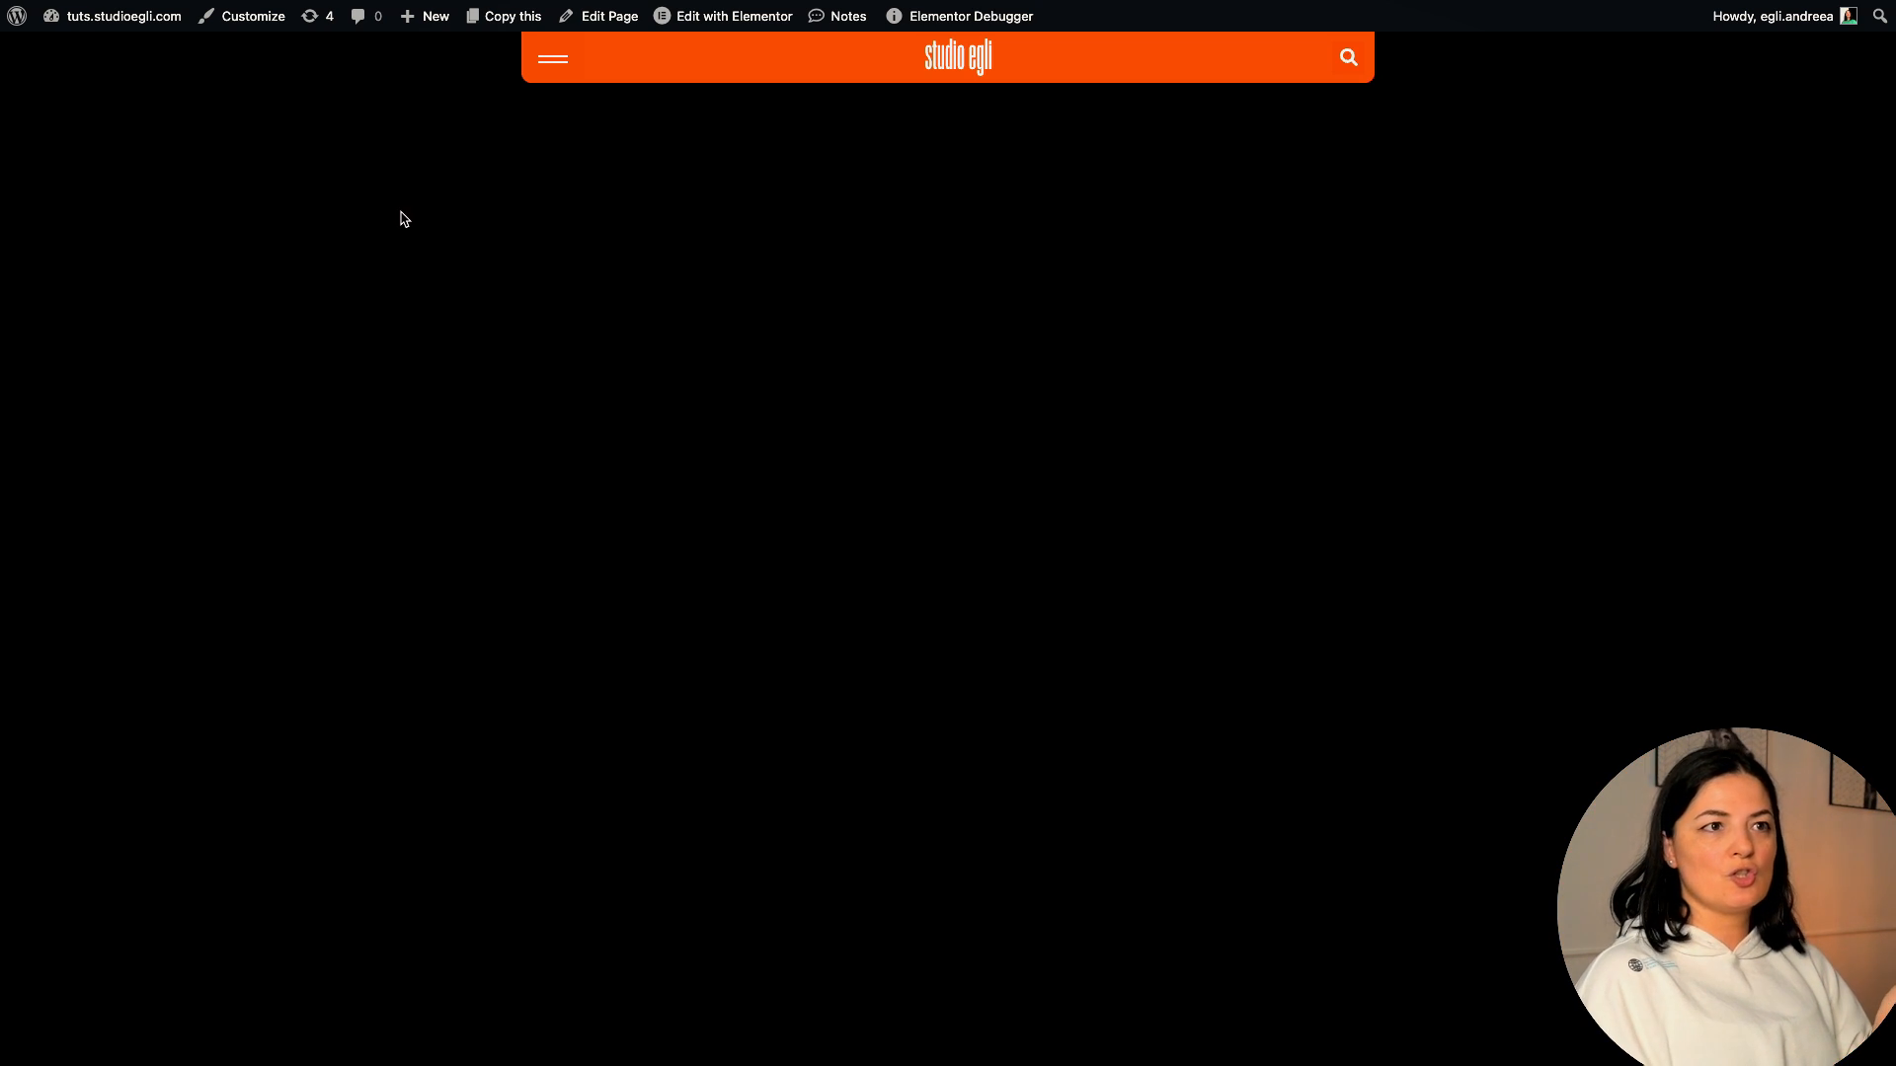
{"action": "mouse_move", "coordinate": [1367, 98]}
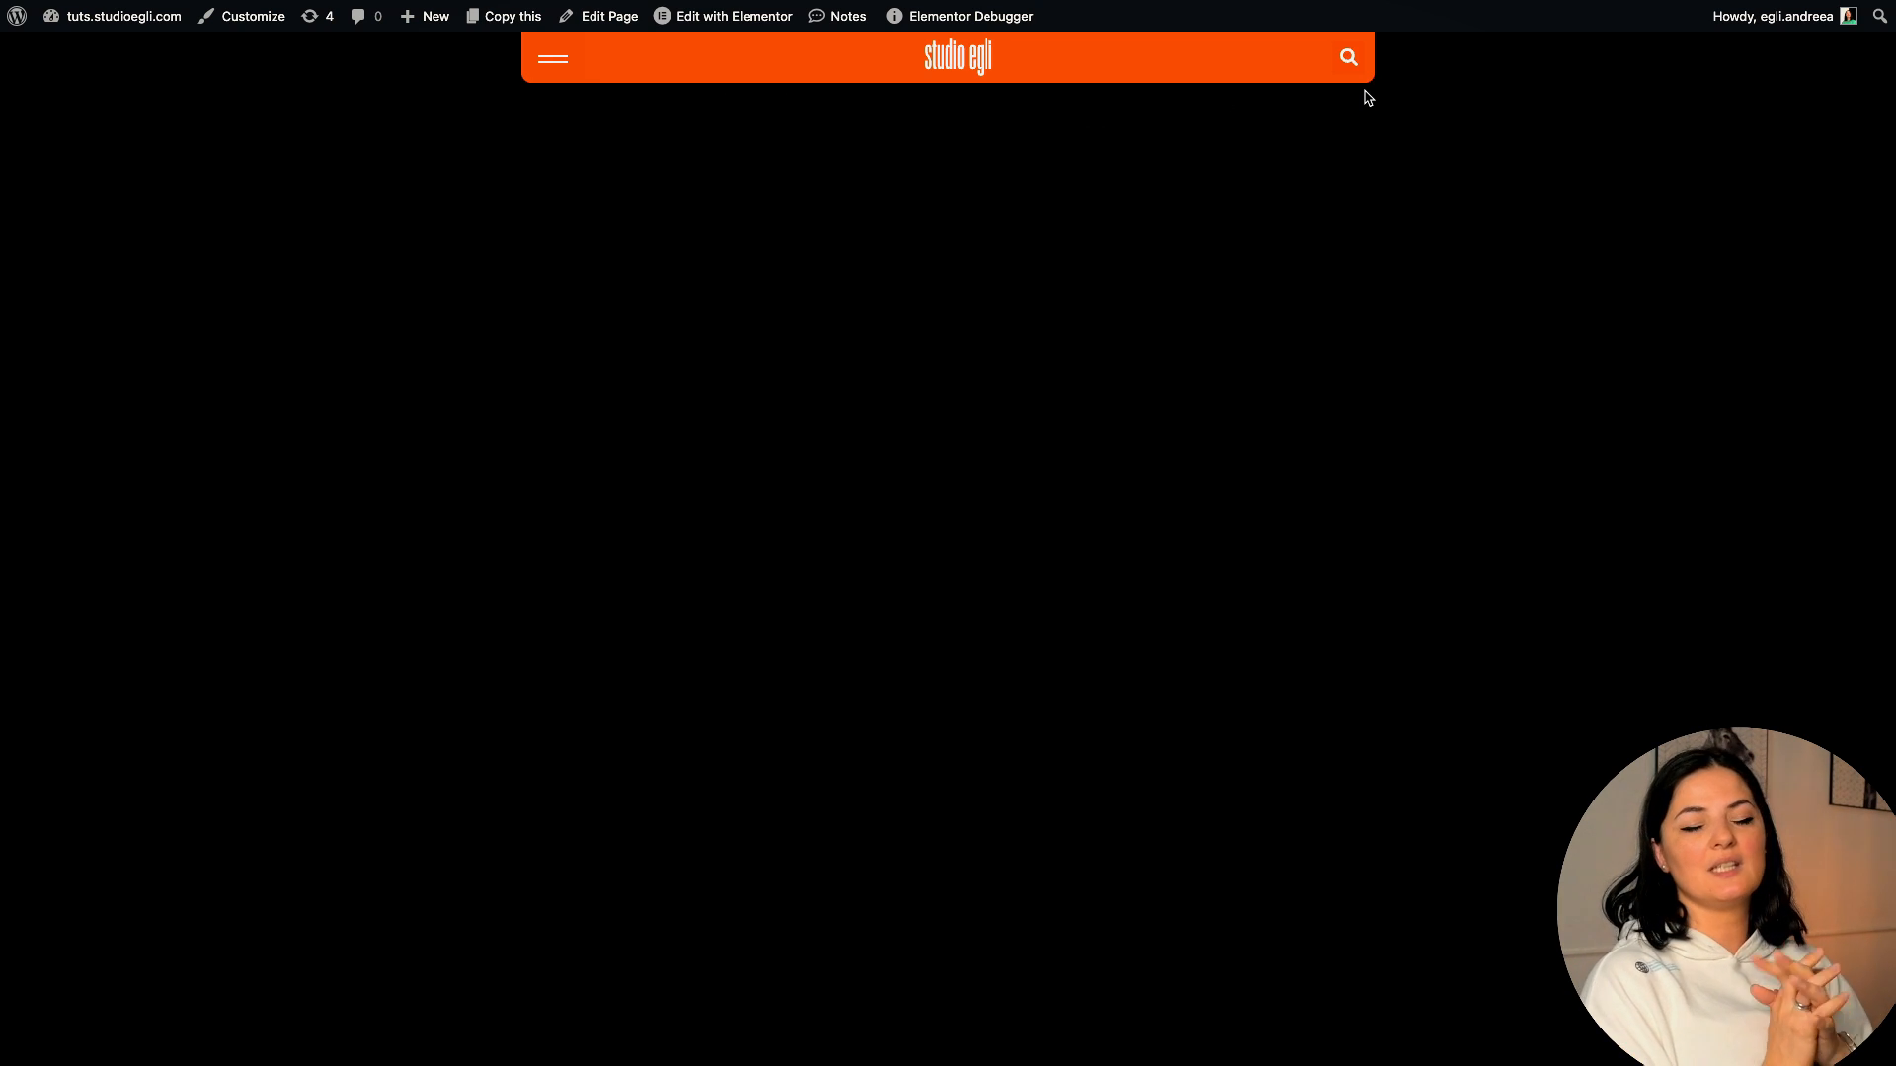
{"action": "mouse_move", "coordinate": [983, 101]}
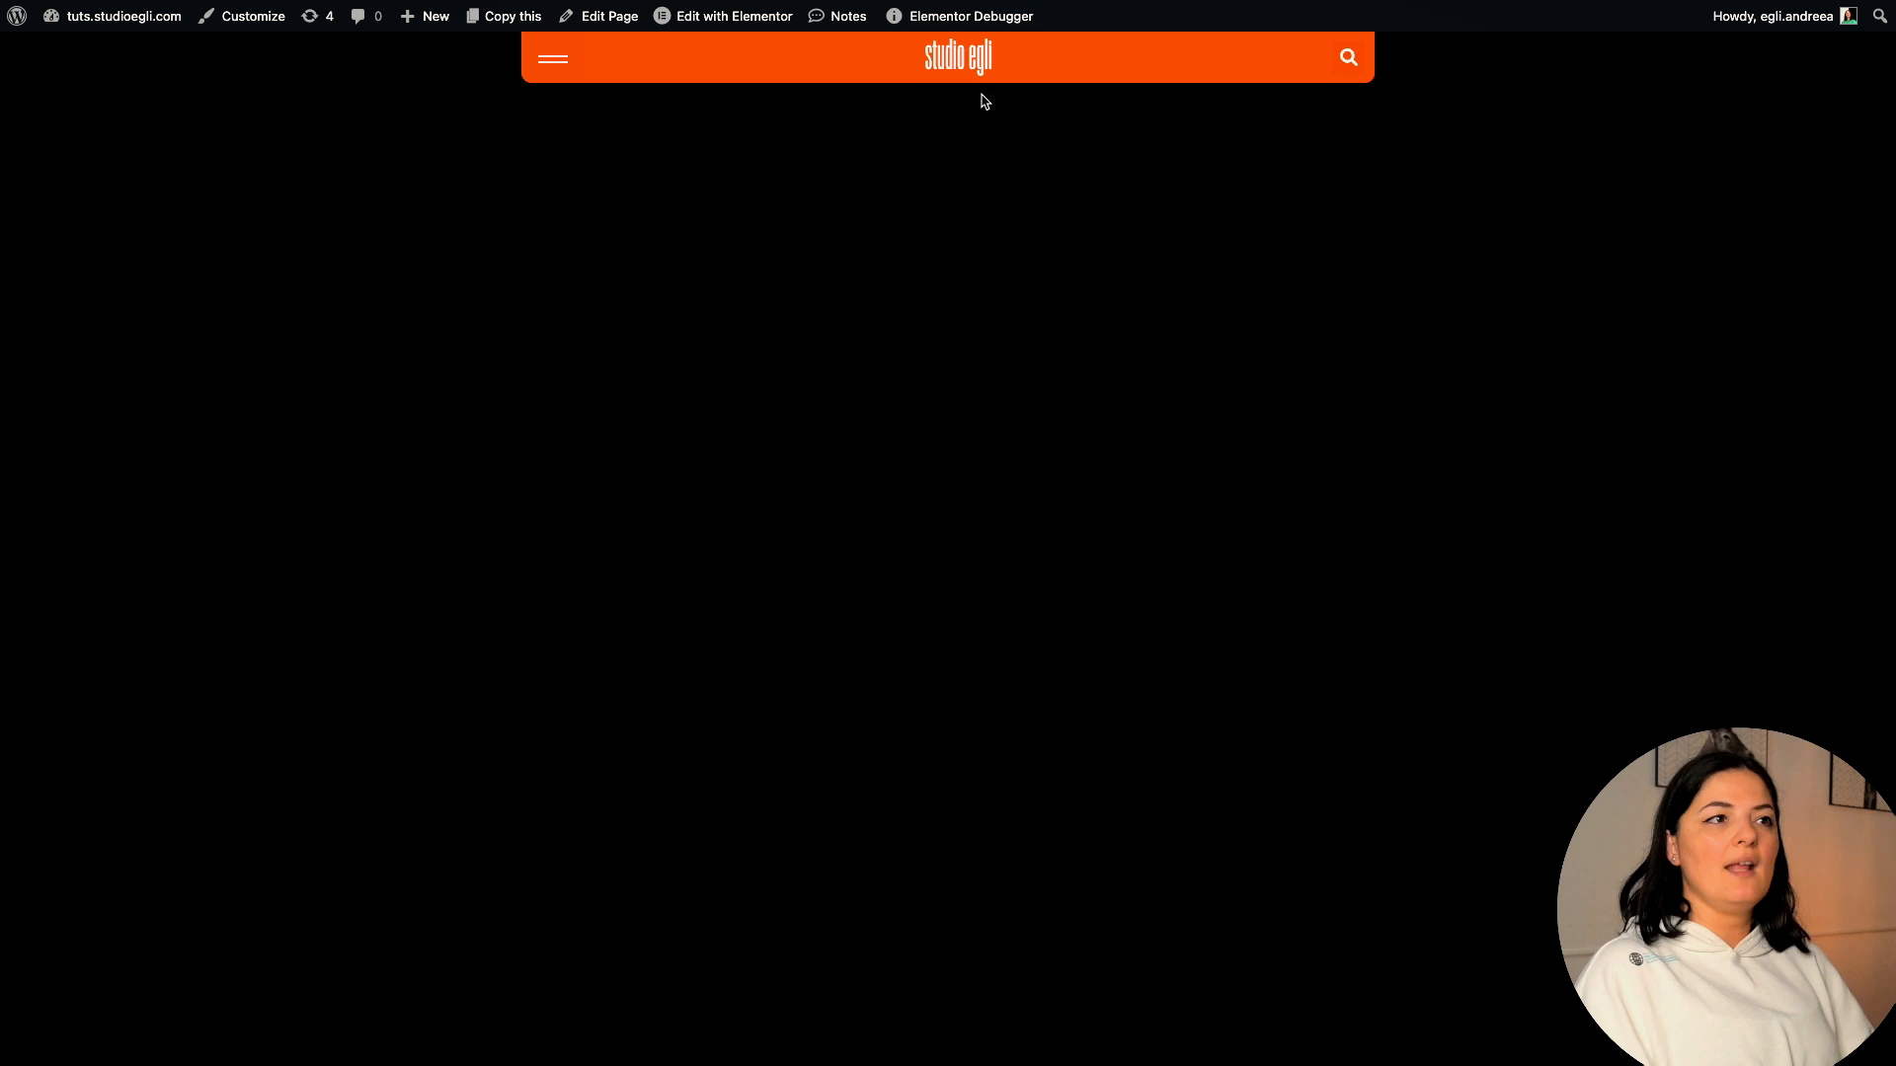
{"action": "left_click", "coordinate": [551, 57]}
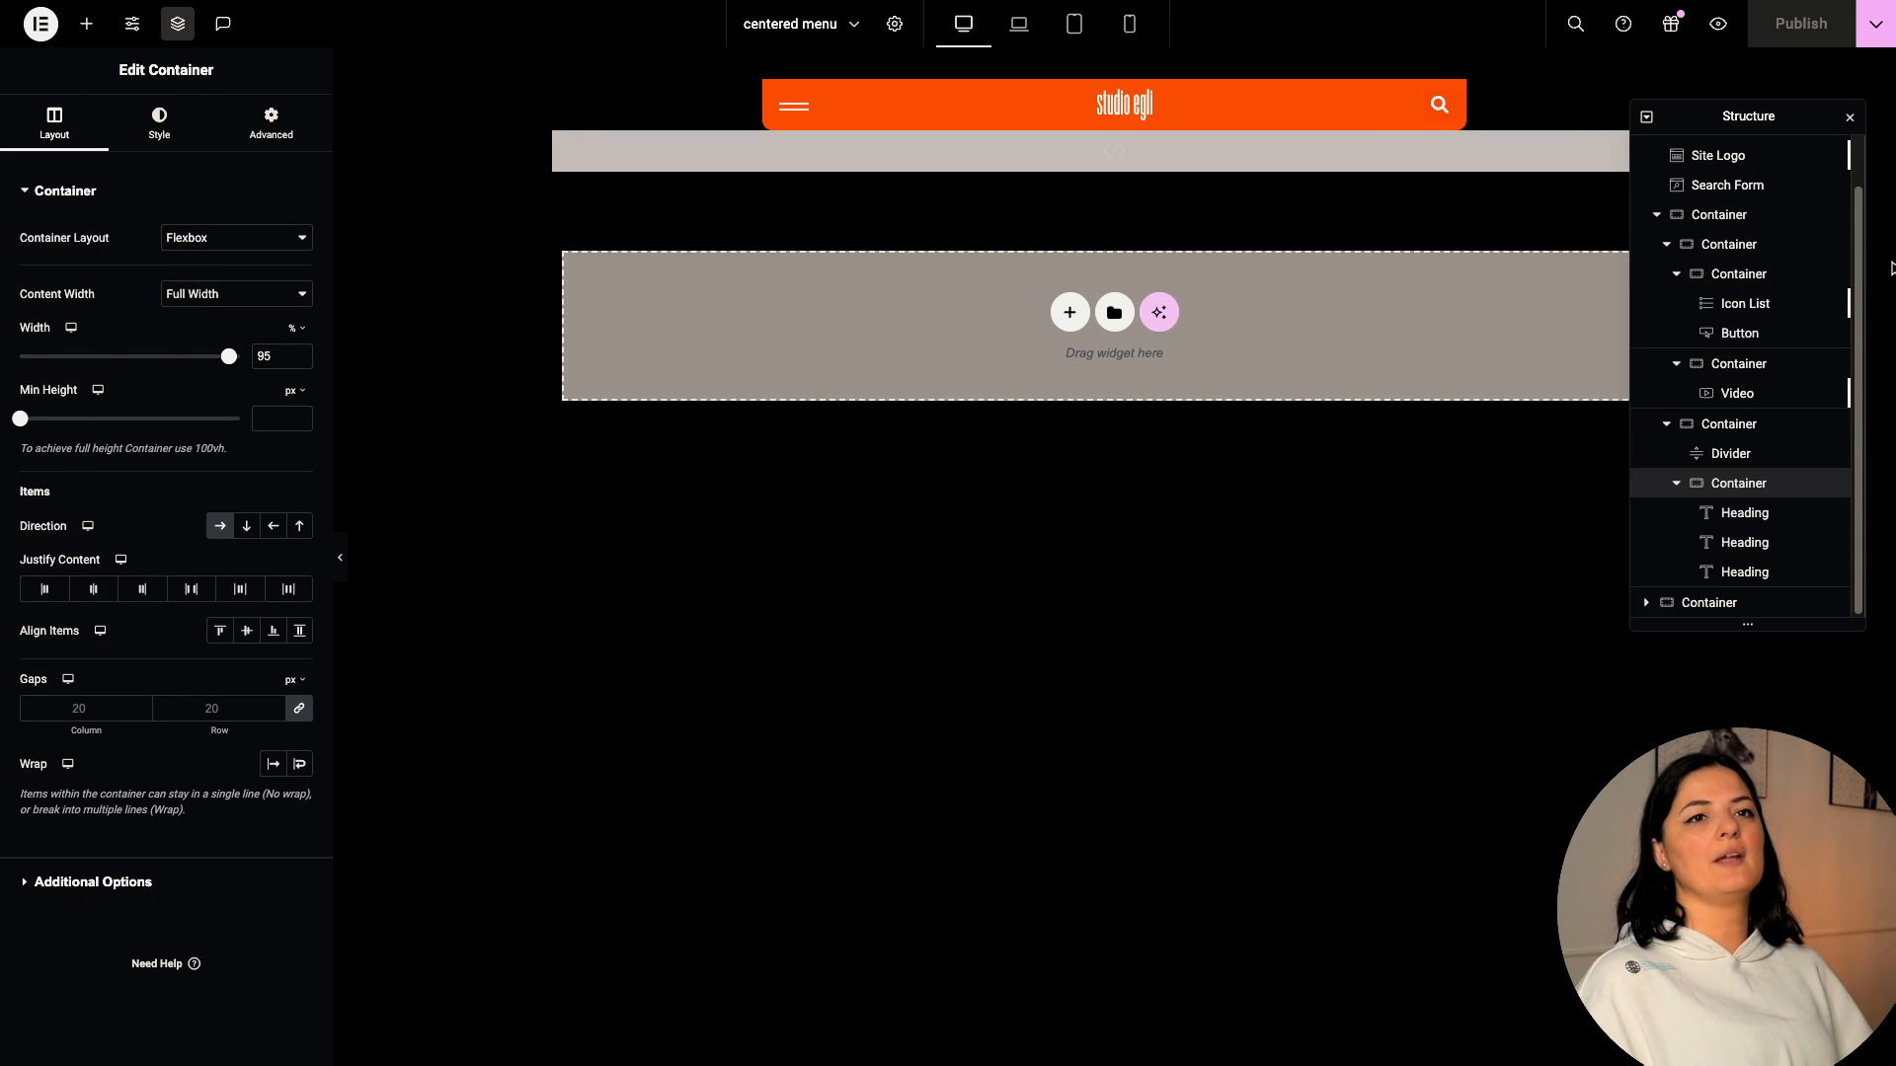
- Widen the overlay container to 70% in its Layout settings
{"action": "left_click", "coordinate": [269, 123]}
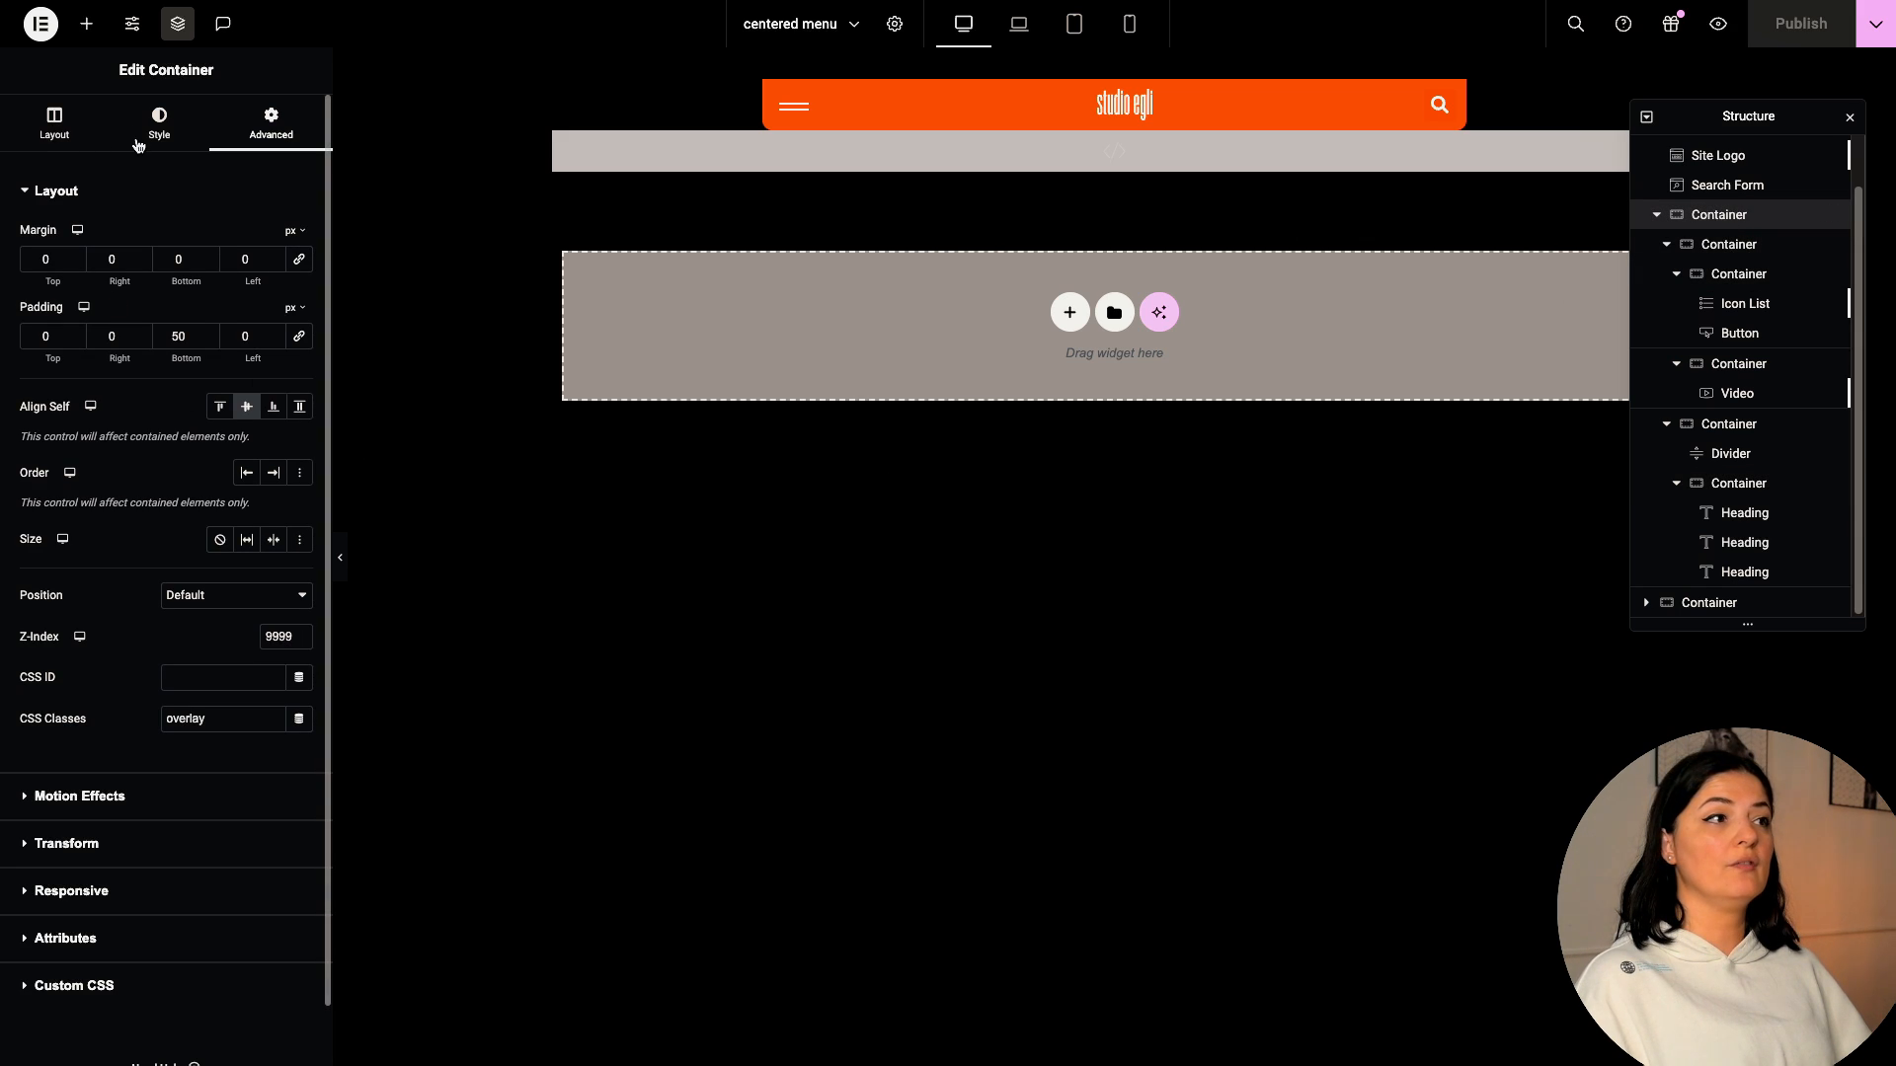
{"action": "left_click", "coordinate": [53, 122]}
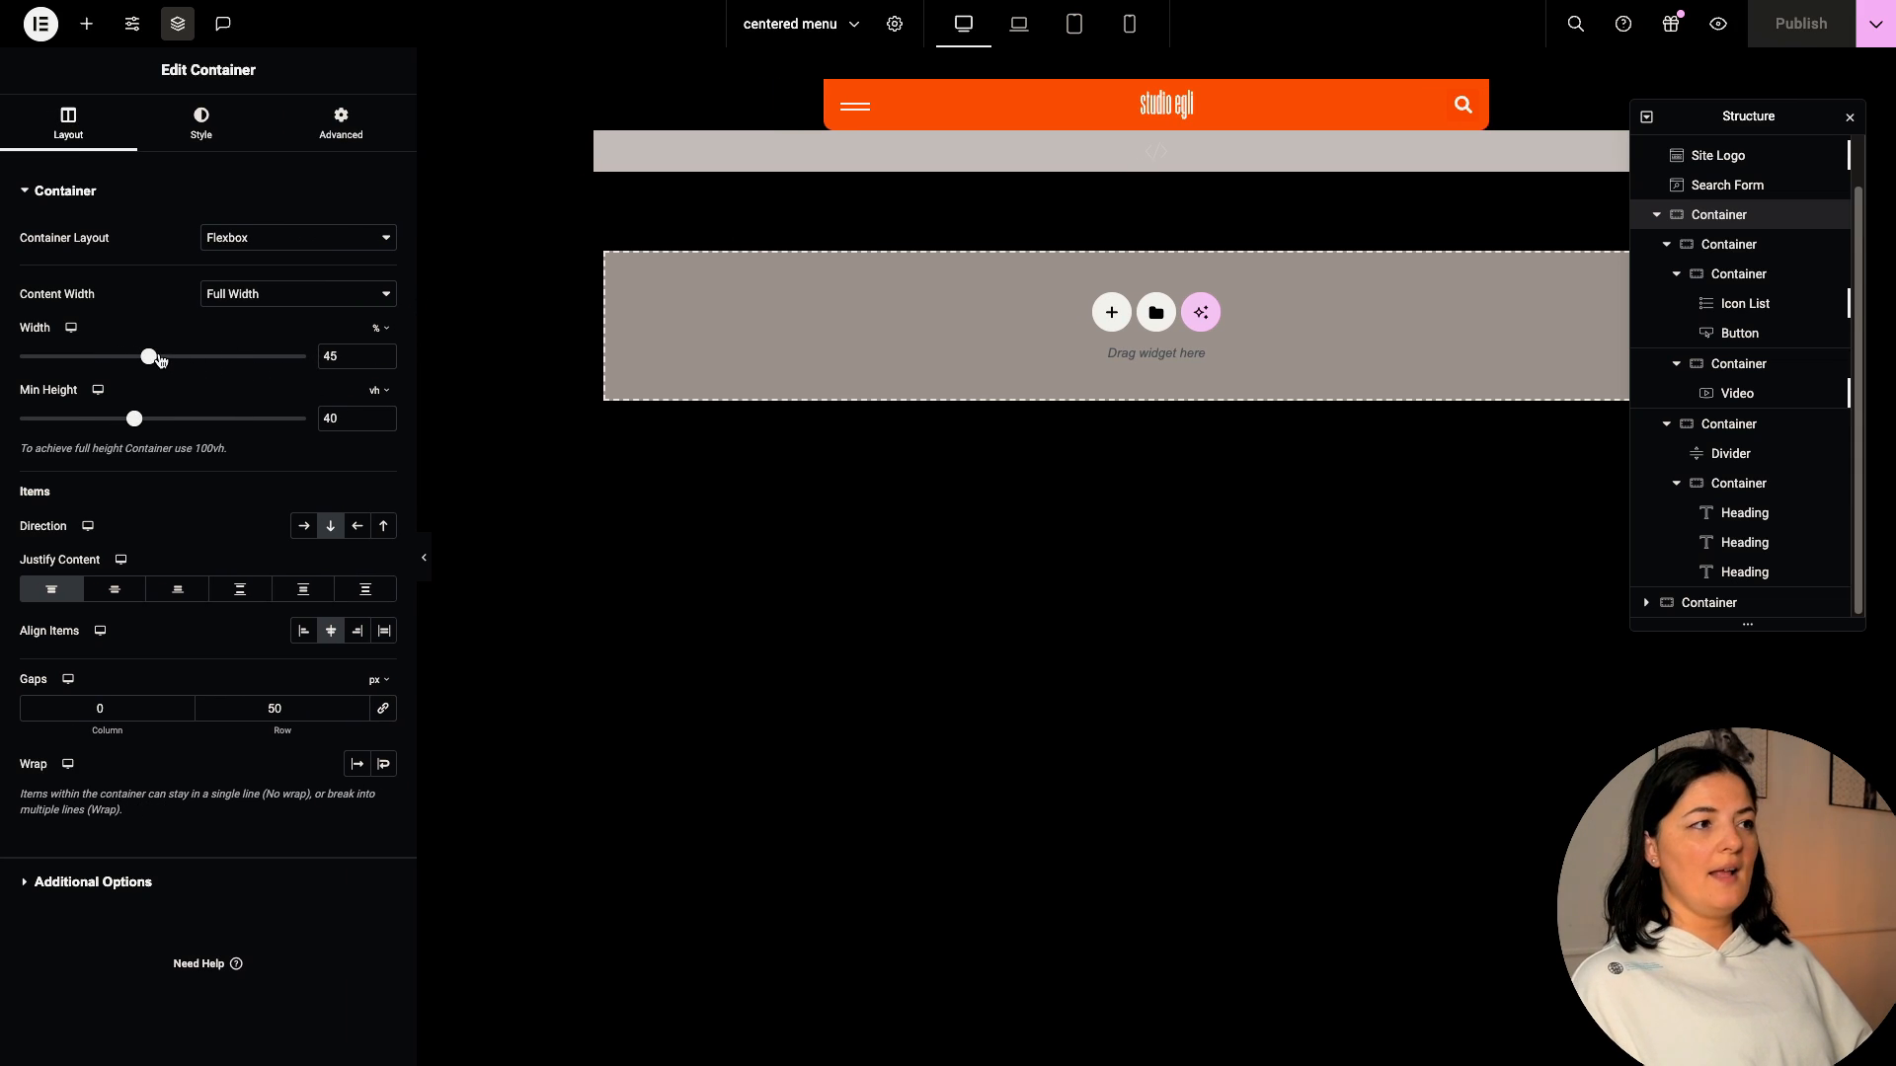
{"action": "left_click_drag", "start_coordinate": [150, 355], "coordinate": [220, 355]}
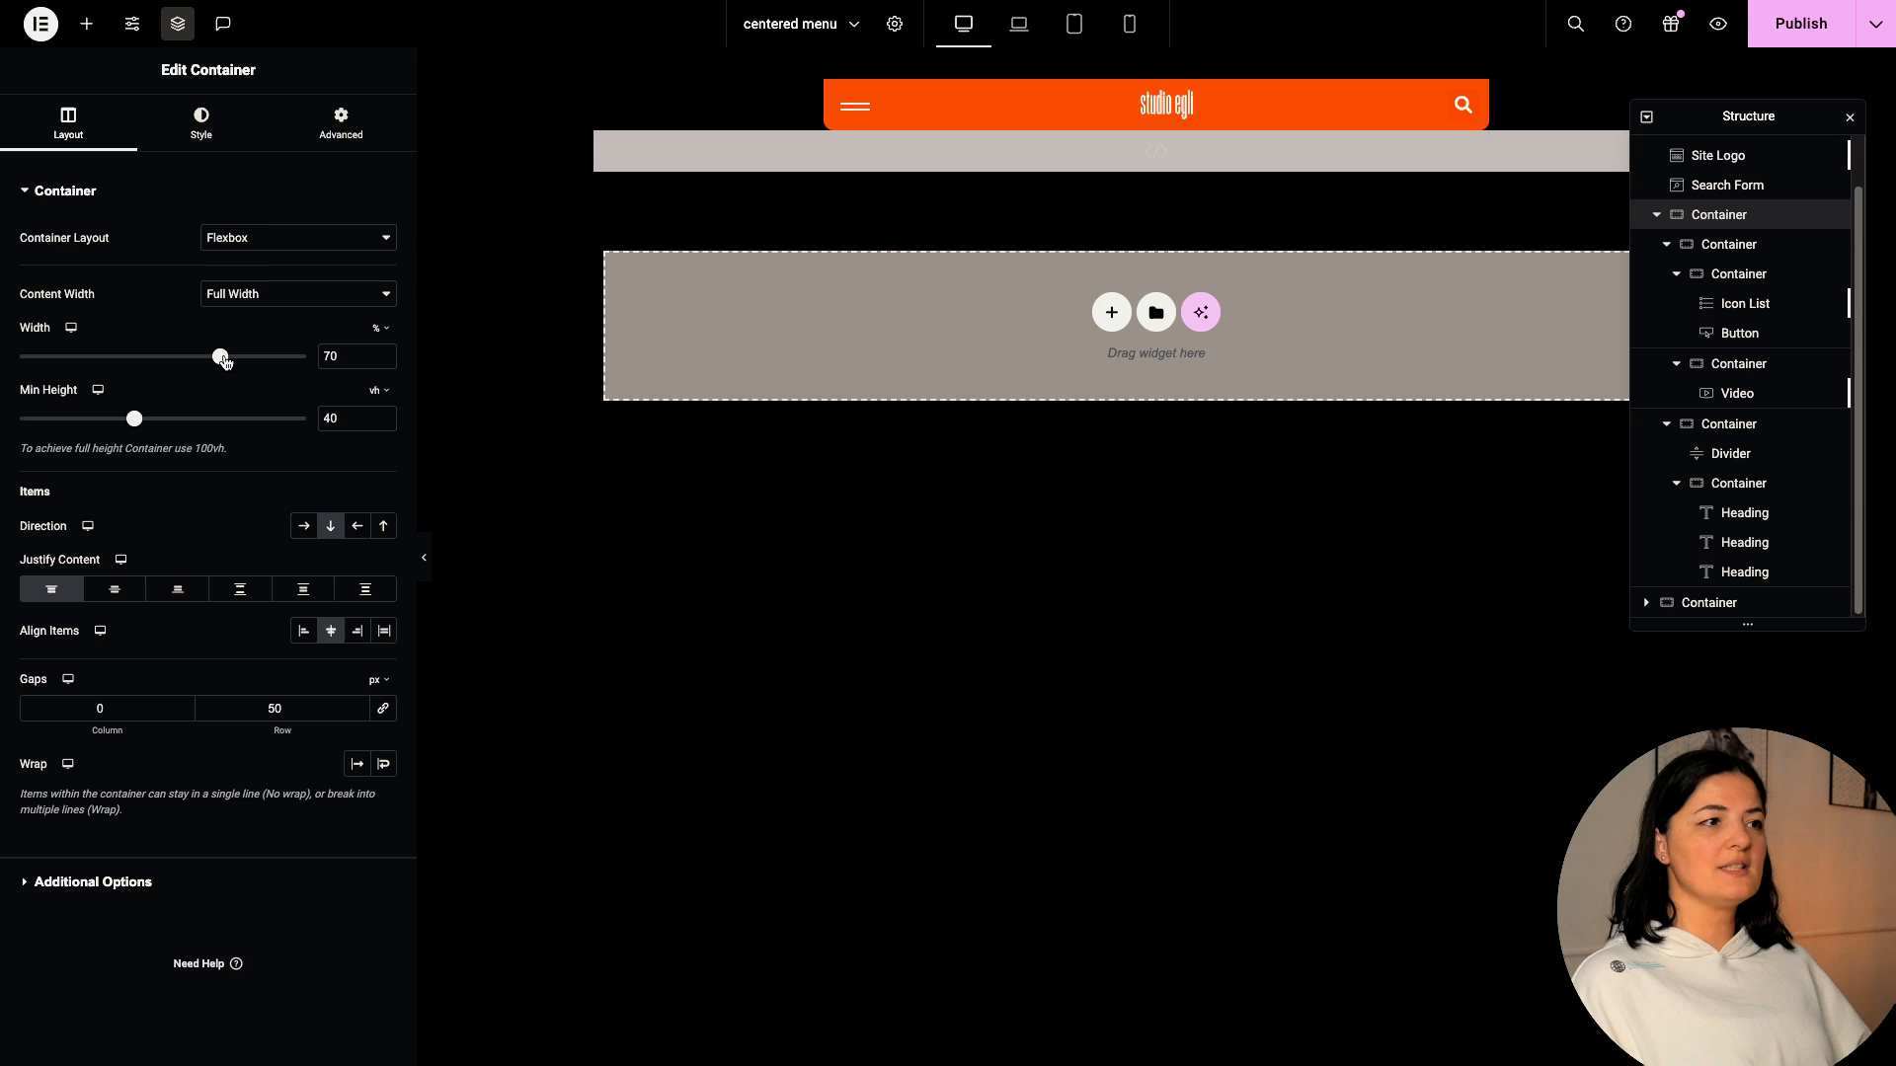
{"action": "mouse_move", "coordinate": [1717, 24]}
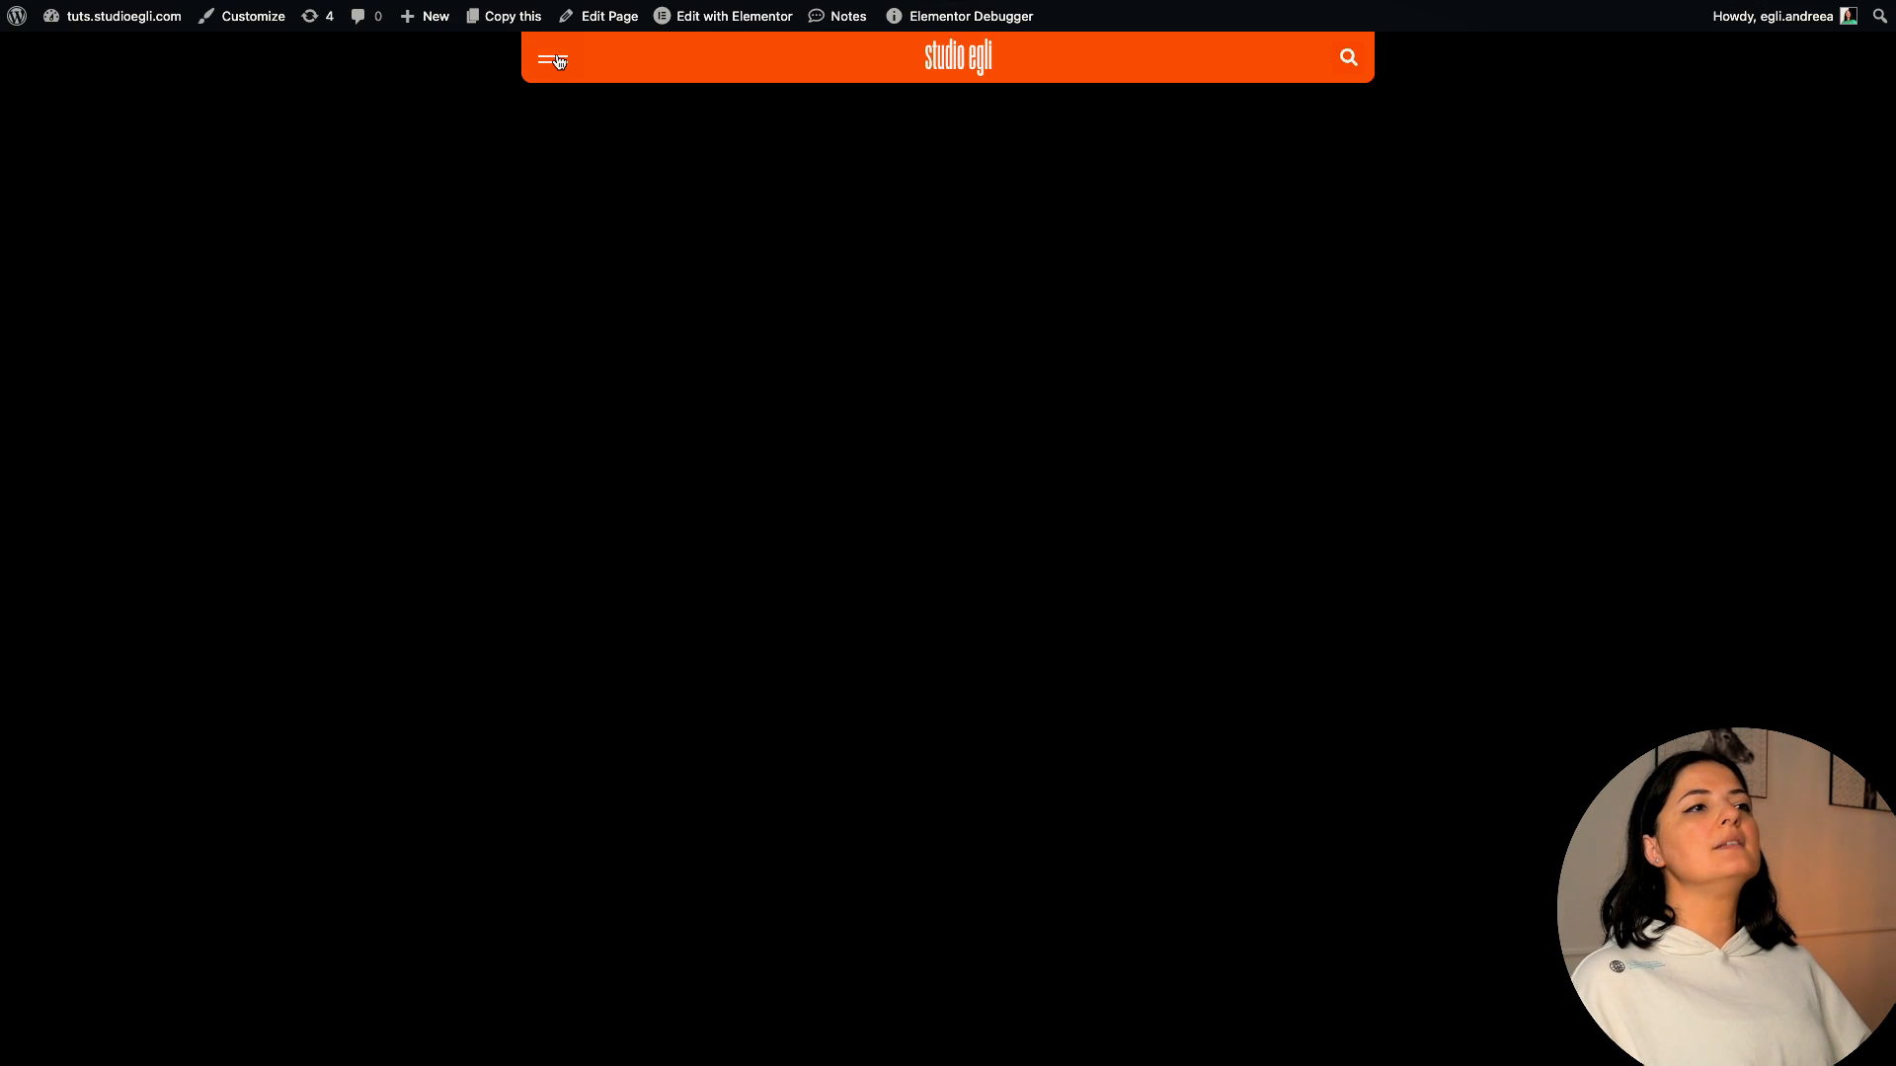
- Preview the wider overlay menu on the live page and return to the editor
{"action": "left_click", "coordinate": [553, 60]}
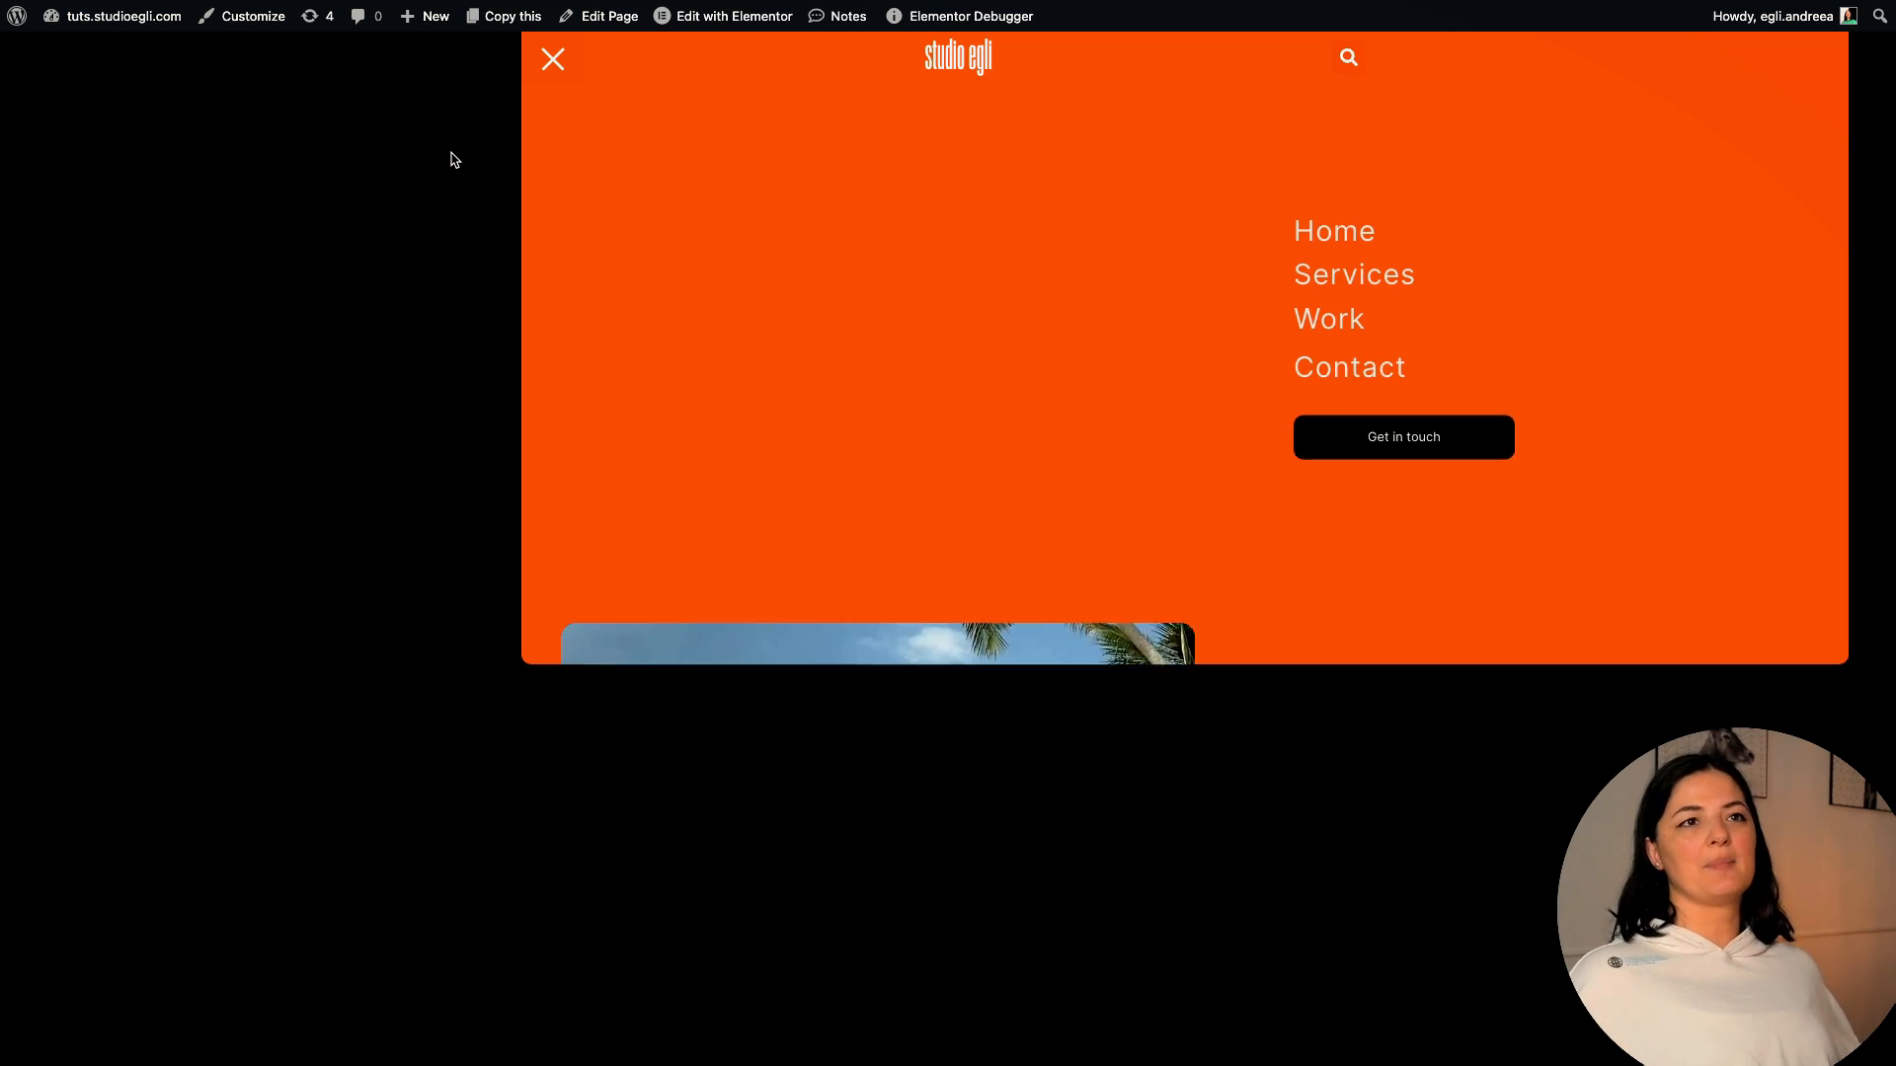
{"action": "scroll", "scroll_direction": "up", "scroll_amount": 3}
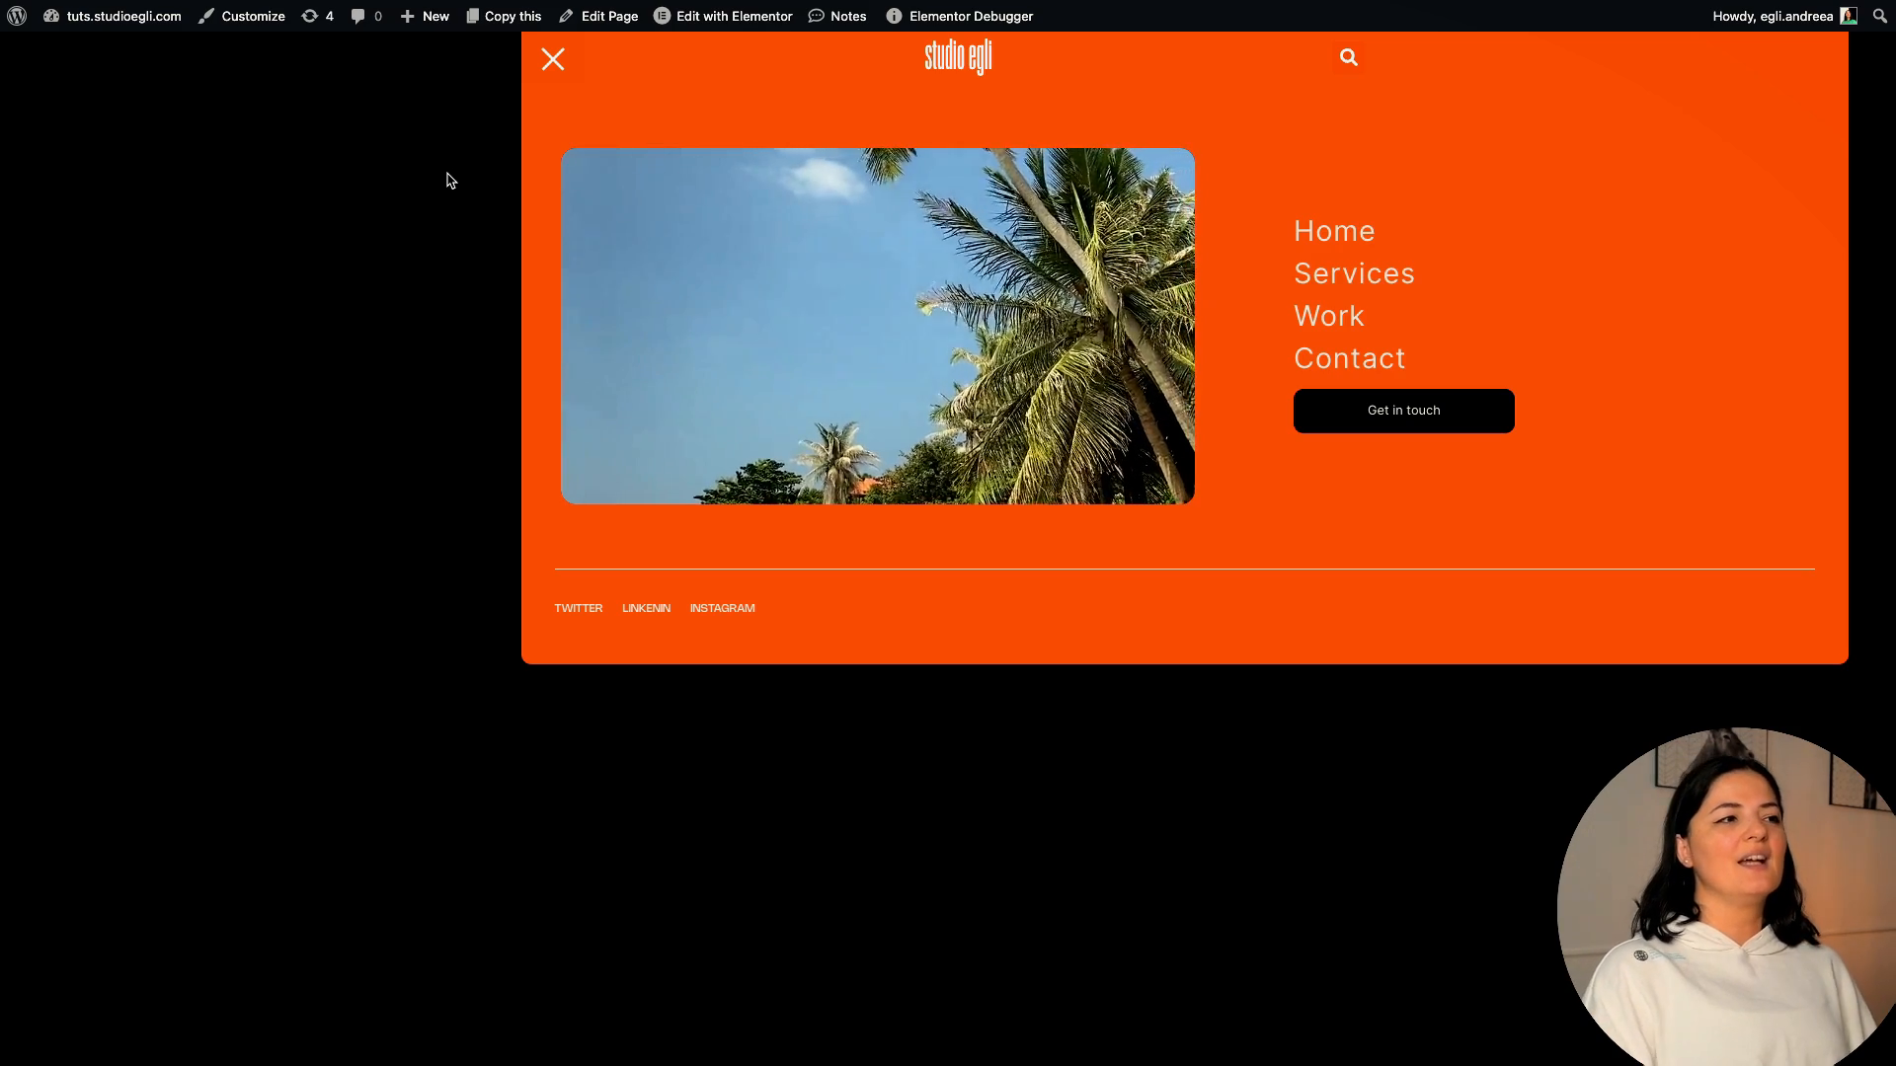
{"action": "left_click", "coordinate": [553, 59]}
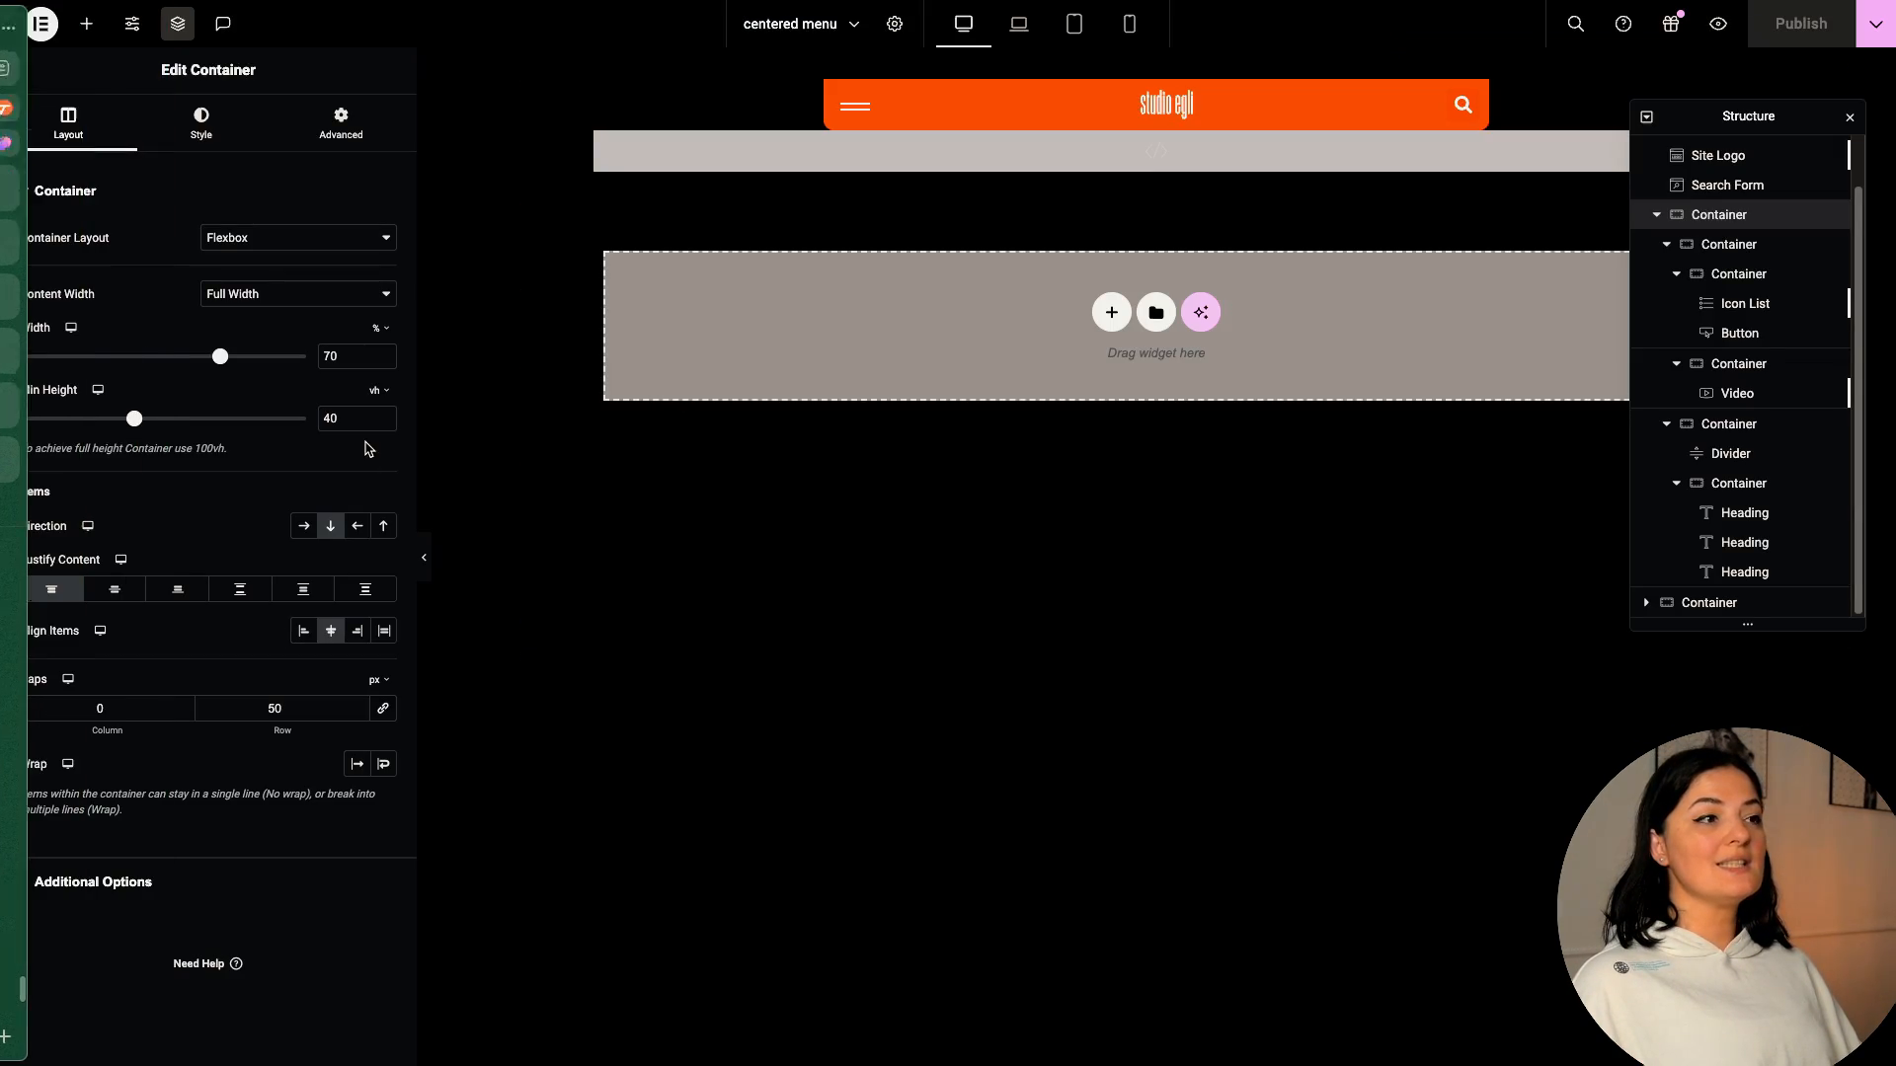
- Narrow the overlay back to 45% width and collapse the video and divider/social sections in Structure
{"action": "left_click_drag", "start_coordinate": [220, 356], "coordinate": [162, 356]}
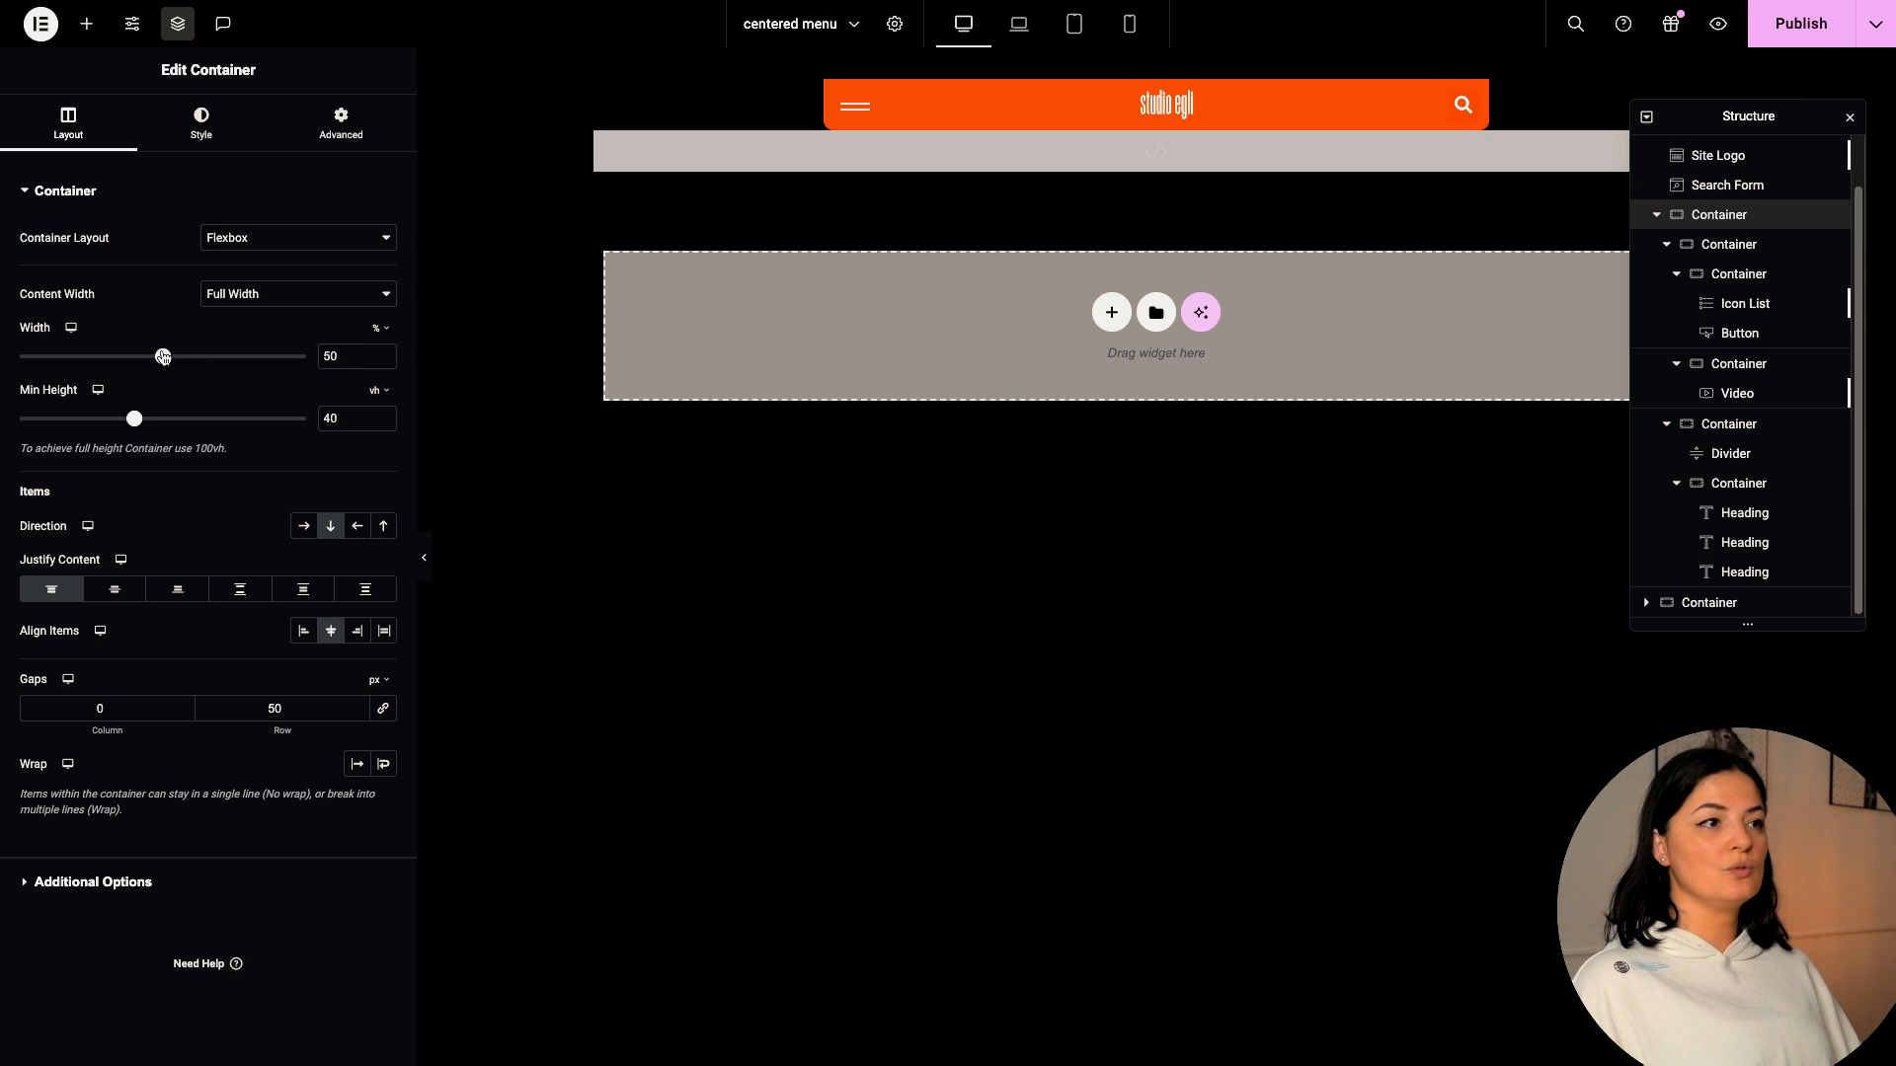
{"action": "left_click_drag", "start_coordinate": [164, 355], "coordinate": [149, 356]}
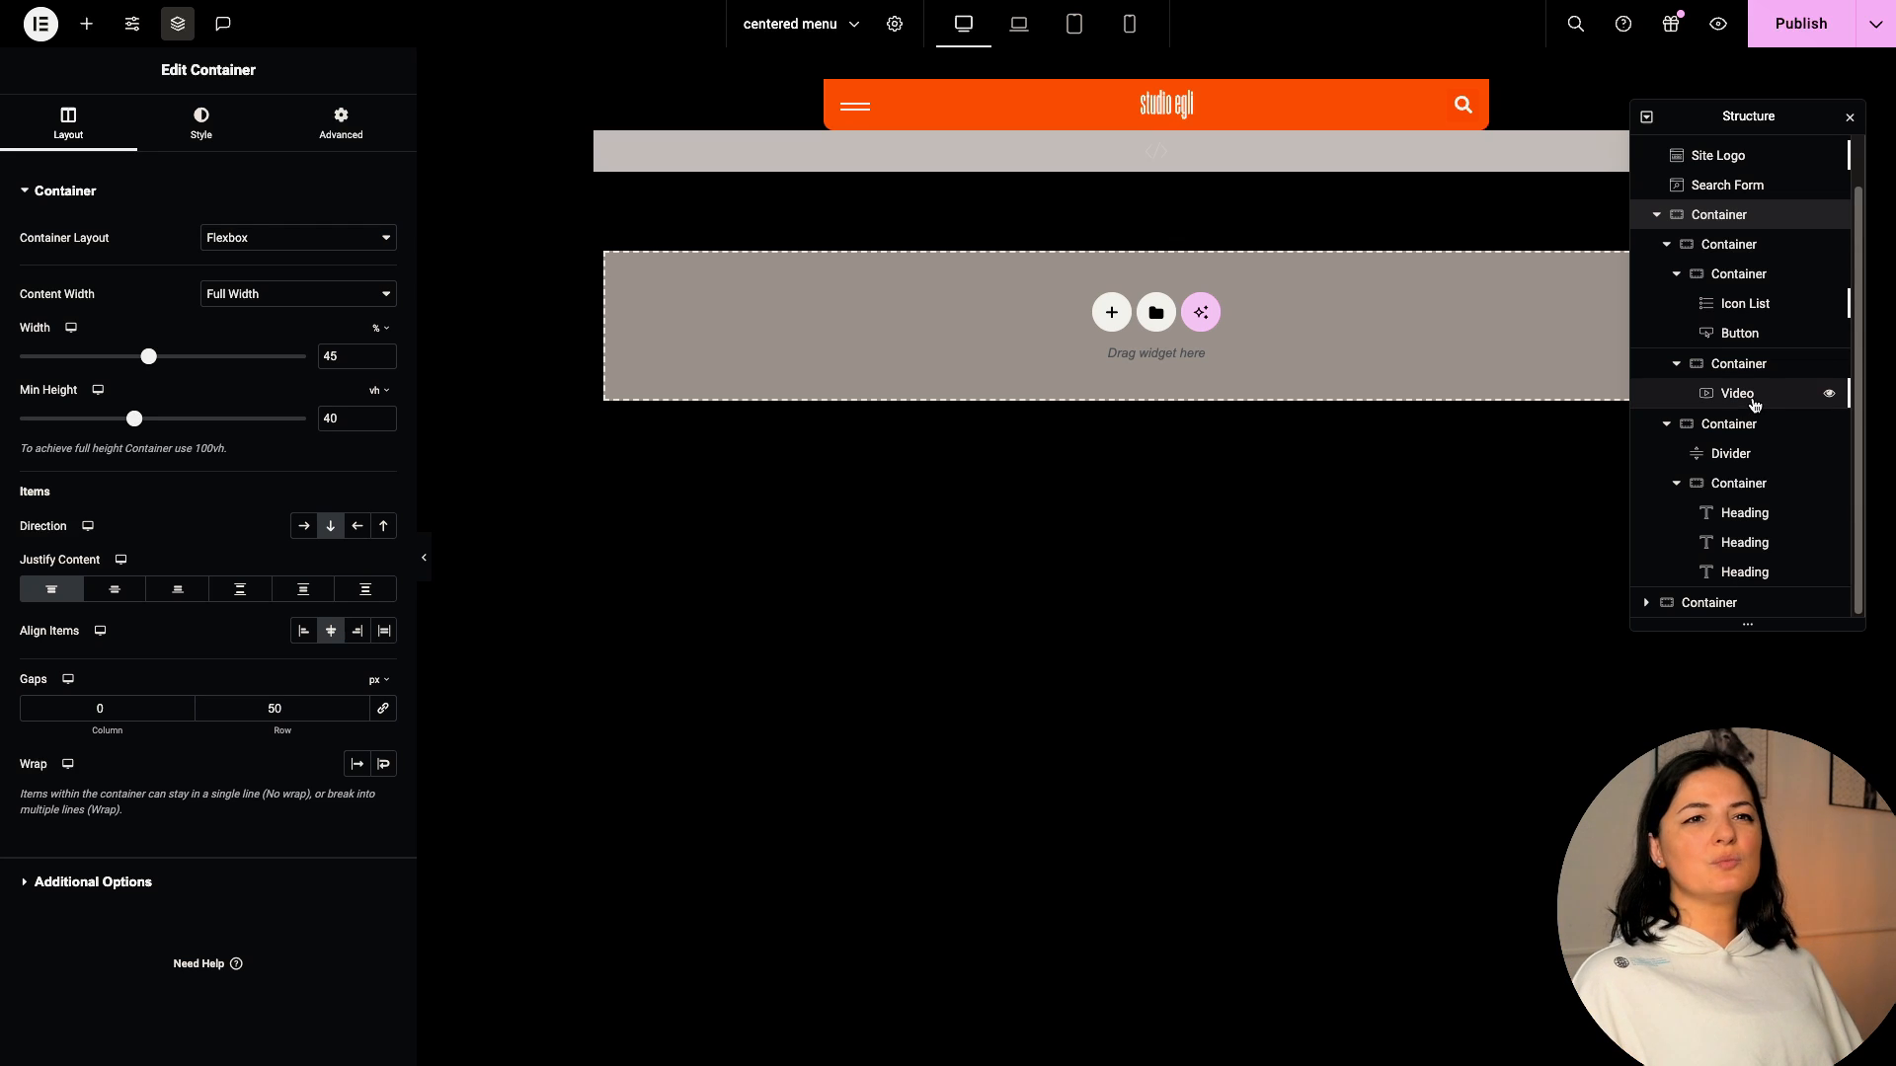
{"action": "mouse_move", "coordinate": [1748, 303]}
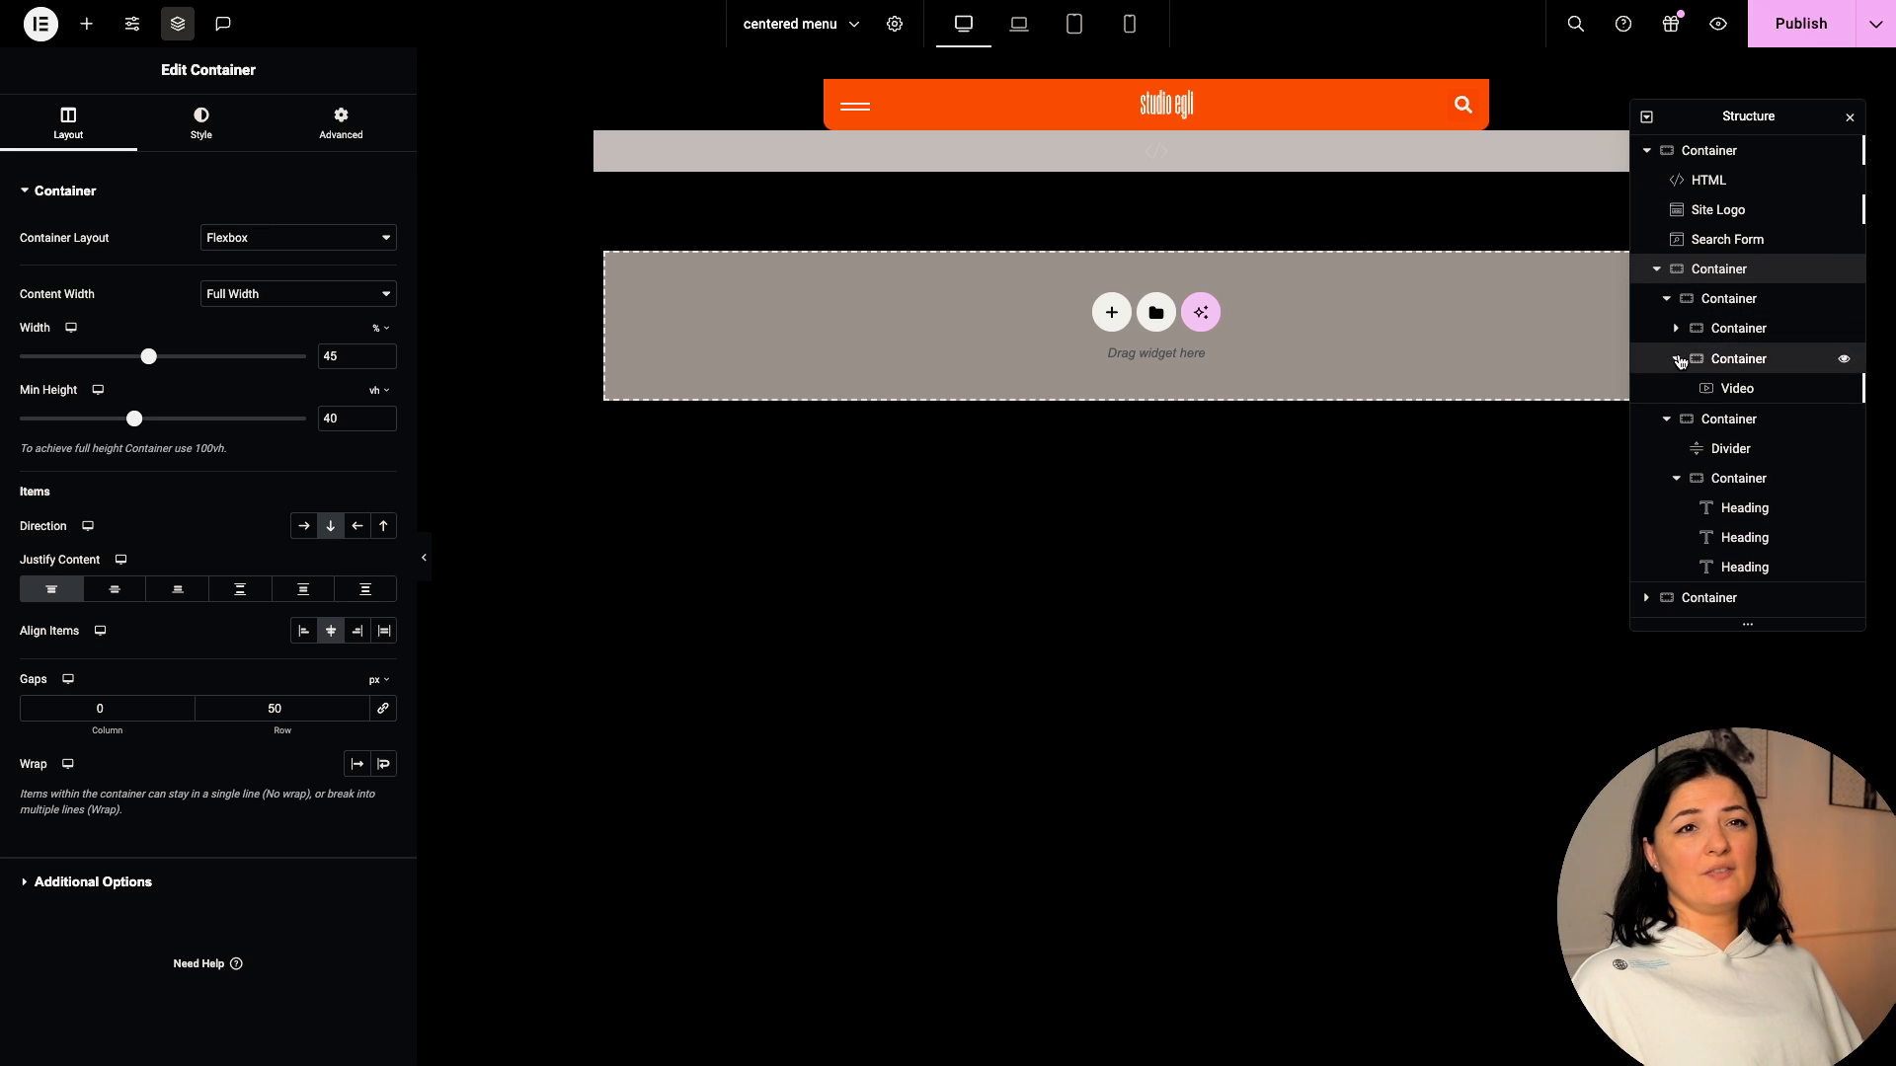
{"action": "left_click", "coordinate": [1675, 298]}
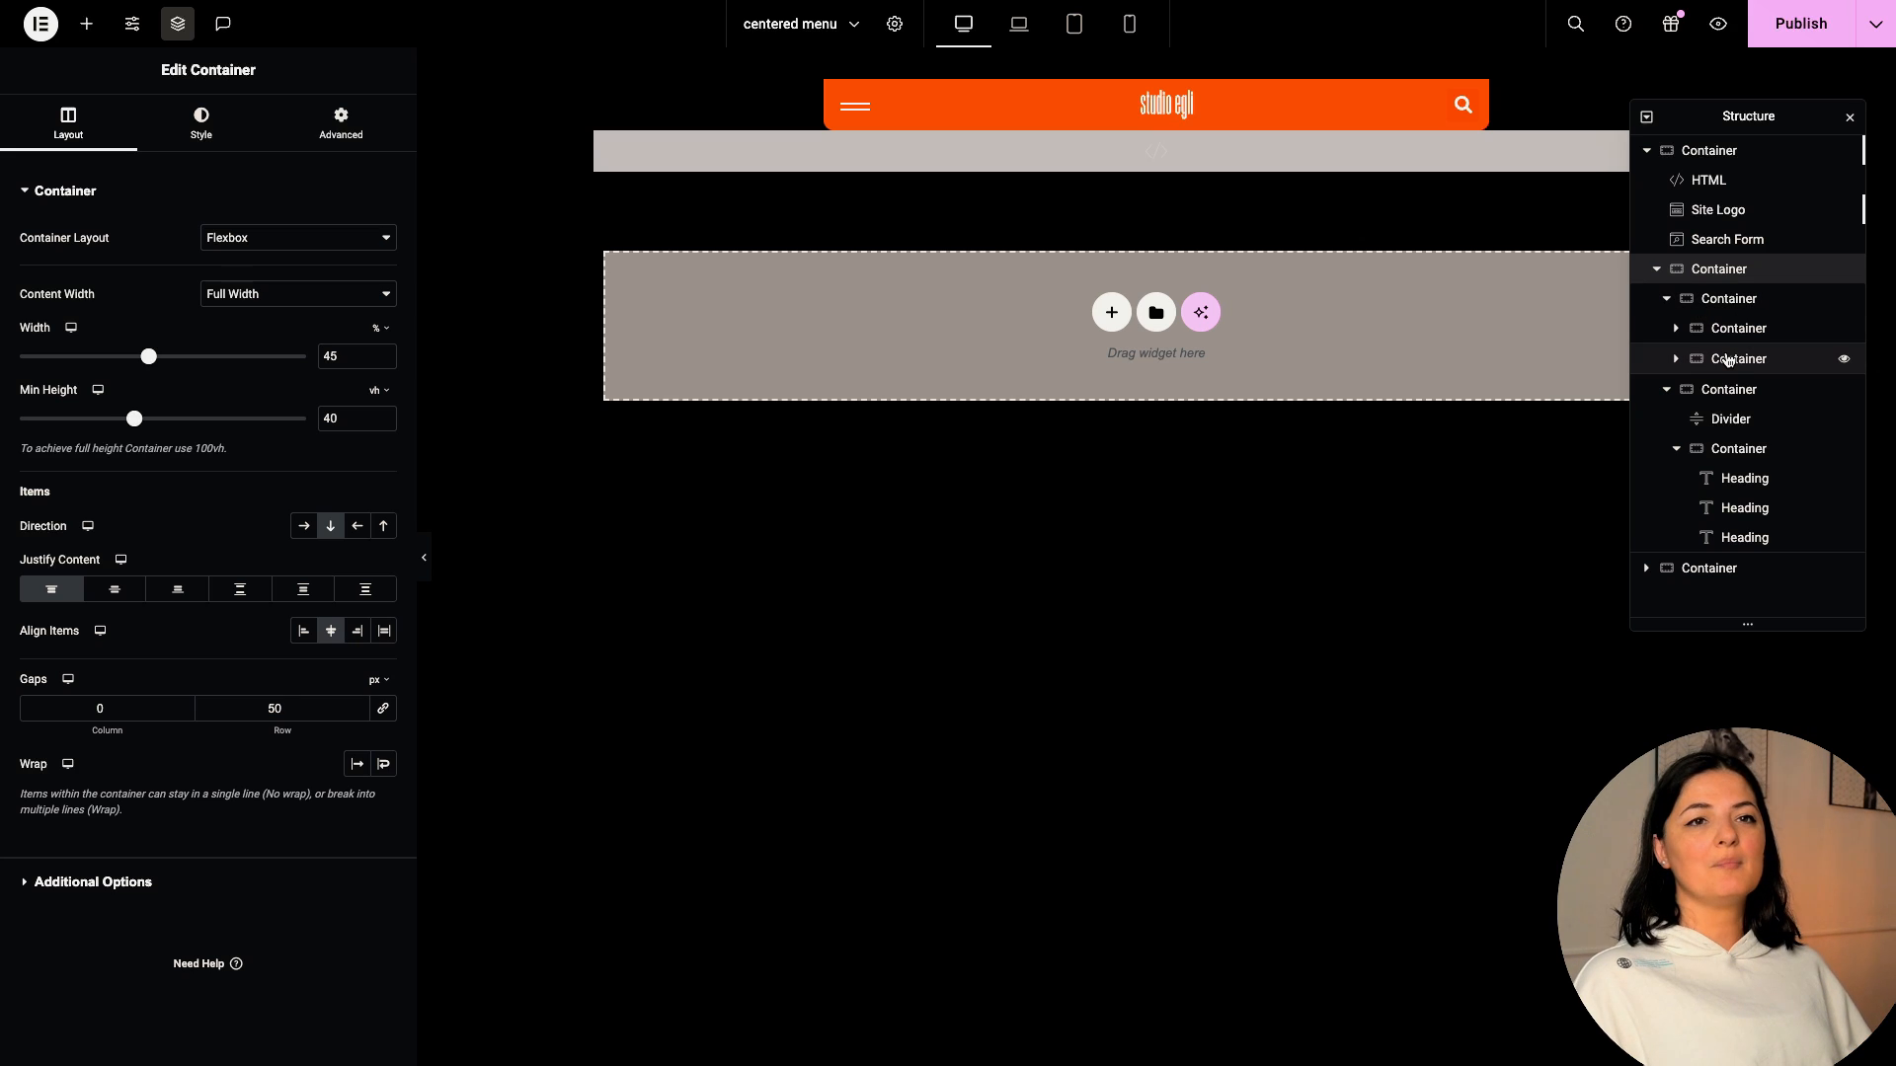
{"action": "left_click", "coordinate": [1667, 389]}
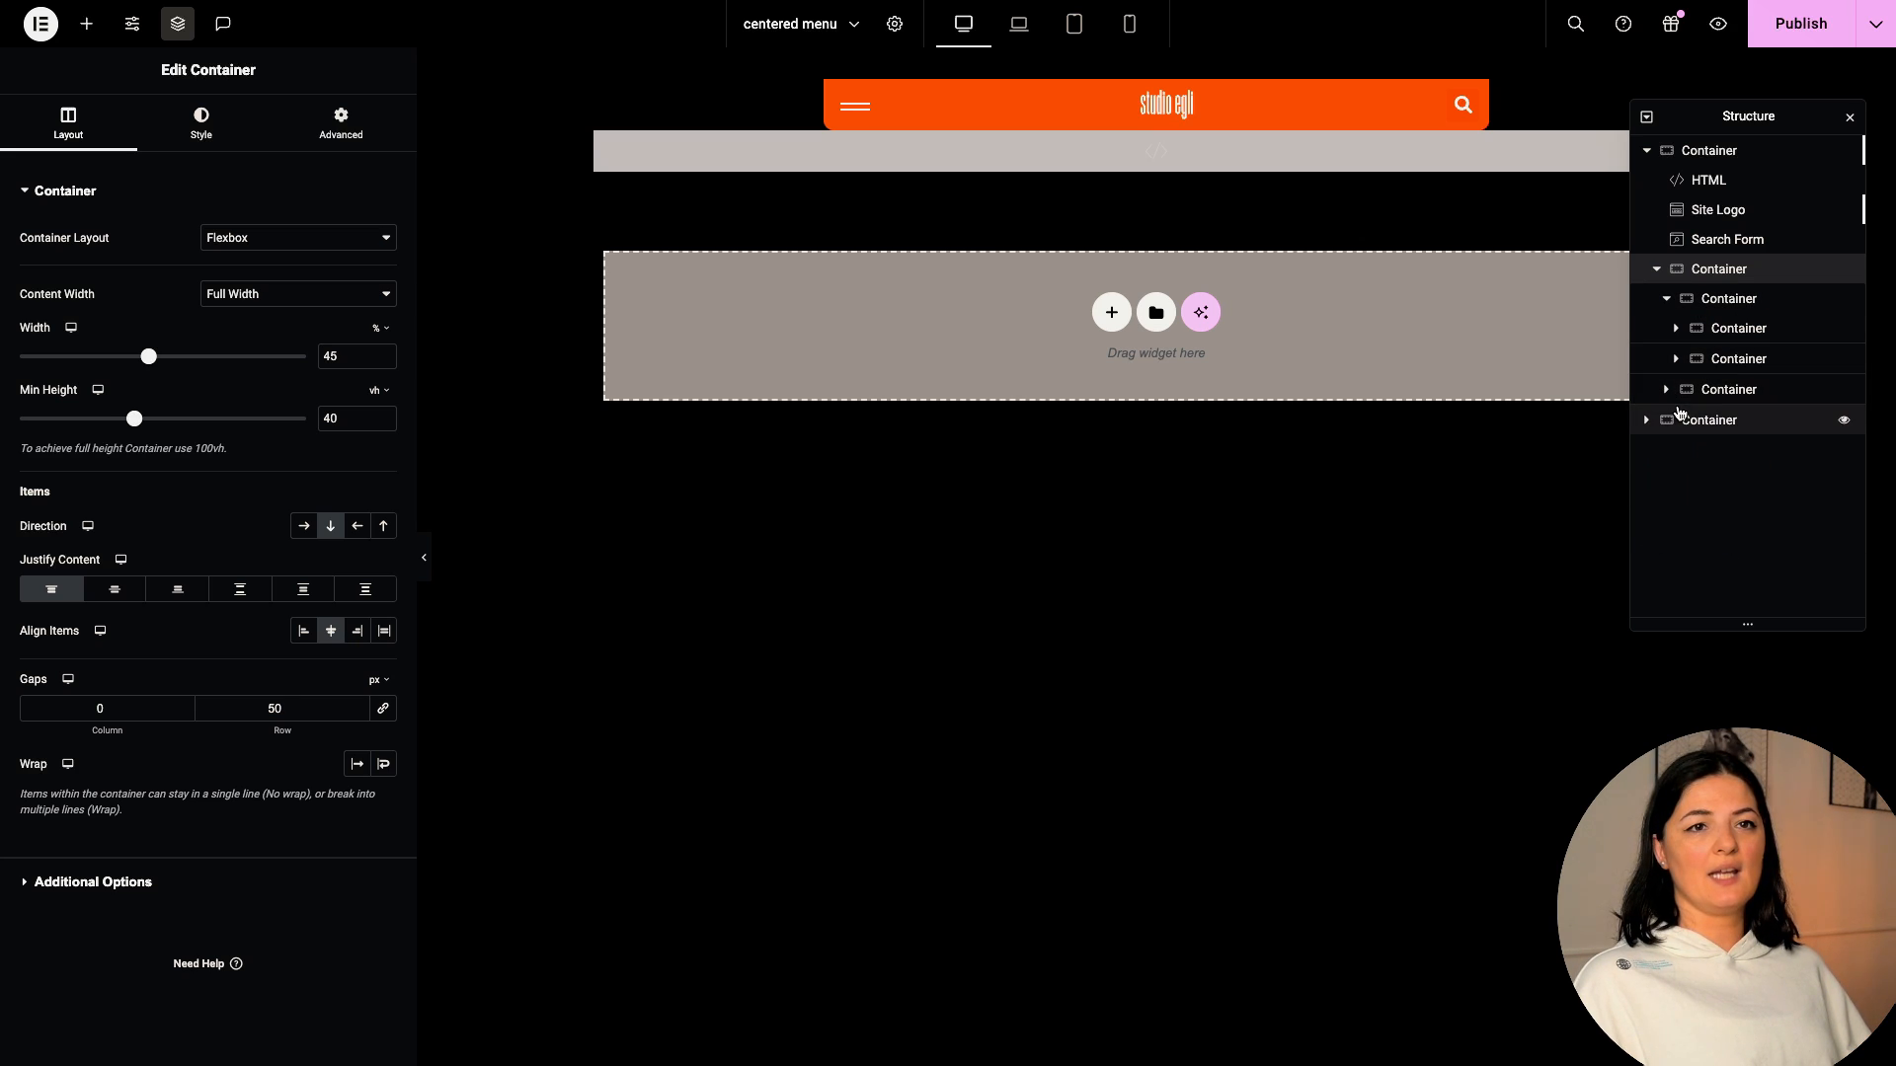
- Expand the bottom container to view the GSAP HTML script, then select the Icon List with Home, Services, Work, Contact
{"action": "left_click", "coordinate": [1708, 448]}
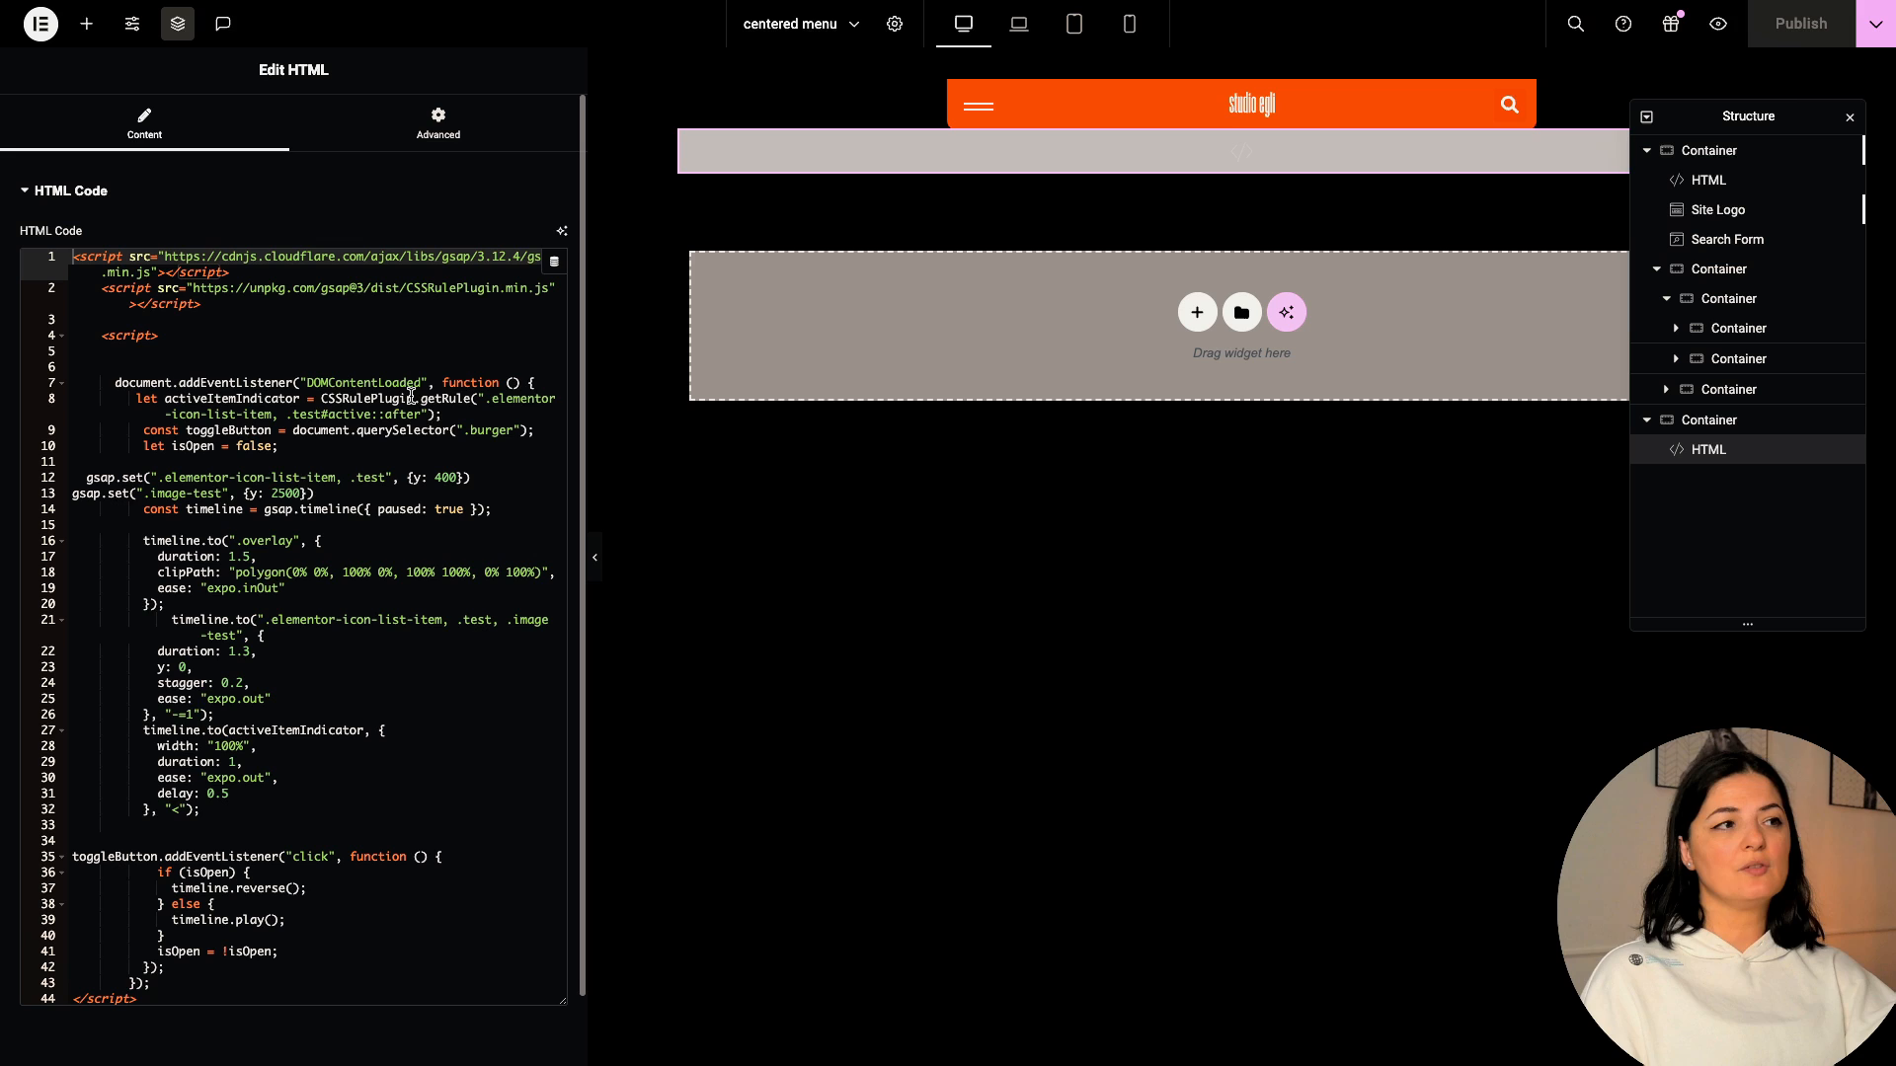
{"action": "mouse_move", "coordinate": [835, 430]}
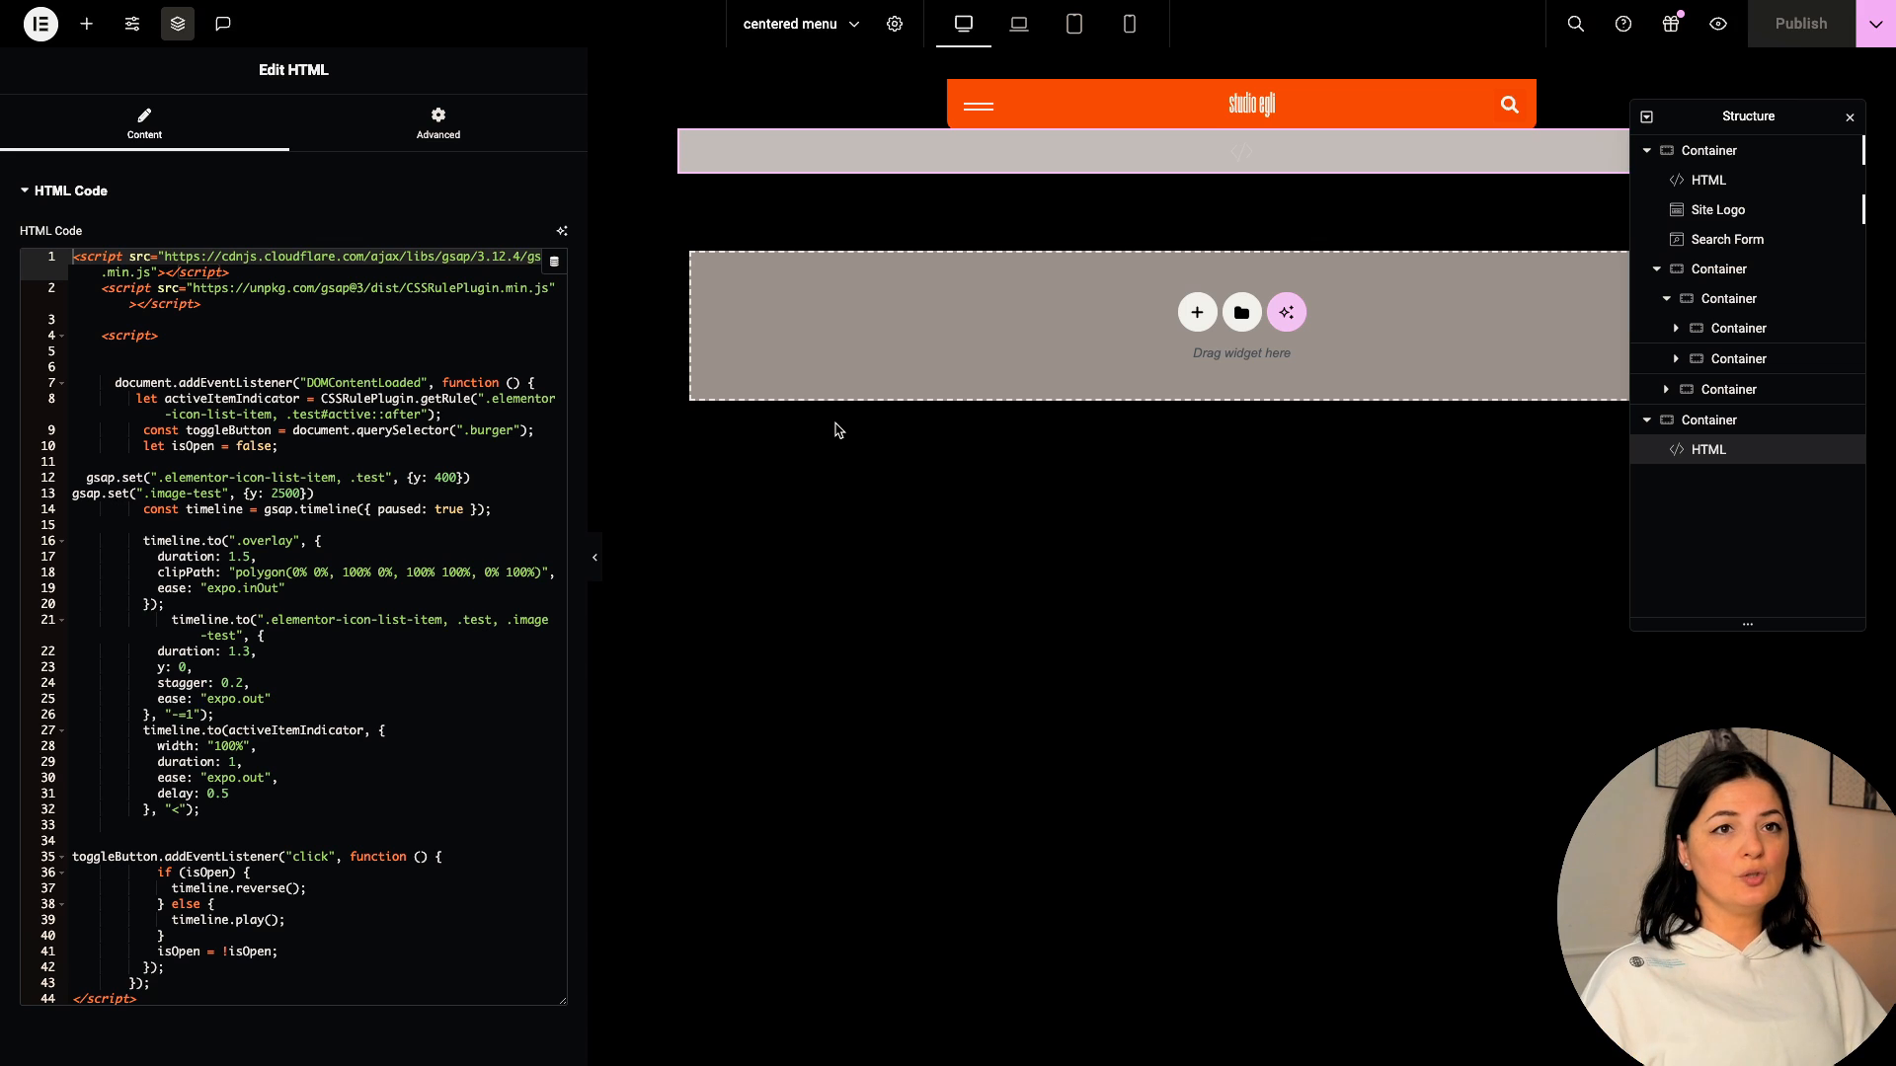
{"action": "left_click", "coordinate": [1739, 357]}
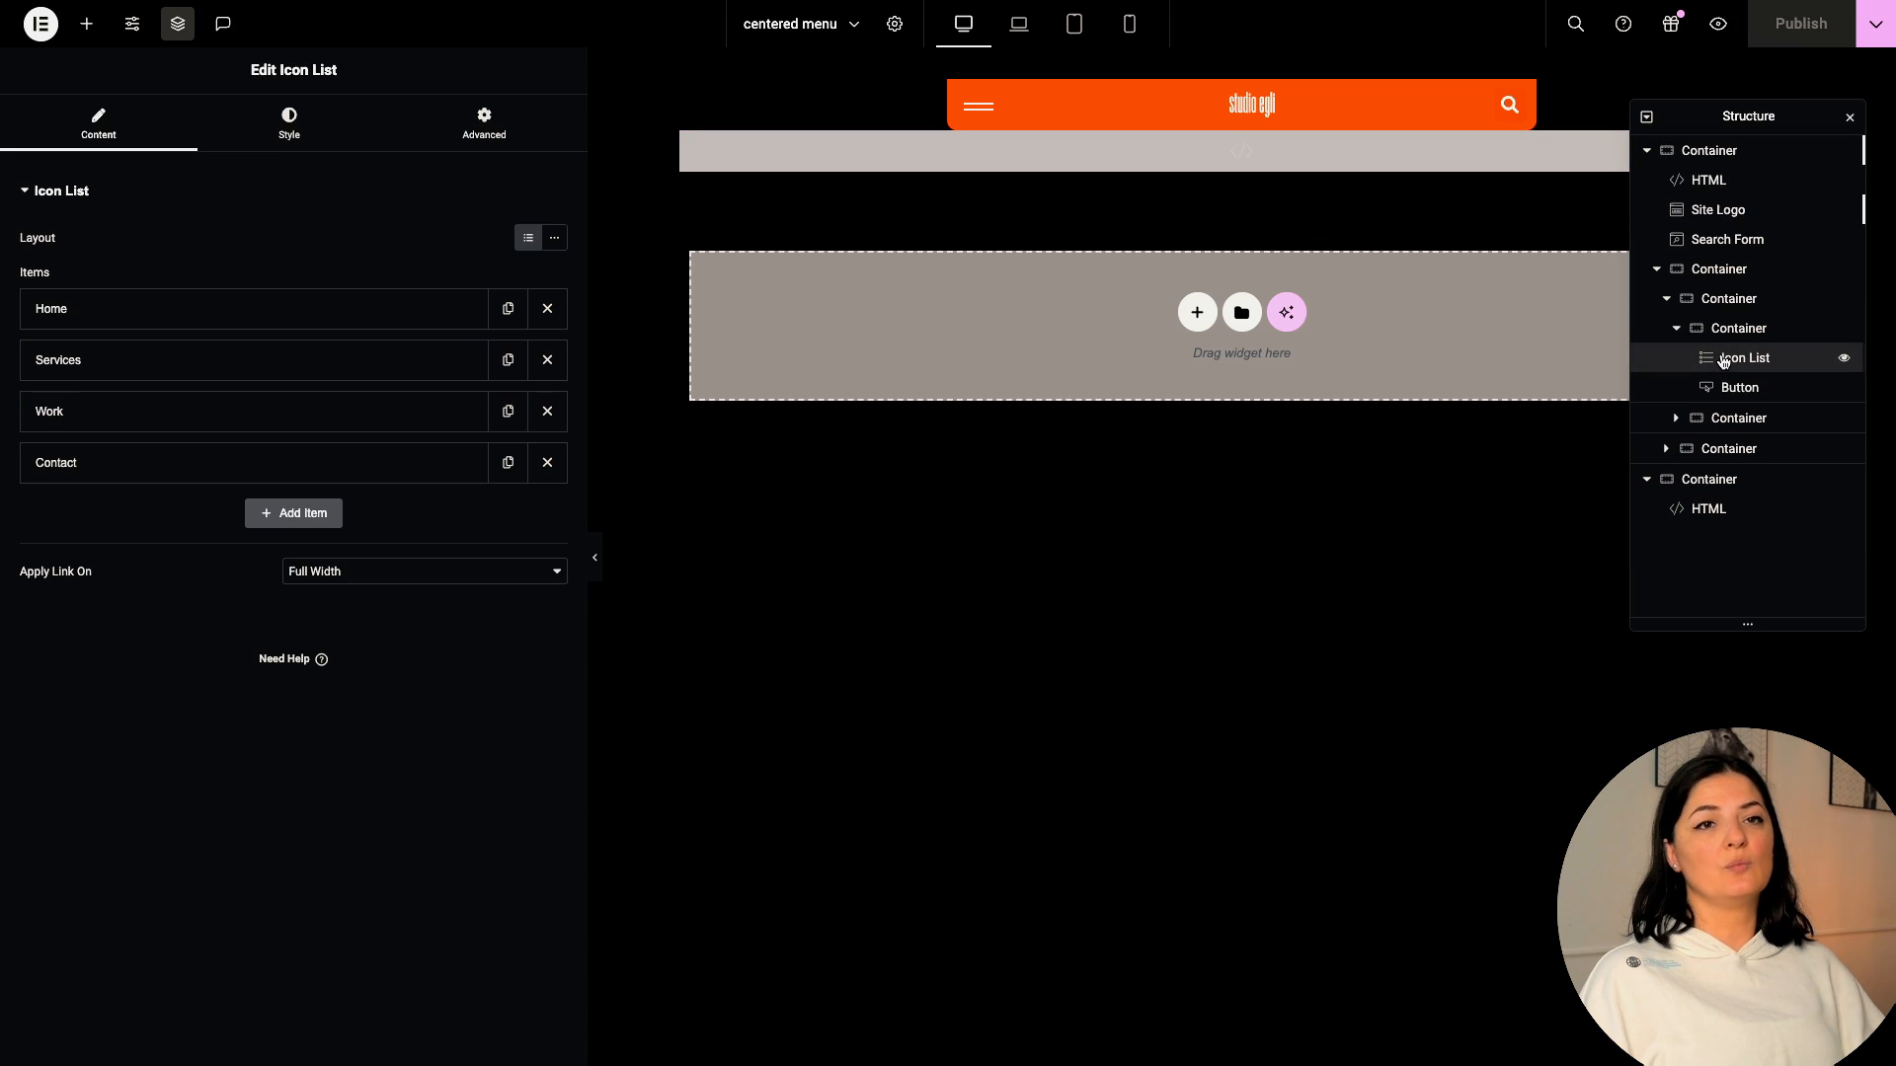